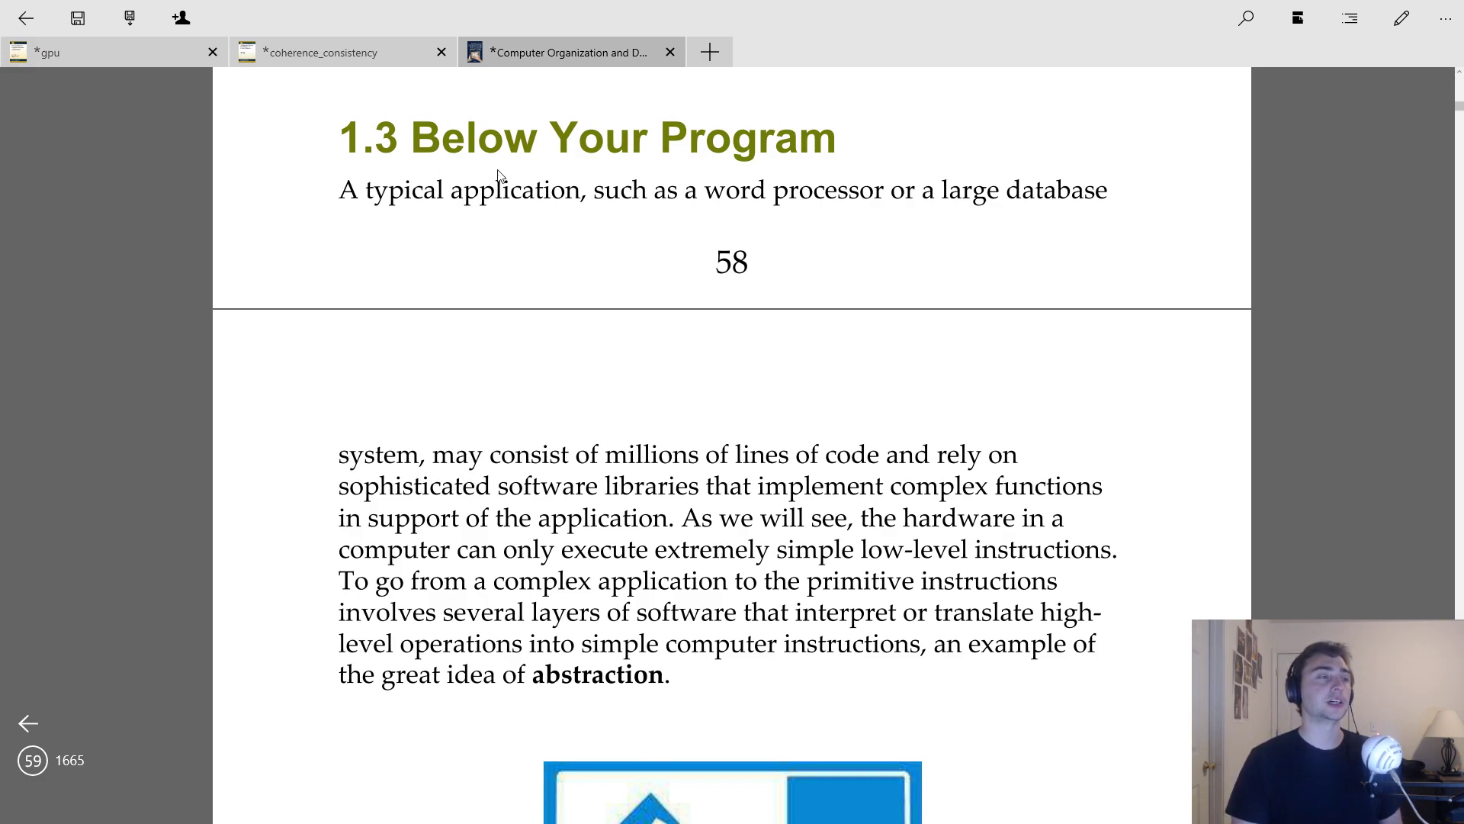
{"action": "mouse_move", "coordinate": [1291, 352]}
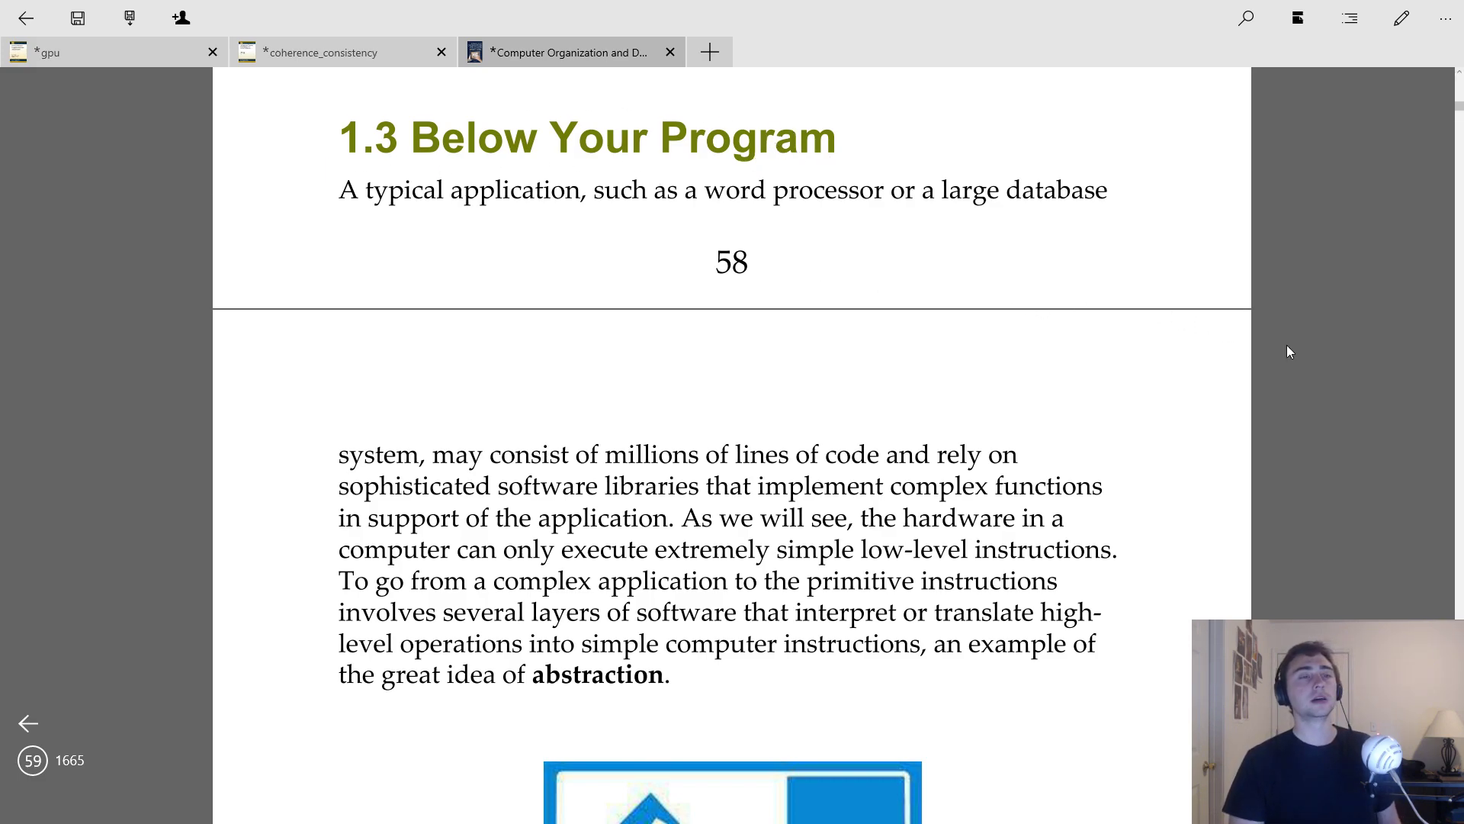
{"action": "mouse_move", "coordinate": [907, 194]}
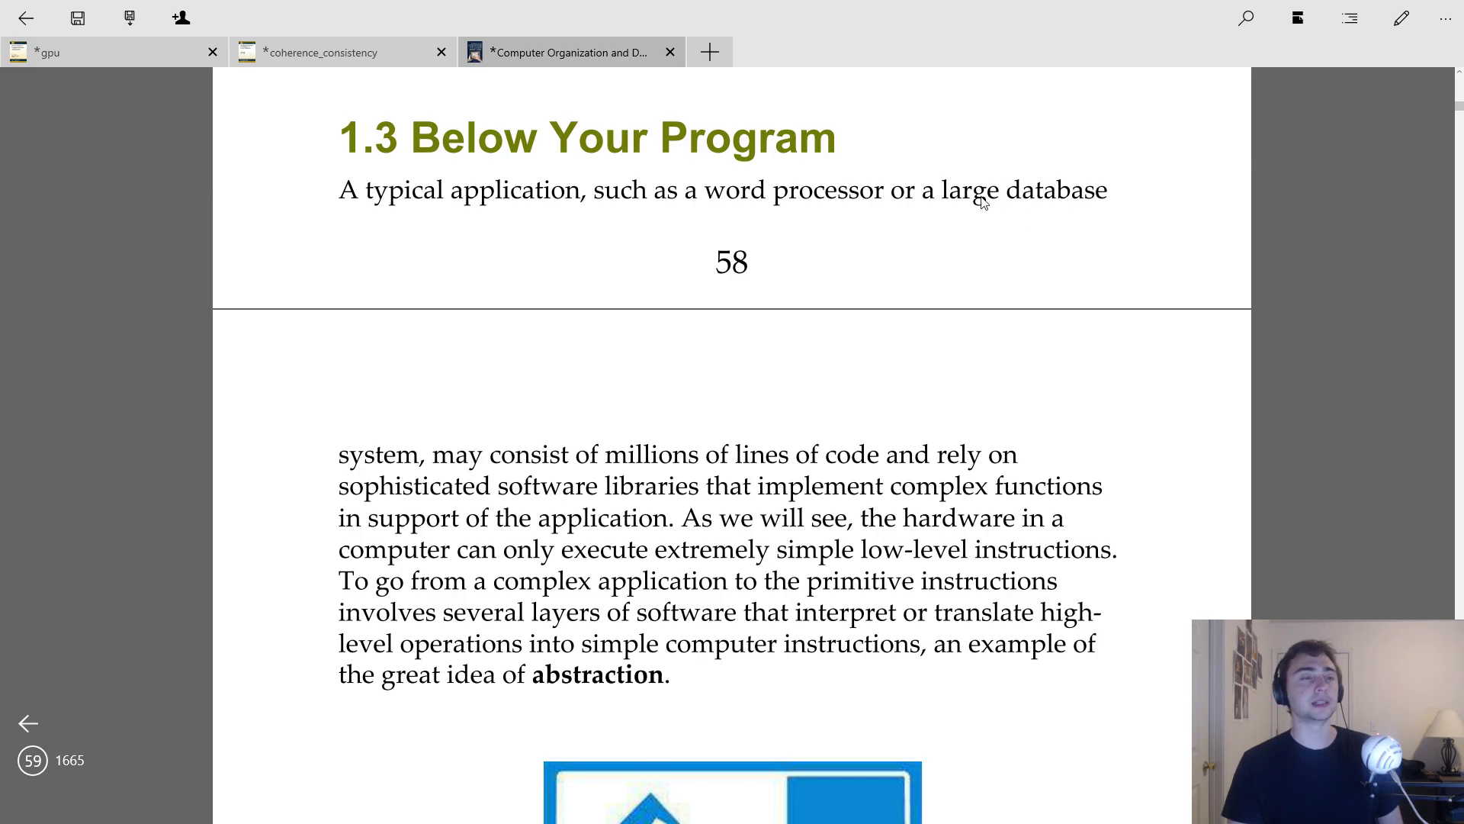
{"action": "mouse_move", "coordinate": [848, 186]}
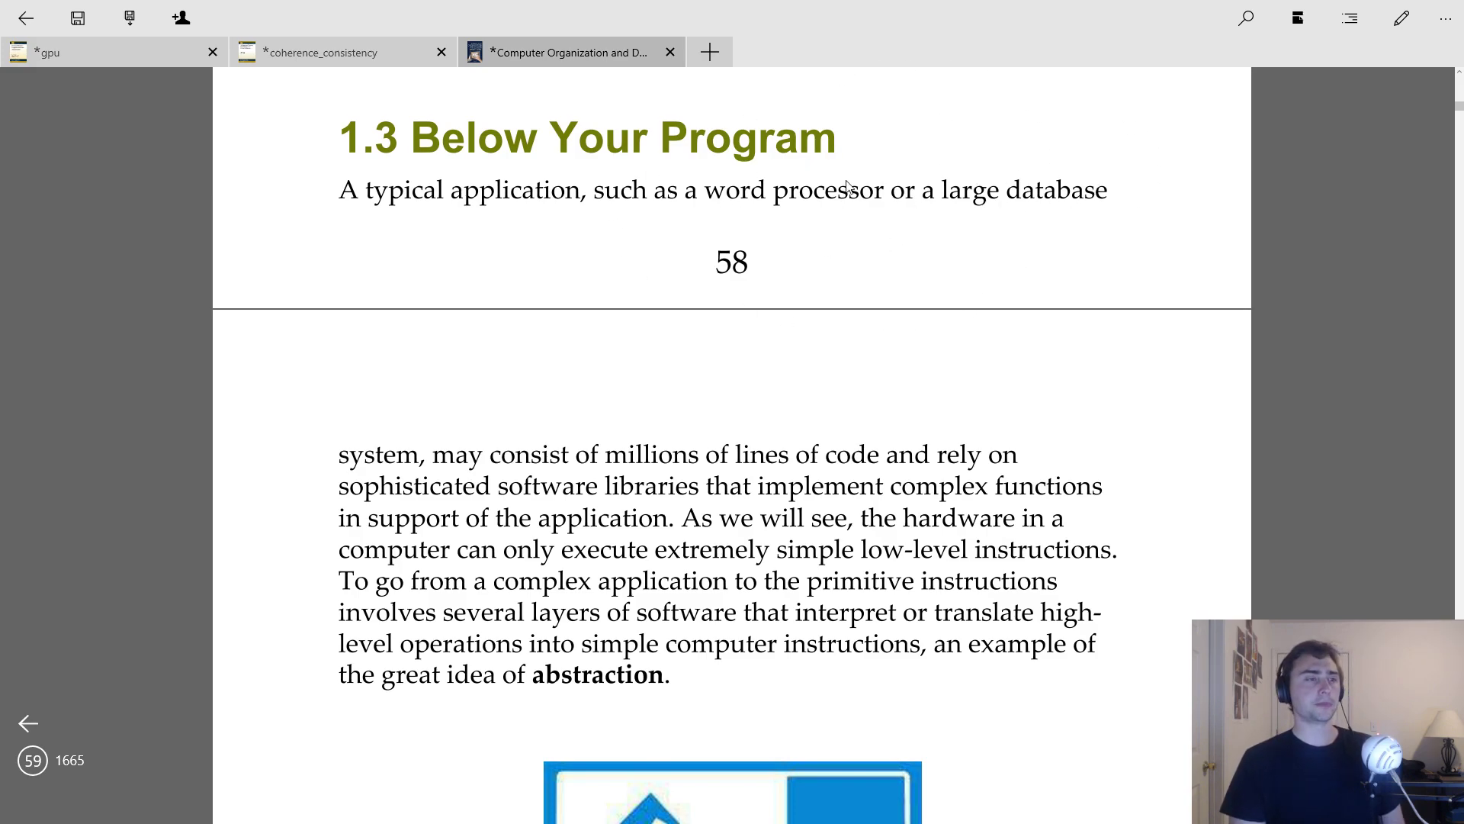
{"action": "mouse_move", "coordinate": [693, 369]}
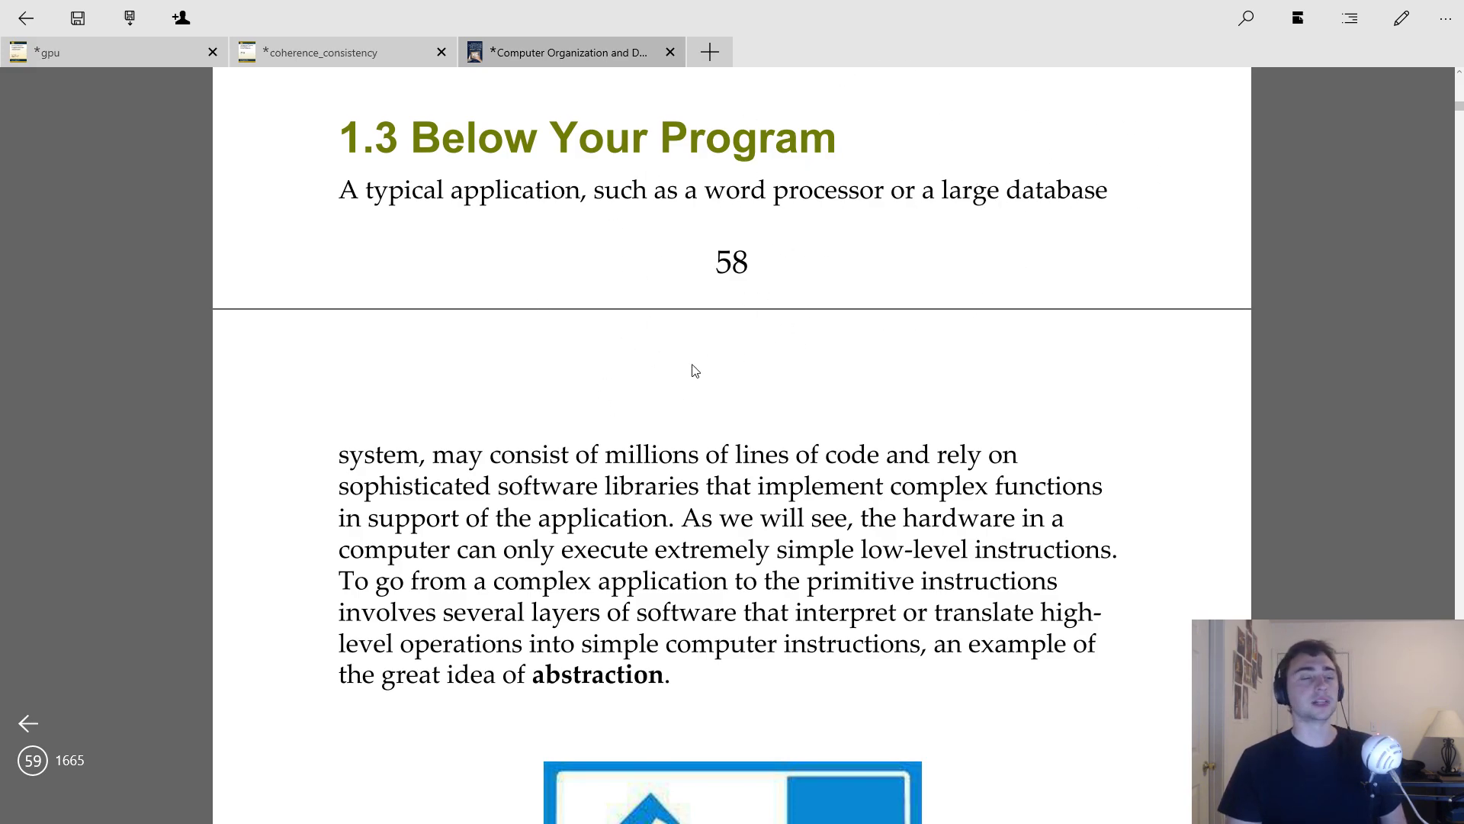
{"action": "mouse_move", "coordinate": [639, 443]}
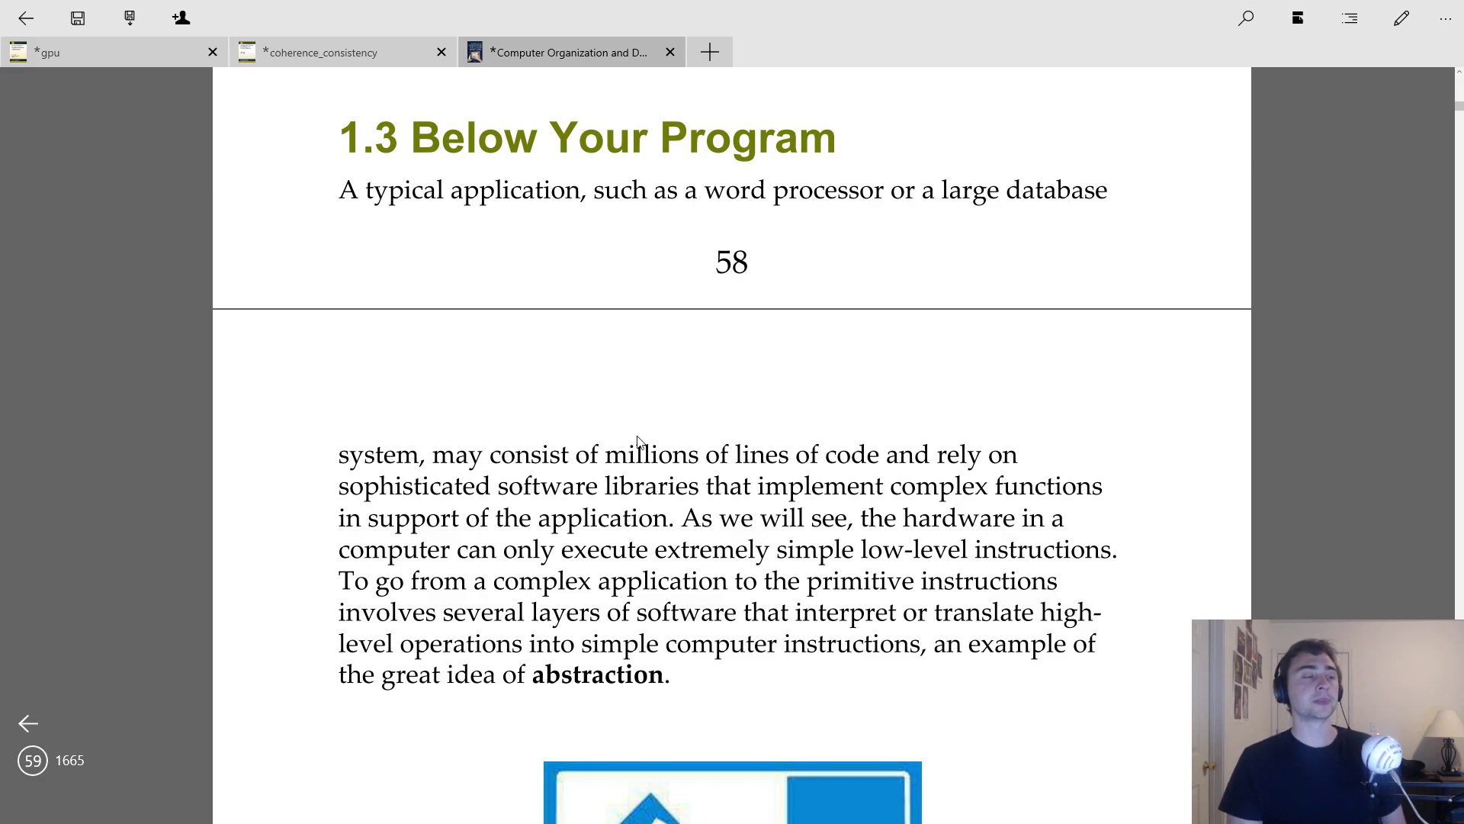
{"action": "mouse_move", "coordinate": [580, 477]}
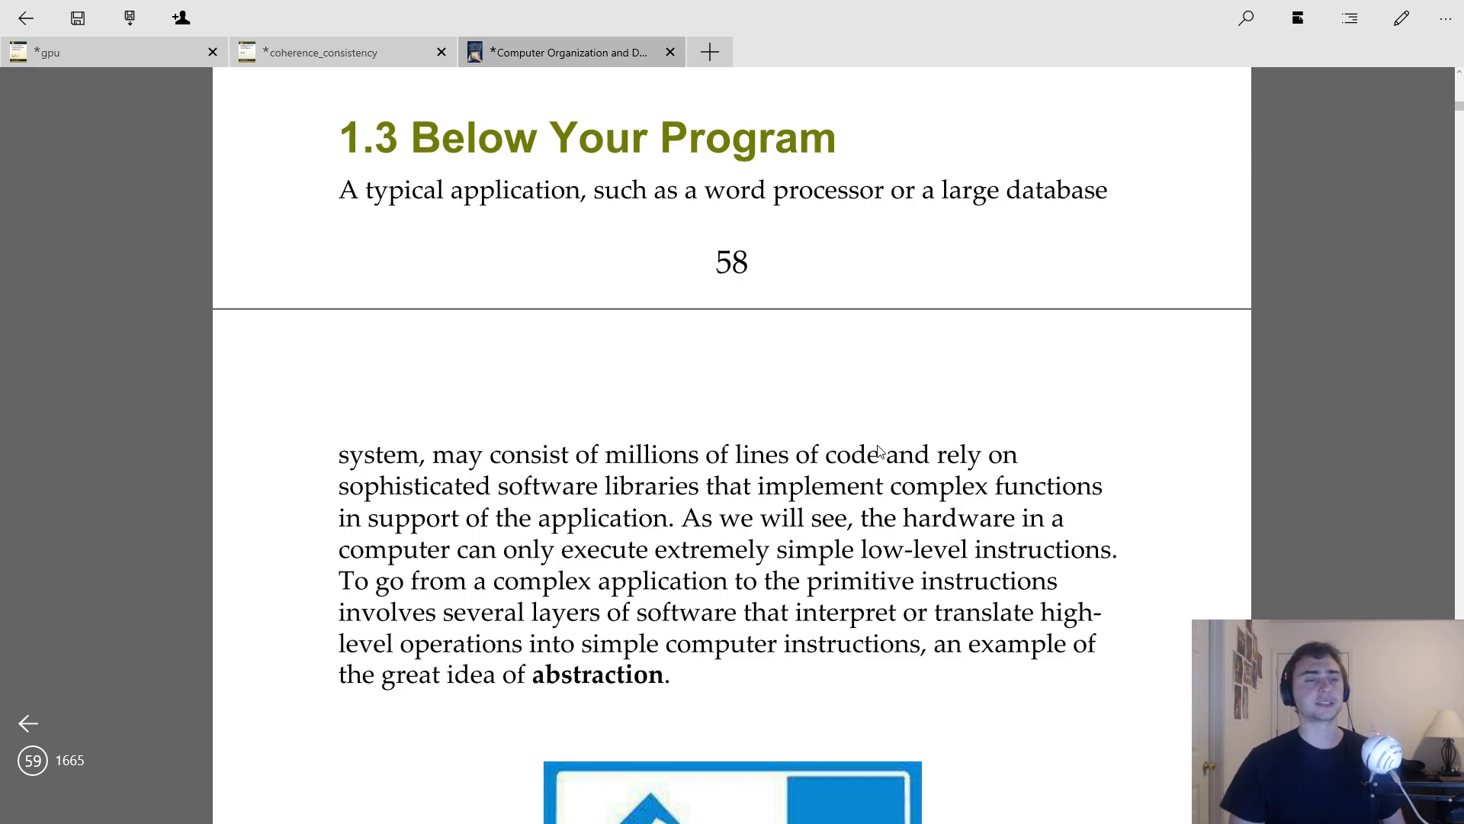
{"action": "mouse_move", "coordinate": [951, 501]}
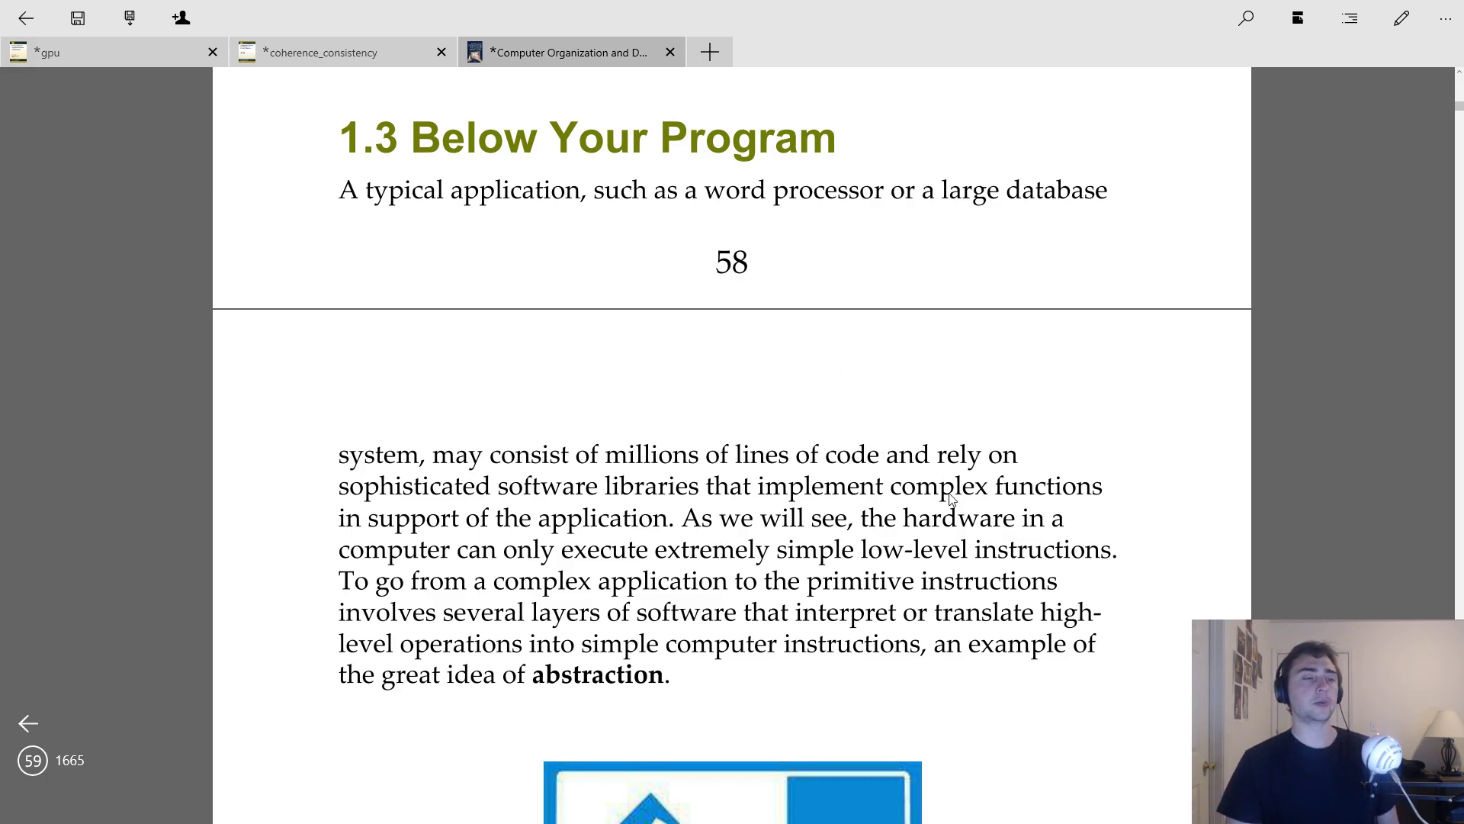
{"action": "mouse_move", "coordinate": [885, 535]}
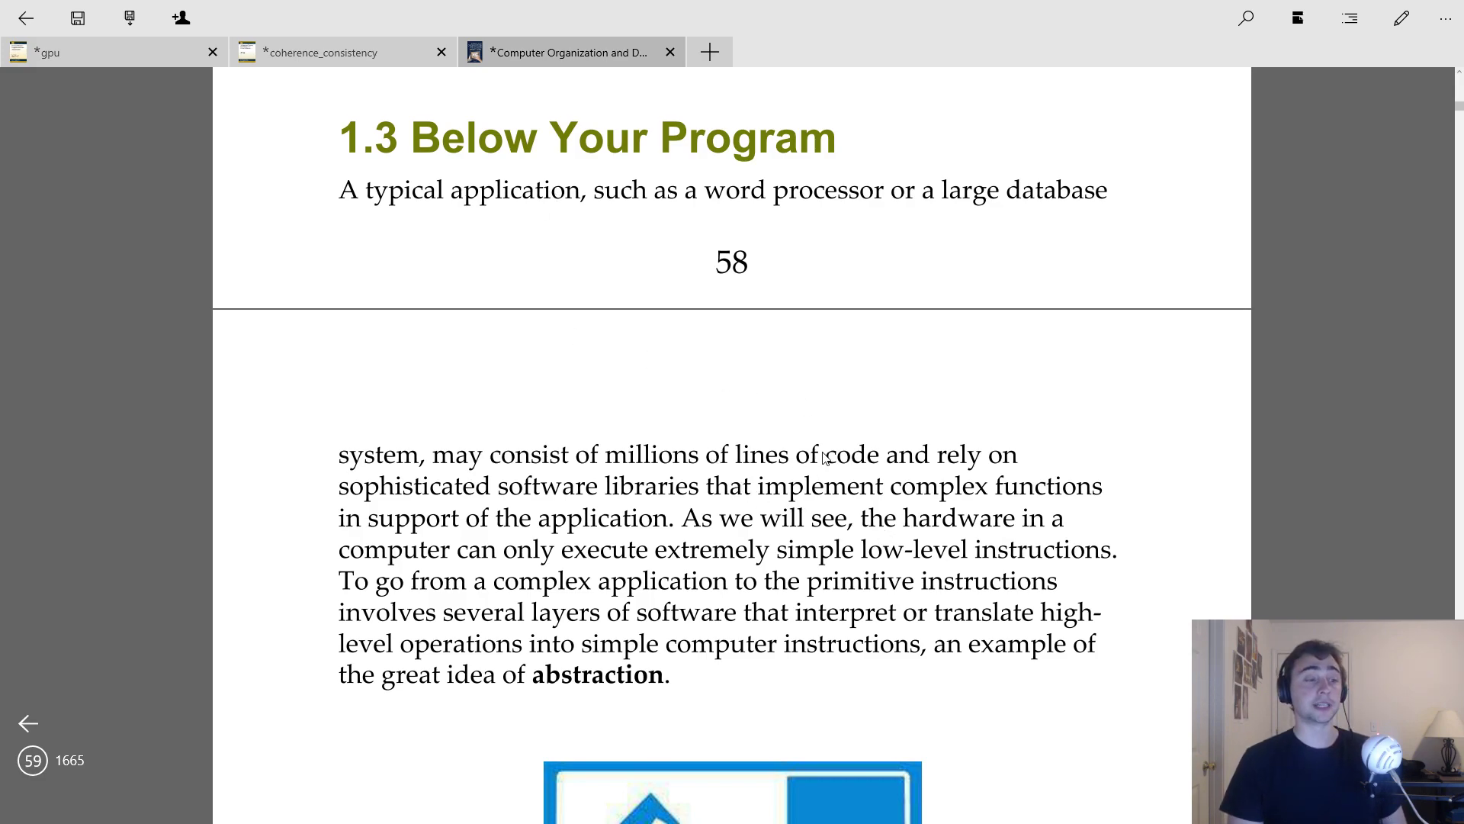
{"action": "mouse_move", "coordinate": [857, 580]}
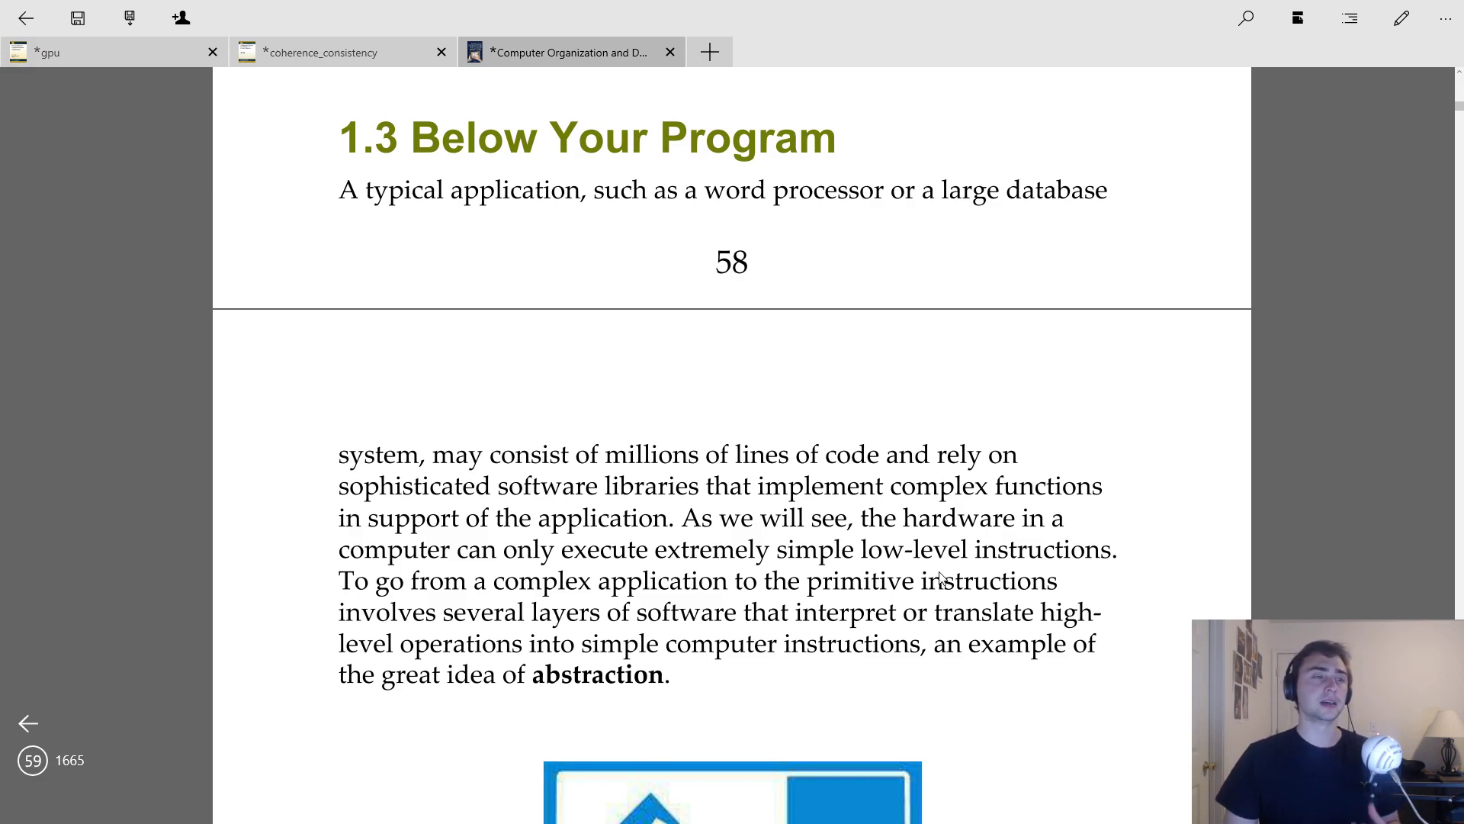
{"action": "mouse_move", "coordinate": [923, 635]}
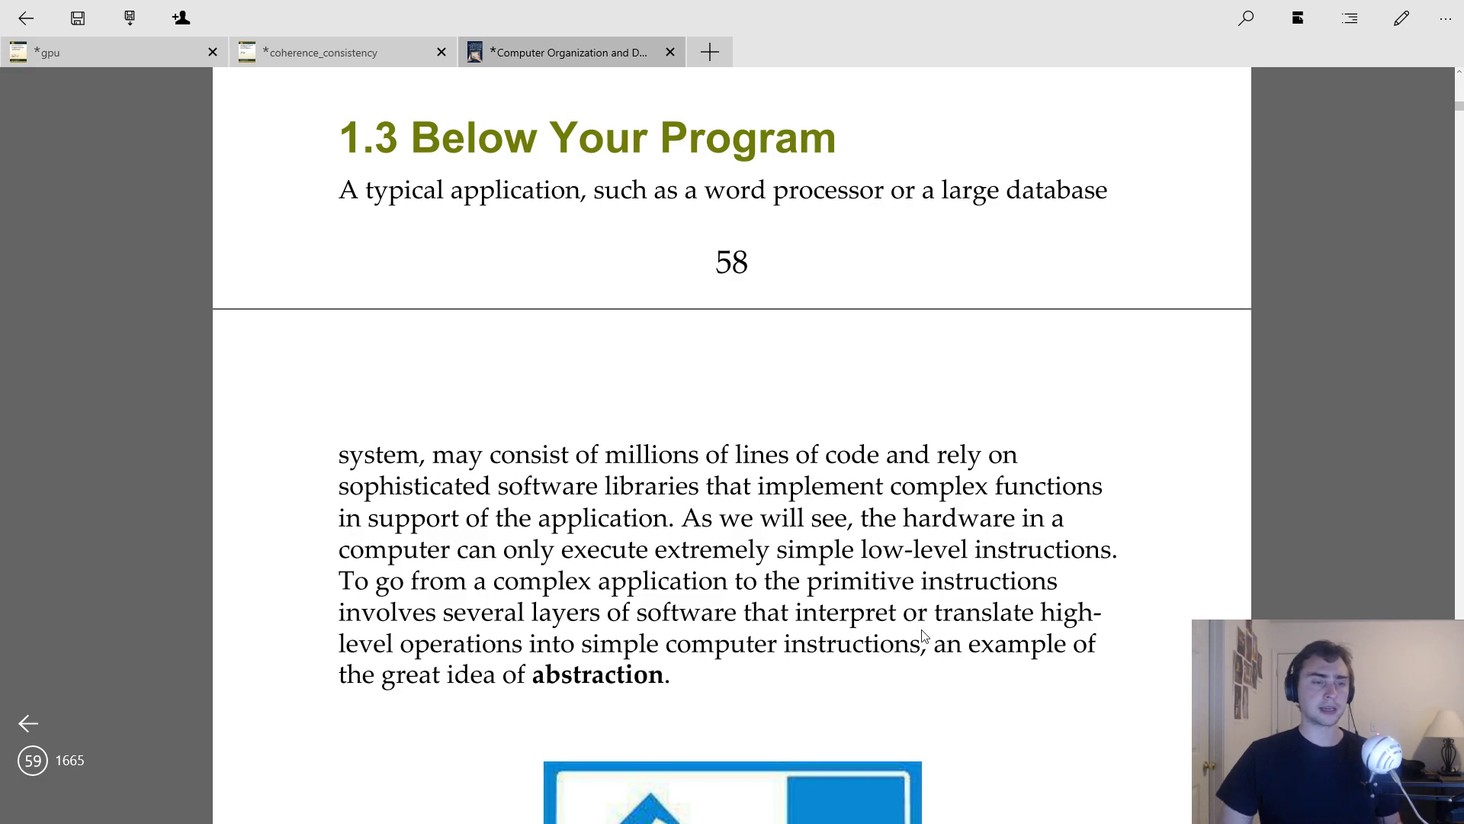
Step: Underline the bold word 'abstraction' with a thin blue ink stroke
{"action": "scroll", "scroll_direction": "down", "scroll_amount": 3}
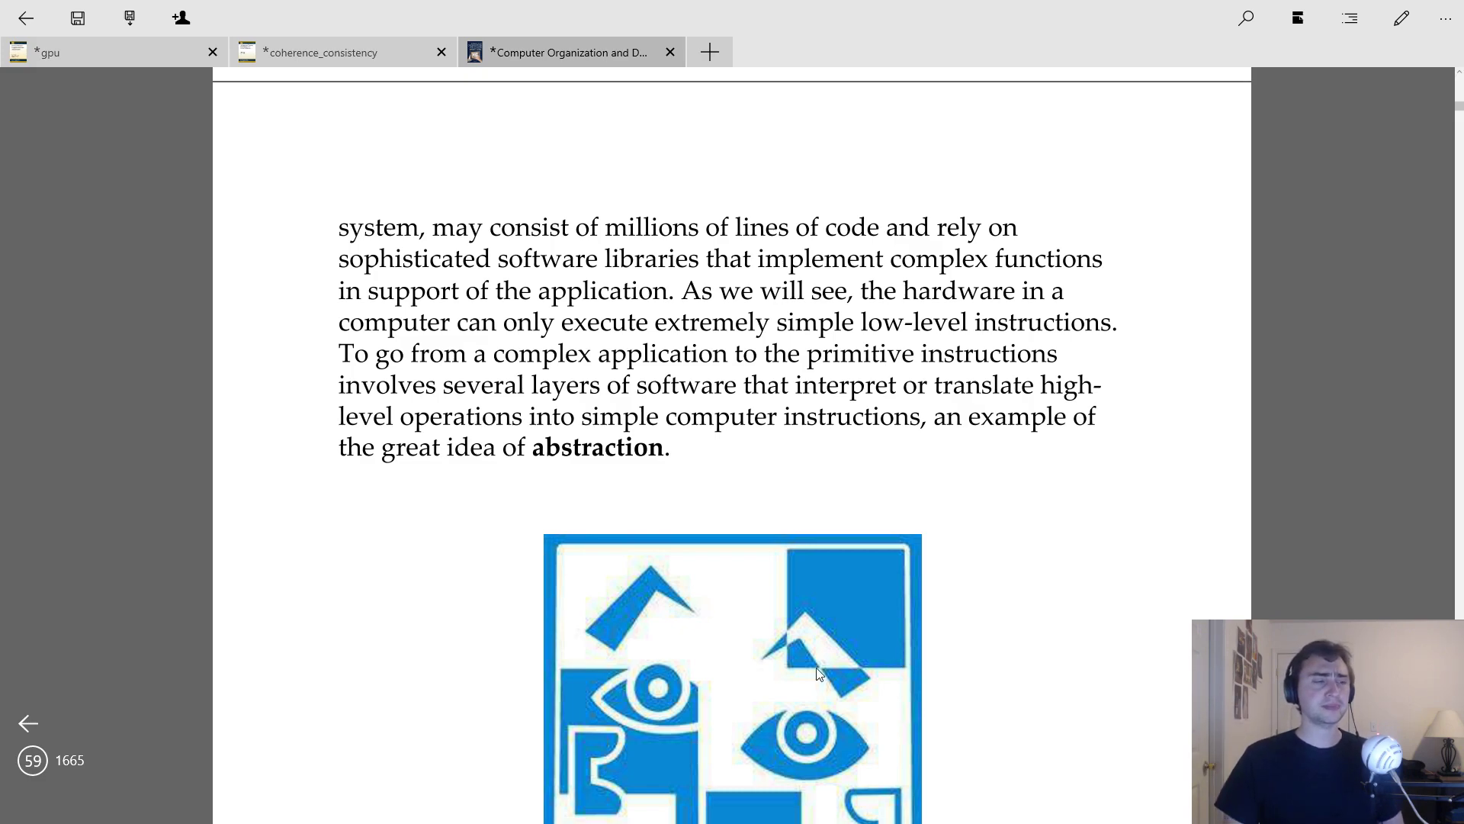
{"action": "mouse_move", "coordinate": [512, 478]}
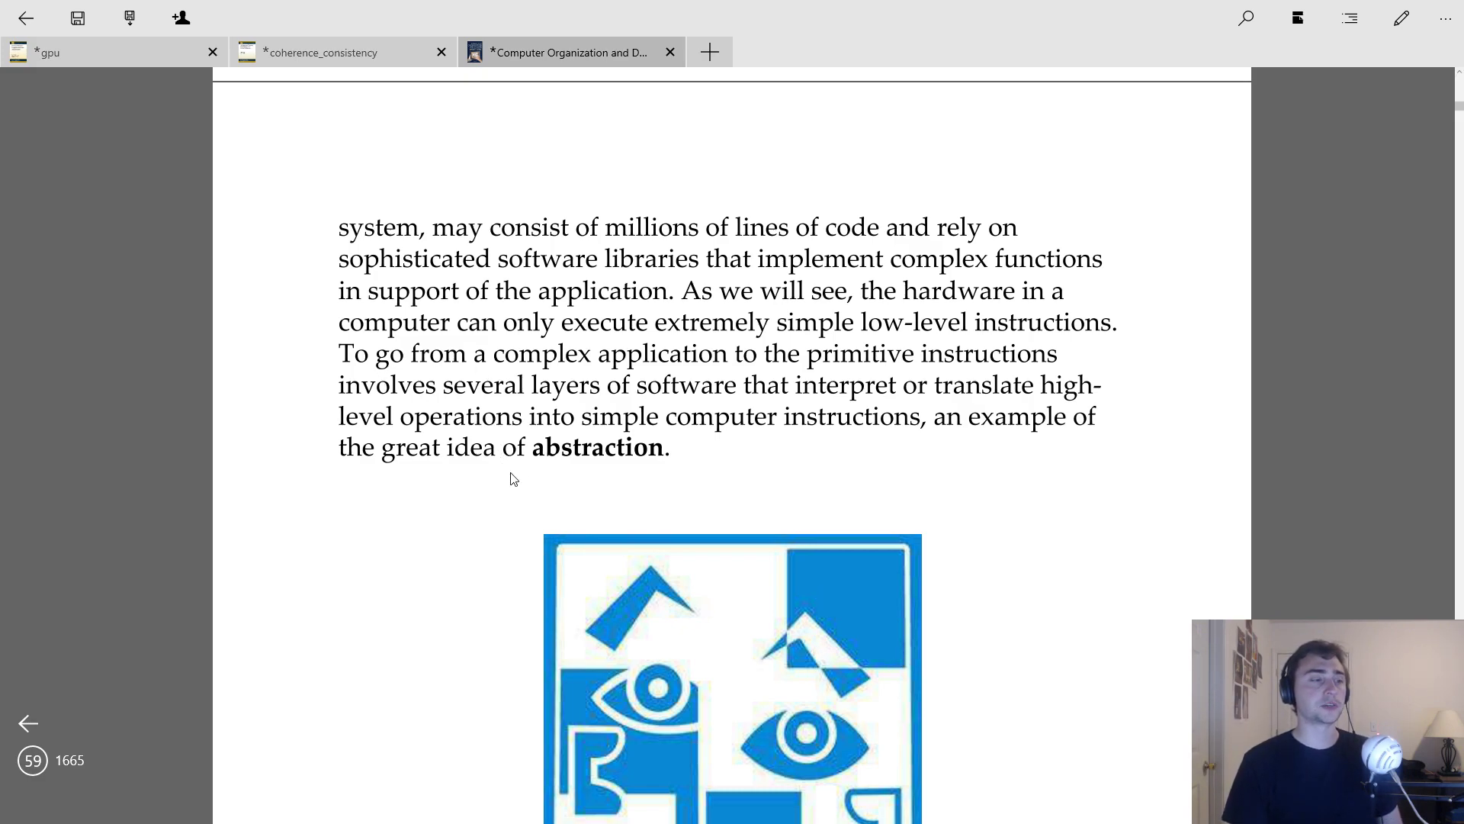
{"action": "mouse_move", "coordinate": [528, 484]}
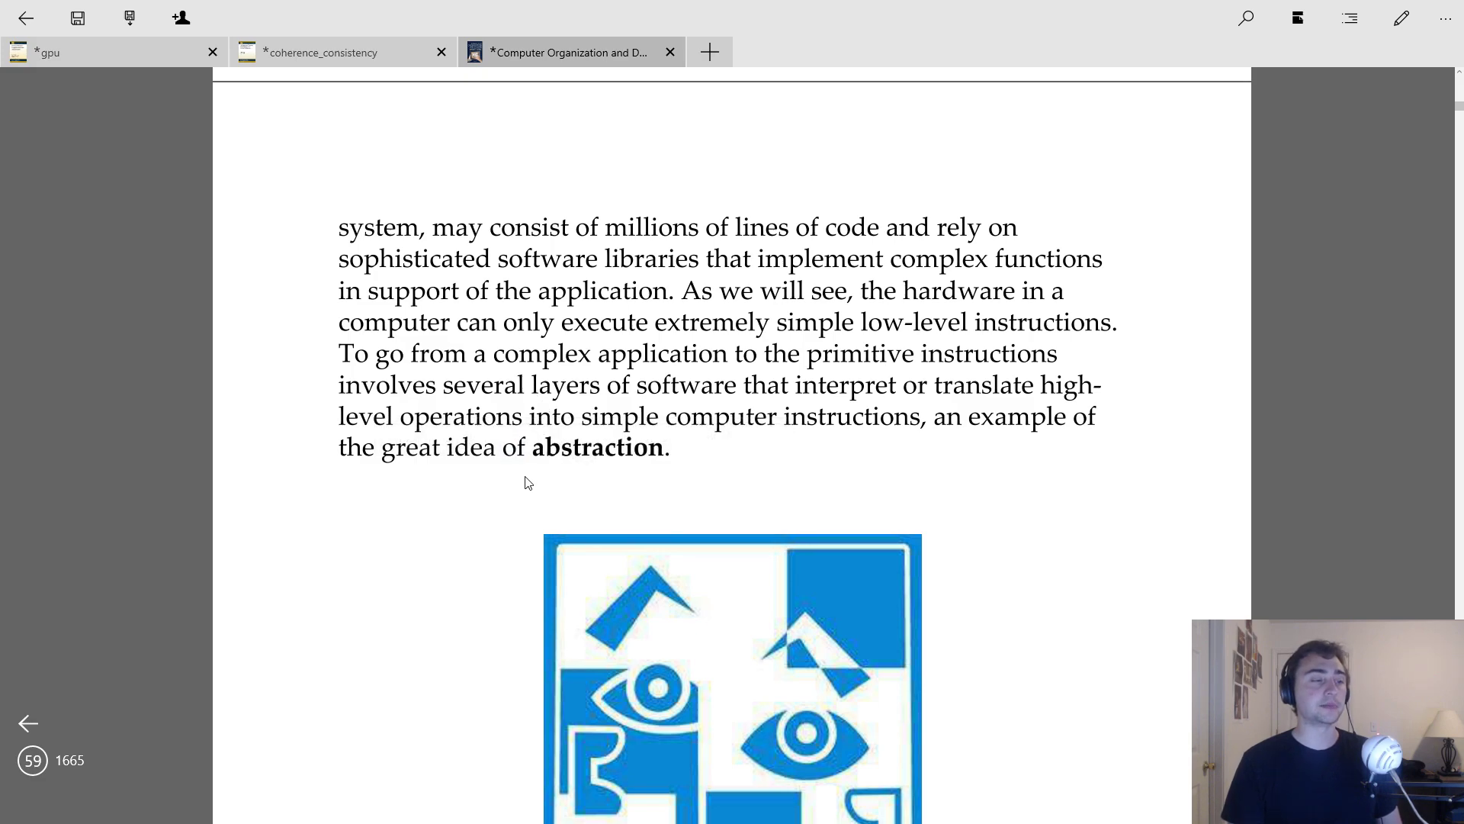
{"action": "left_click_drag", "start_coordinate": [523, 477], "coordinate": [680, 476]}
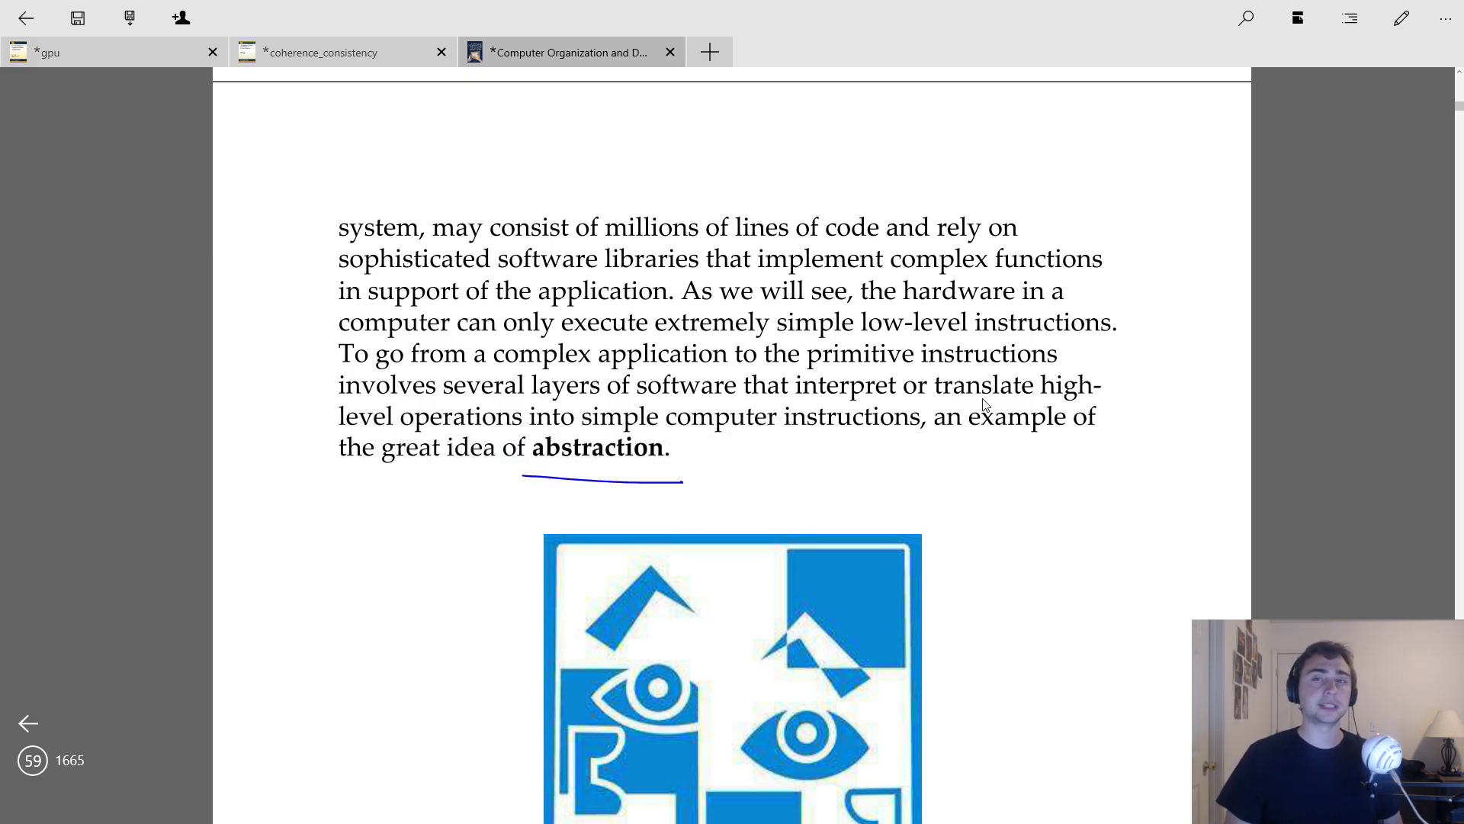
Step: Scroll down to page 60's systems software definition and rings diagram
{"action": "scroll", "scroll_direction": "down", "scroll_amount": 3}
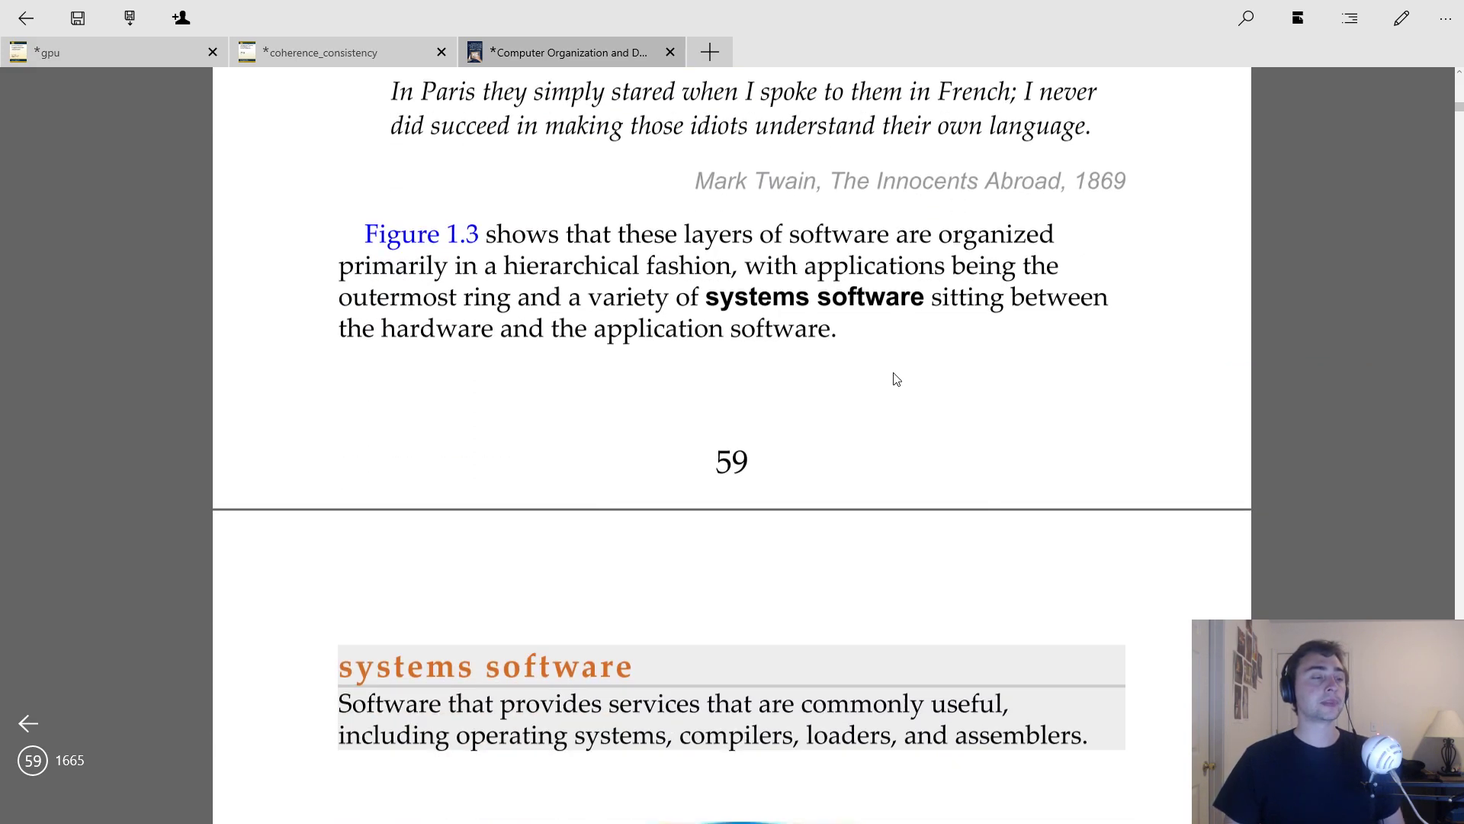
{"action": "scroll", "scroll_direction": "down", "scroll_amount": 3}
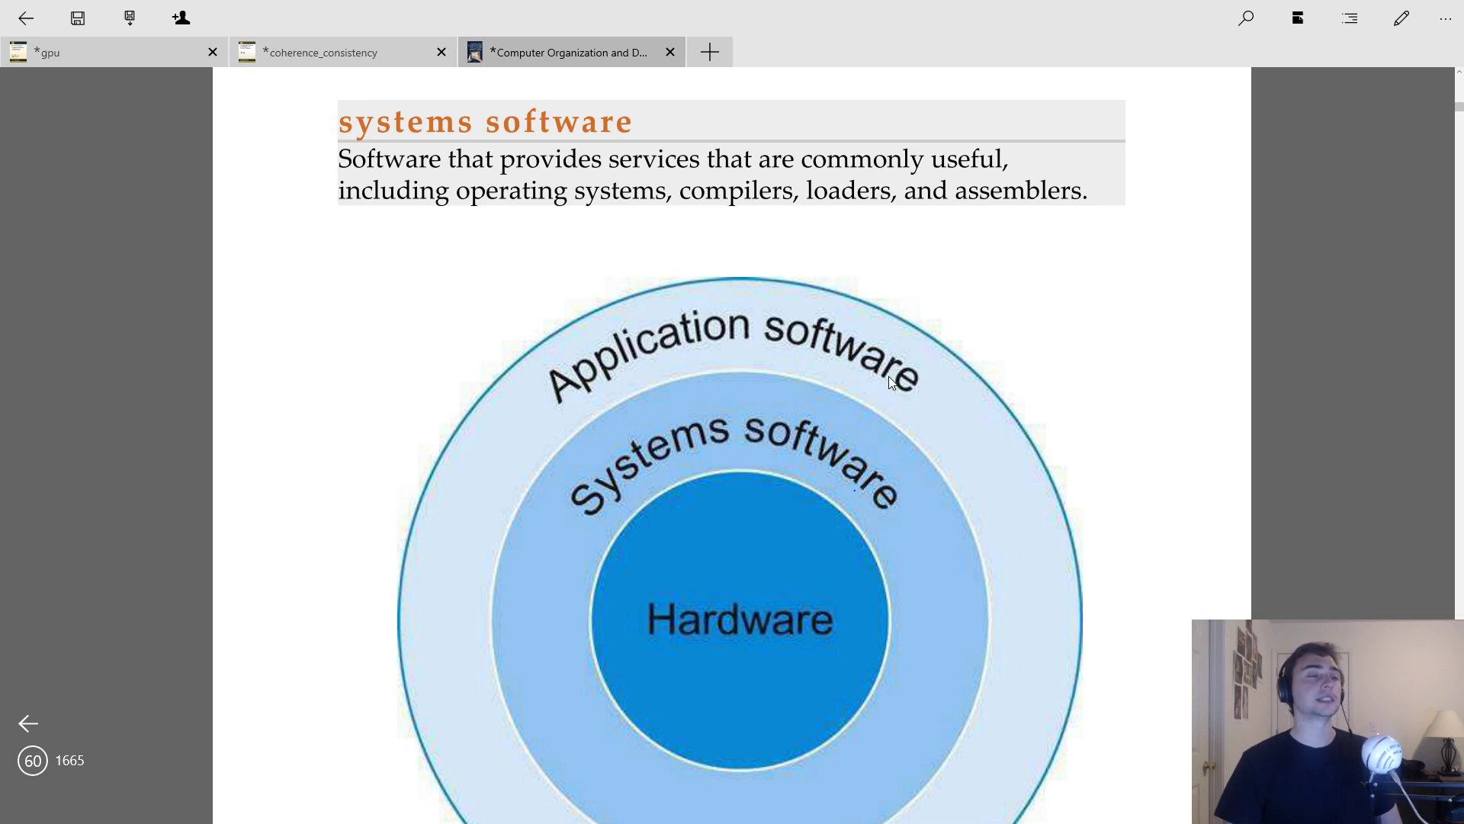
{"action": "mouse_move", "coordinate": [748, 308]}
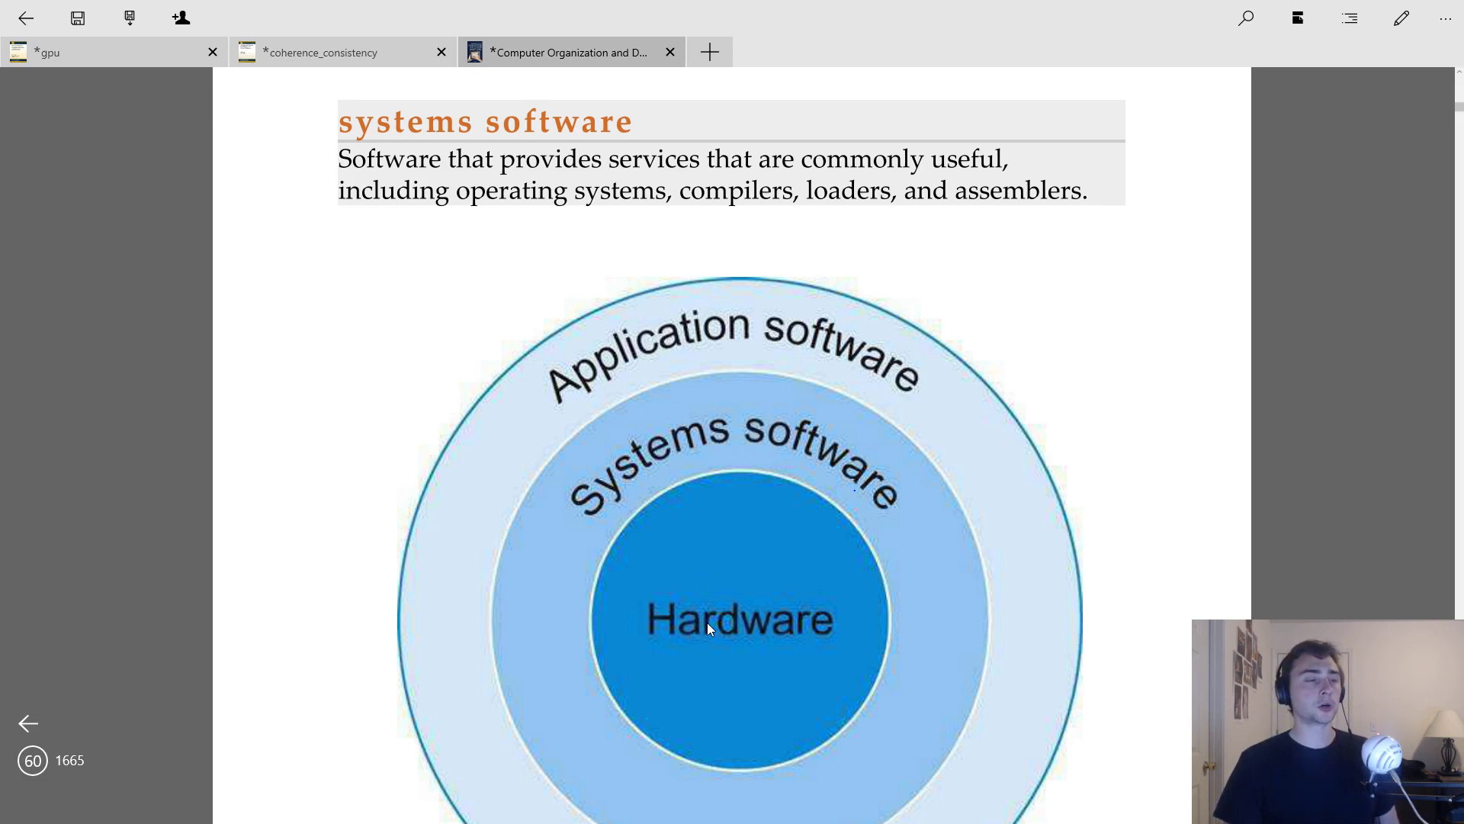
{"action": "mouse_move", "coordinate": [703, 476]}
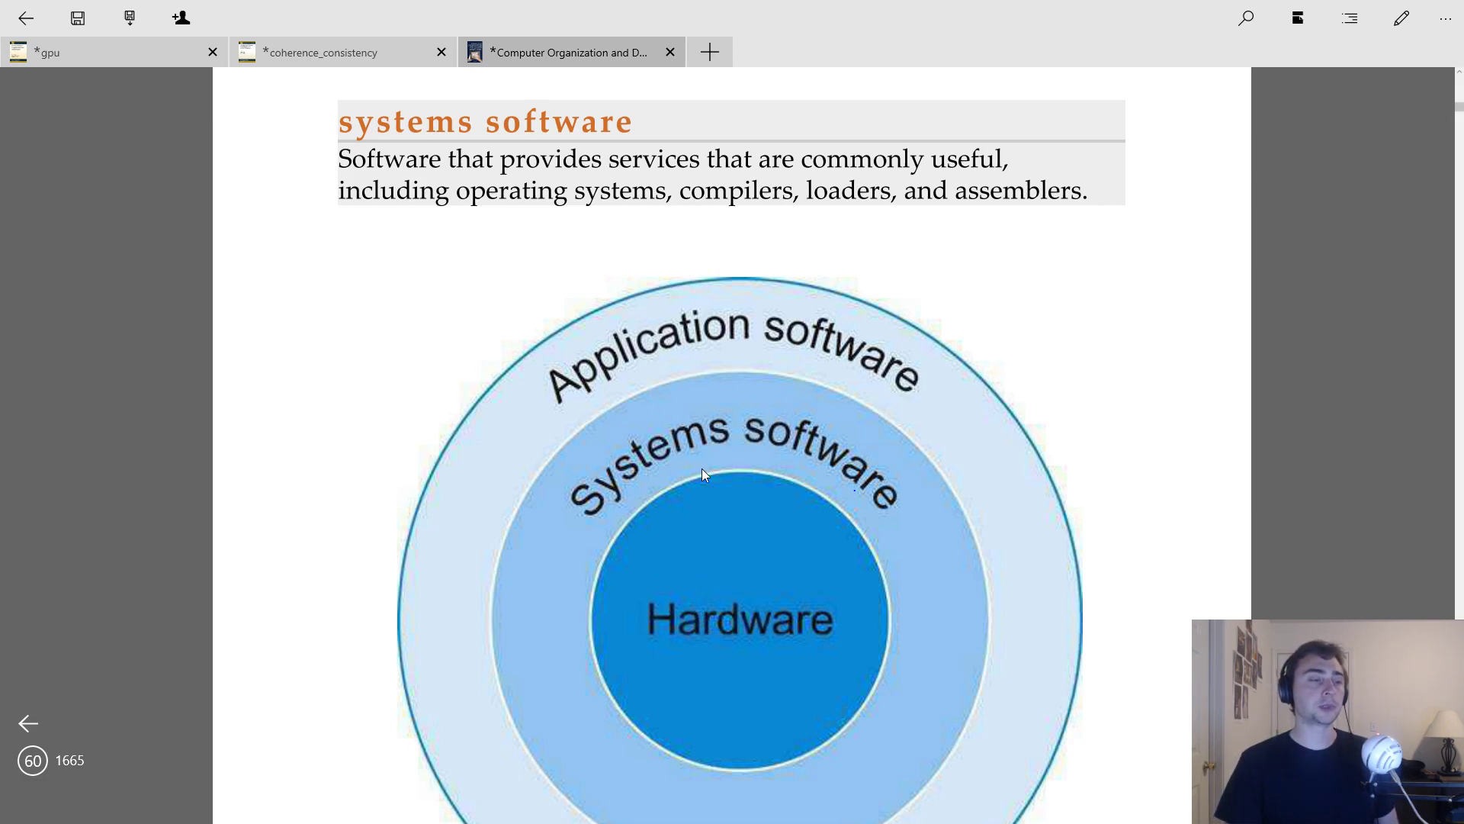
{"action": "mouse_move", "coordinate": [810, 200]}
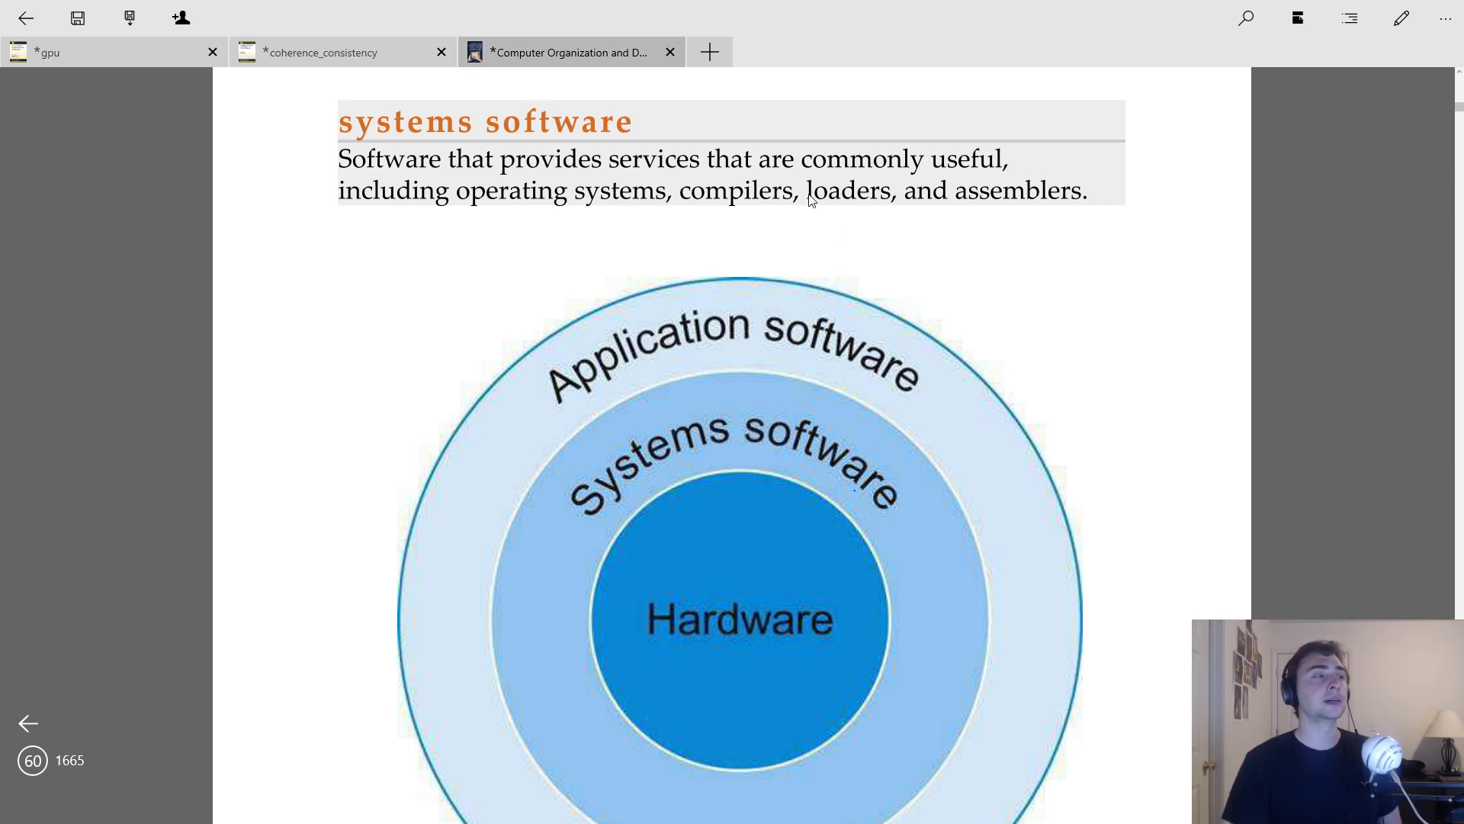
{"action": "mouse_move", "coordinate": [784, 174]}
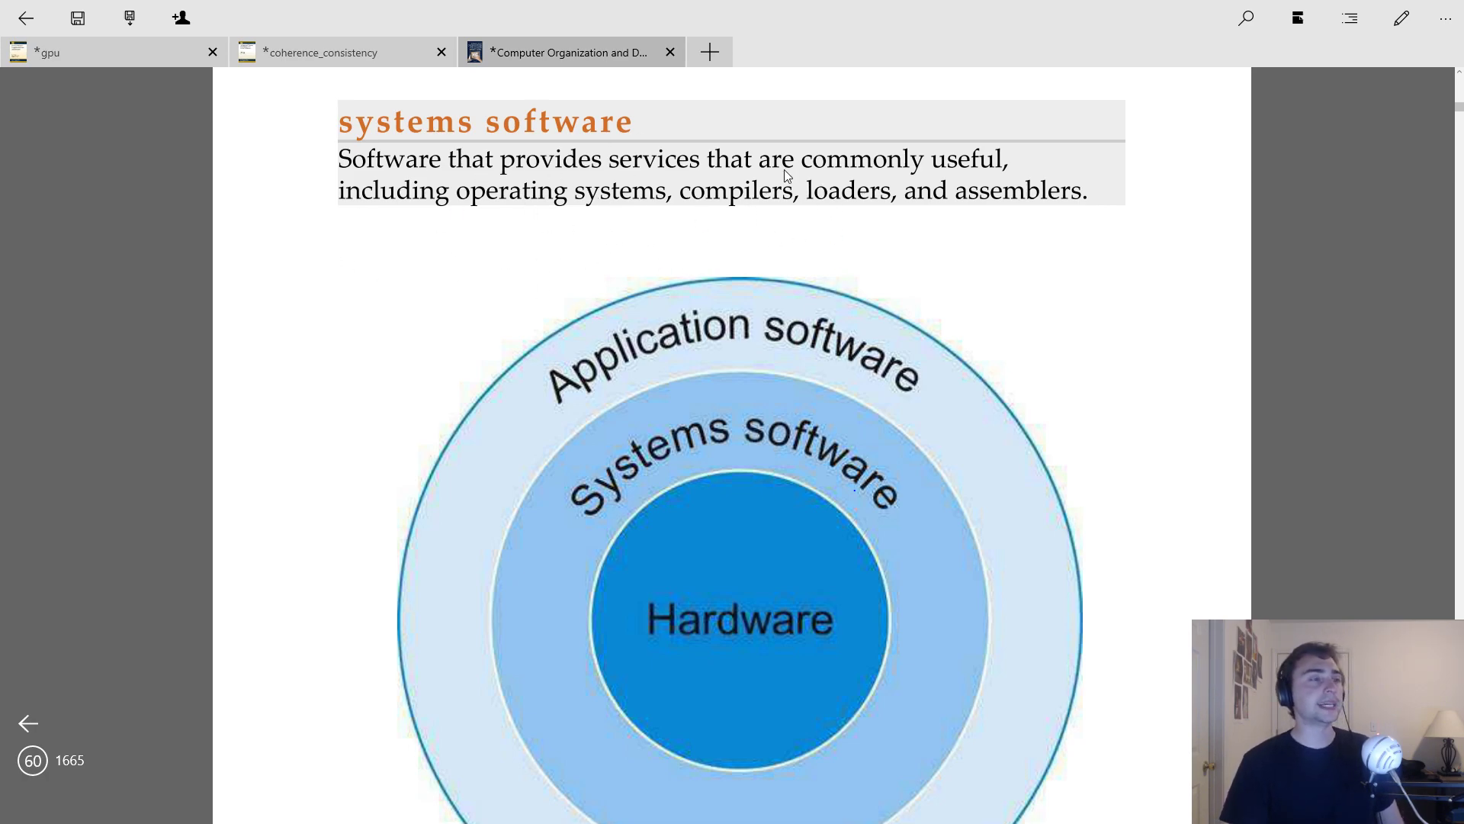
{"action": "mouse_move", "coordinate": [527, 170]}
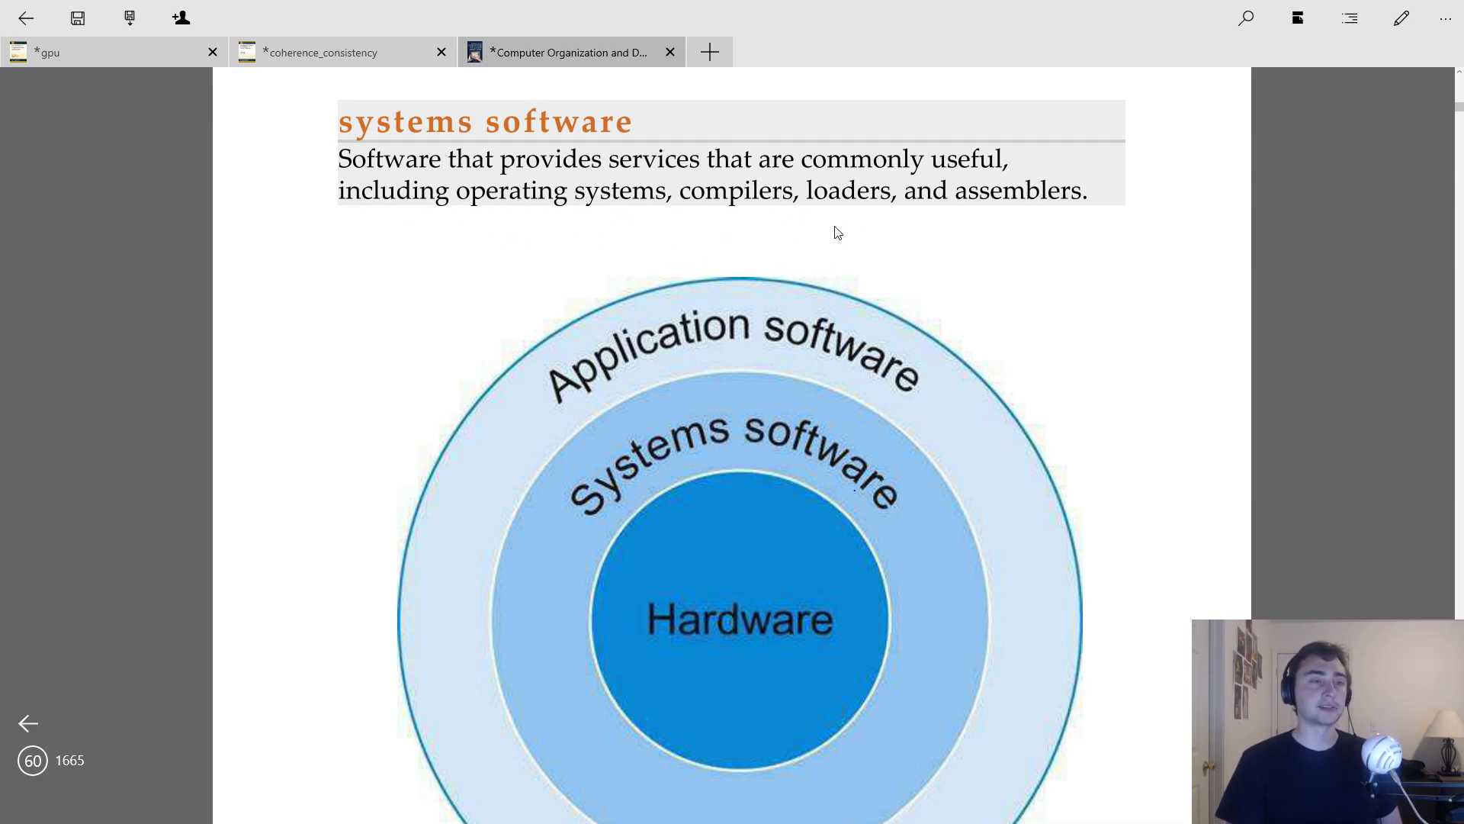
{"action": "mouse_move", "coordinate": [1095, 217]}
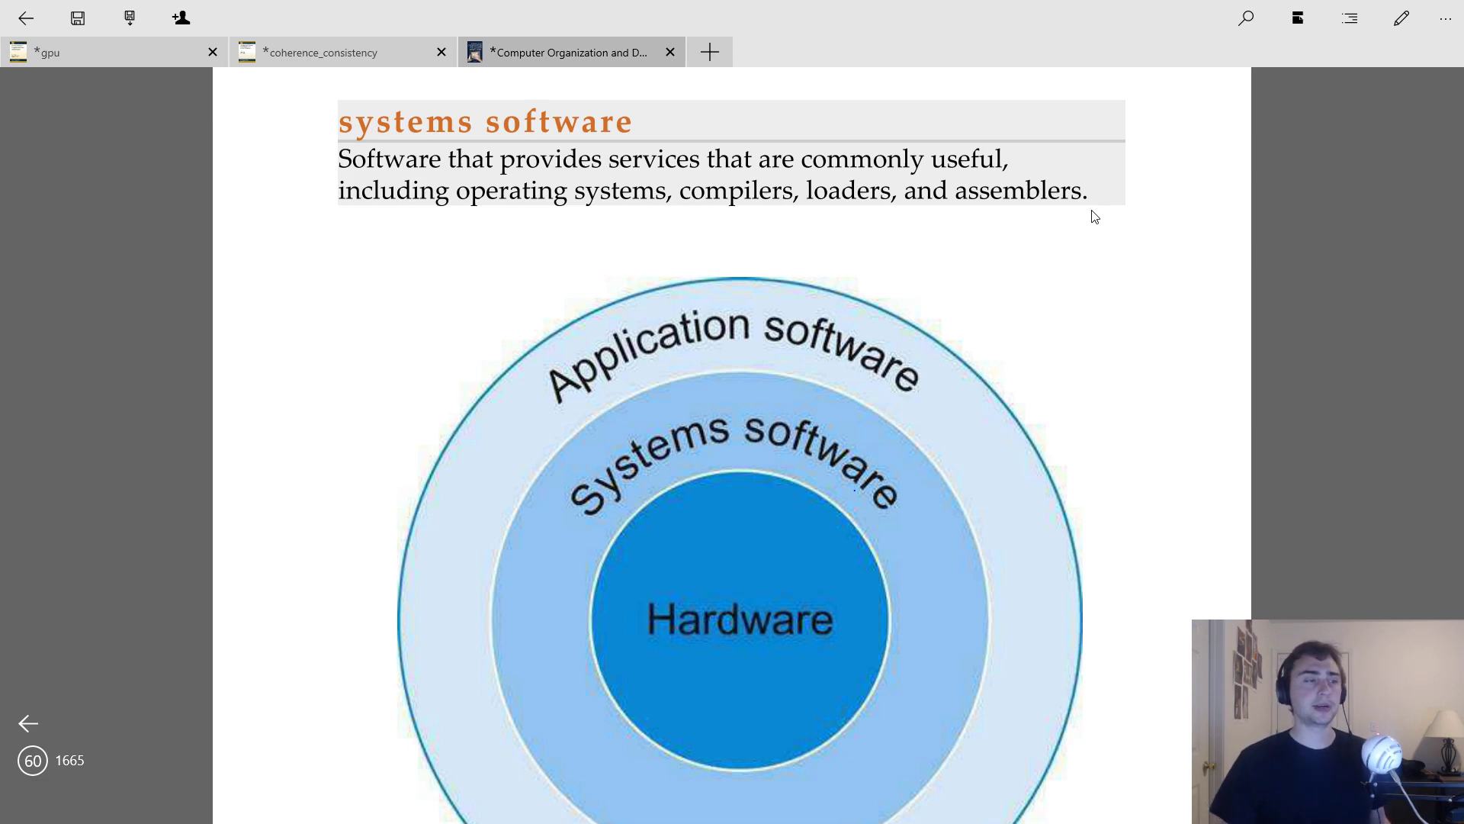
Step: Scroll to page 61's operating system definition and mark across the rings diagram
{"action": "scroll", "scroll_direction": "down", "scroll_amount": 3}
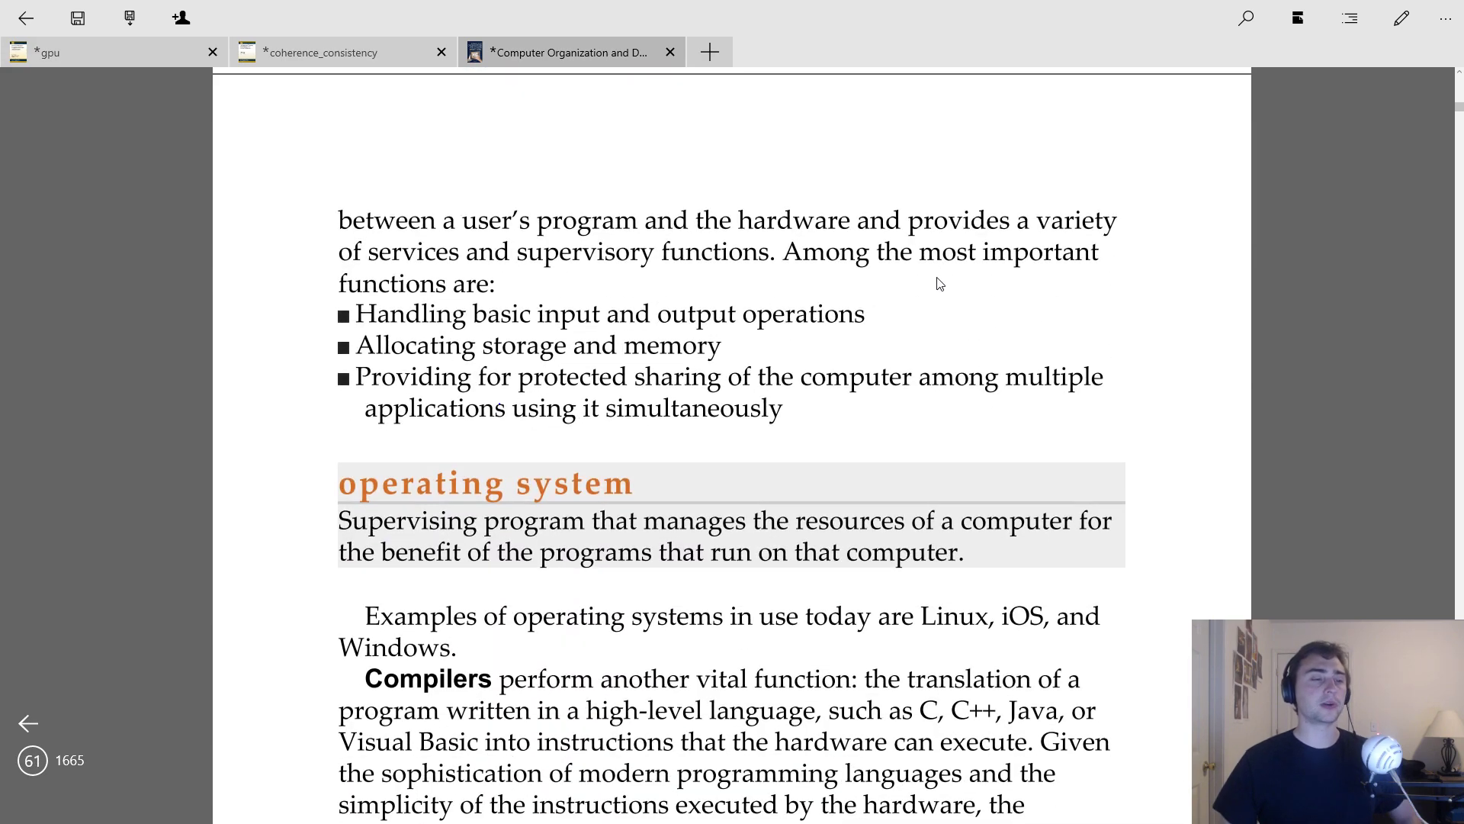
{"action": "mouse_move", "coordinate": [551, 507]}
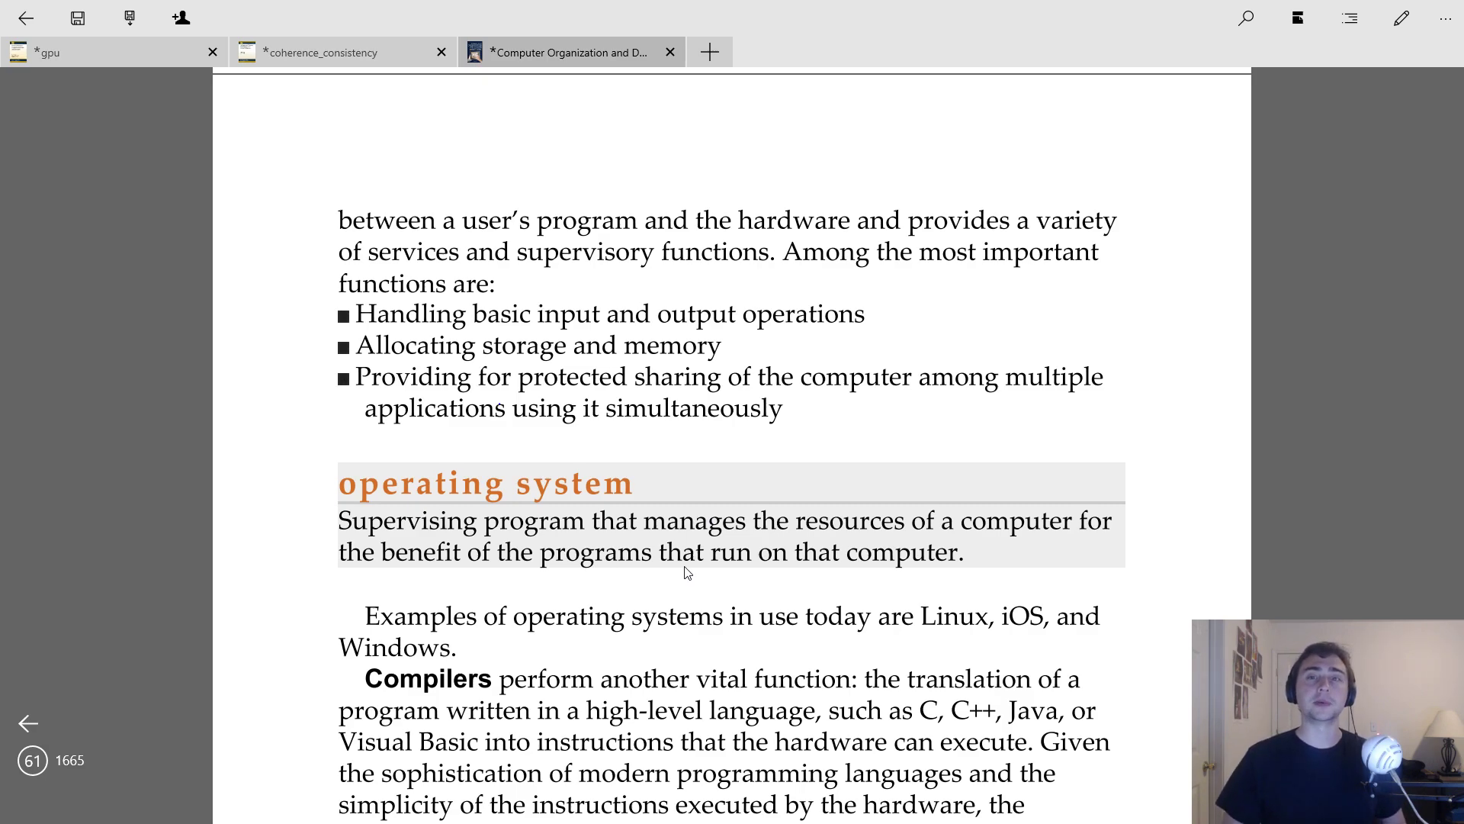
{"action": "mouse_move", "coordinate": [581, 288]}
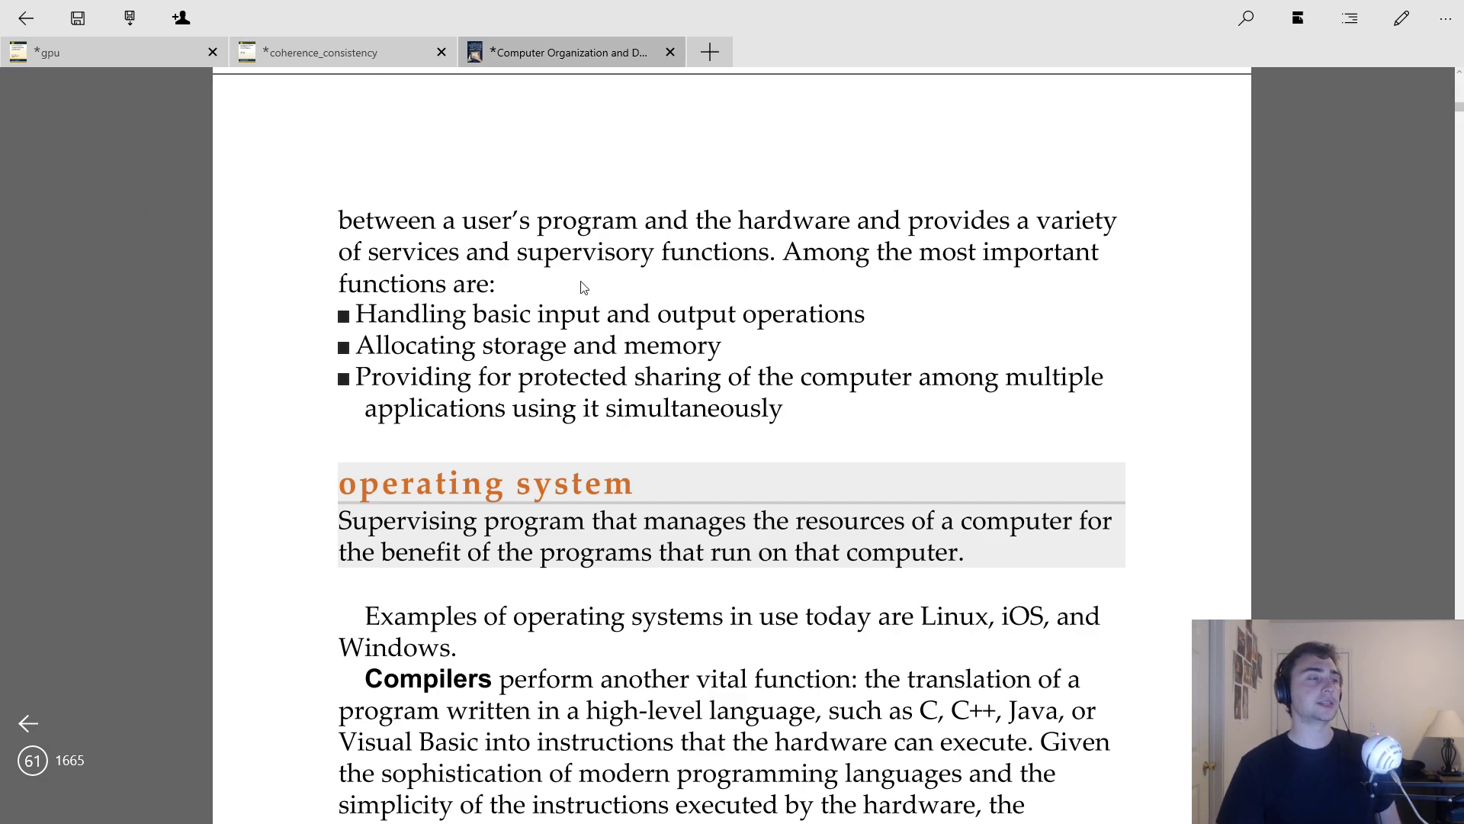
{"action": "mouse_move", "coordinate": [576, 344]}
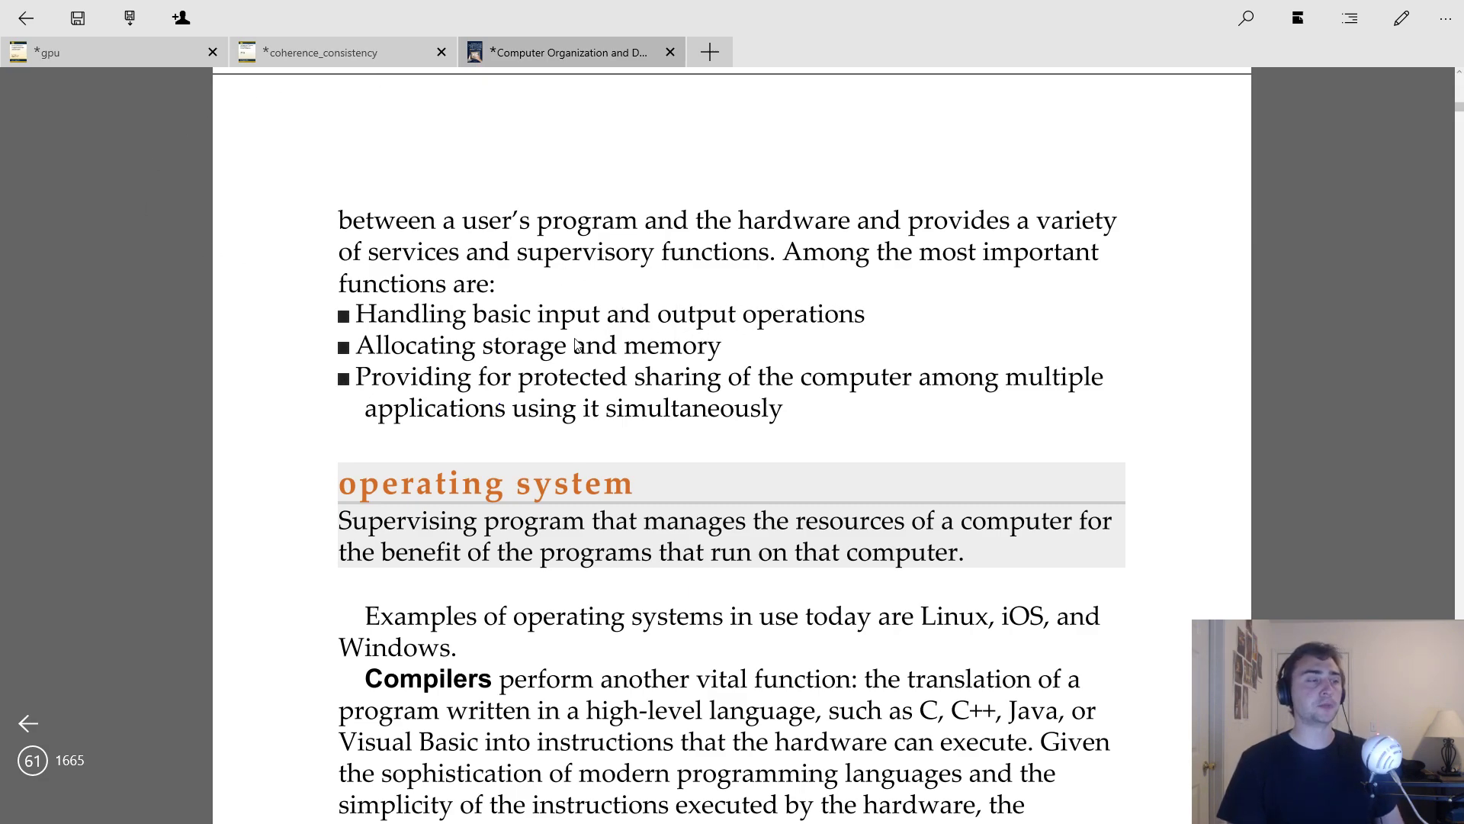
{"action": "mouse_move", "coordinate": [642, 377]}
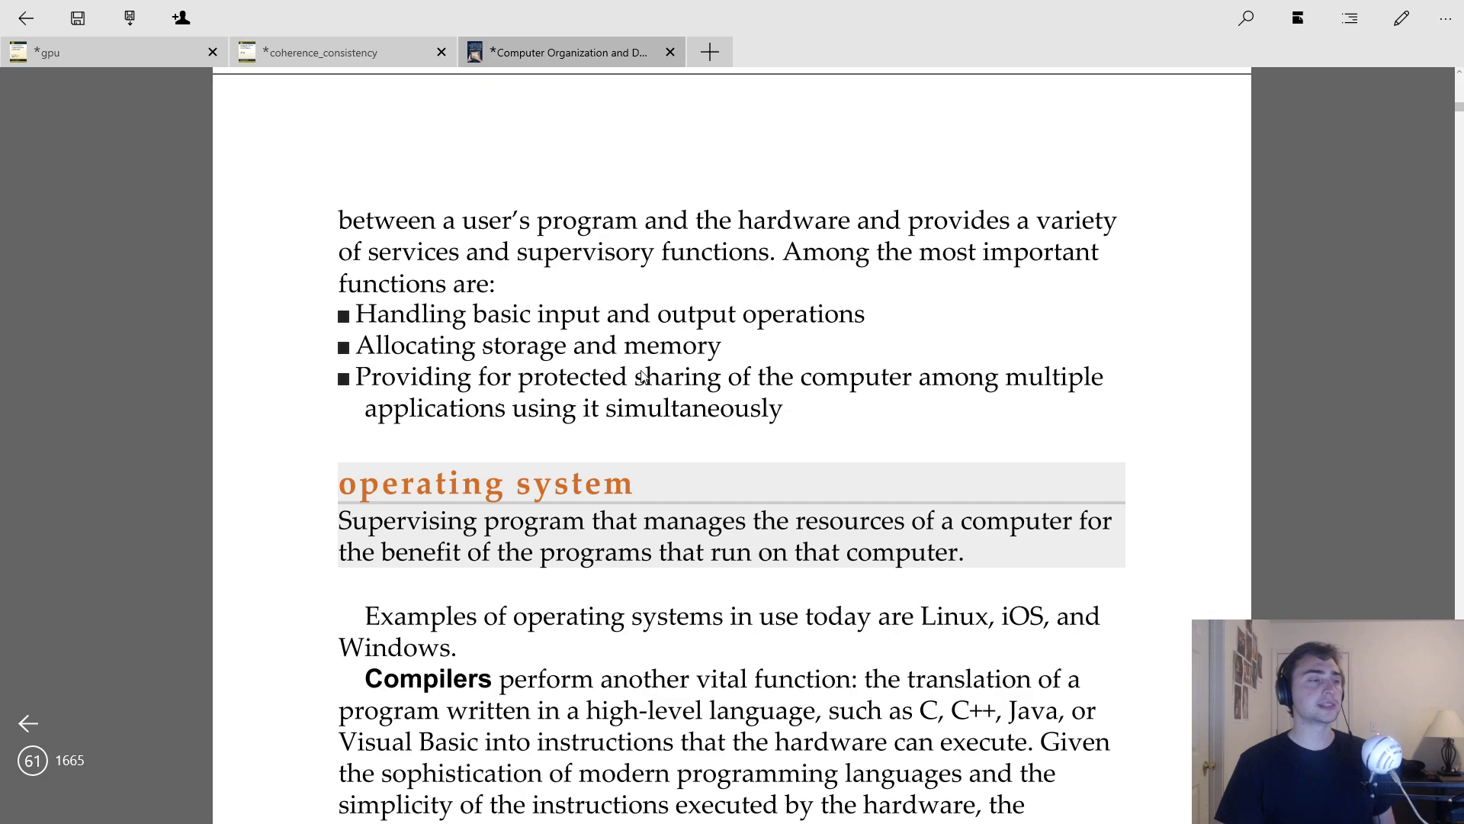
{"action": "mouse_move", "coordinate": [616, 422]}
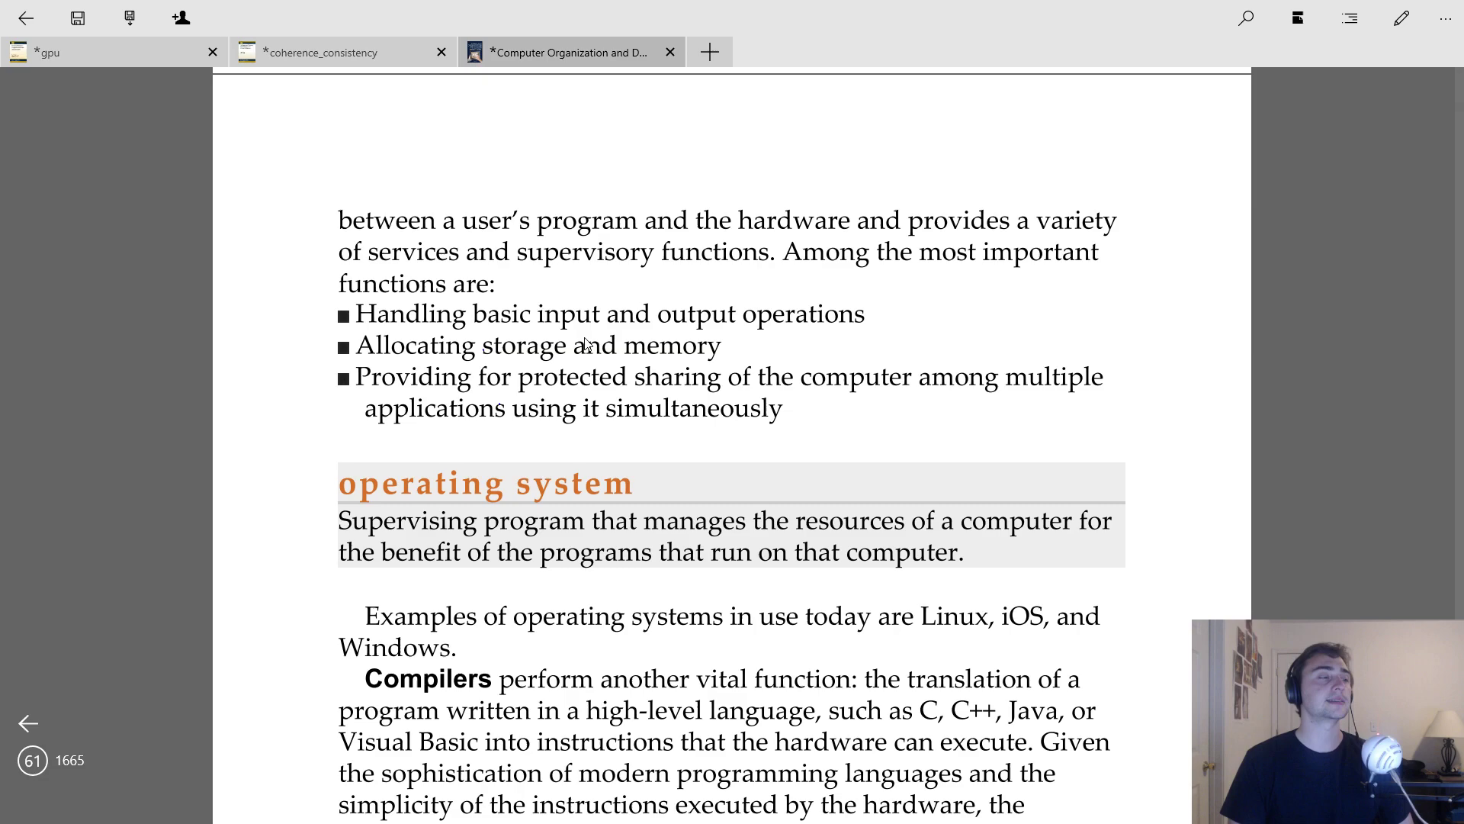
{"action": "mouse_move", "coordinate": [787, 394]}
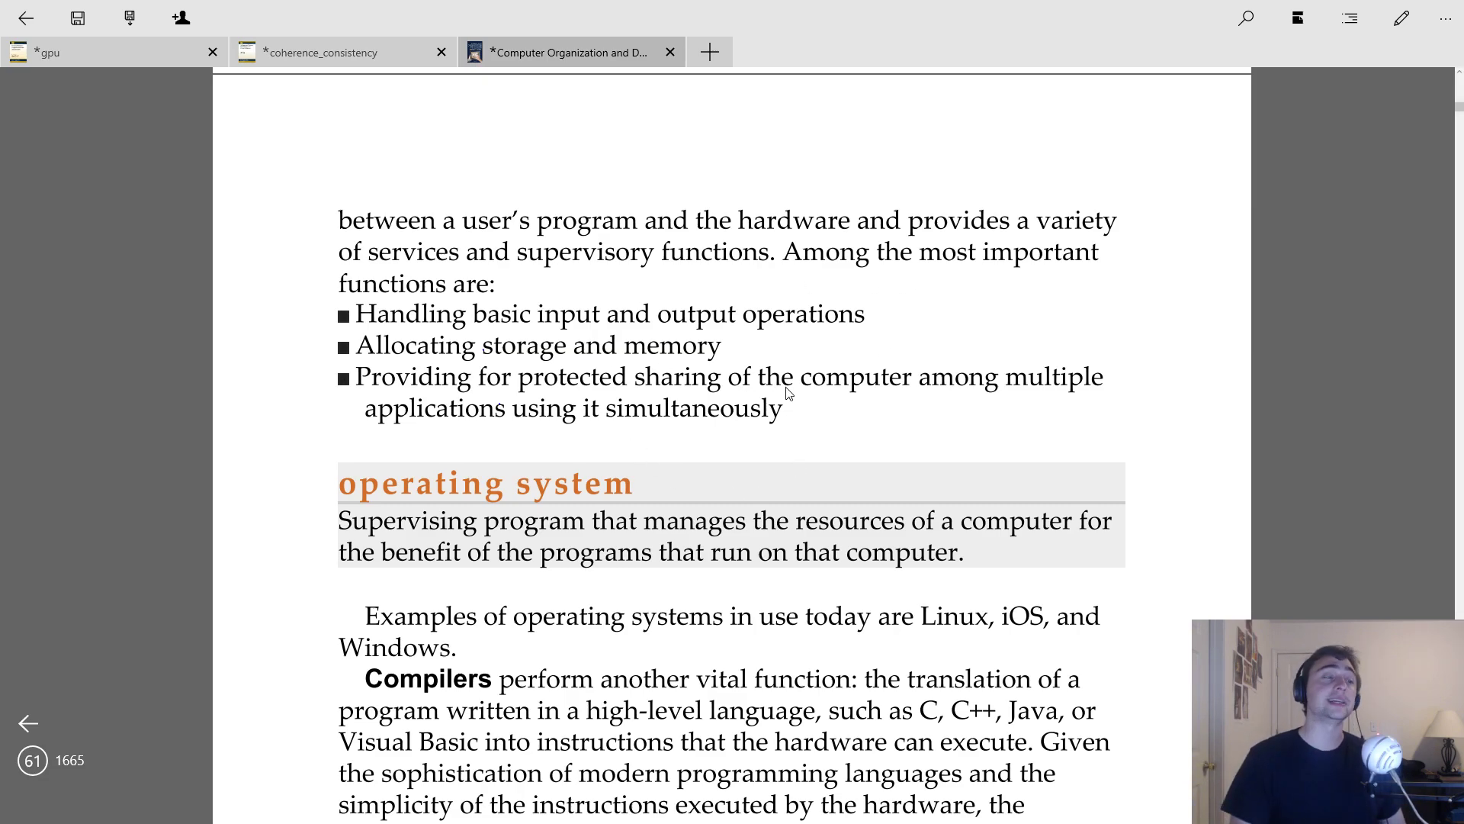
{"action": "left_click_drag", "start_coordinate": [471, 356], "coordinate": [682, 386]}
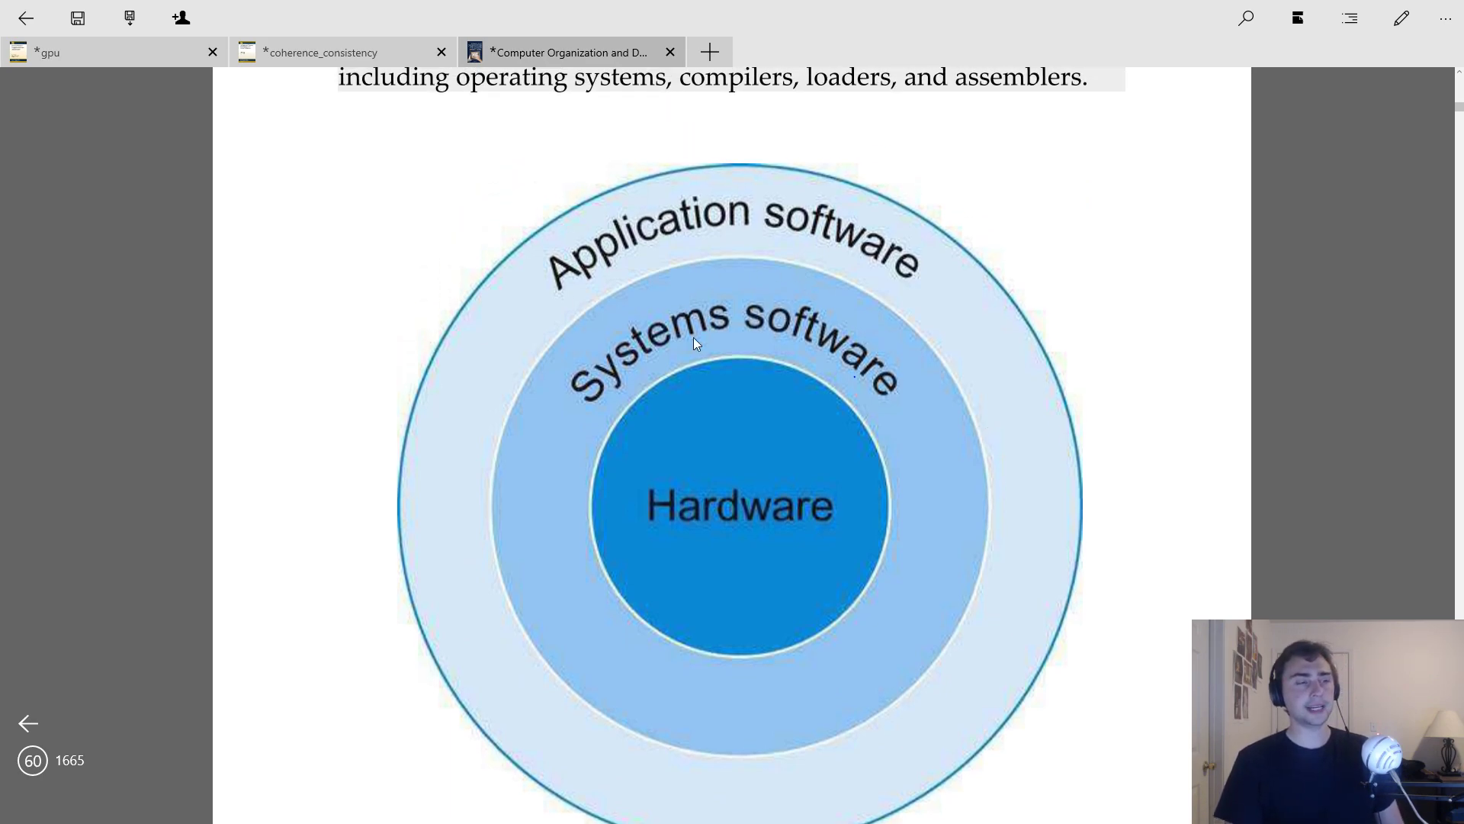
{"action": "mouse_move", "coordinate": [602, 377]}
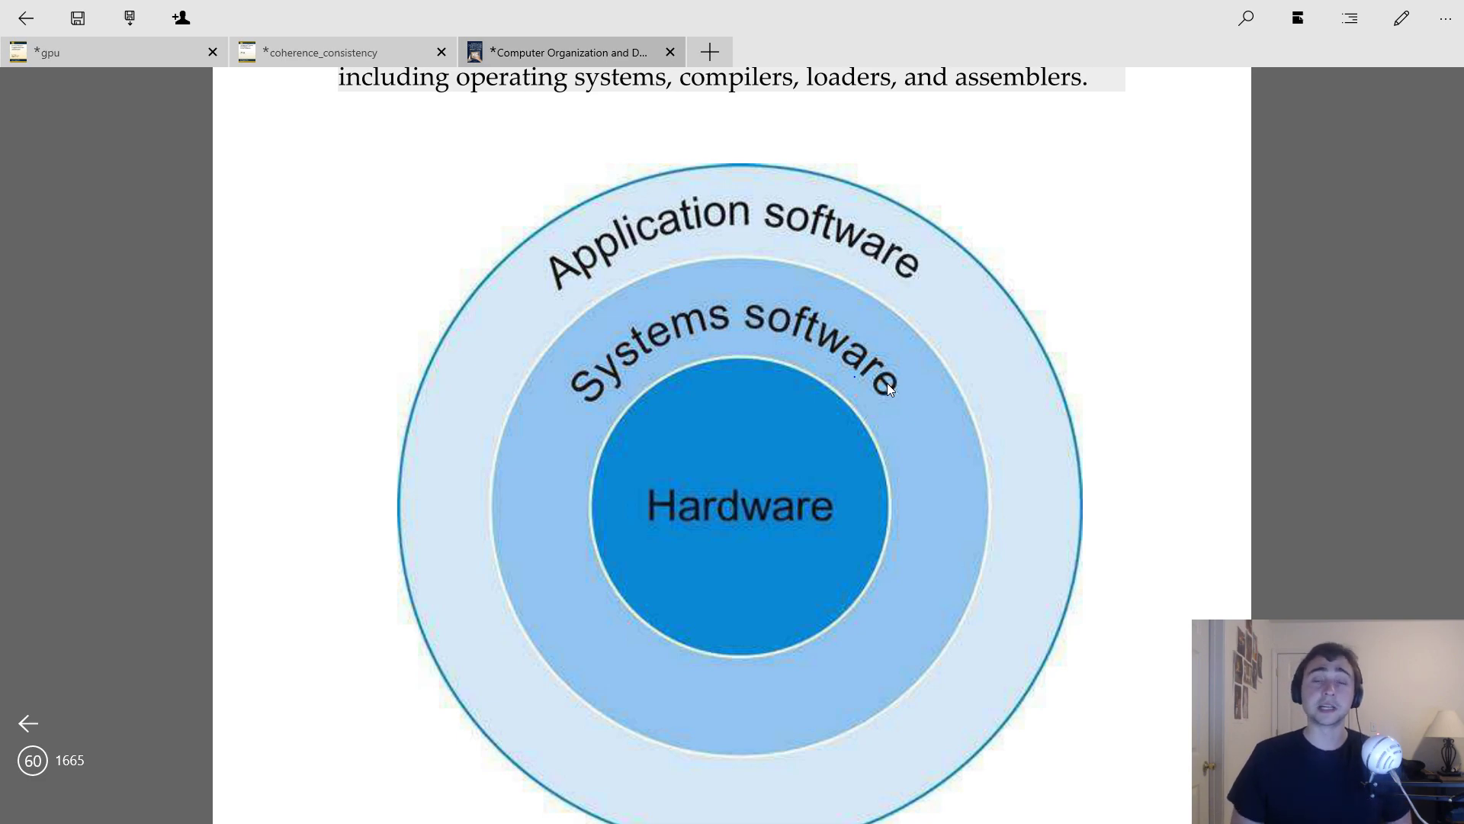
{"action": "mouse_move", "coordinate": [883, 220]}
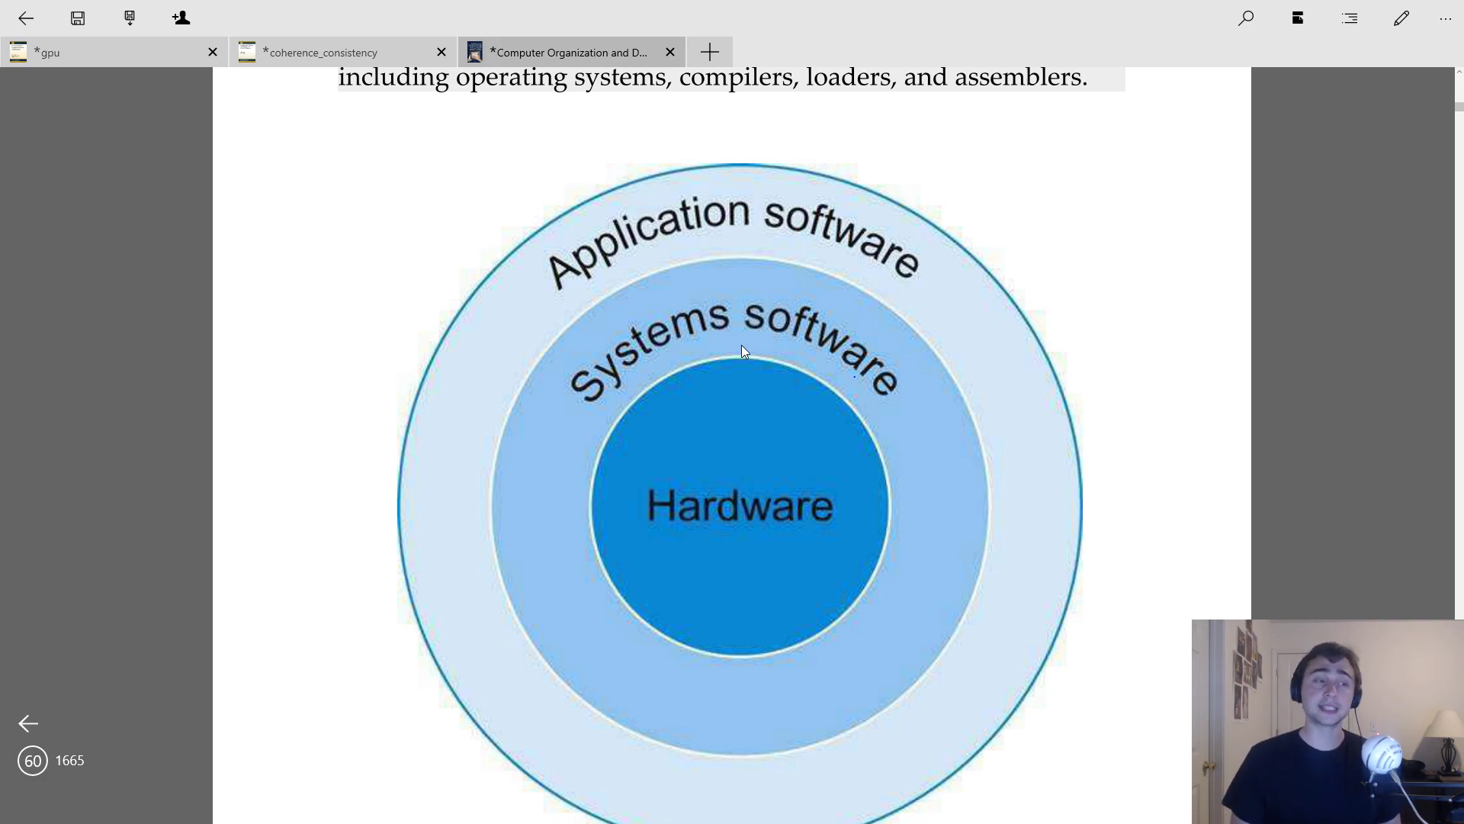
{"action": "mouse_move", "coordinate": [801, 208]}
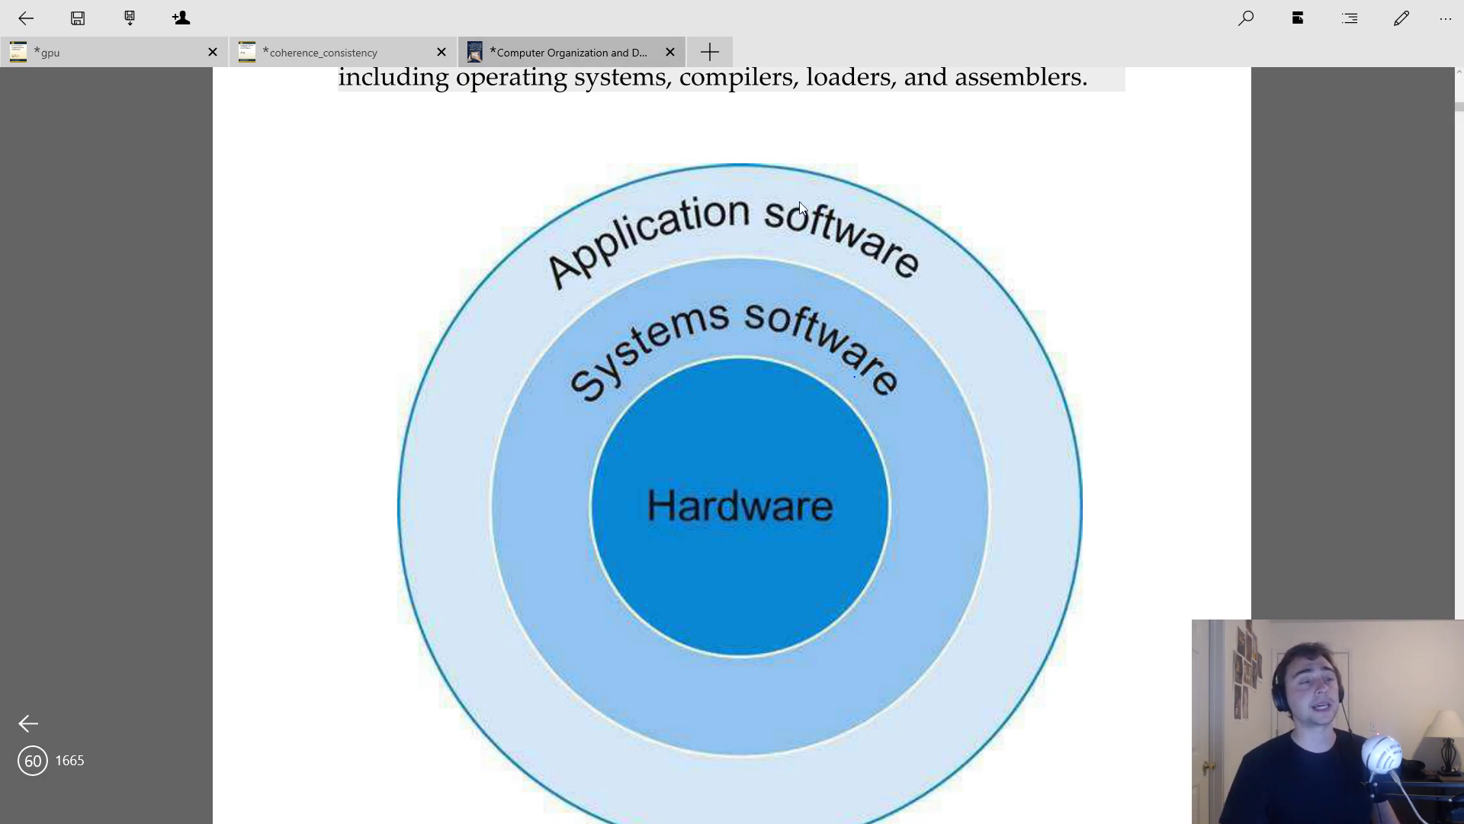
{"action": "mouse_move", "coordinate": [752, 240]}
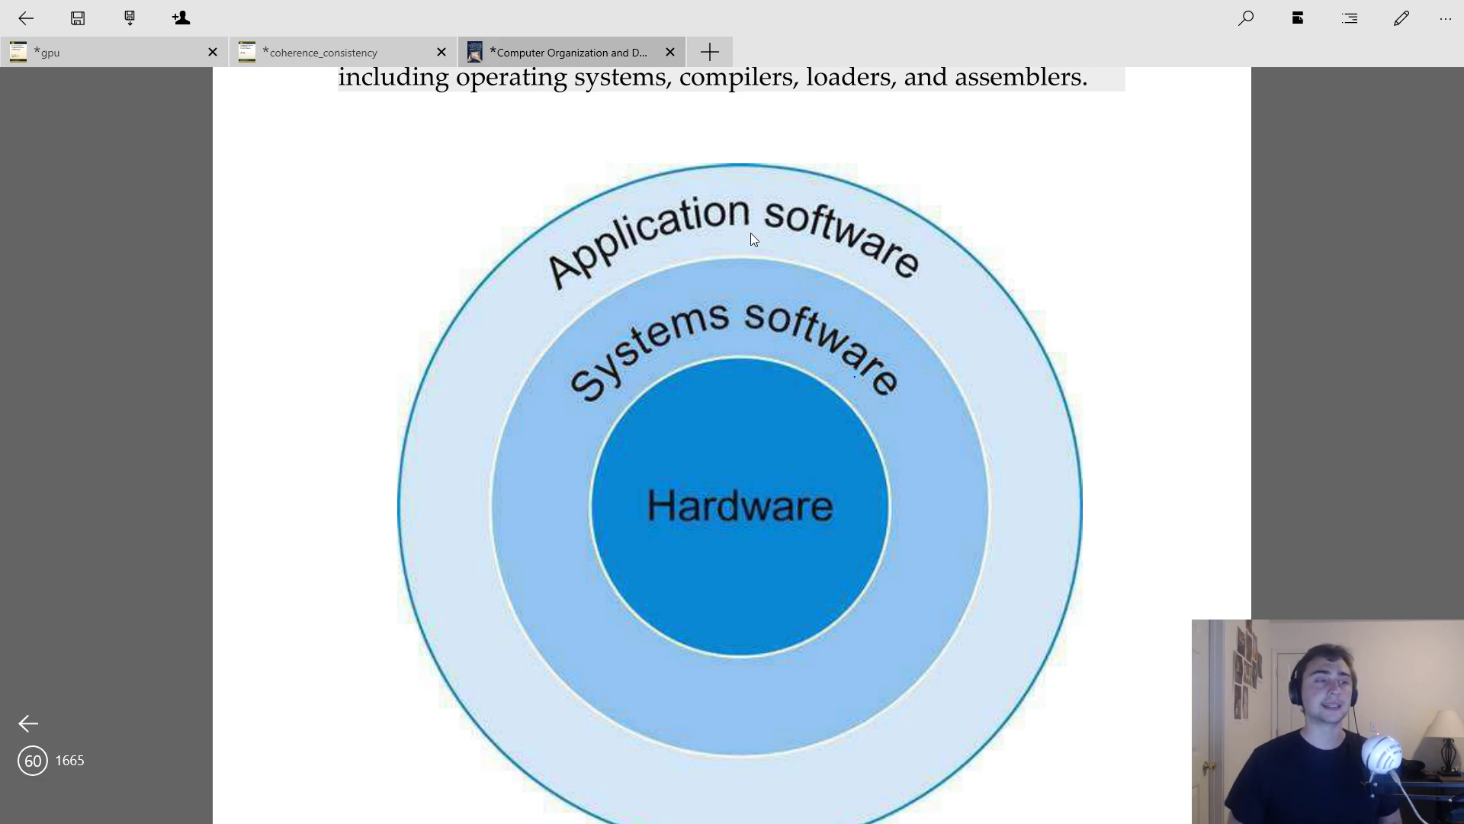
{"action": "mouse_move", "coordinate": [659, 222]}
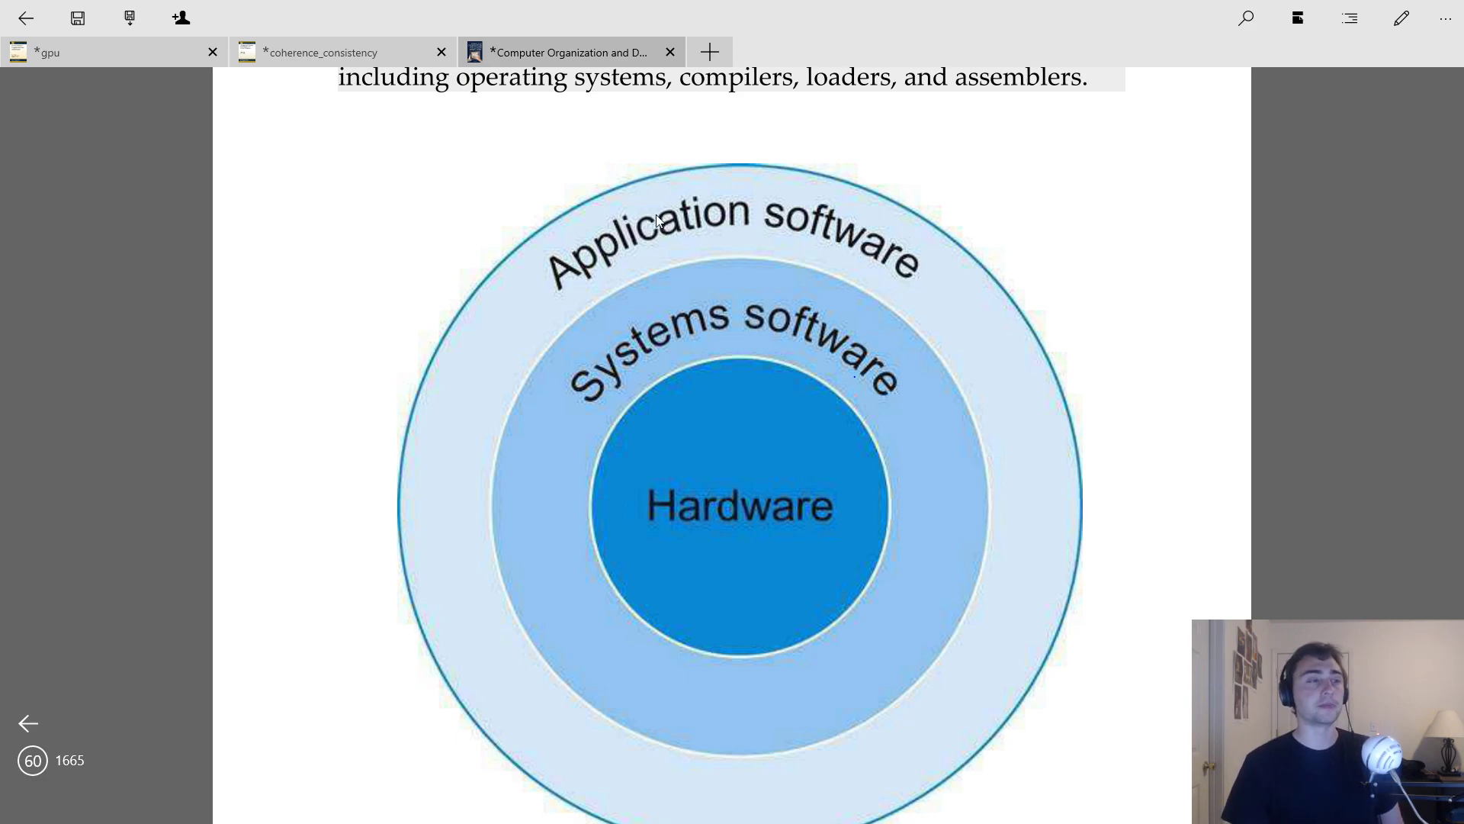
{"action": "mouse_move", "coordinate": [761, 472]}
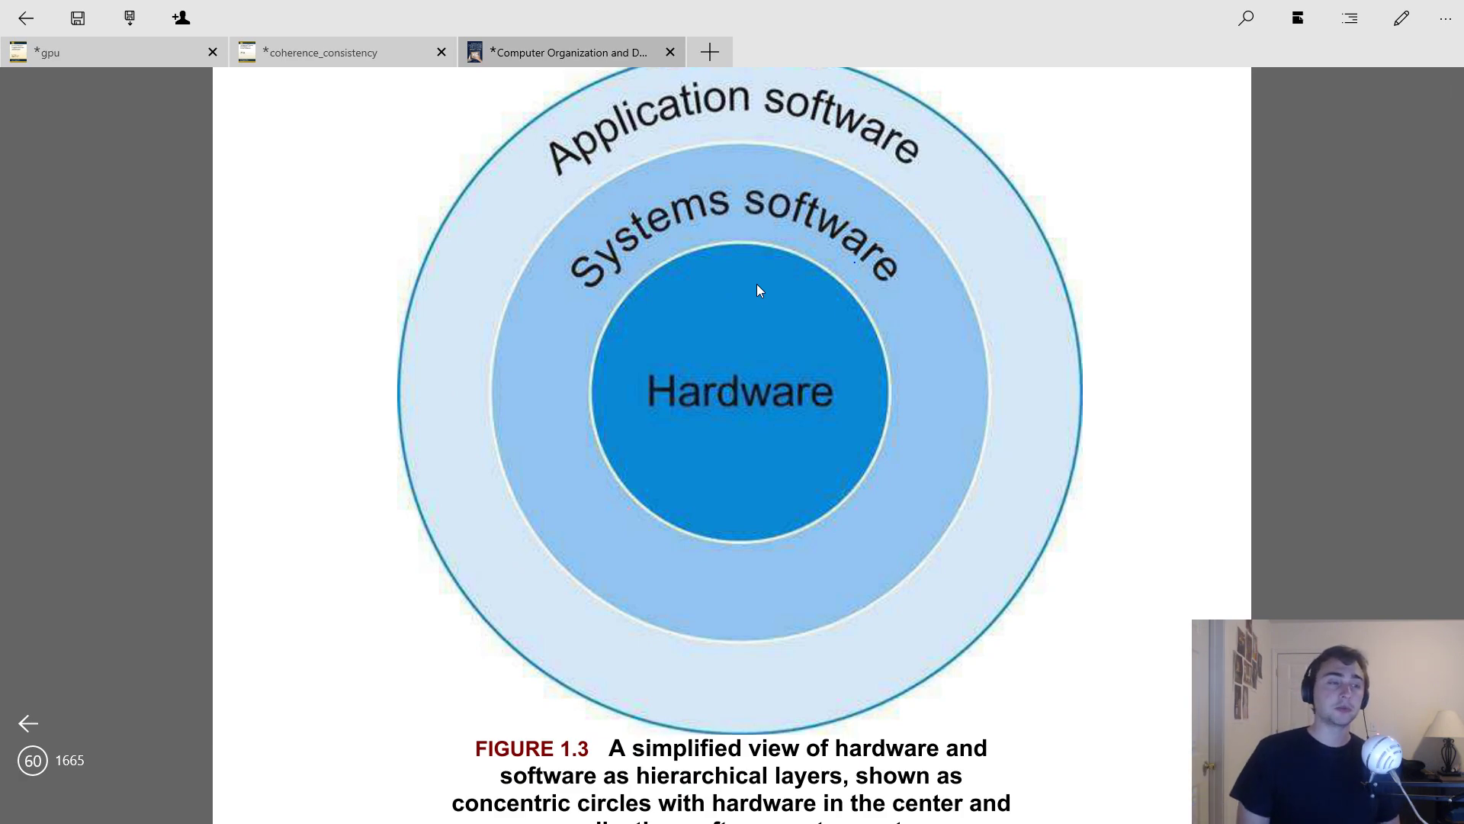
Step: Scroll down page 61 through the compilers paragraph to the binary-alphabet paragraph
{"action": "scroll", "scroll_direction": "down", "scroll_amount": 3}
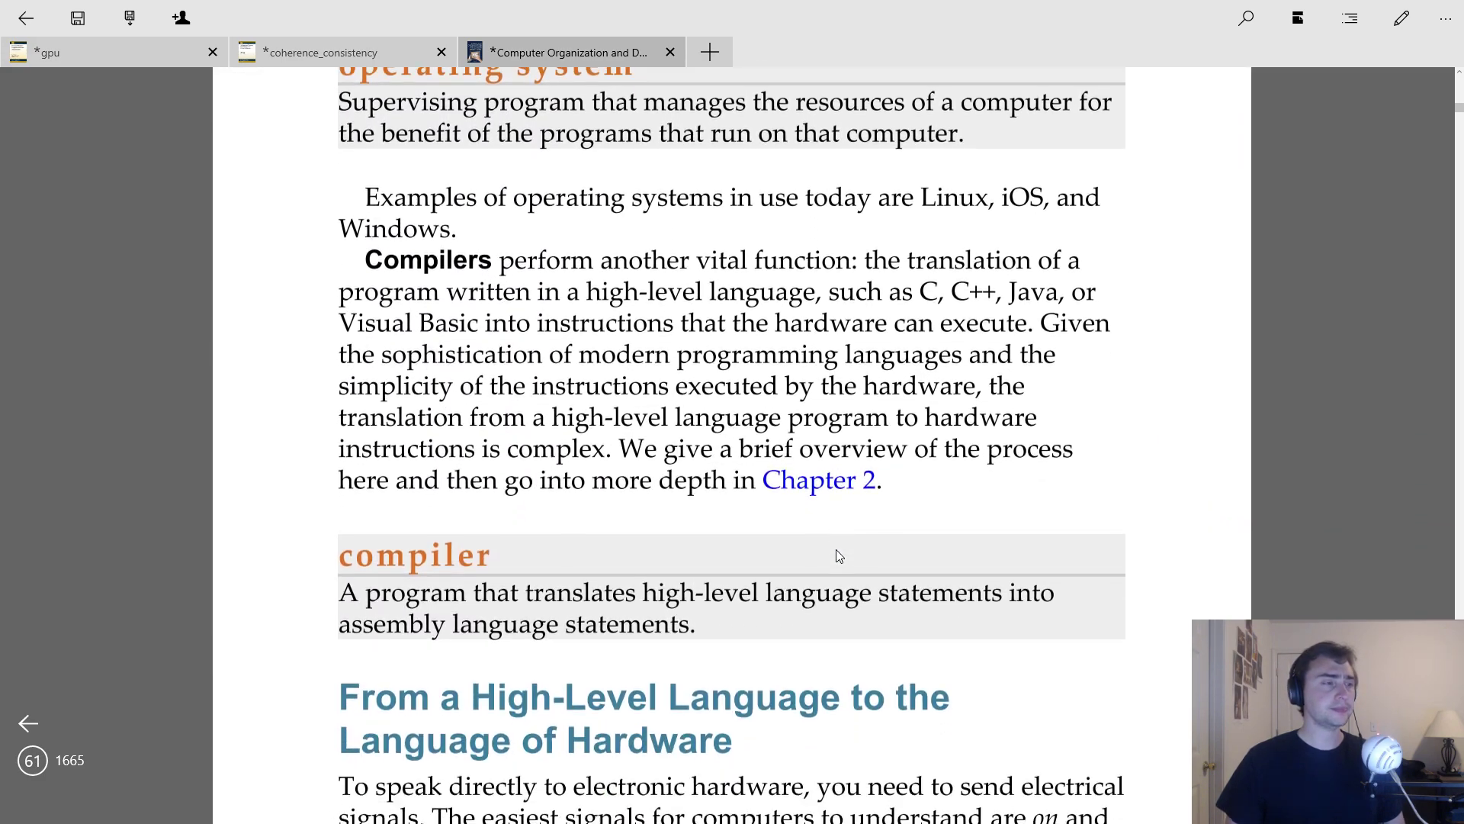
{"action": "scroll", "scroll_direction": "down", "scroll_amount": 3}
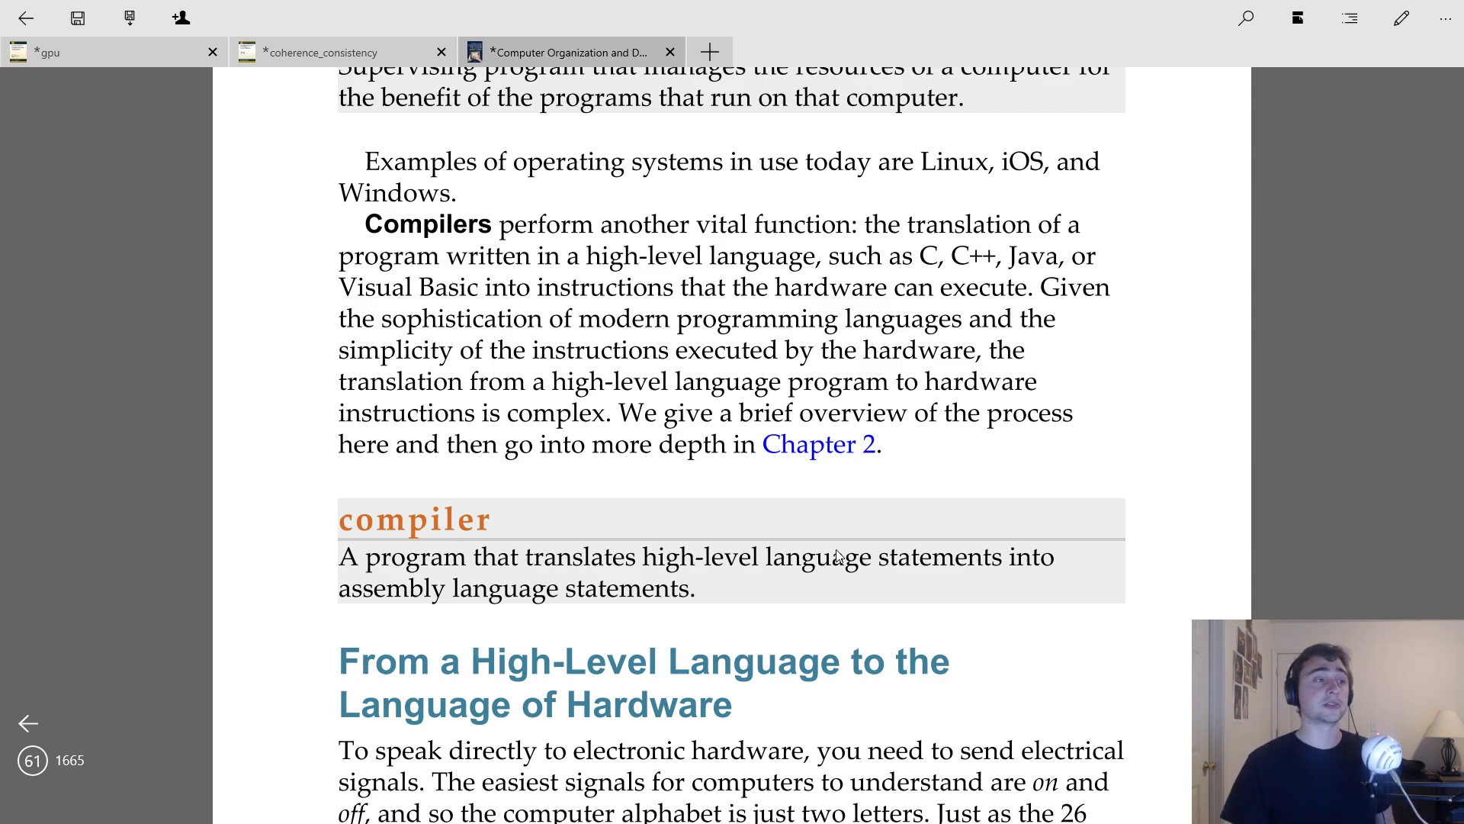
{"action": "mouse_move", "coordinate": [316, 225]}
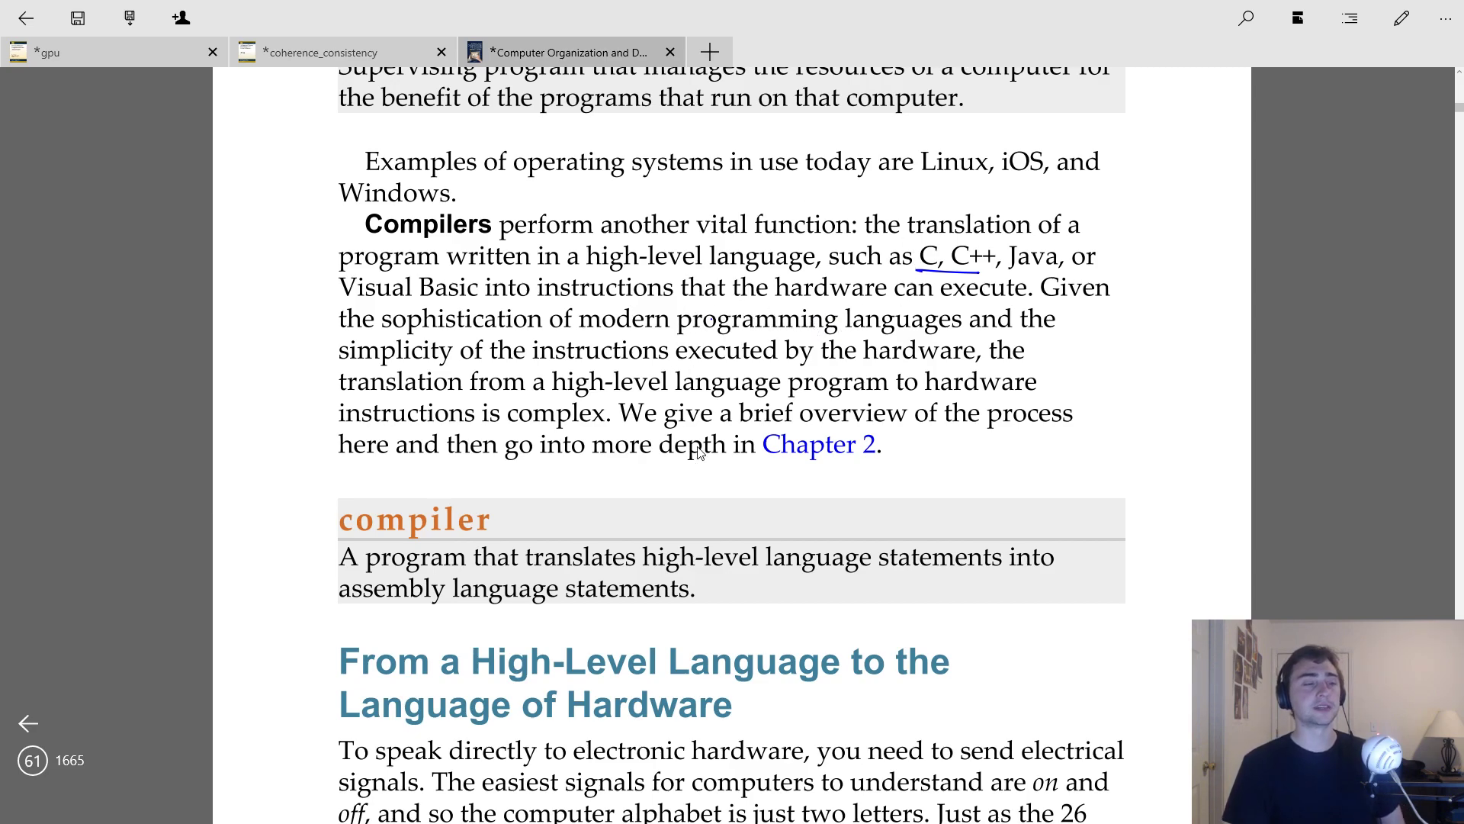
{"action": "scroll", "scroll_direction": "down", "scroll_amount": 3}
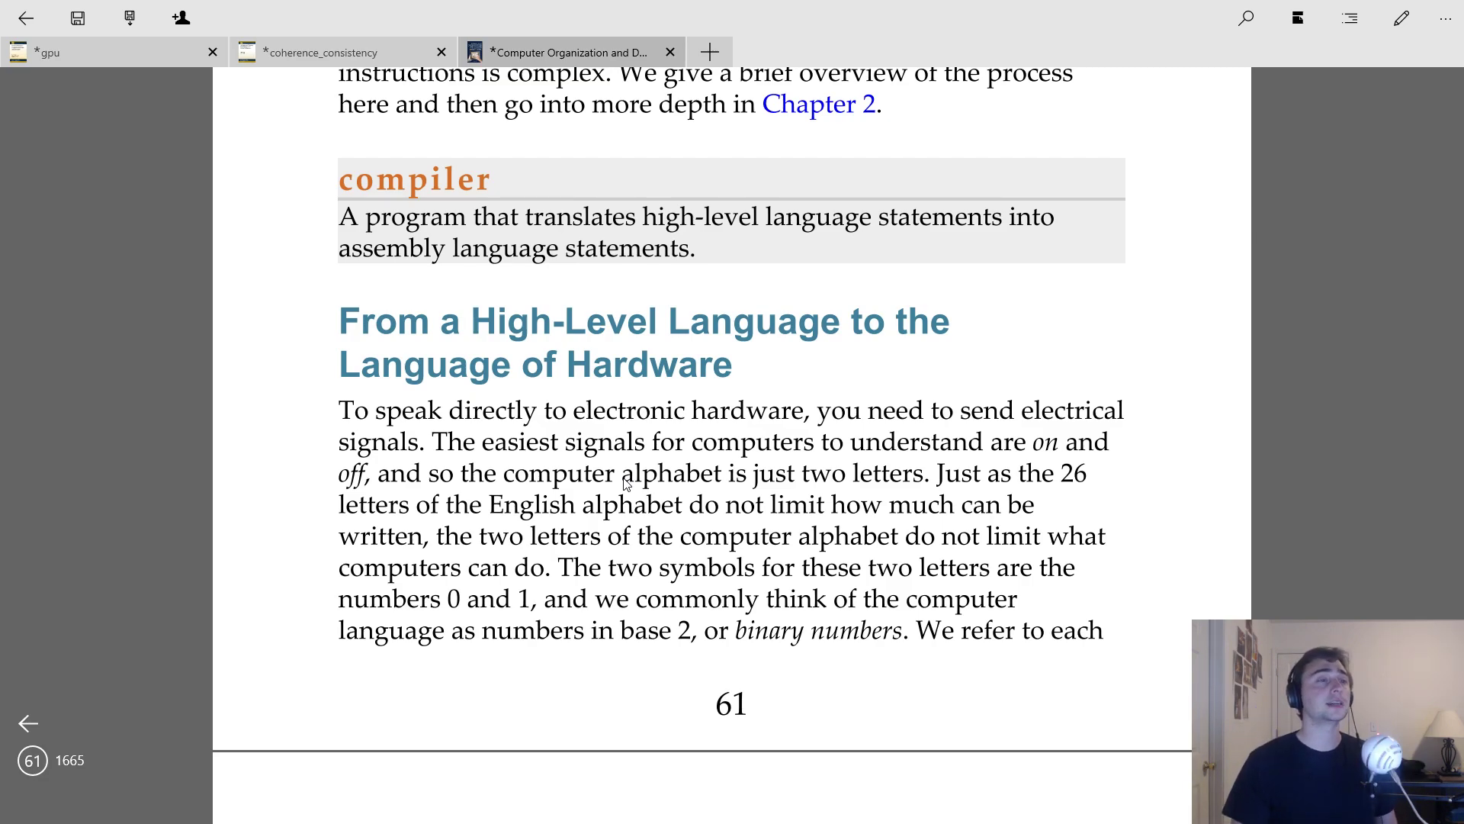
{"action": "mouse_move", "coordinate": [579, 202]}
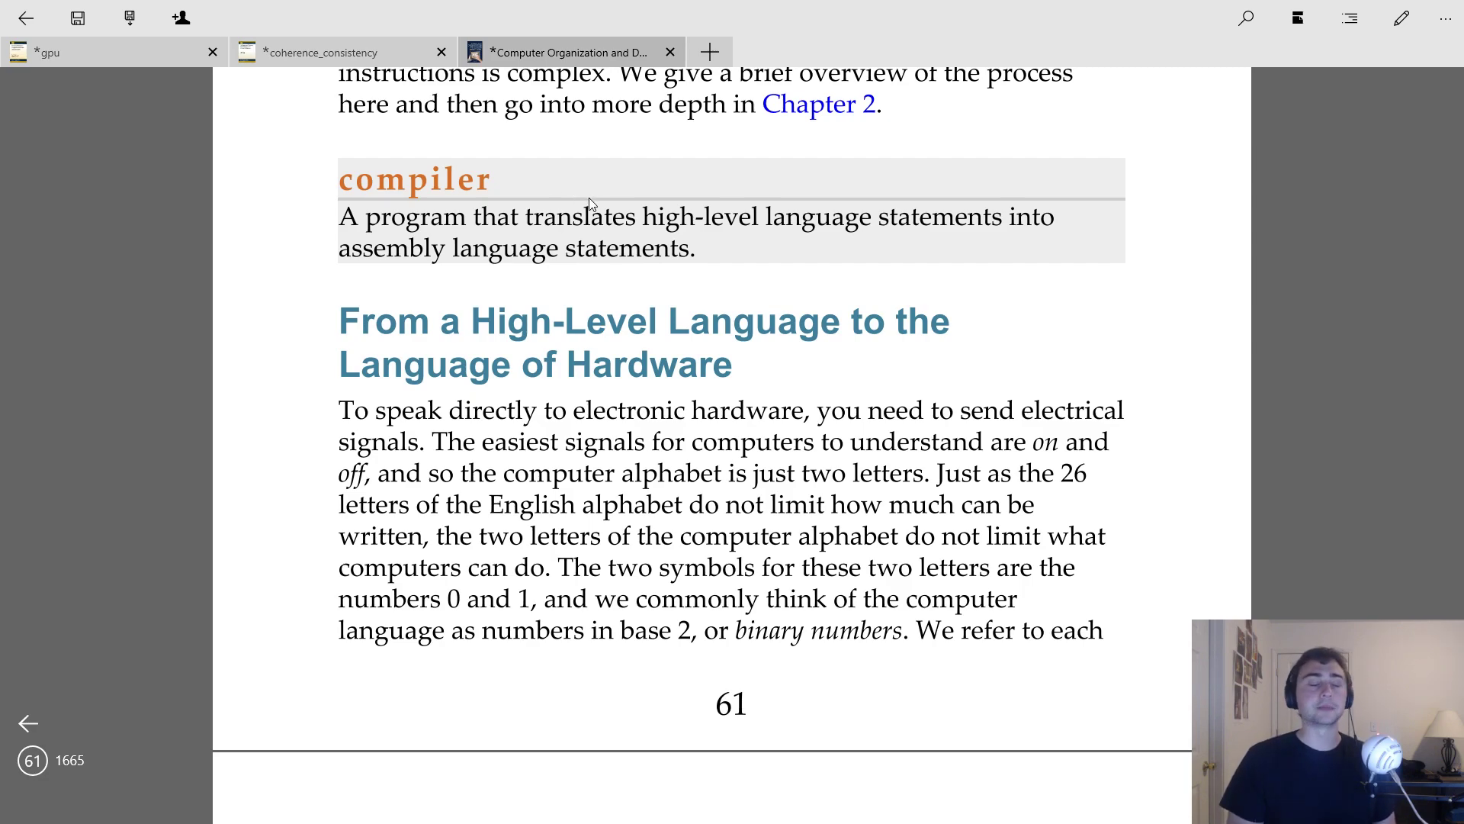
{"action": "mouse_move", "coordinate": [524, 310]}
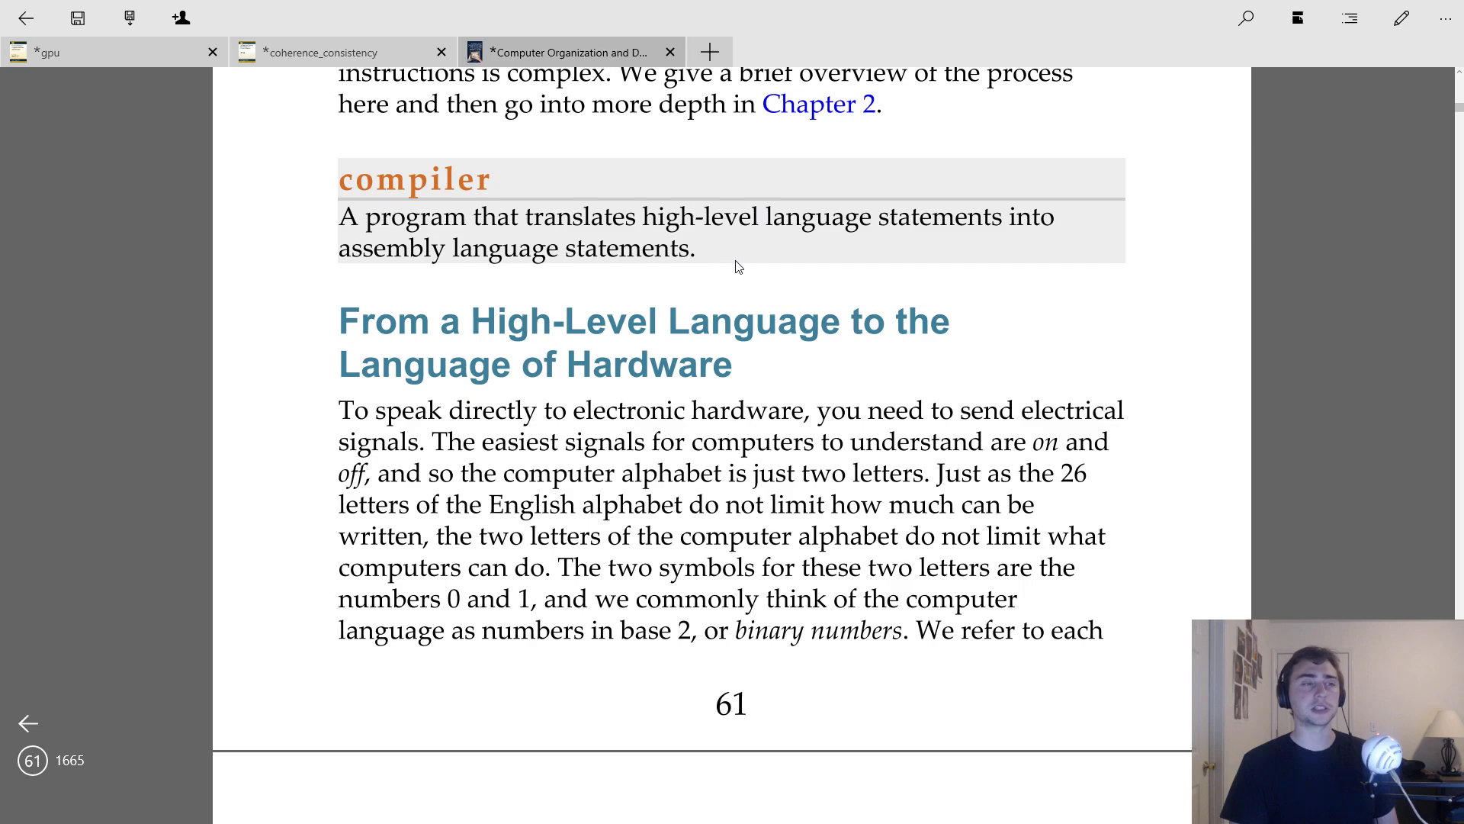
{"action": "mouse_move", "coordinate": [769, 234]}
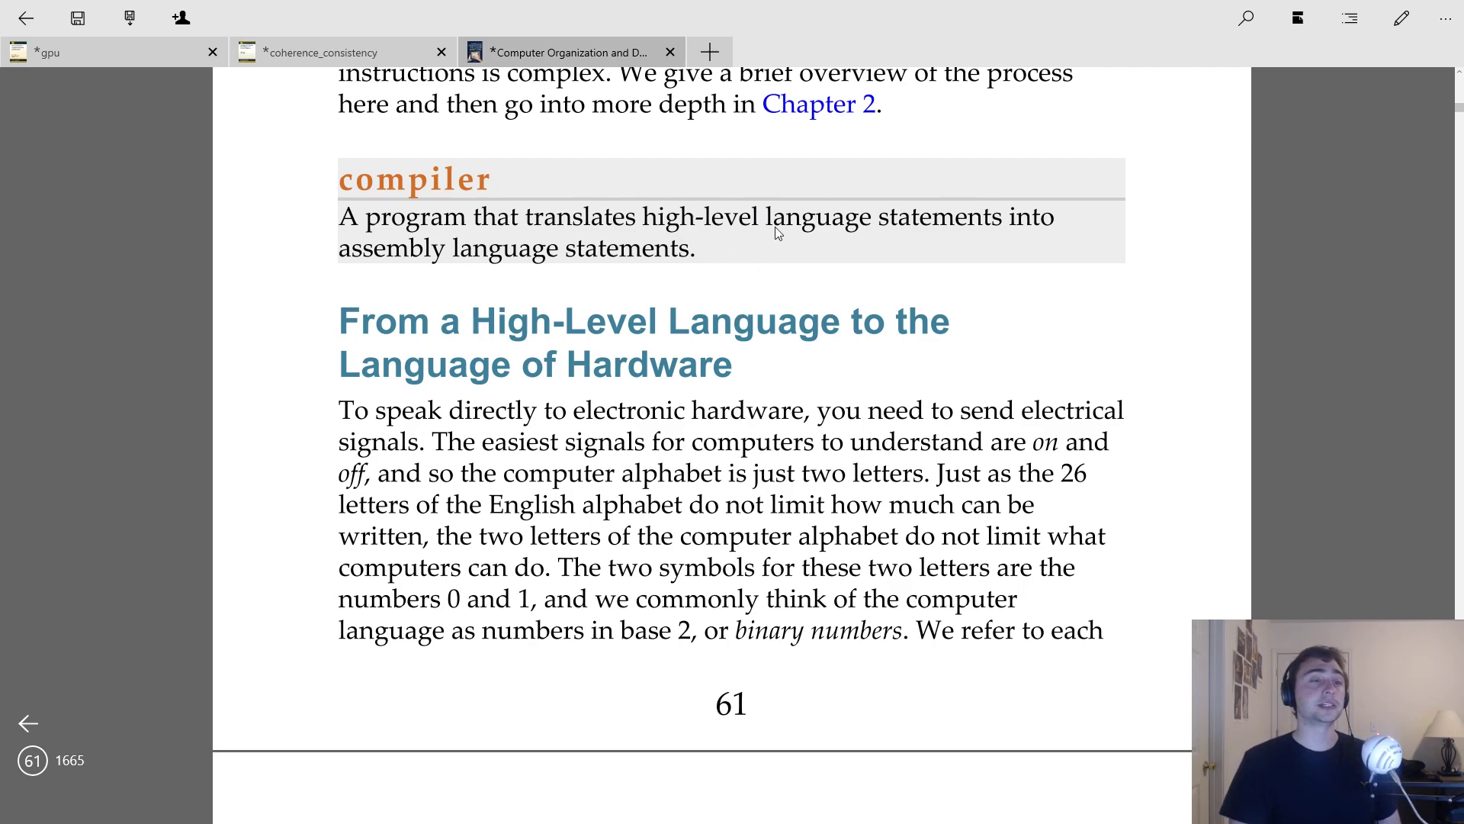
{"action": "mouse_move", "coordinate": [505, 317]}
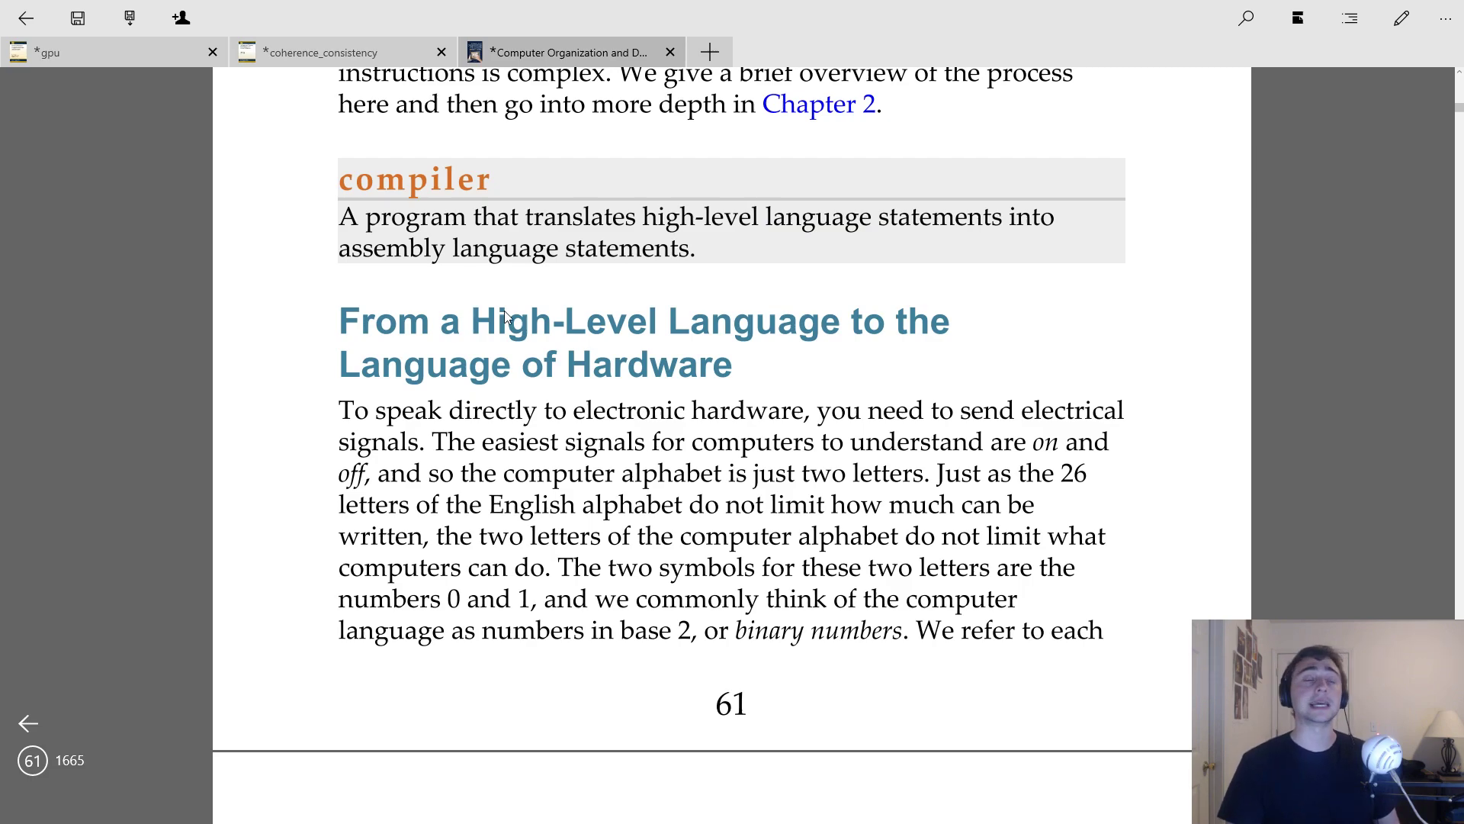
{"action": "mouse_move", "coordinate": [905, 315]}
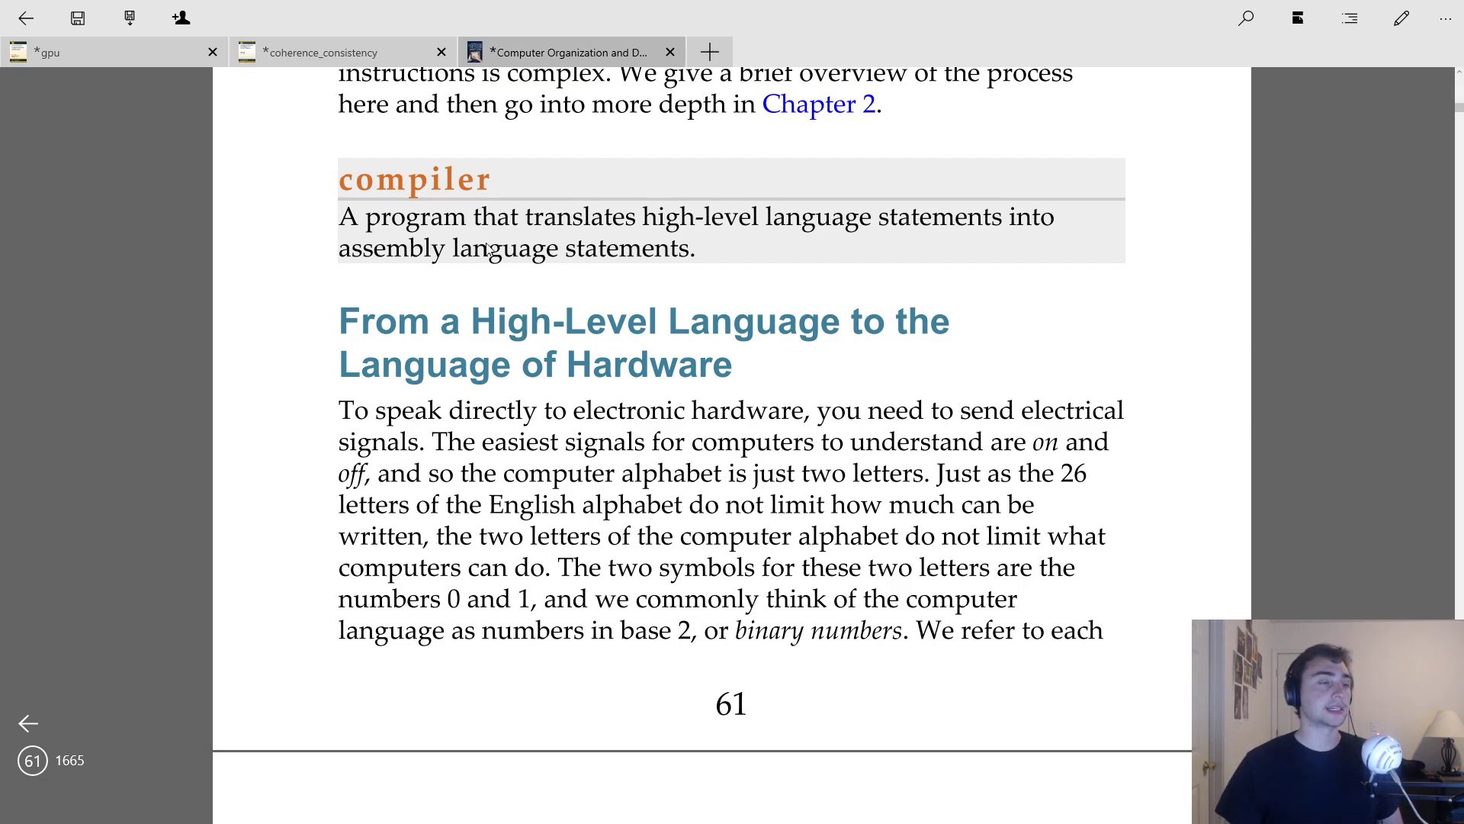
{"action": "scroll", "scroll_direction": "down", "scroll_amount": 3}
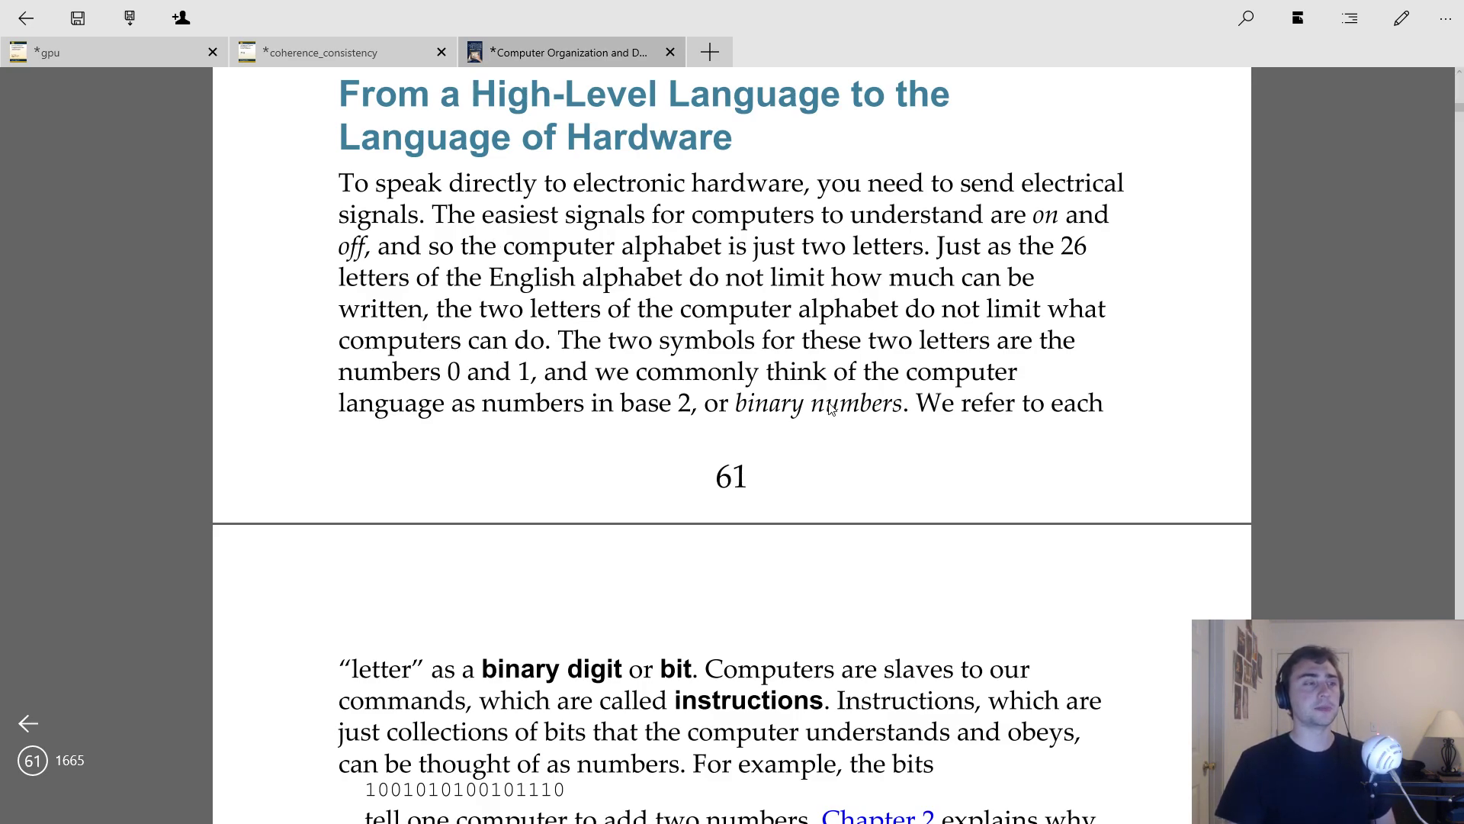
{"action": "mouse_move", "coordinate": [838, 364]}
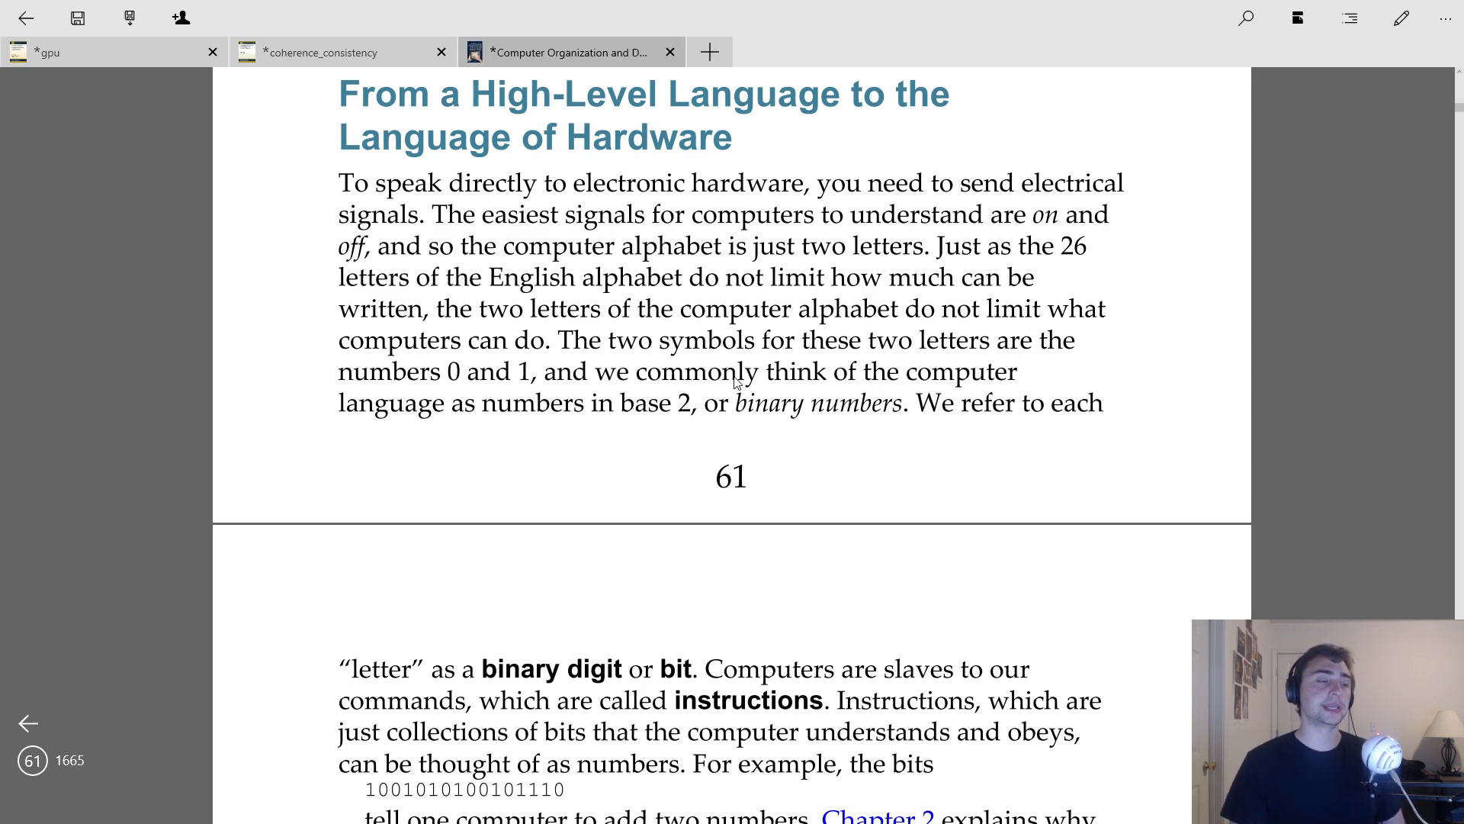
{"action": "mouse_move", "coordinate": [694, 314]}
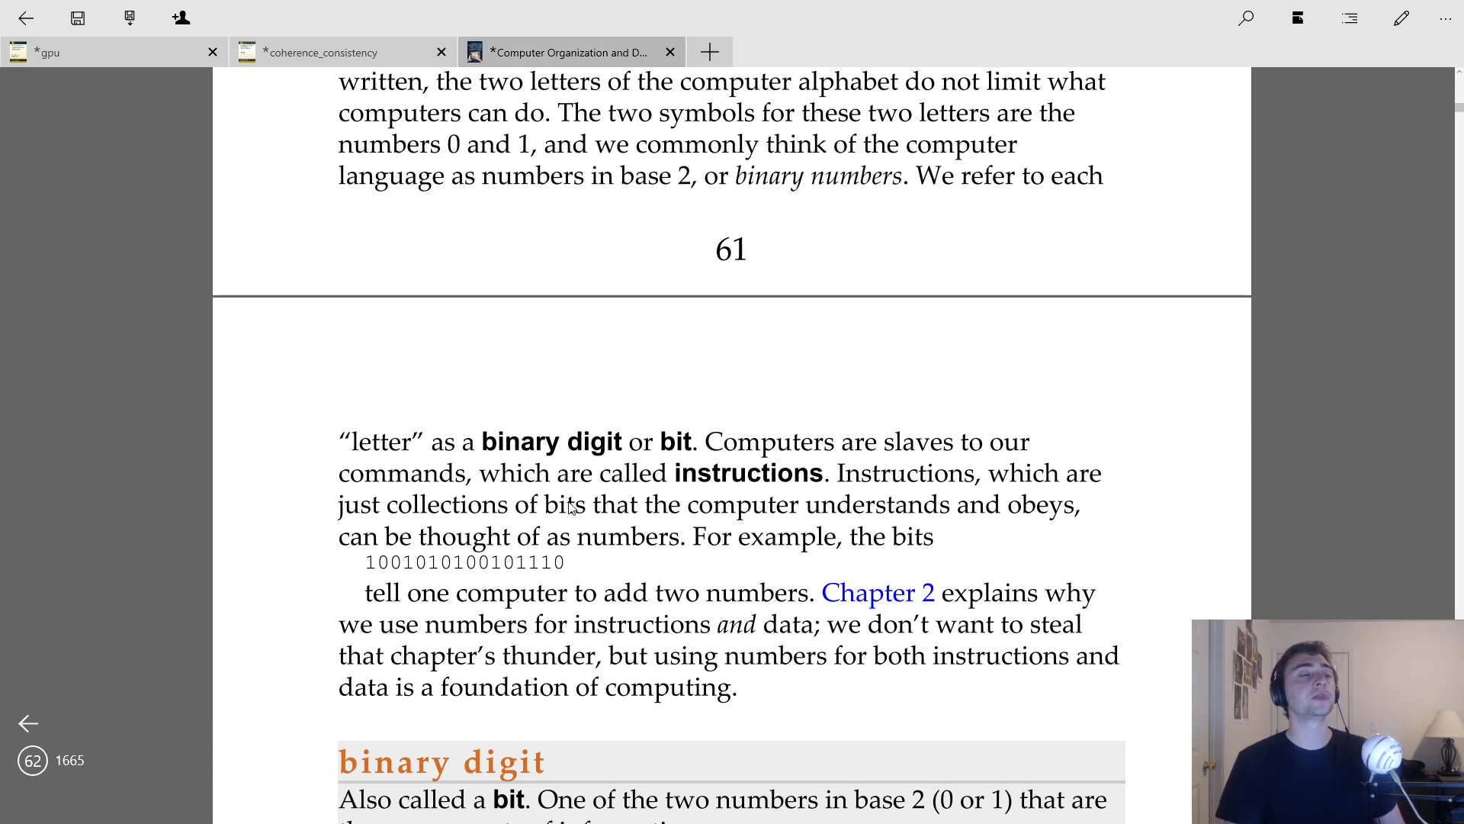
{"action": "mouse_move", "coordinate": [575, 216]}
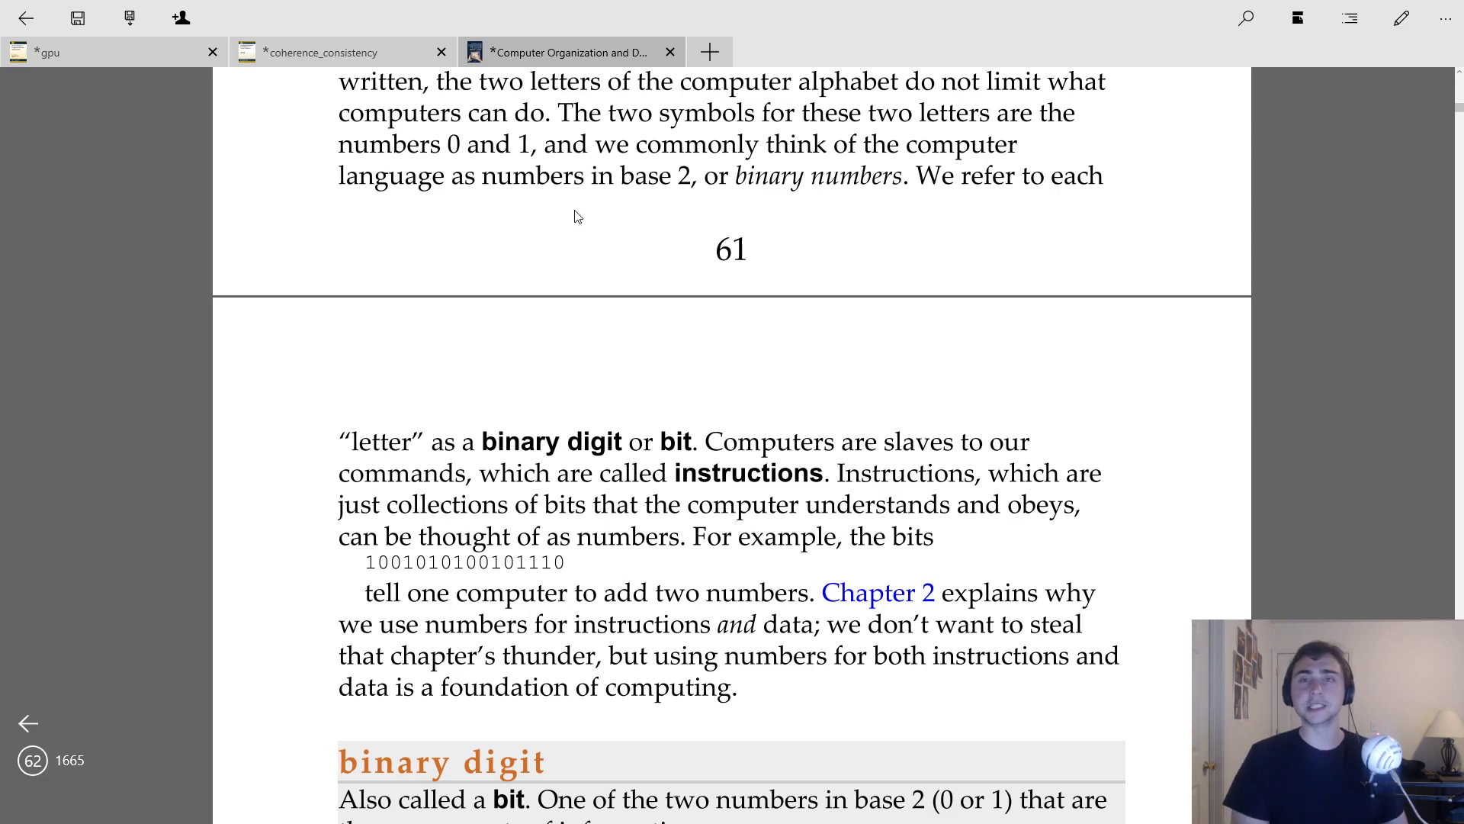
{"action": "mouse_move", "coordinate": [402, 569]}
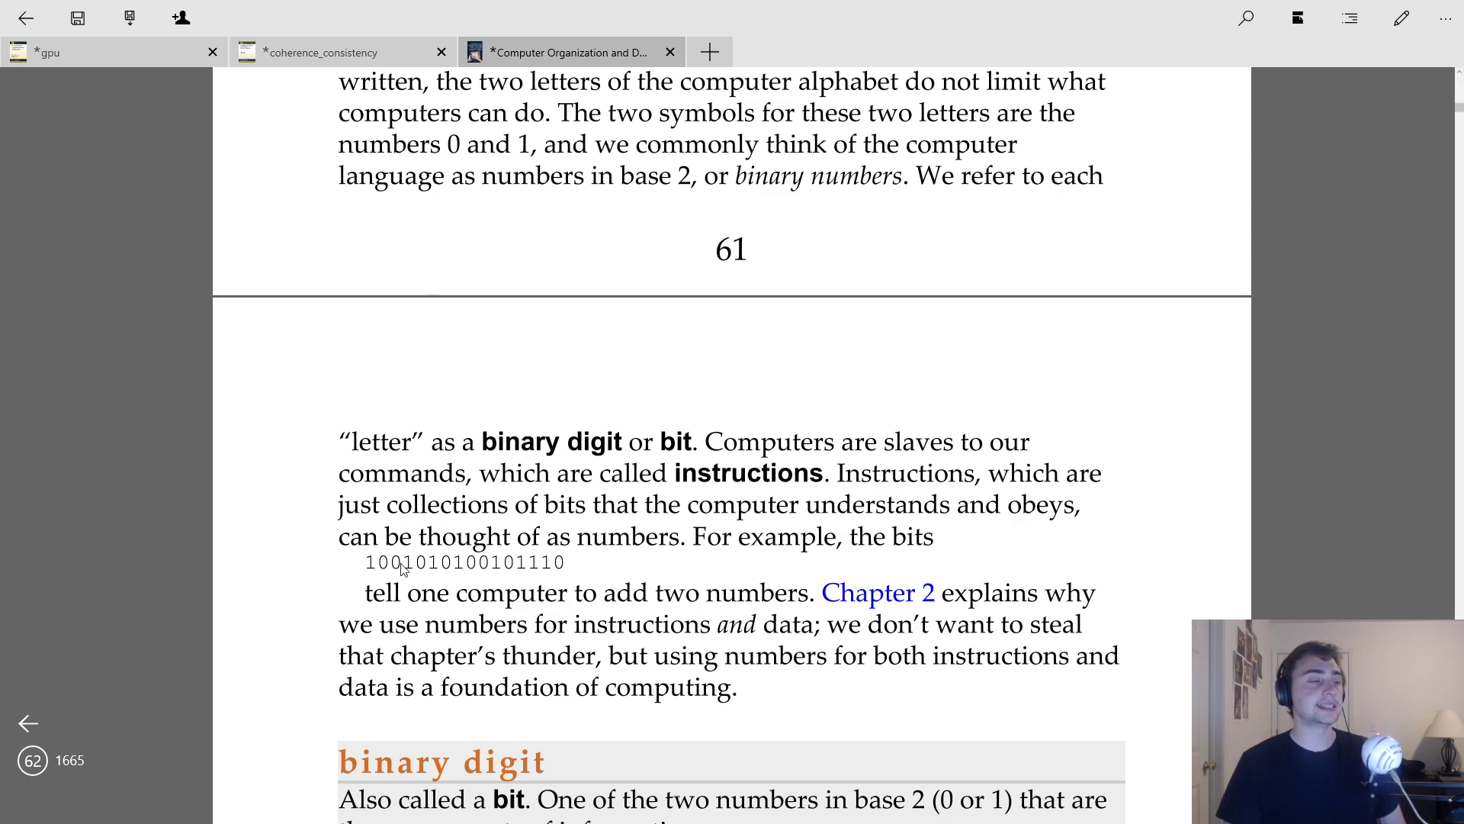
{"action": "mouse_move", "coordinate": [457, 521]}
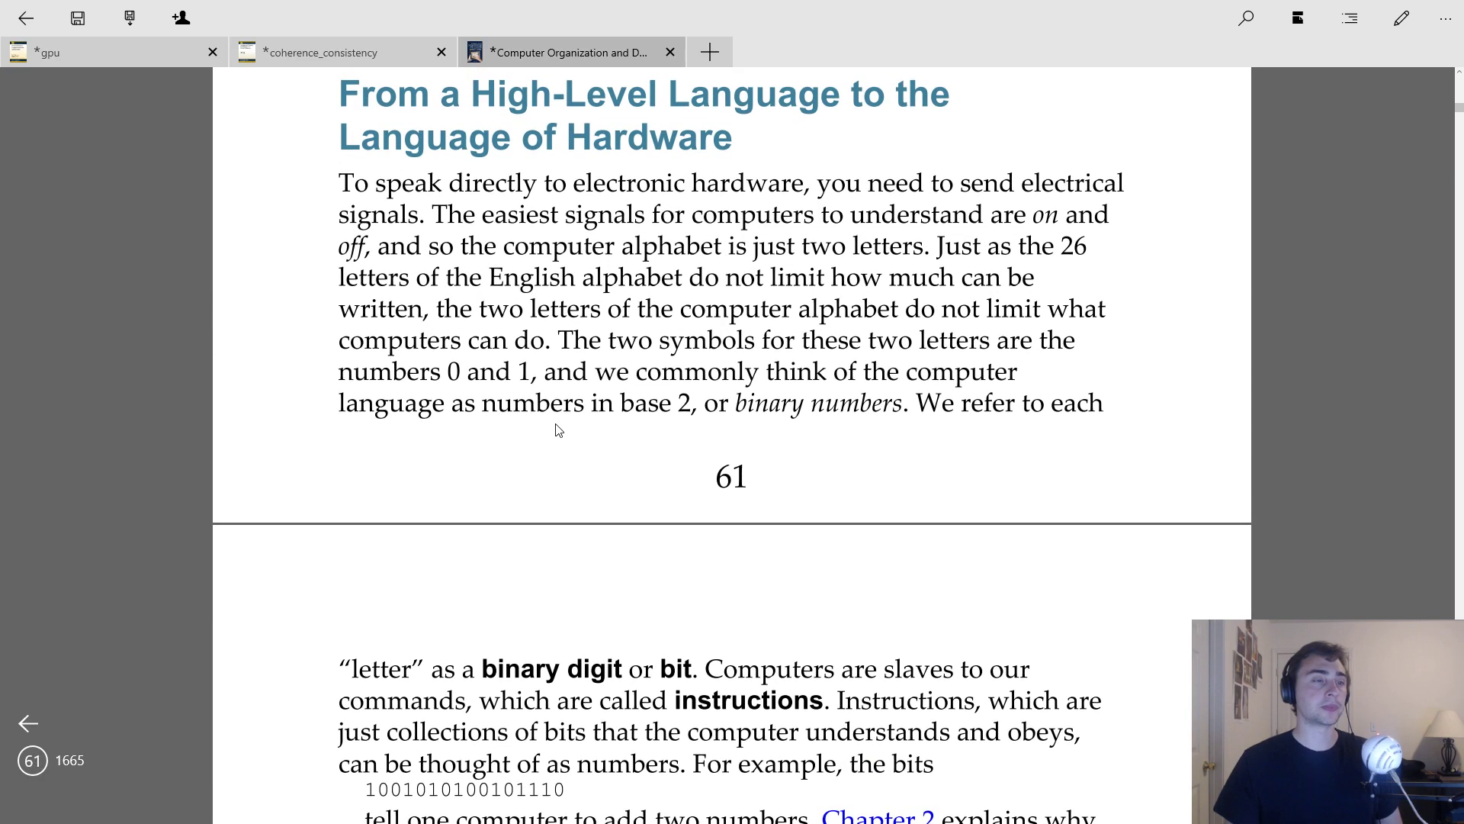
{"action": "scroll", "scroll_direction": "down", "scroll_amount": 3}
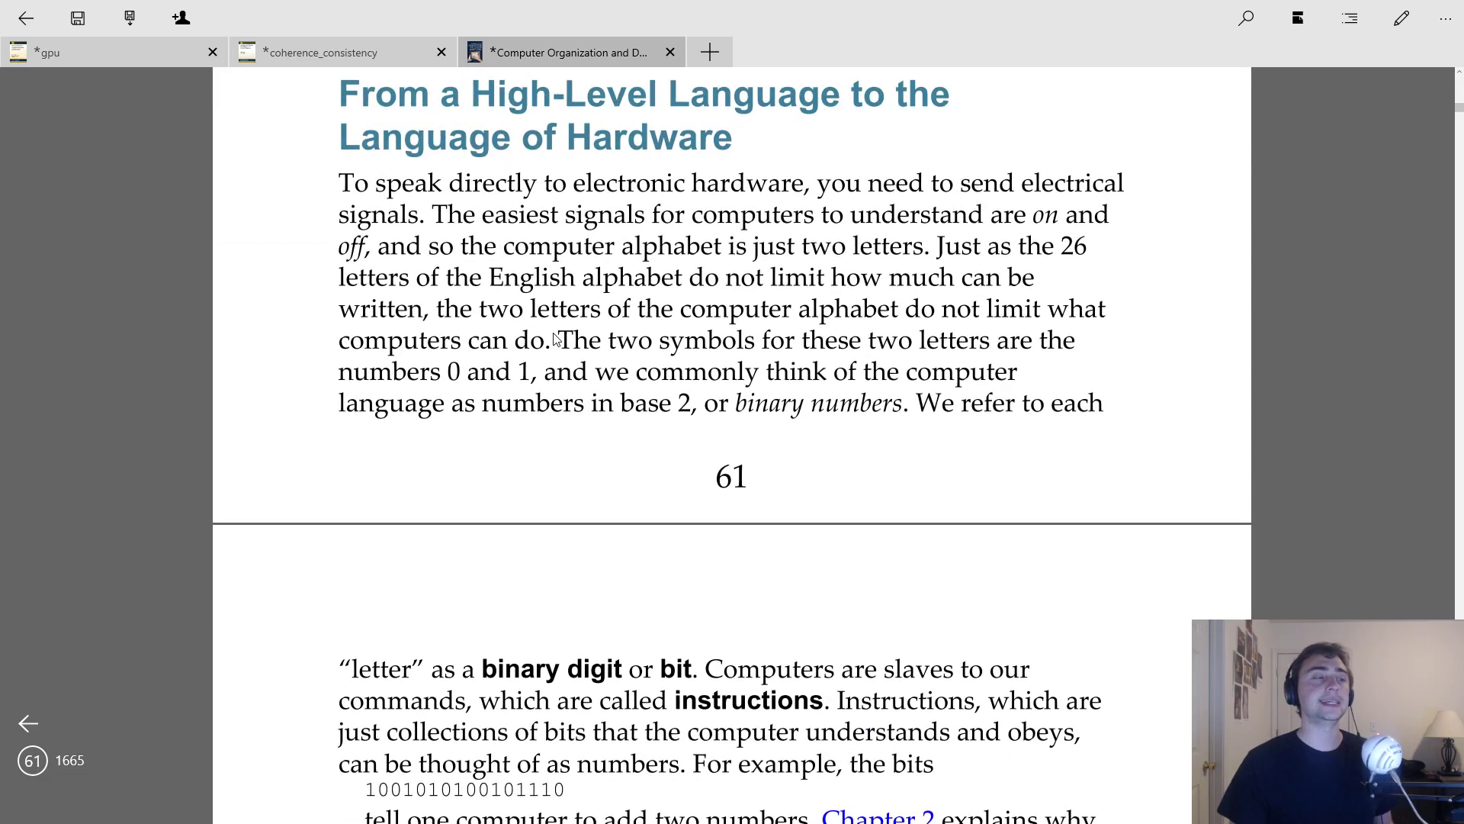
{"action": "mouse_move", "coordinate": [678, 368]}
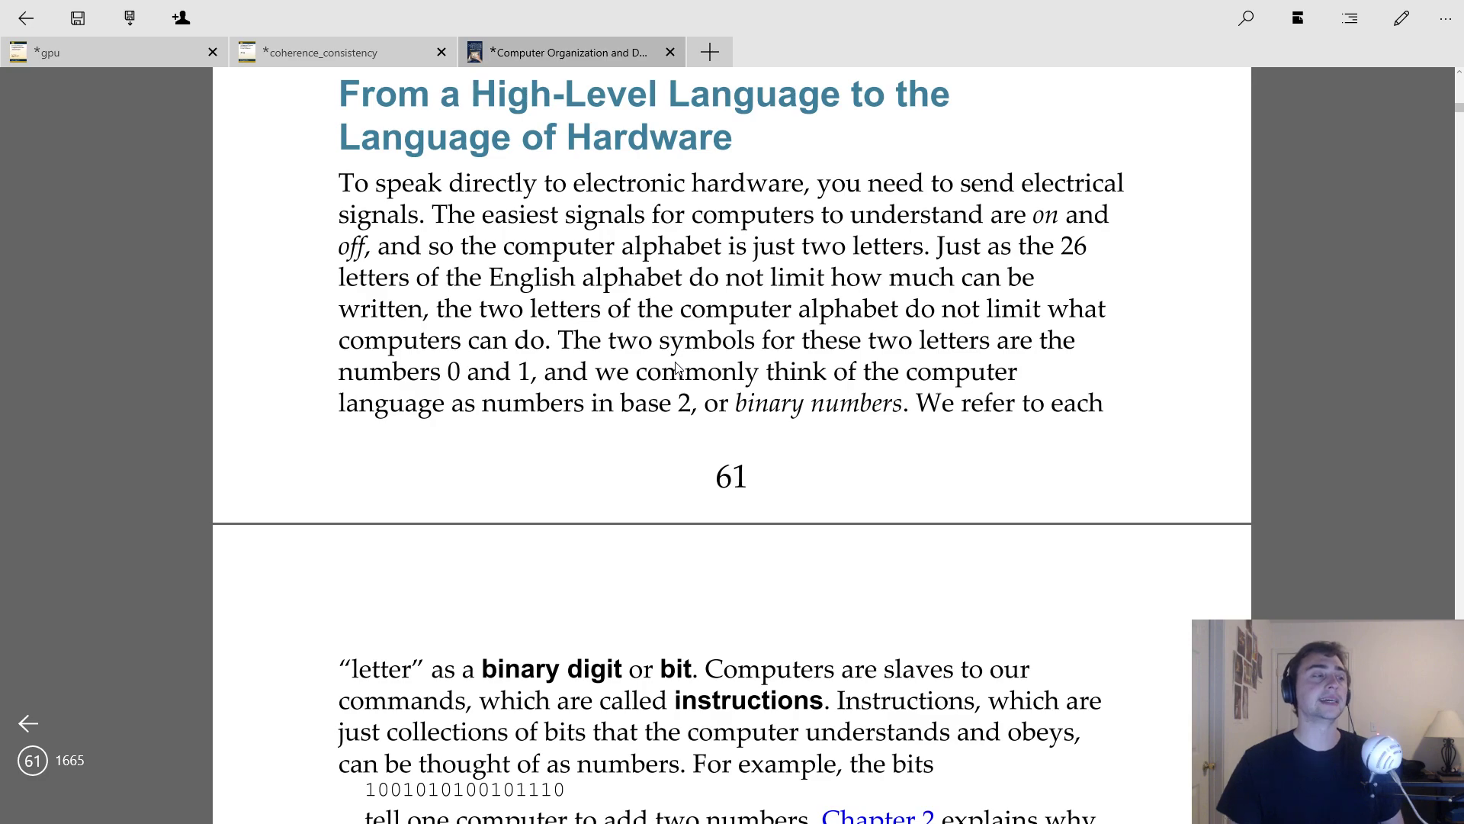
{"action": "scroll", "scroll_direction": "down", "scroll_amount": 3}
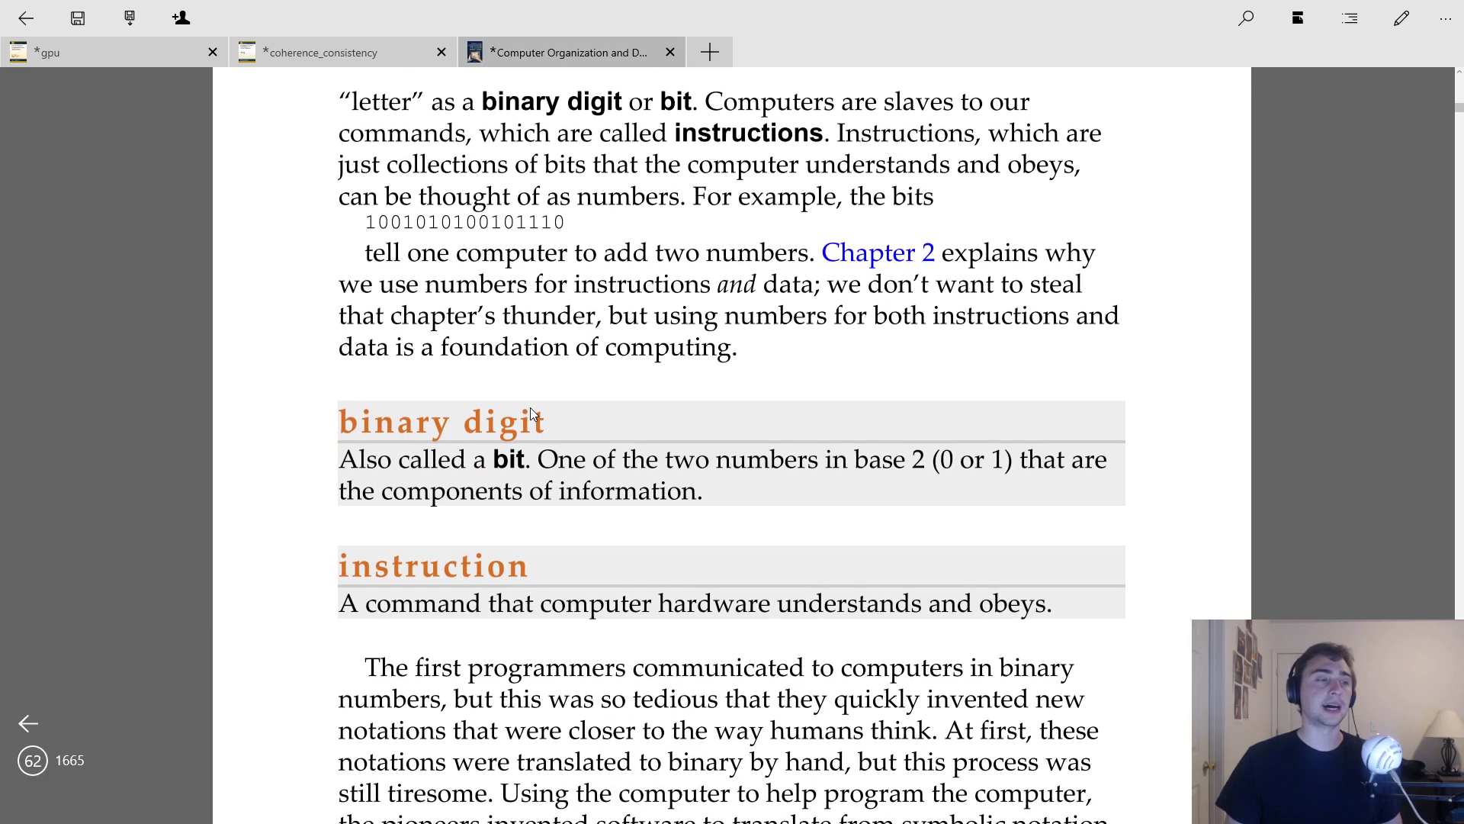
Step: Draw an ink arrow from 'add A, B' down to its binary translation on page 62
{"action": "scroll", "scroll_direction": "down", "scroll_amount": 3}
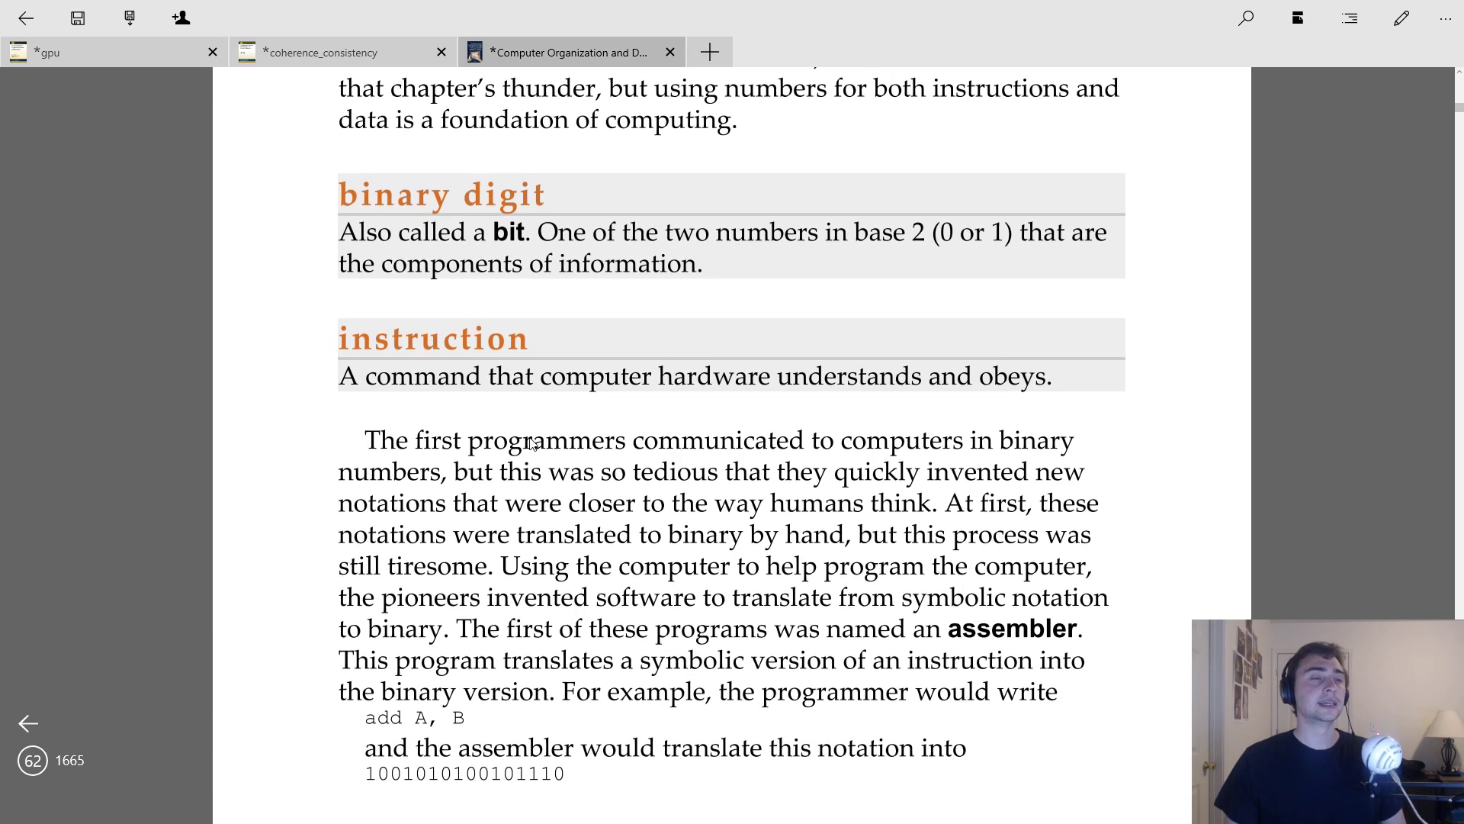
{"action": "mouse_move", "coordinate": [680, 470]}
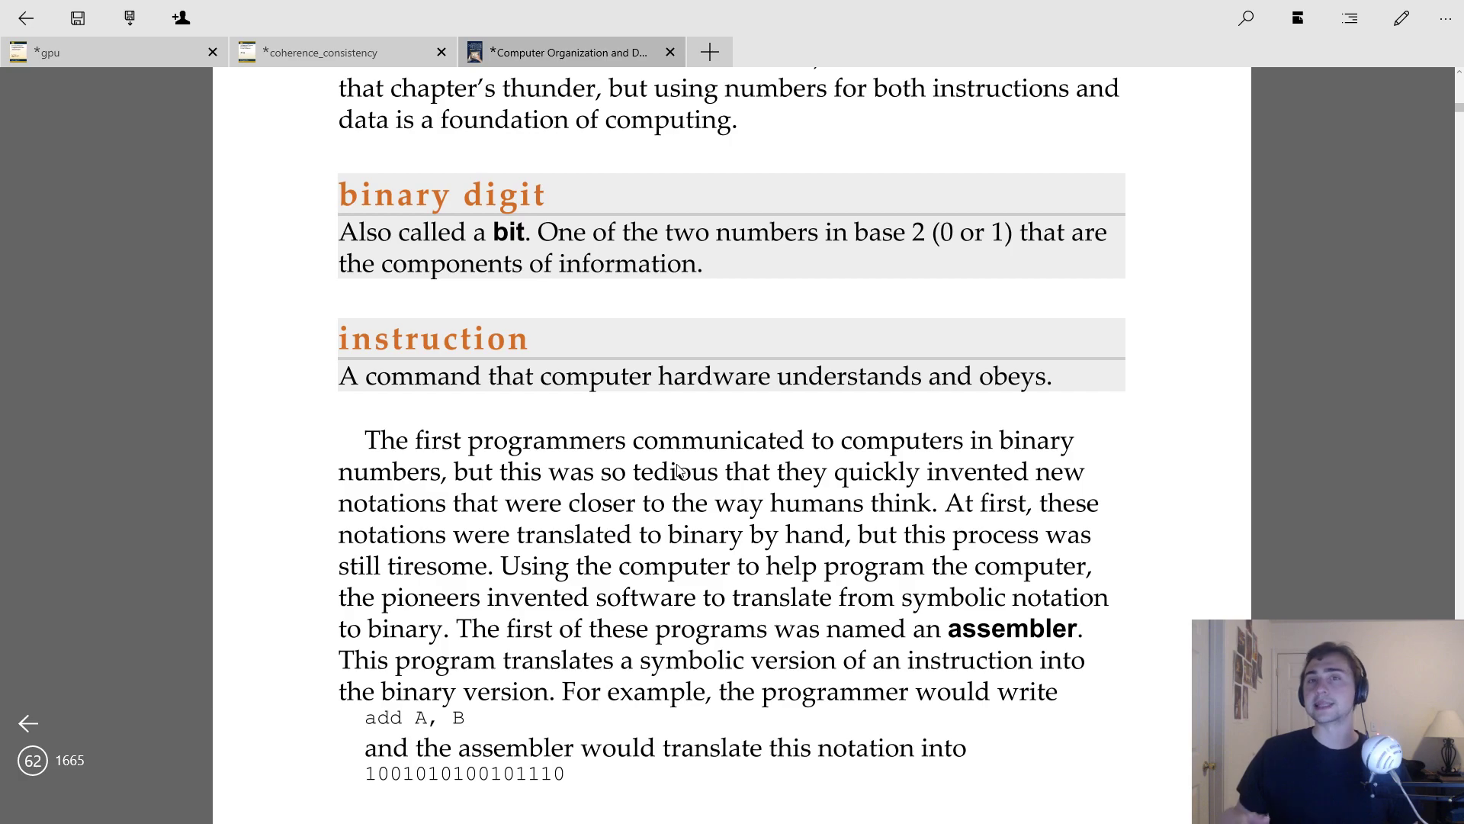
{"action": "mouse_move", "coordinate": [737, 343]}
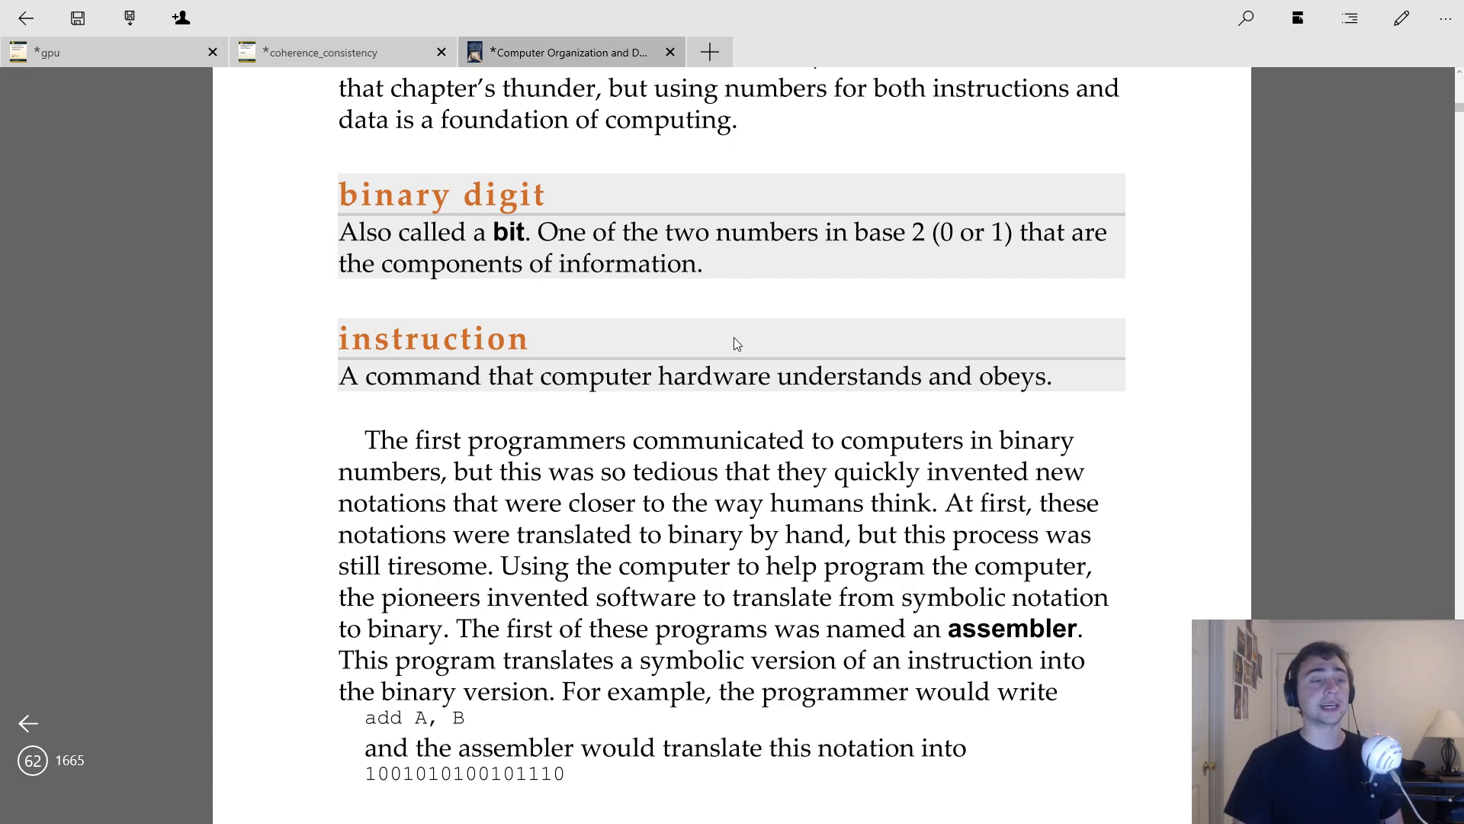
{"action": "scroll", "scroll_direction": "down", "scroll_amount": 3}
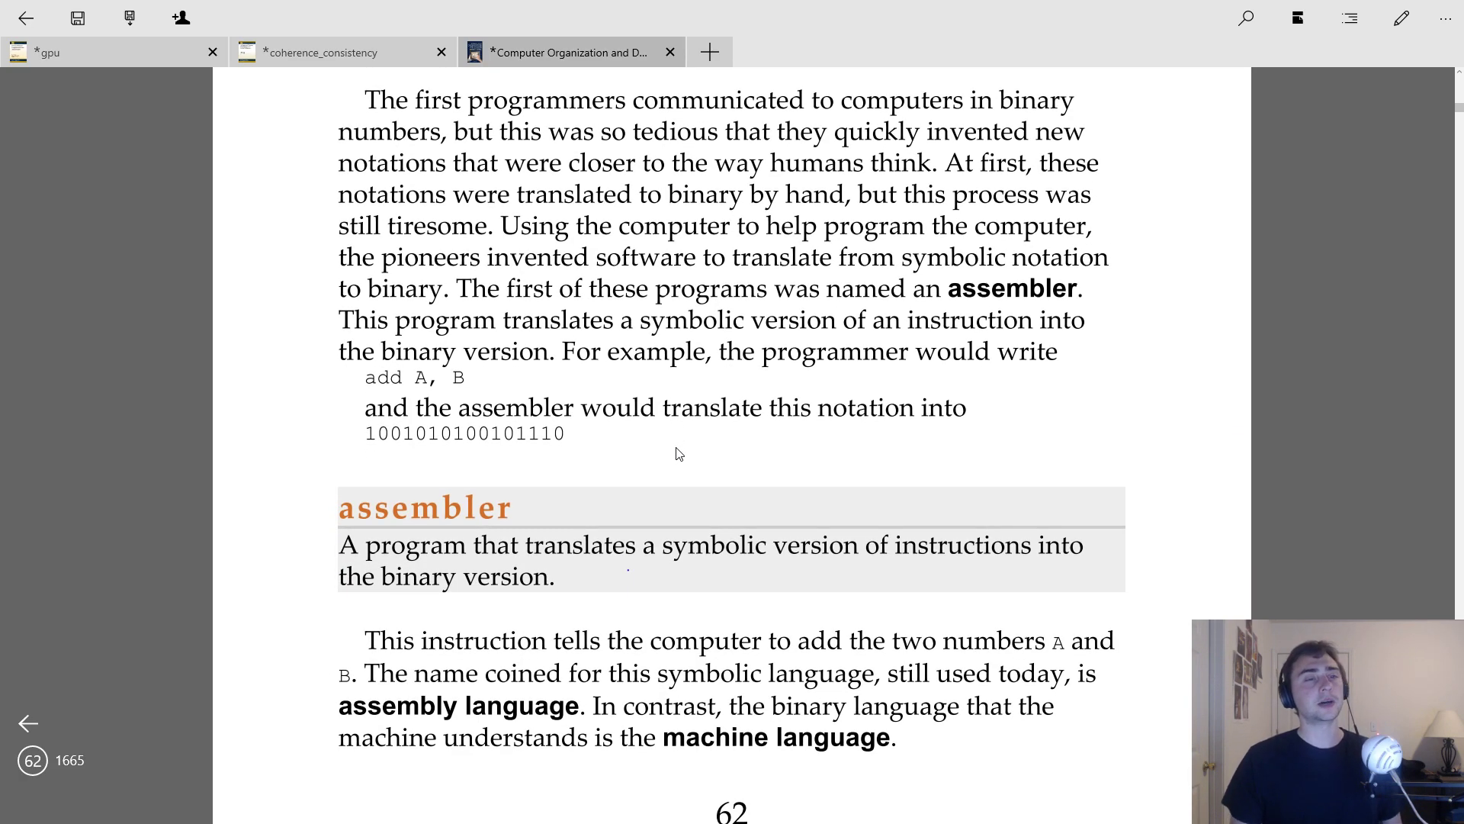
{"action": "mouse_move", "coordinate": [872, 360]}
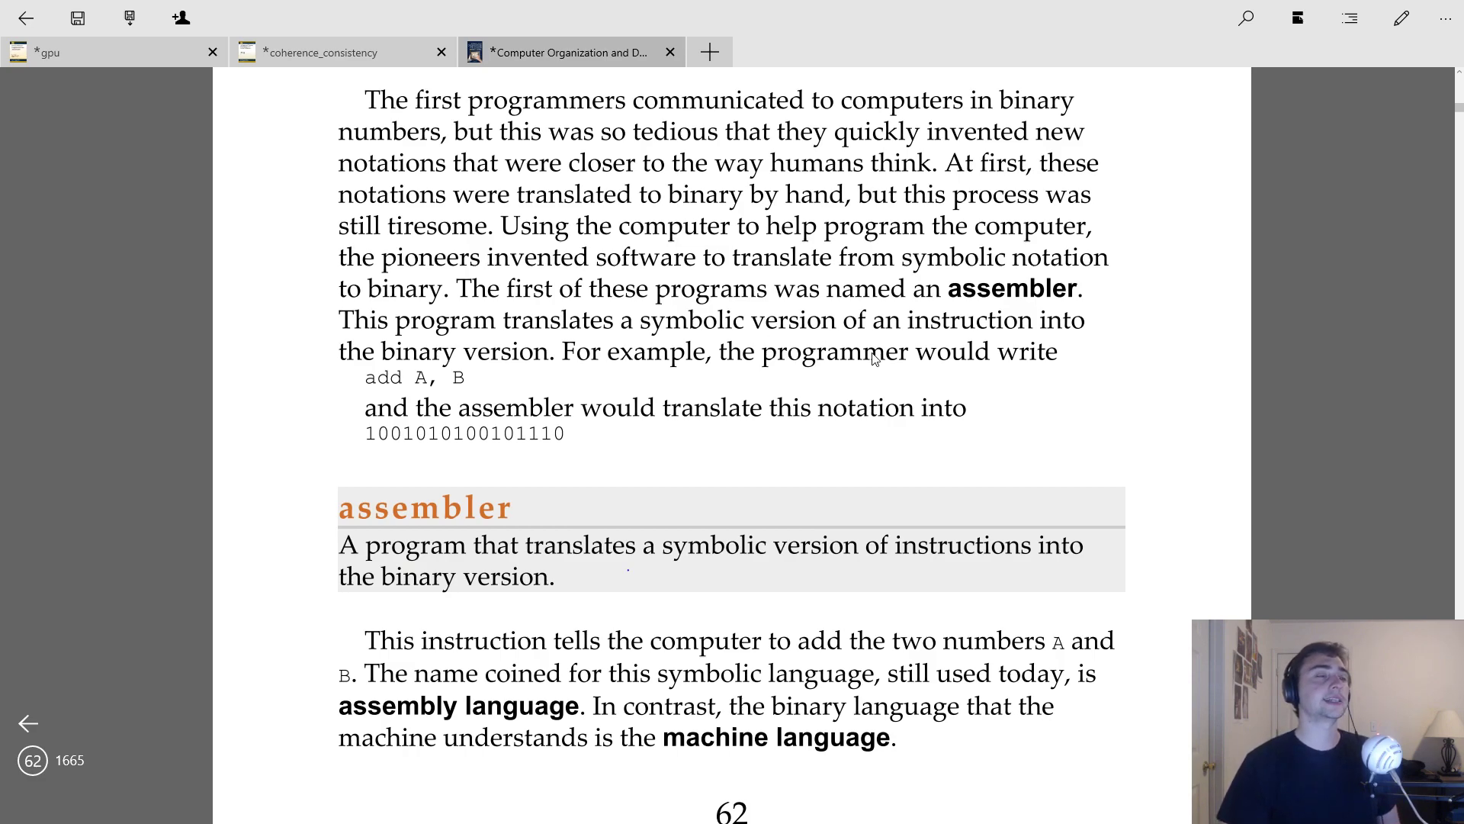
{"action": "mouse_move", "coordinate": [532, 385]}
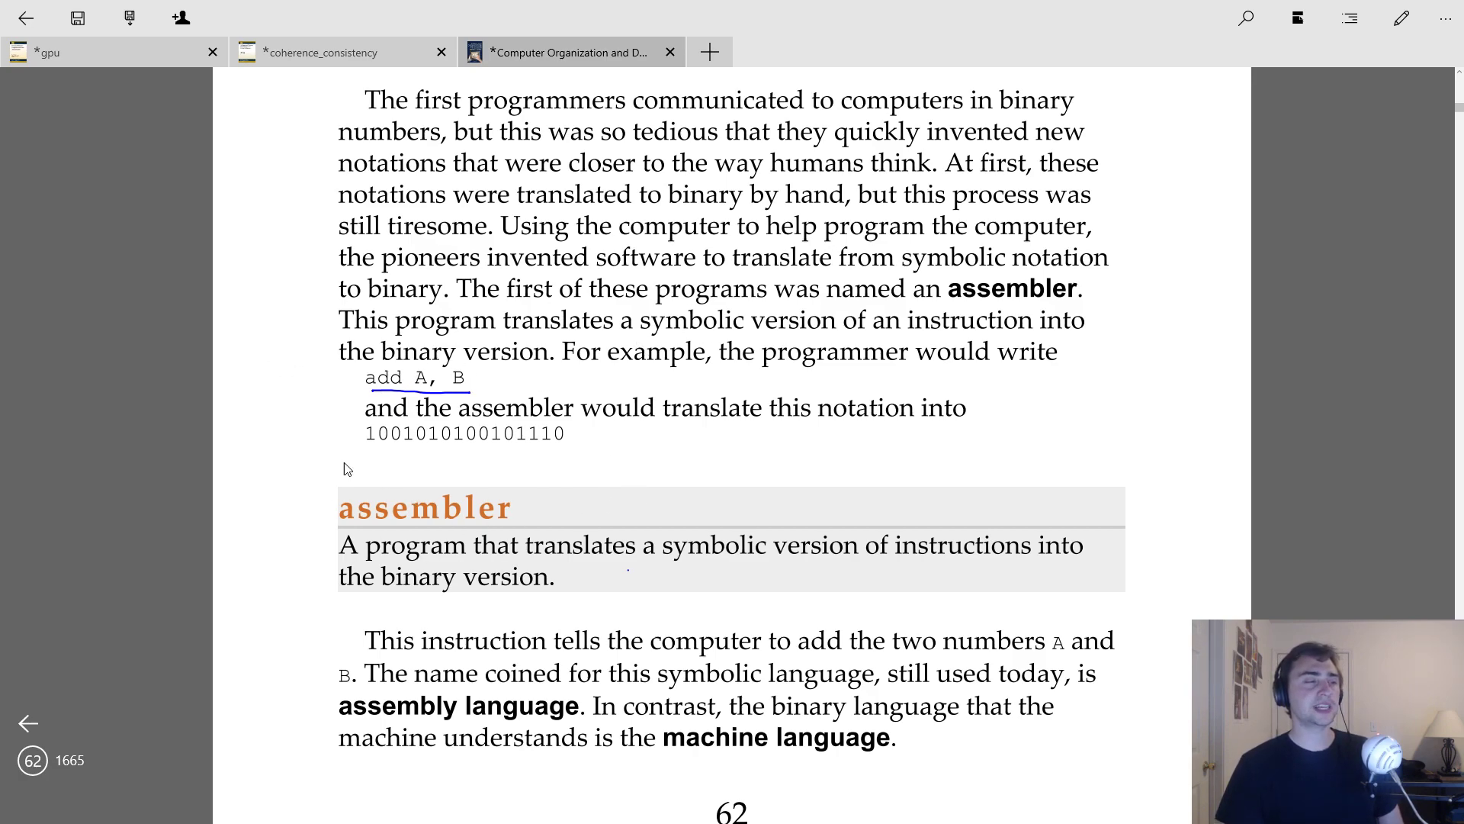
{"action": "mouse_move", "coordinate": [396, 377]}
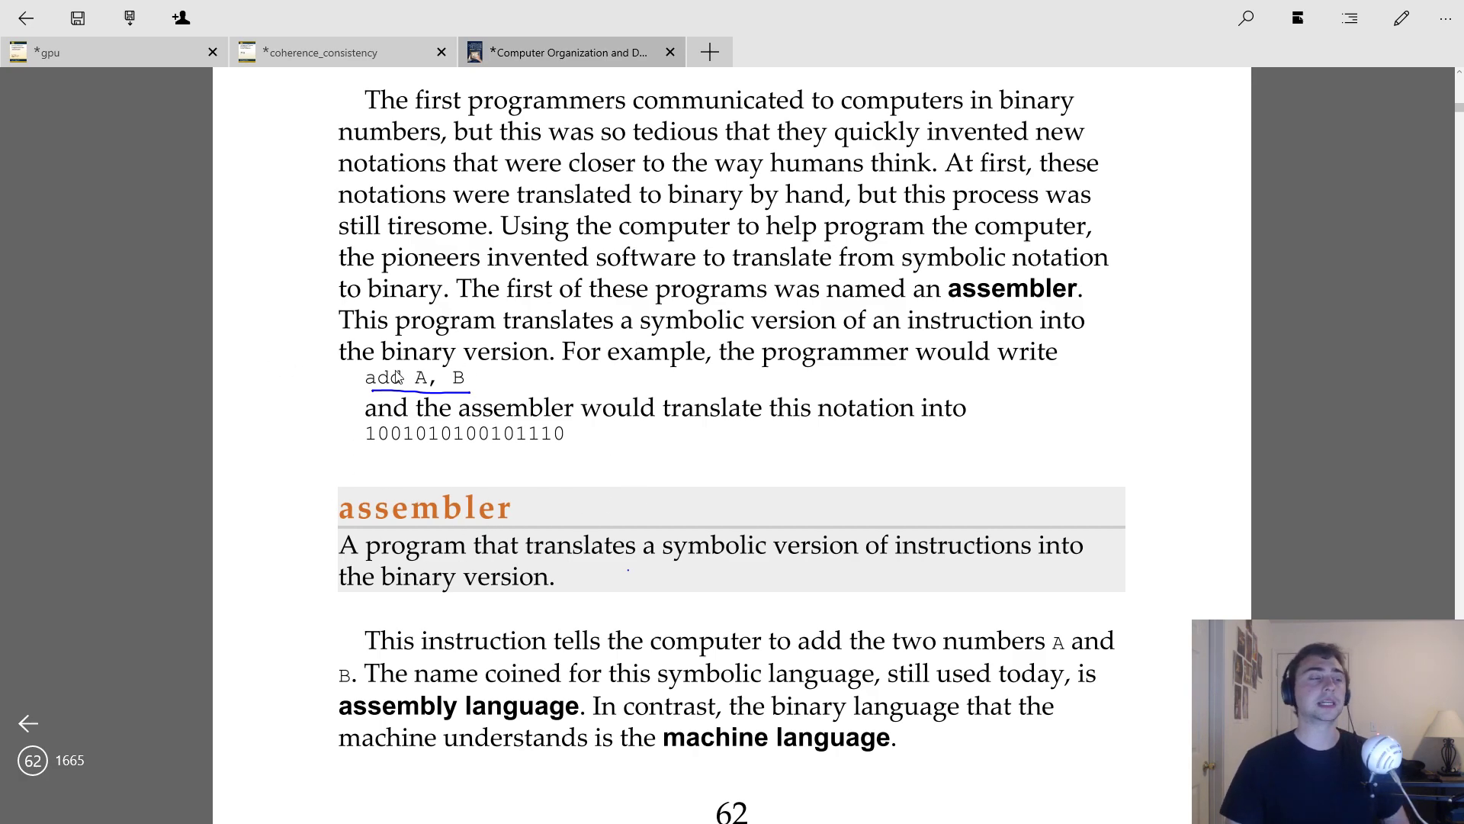
{"action": "mouse_move", "coordinate": [535, 347]}
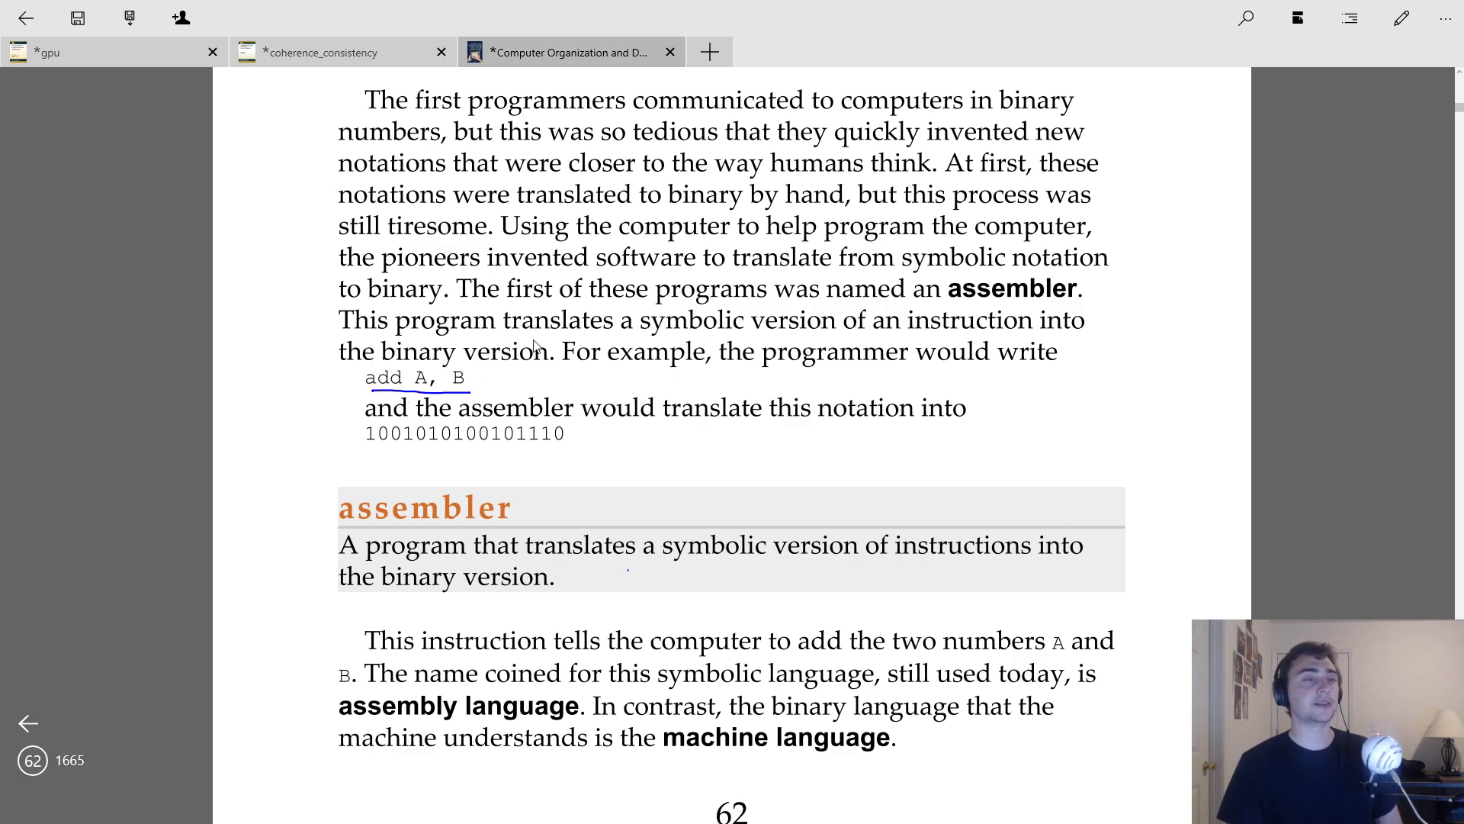
{"action": "left_click_drag", "start_coordinate": [347, 374], "coordinate": [331, 444]}
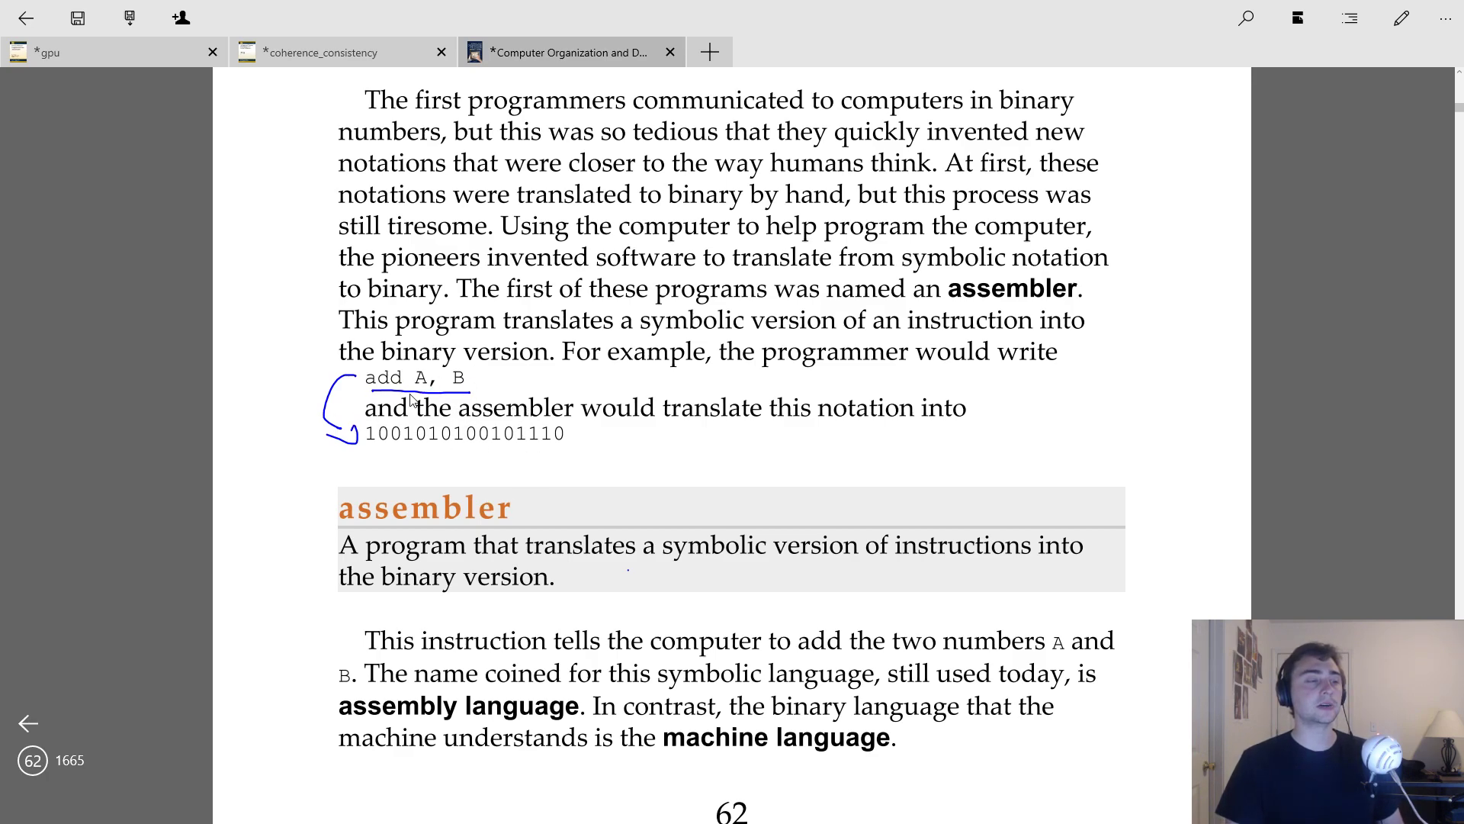
{"action": "mouse_move", "coordinate": [427, 496]}
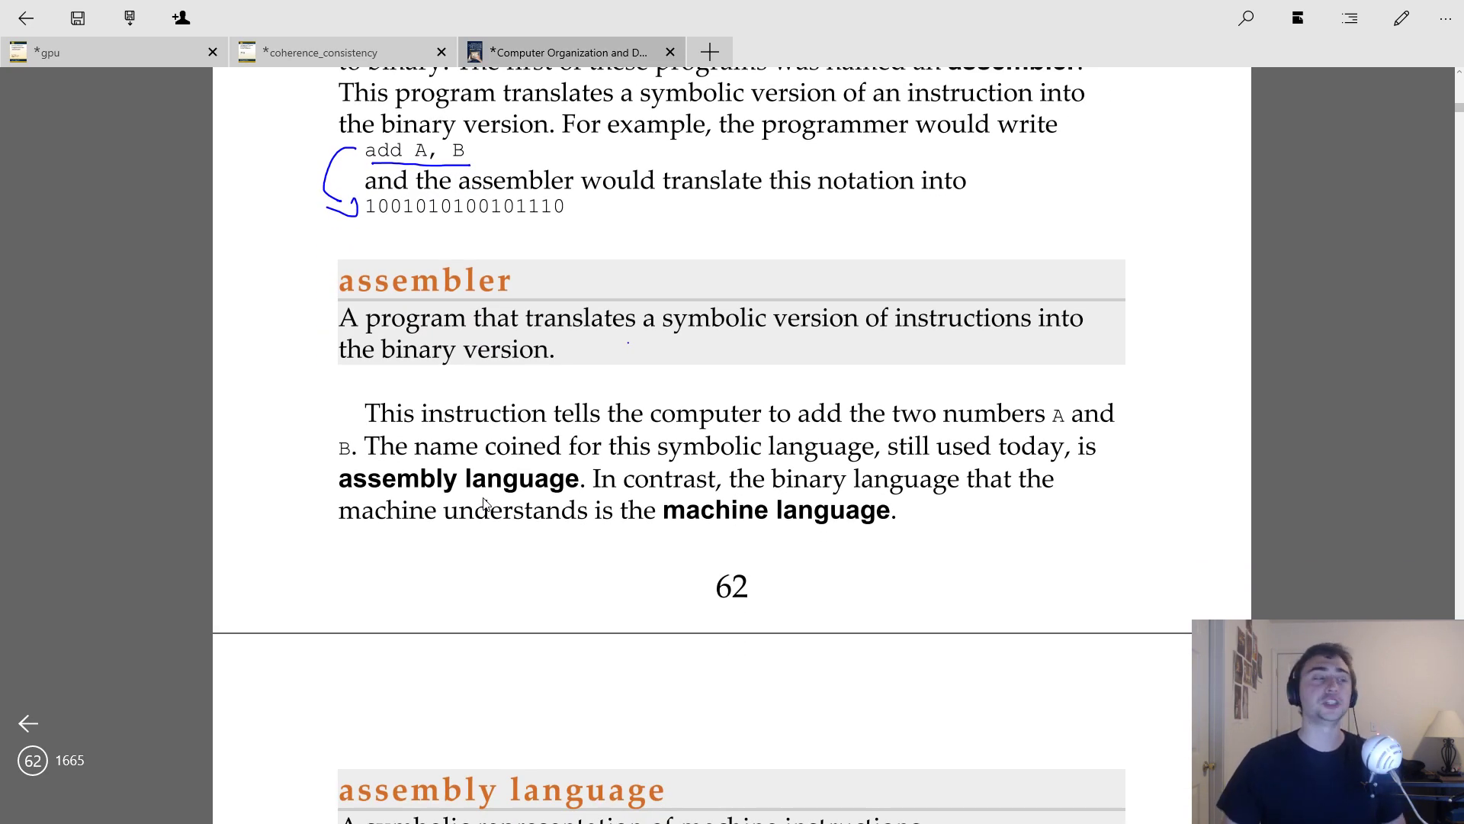
Step: Scroll down past page 63 toward Figure 1.4's C swap program
{"action": "scroll", "scroll_direction": "down", "scroll_amount": 3}
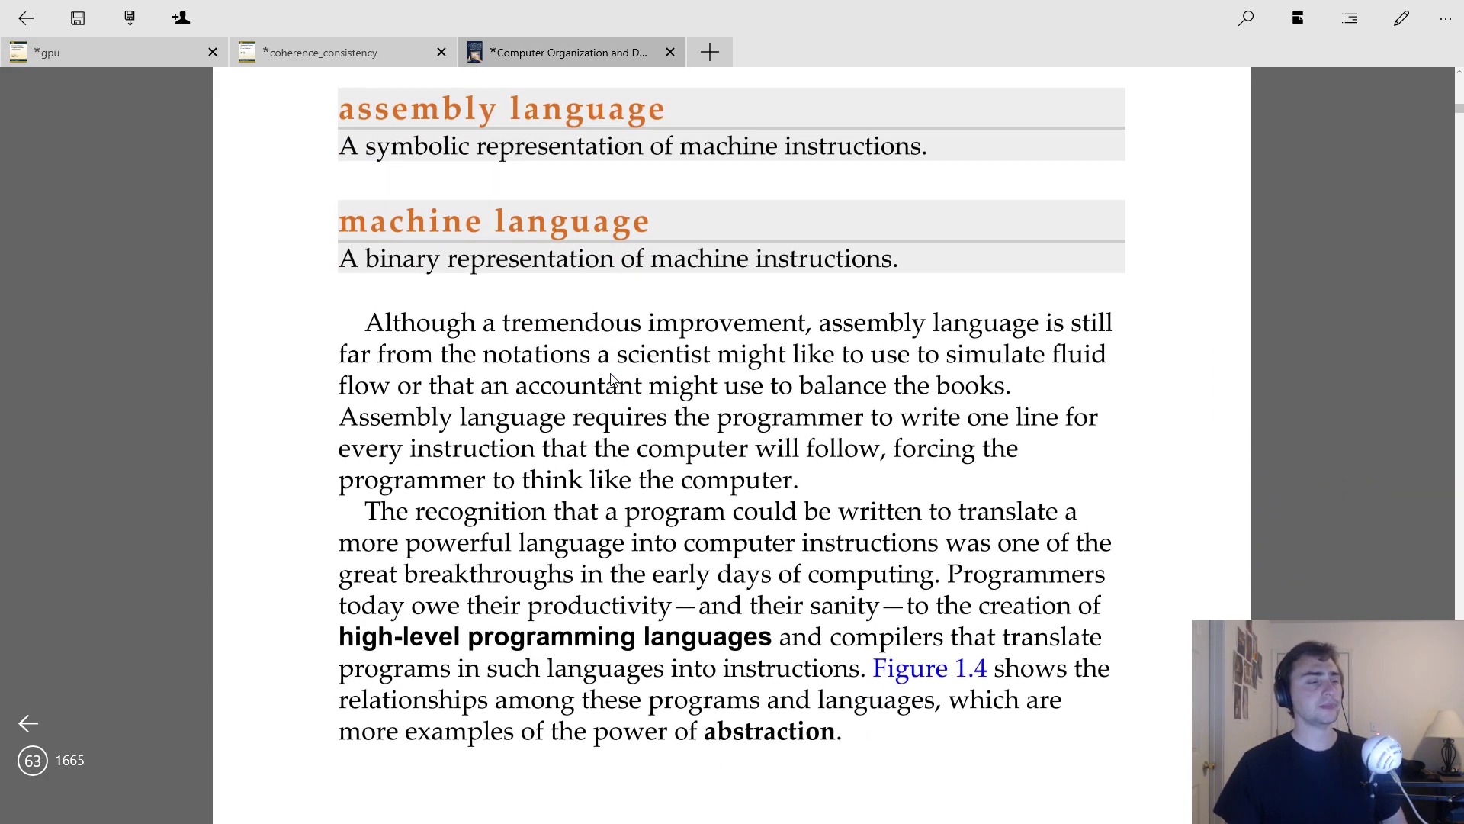
{"action": "scroll", "scroll_direction": "down", "scroll_amount": 3}
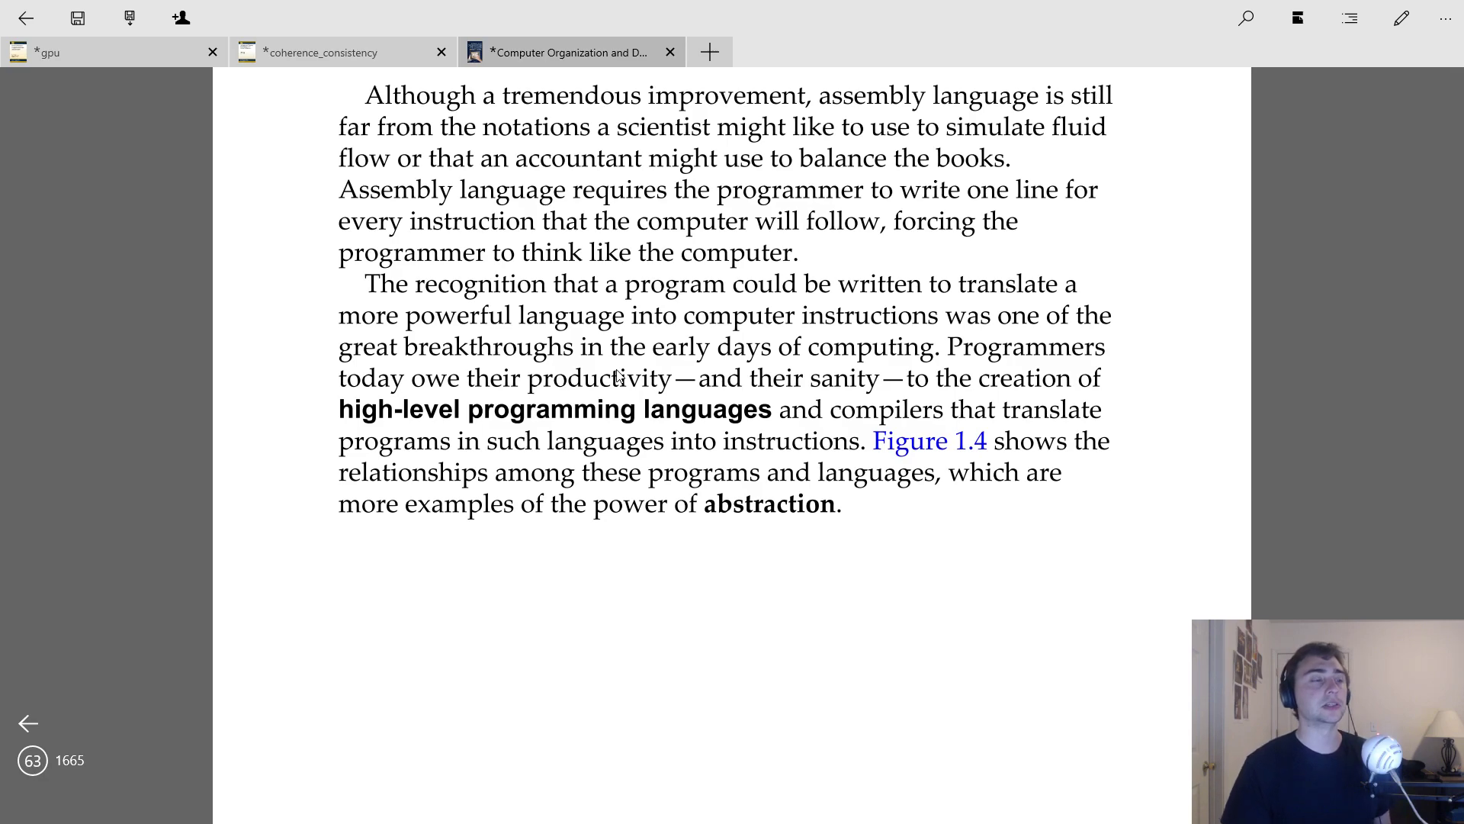
{"action": "mouse_move", "coordinate": [637, 415]}
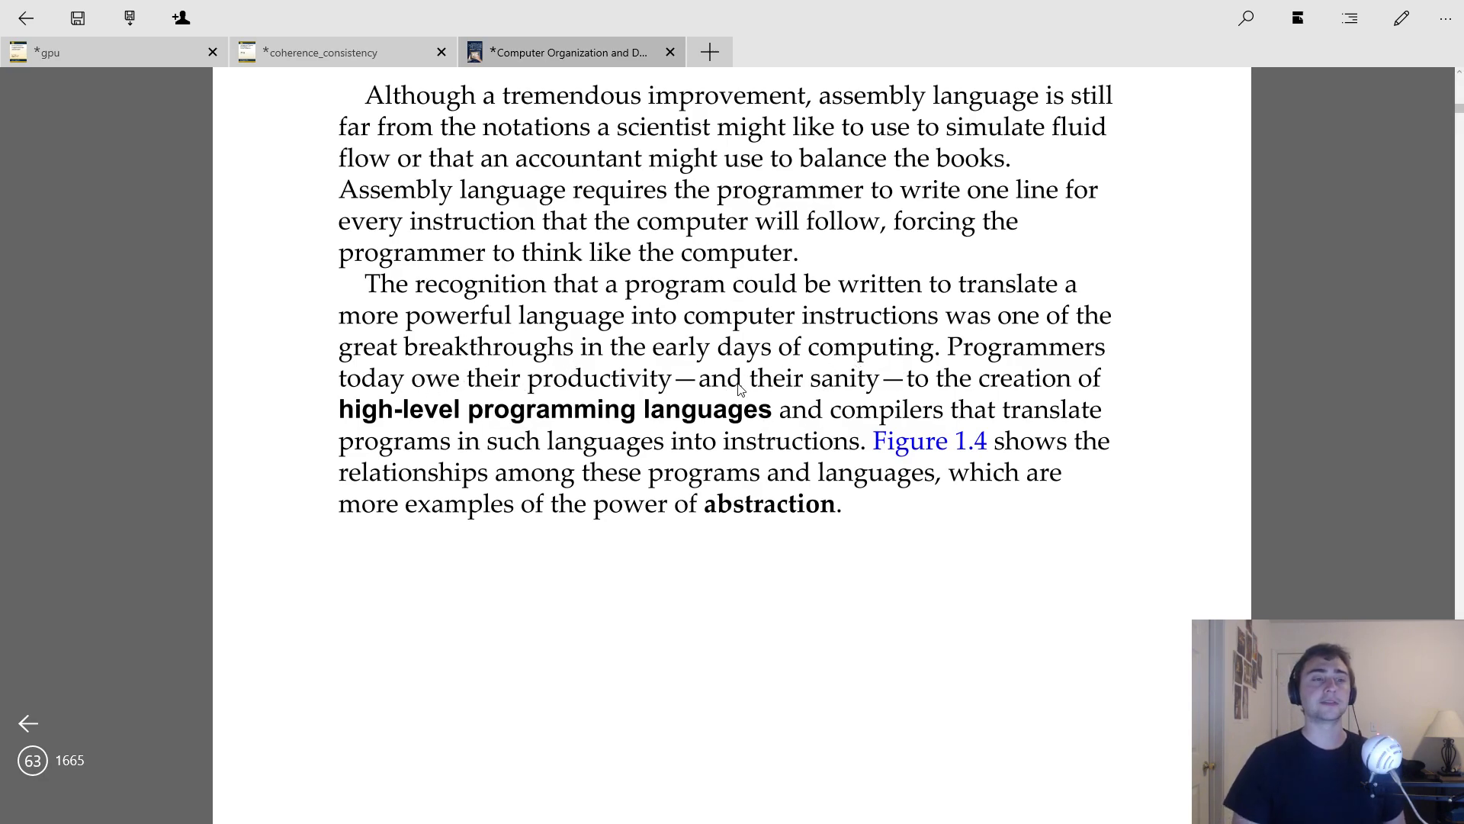
{"action": "mouse_move", "coordinate": [699, 439]}
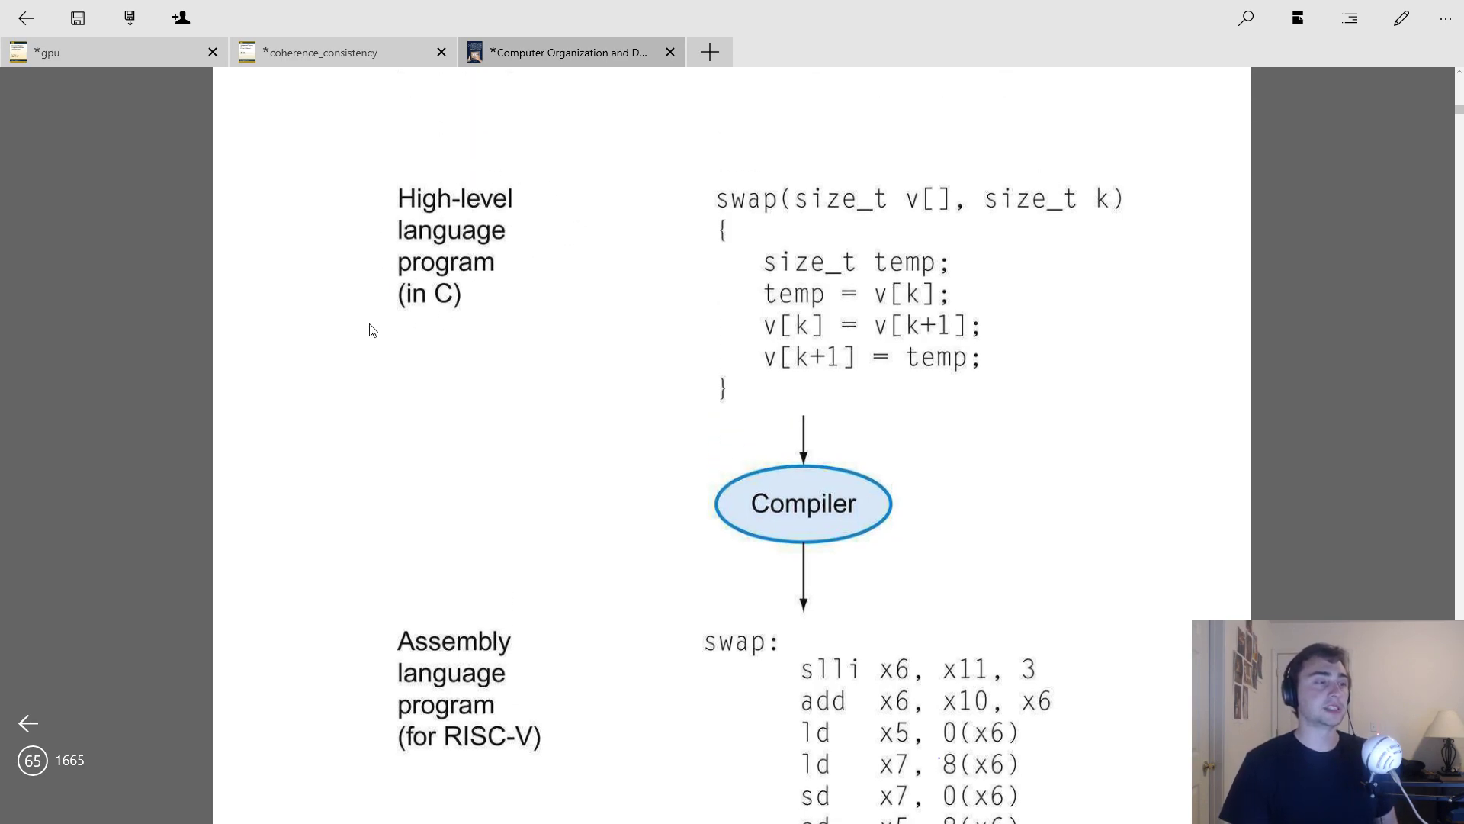
Step: Underline 'High-level language program (in C)' and bracket the swap code, then view the machine code
{"action": "left_click_drag", "start_coordinate": [371, 326], "coordinate": [509, 322]}
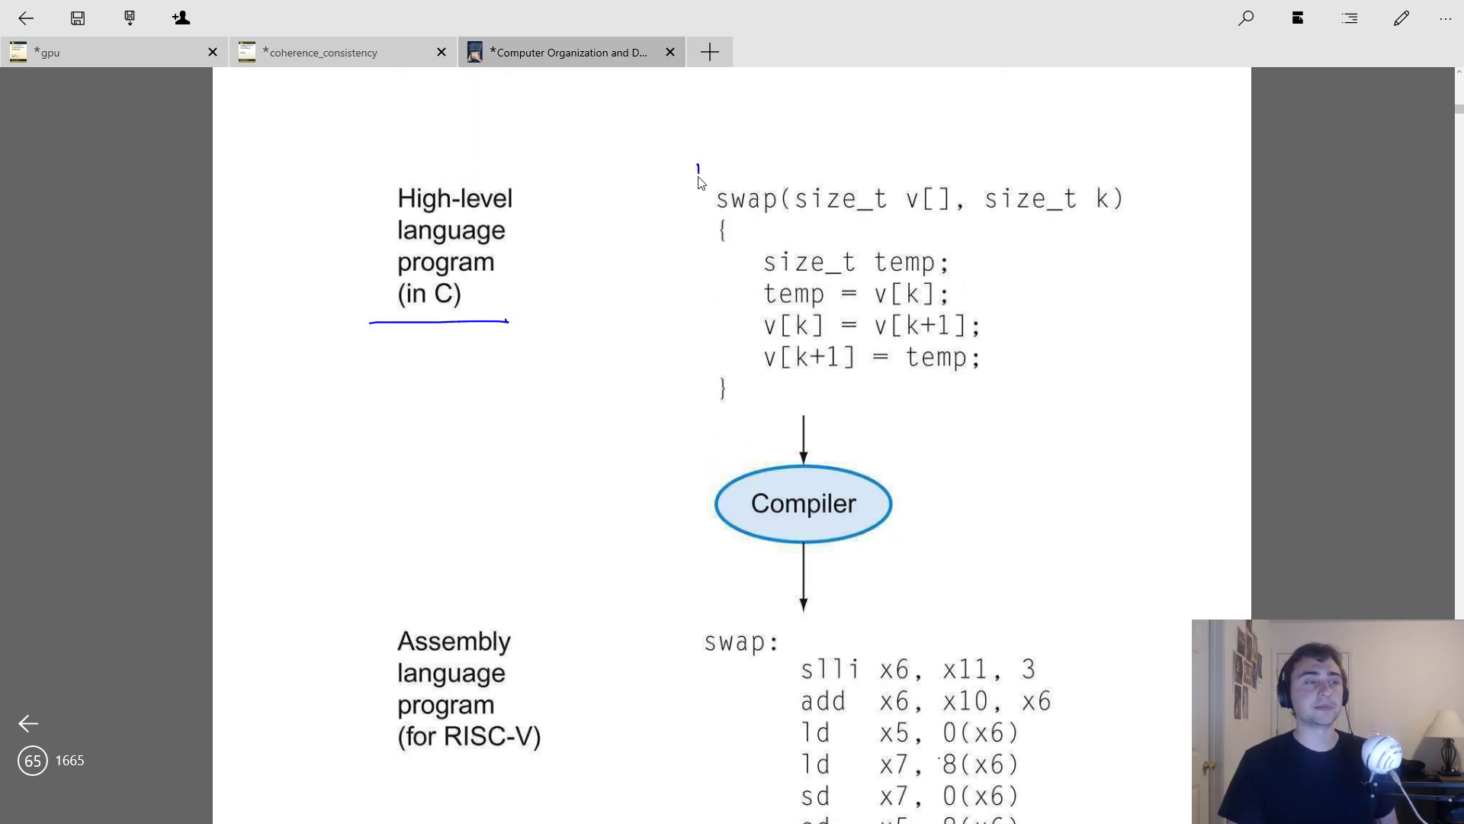
{"action": "left_click_drag", "start_coordinate": [695, 172], "coordinate": [686, 387]}
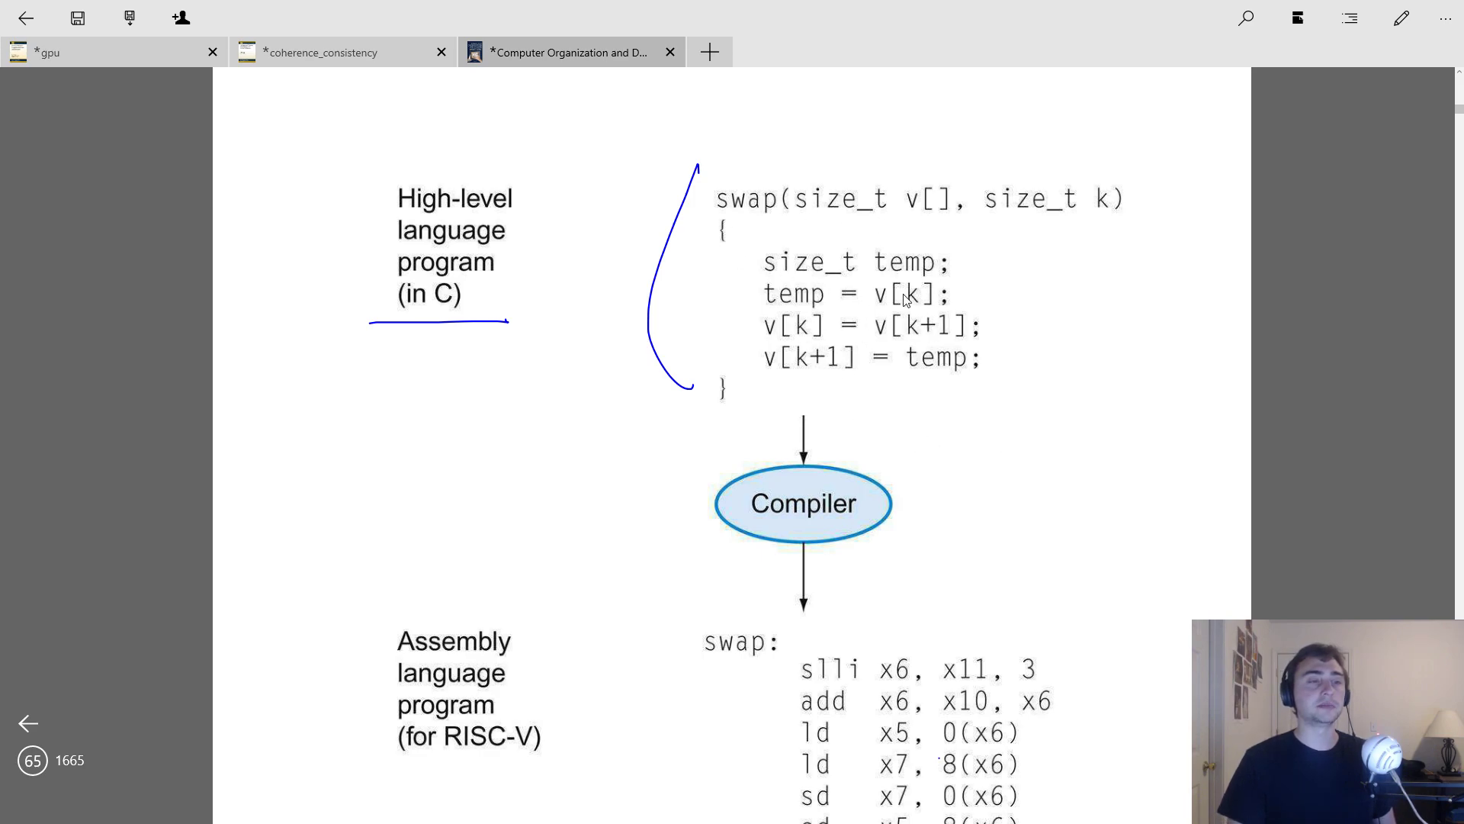
{"action": "mouse_move", "coordinate": [894, 396]}
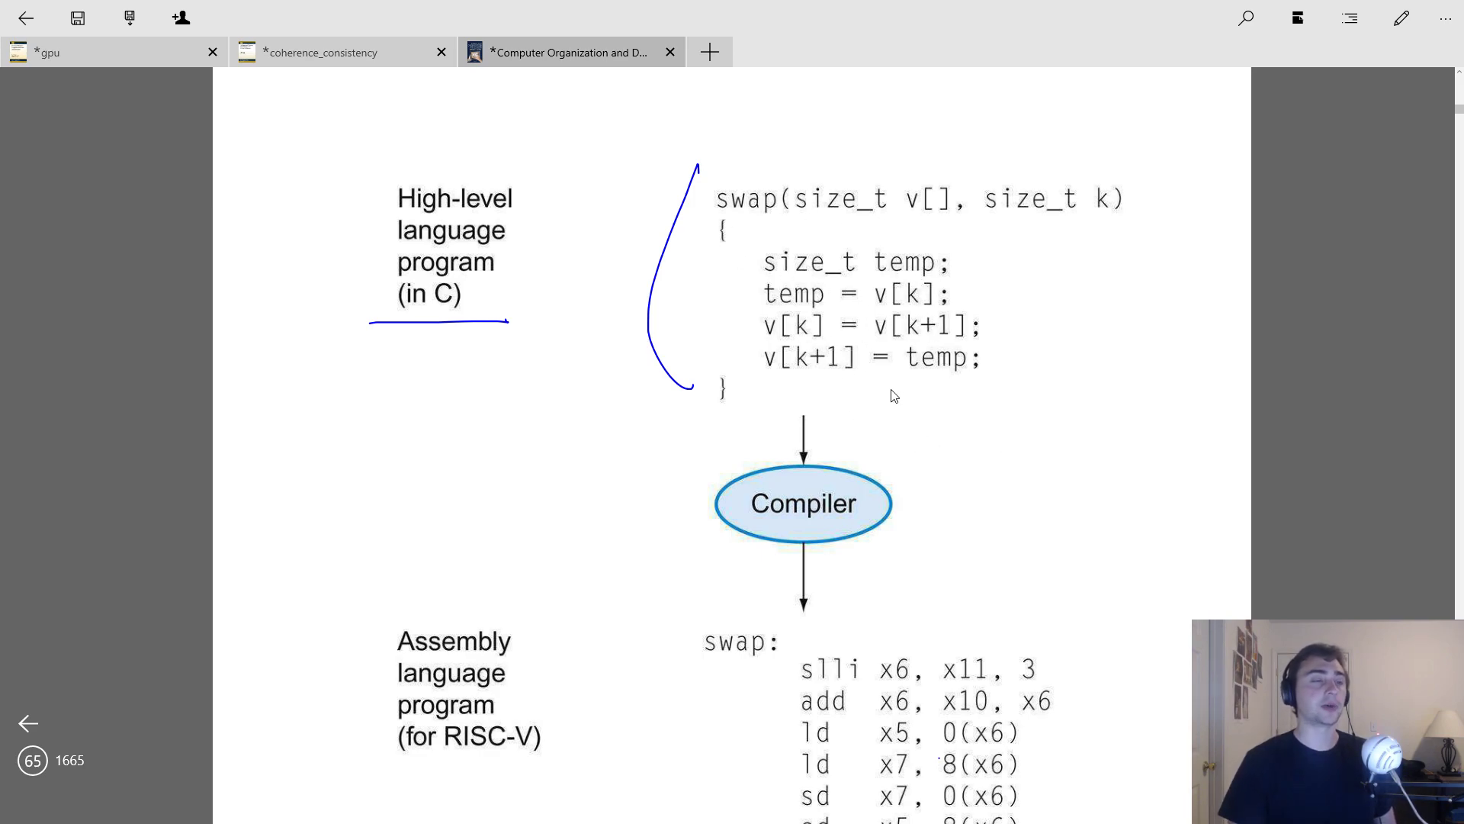
{"action": "scroll", "scroll_direction": "down", "scroll_amount": 3}
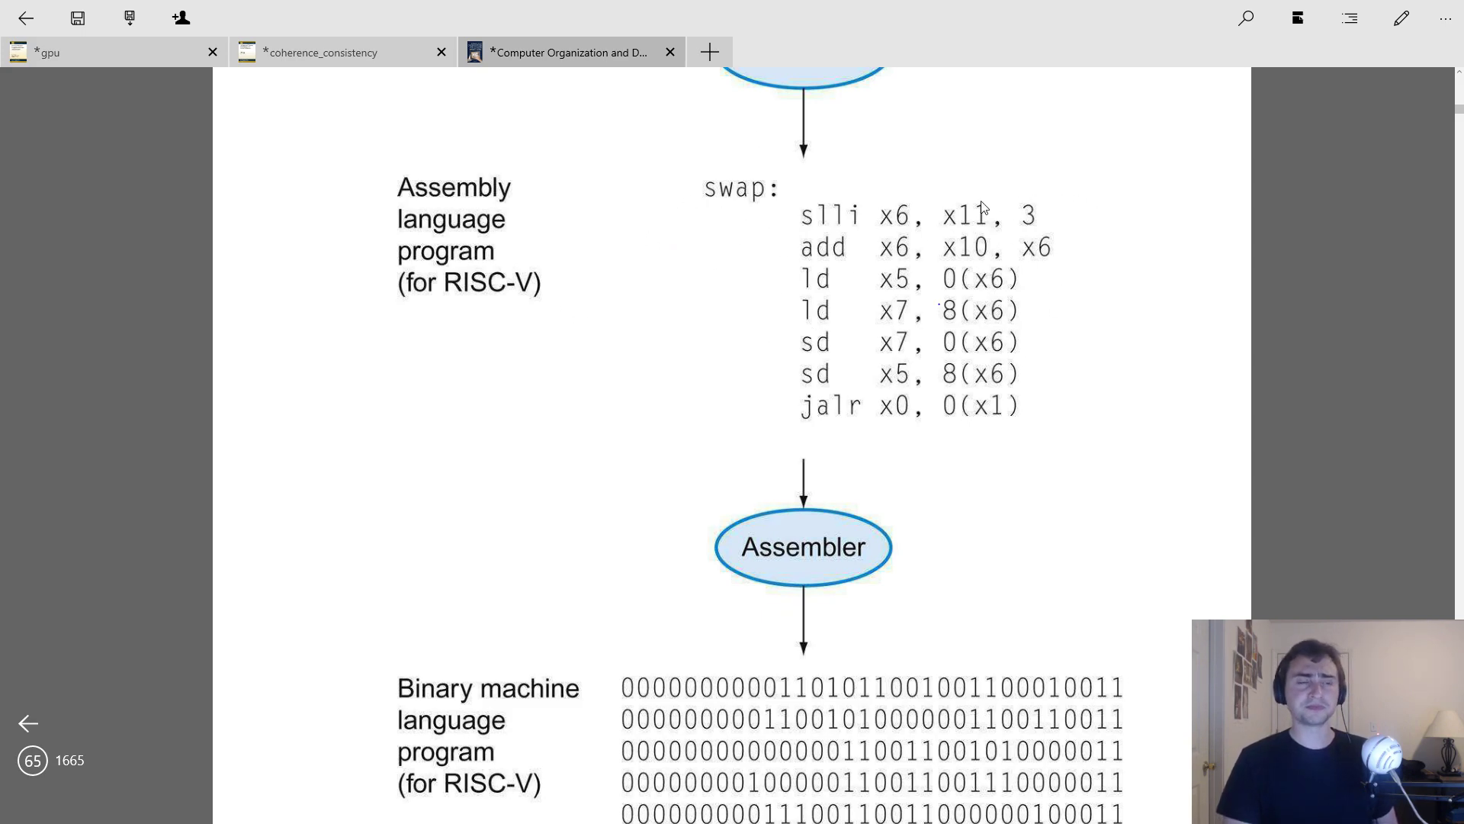
{"action": "mouse_move", "coordinate": [859, 232]}
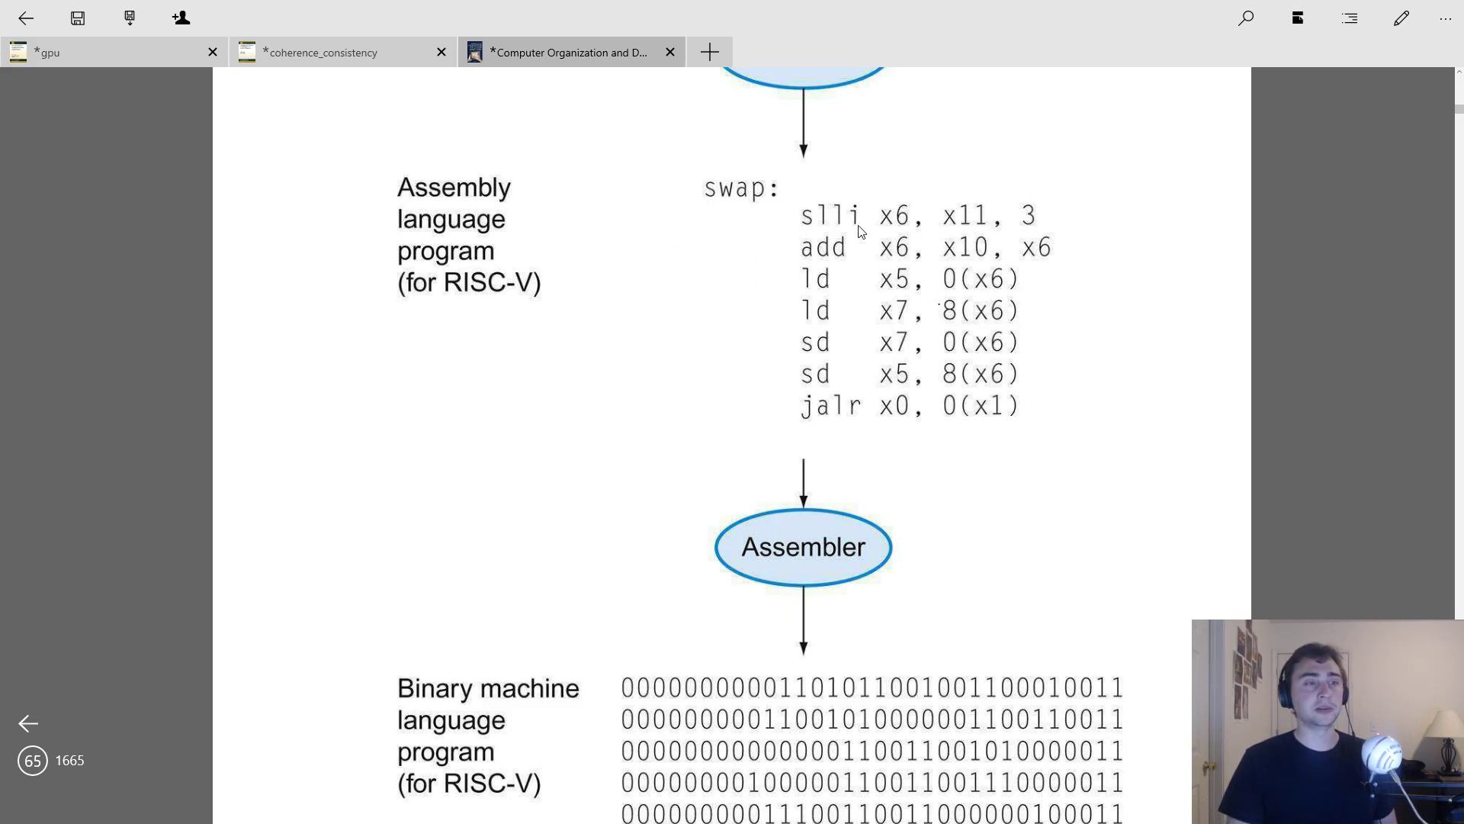
{"action": "mouse_move", "coordinate": [726, 175]}
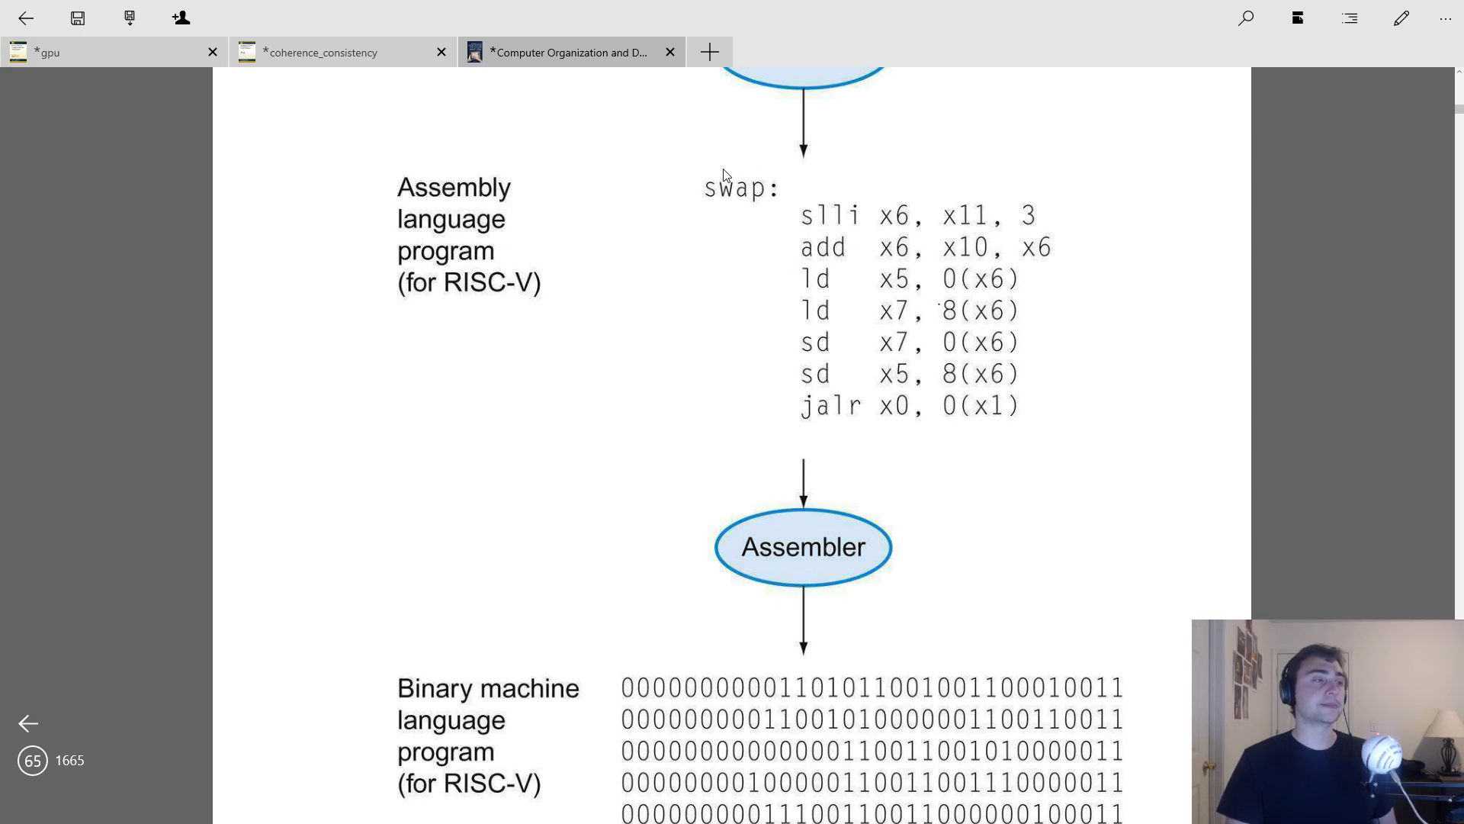
{"action": "mouse_move", "coordinate": [1102, 261]}
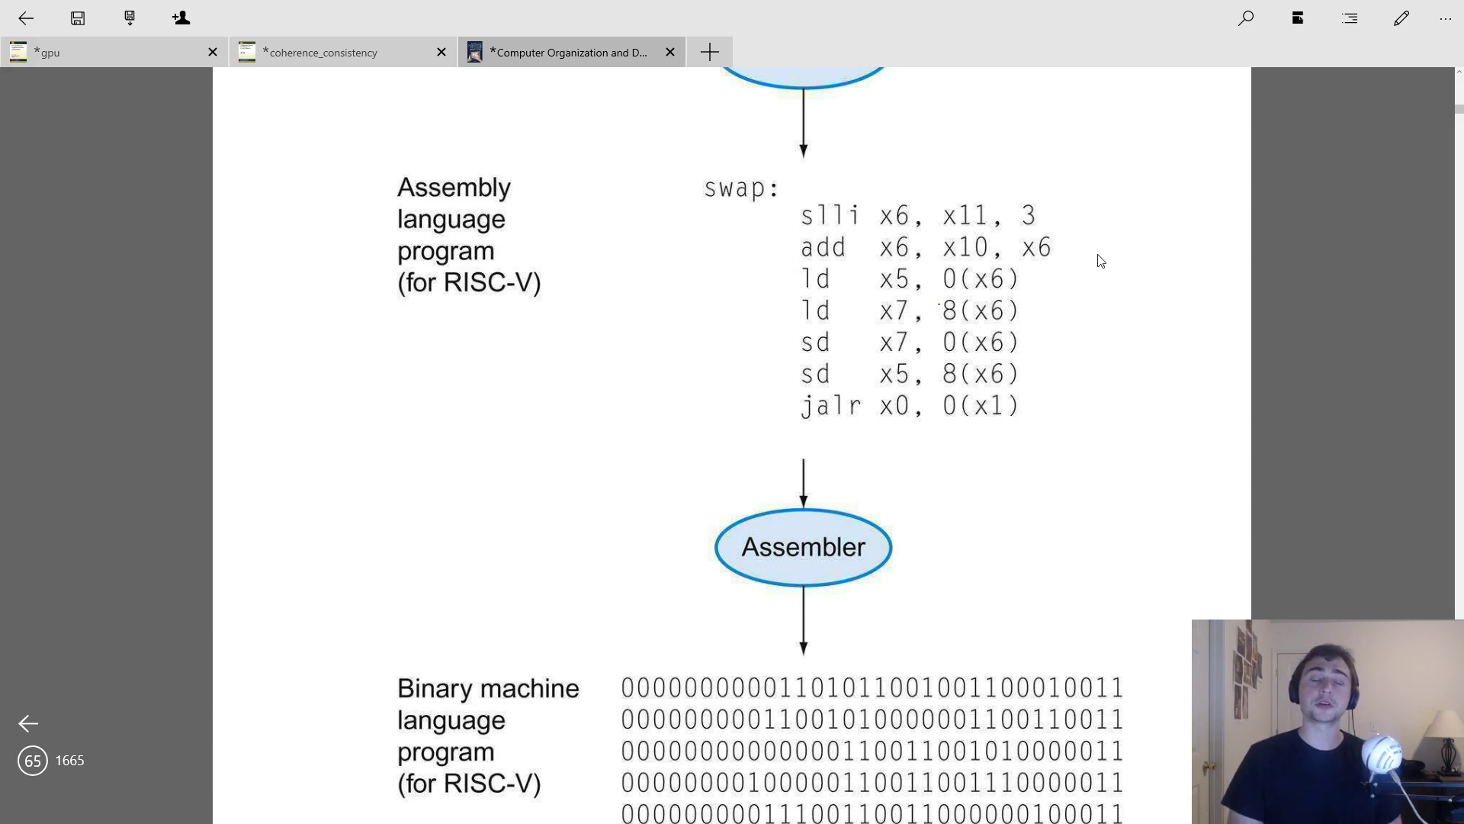
{"action": "scroll", "scroll_direction": "down", "scroll_amount": 3}
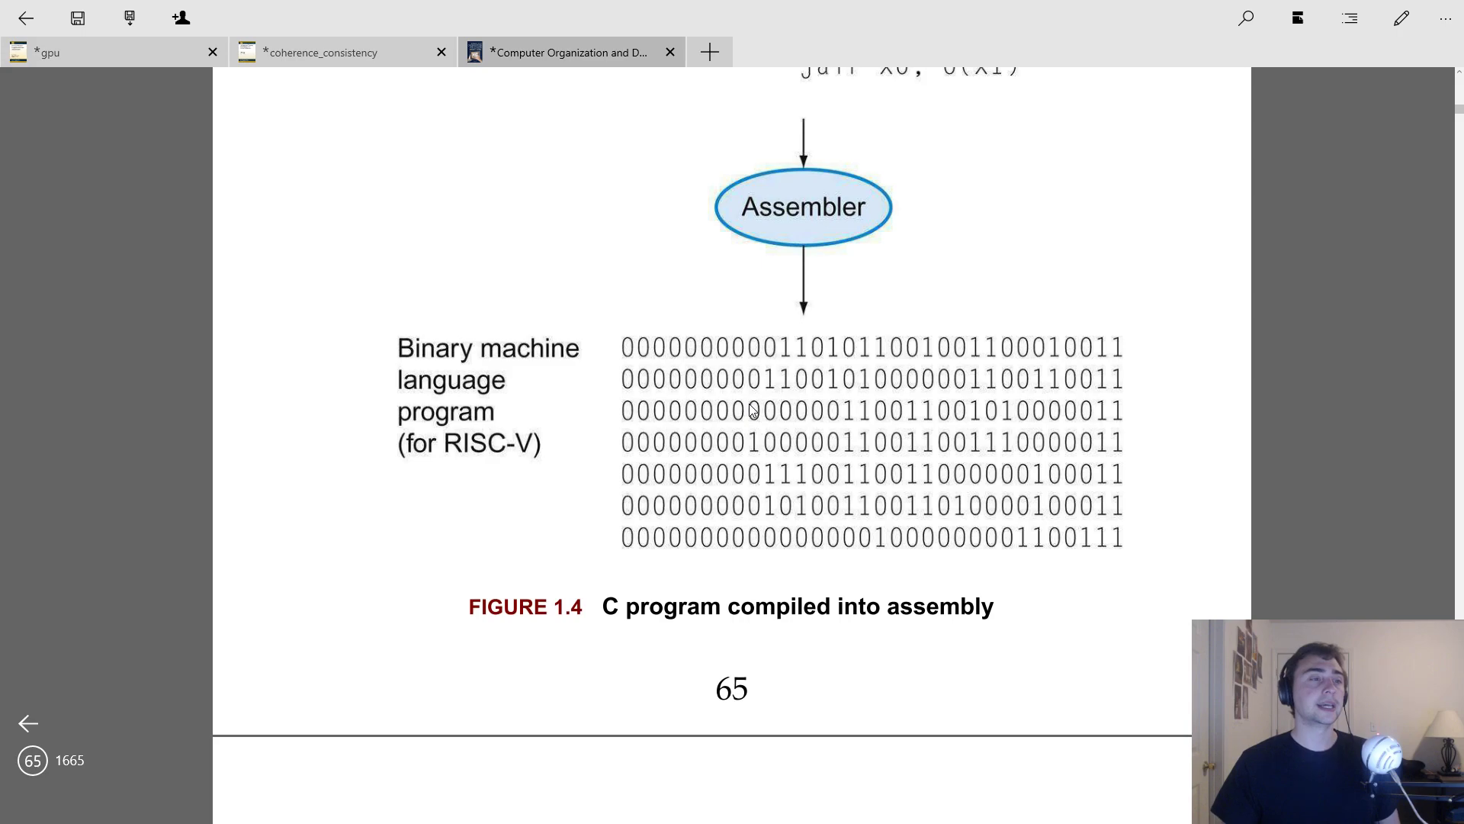
{"action": "mouse_move", "coordinate": [885, 258]}
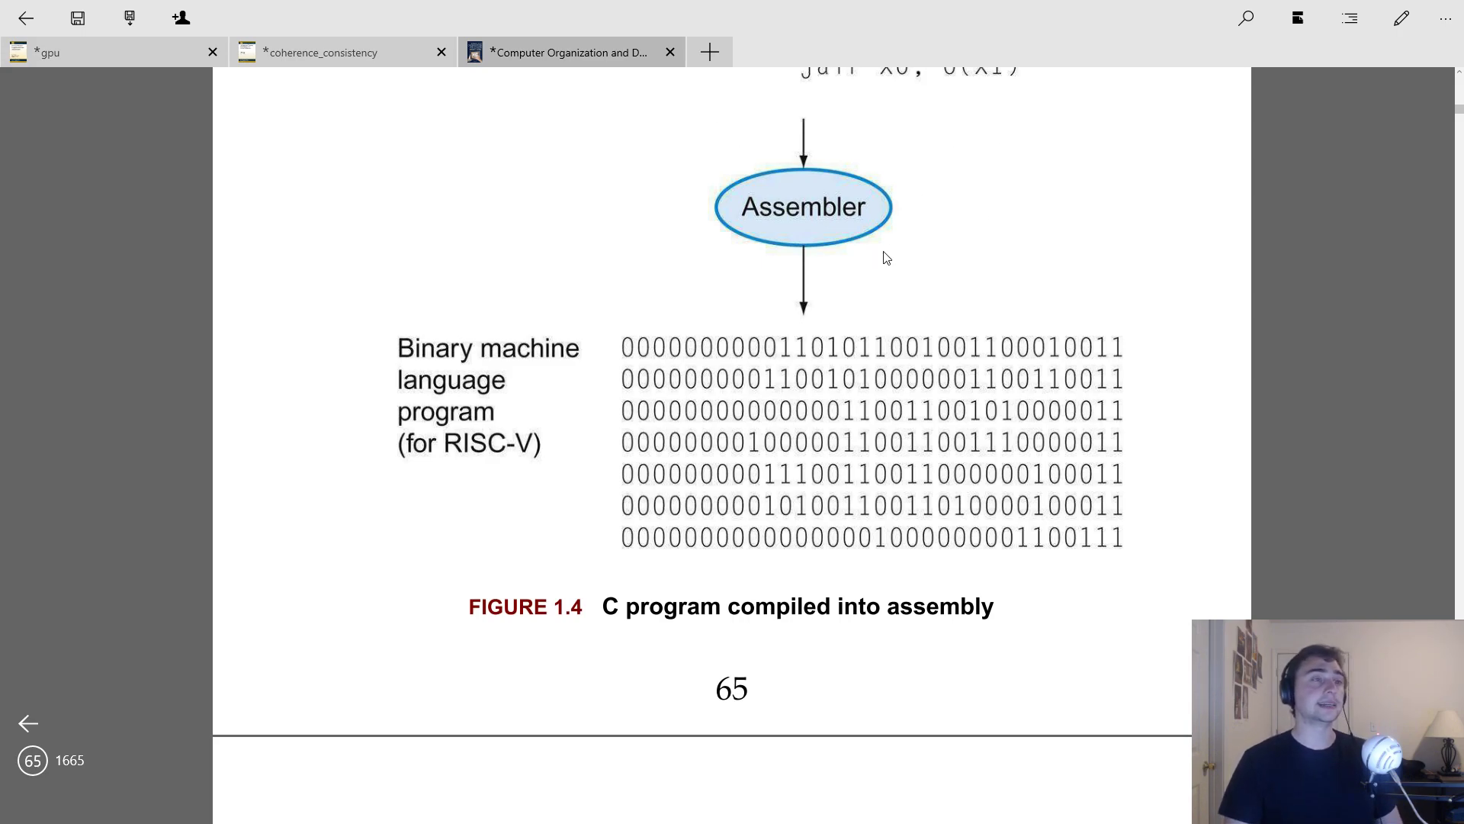
{"action": "mouse_move", "coordinate": [888, 209]}
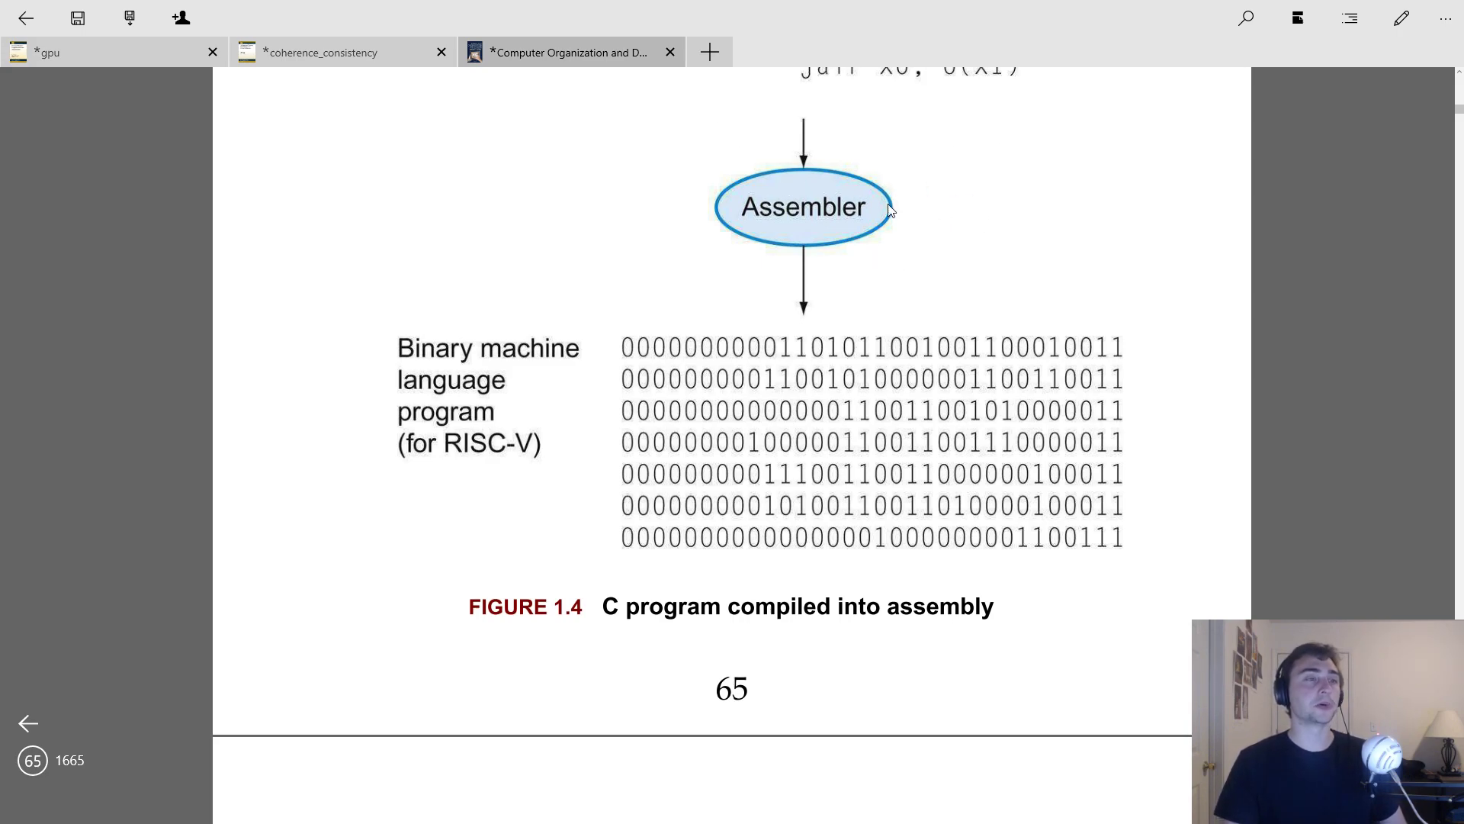
{"action": "mouse_move", "coordinate": [778, 375]}
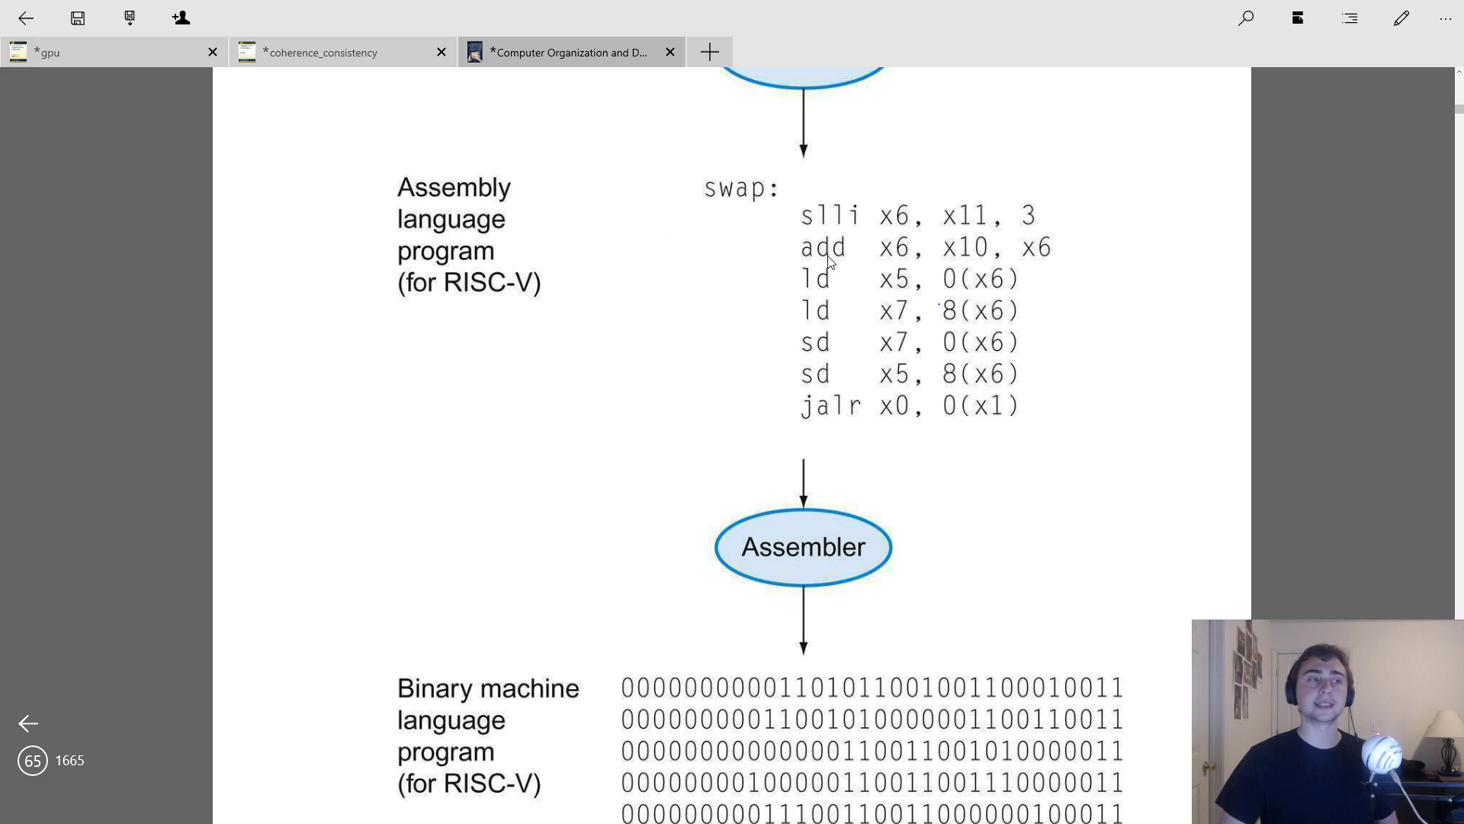
Step: Scroll to page 66 and back up to the 'A + B' compiler example
{"action": "scroll", "scroll_direction": "down", "scroll_amount": 3}
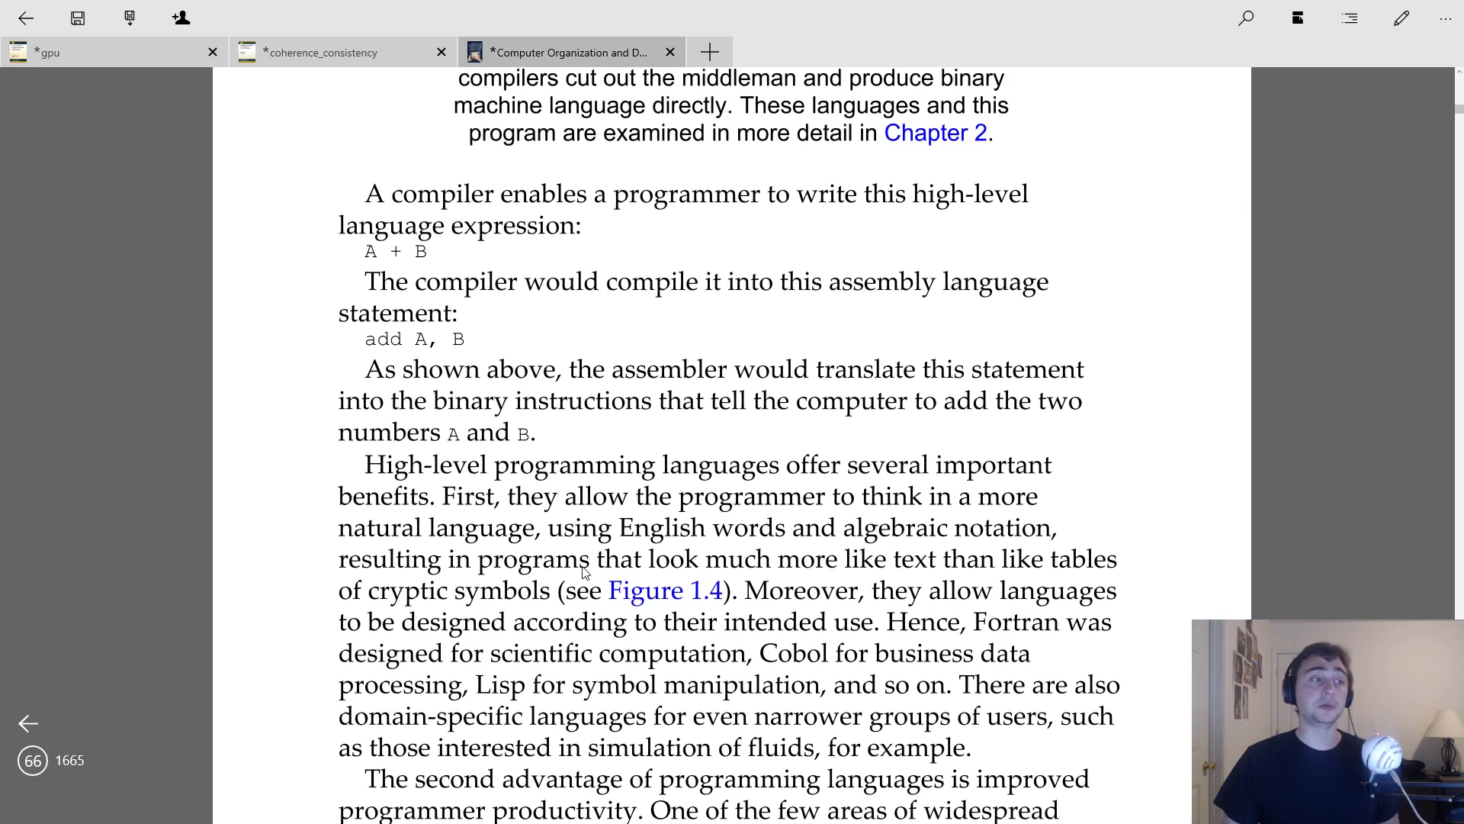
{"action": "mouse_move", "coordinate": [639, 367]}
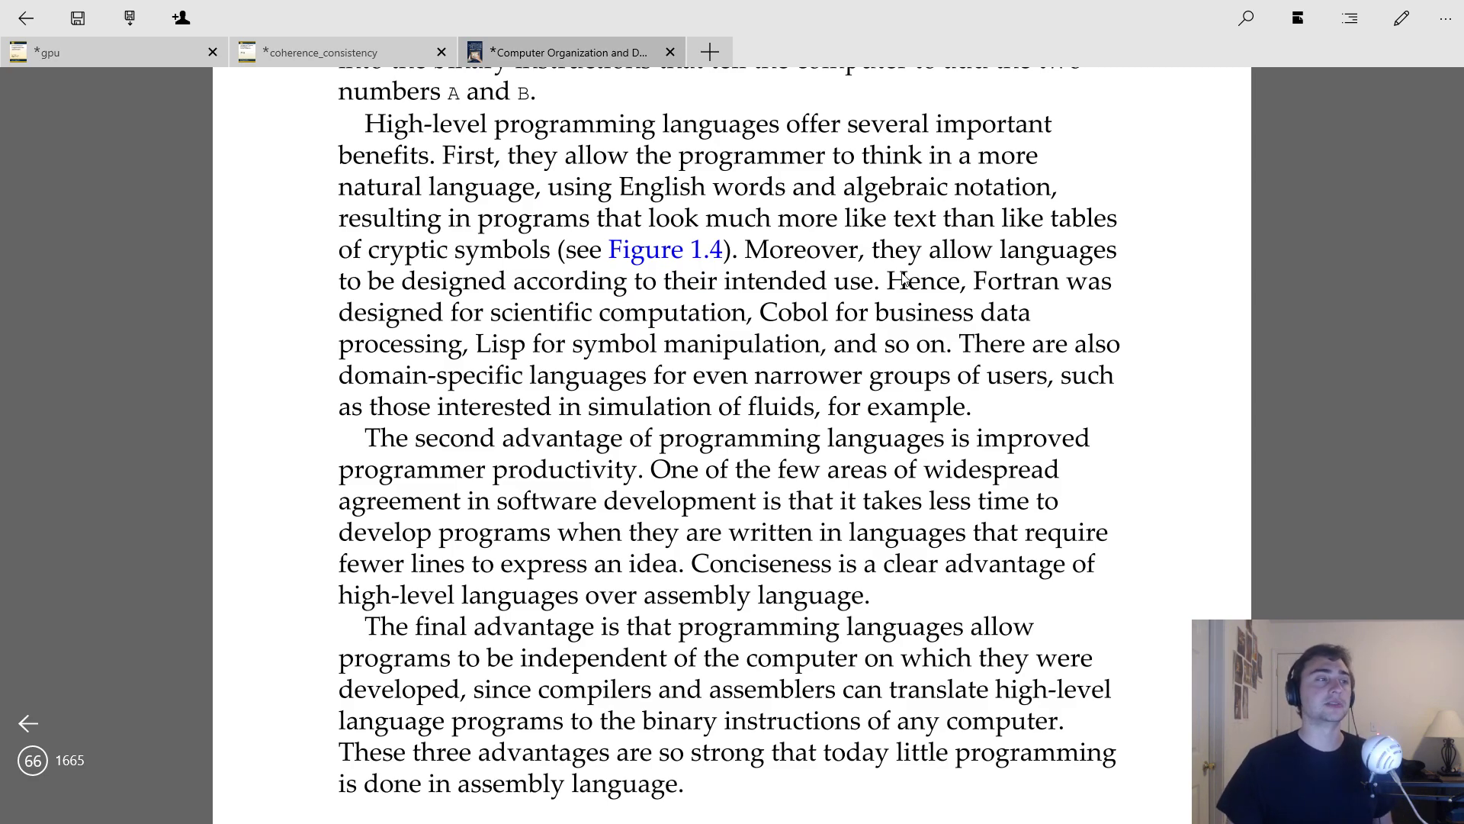
{"action": "scroll", "scroll_direction": "up", "scroll_amount": 3}
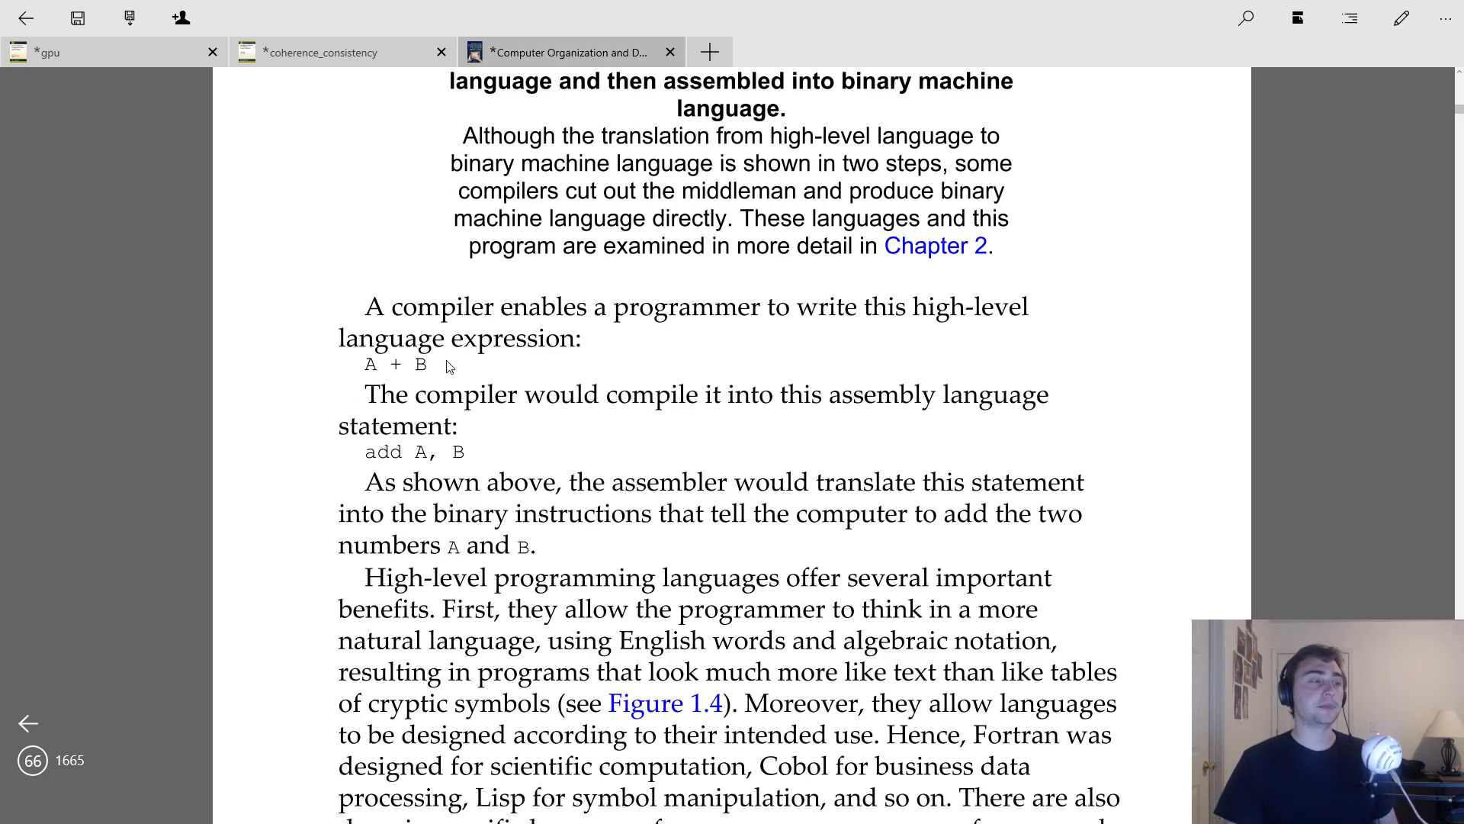
{"action": "mouse_move", "coordinate": [718, 402]}
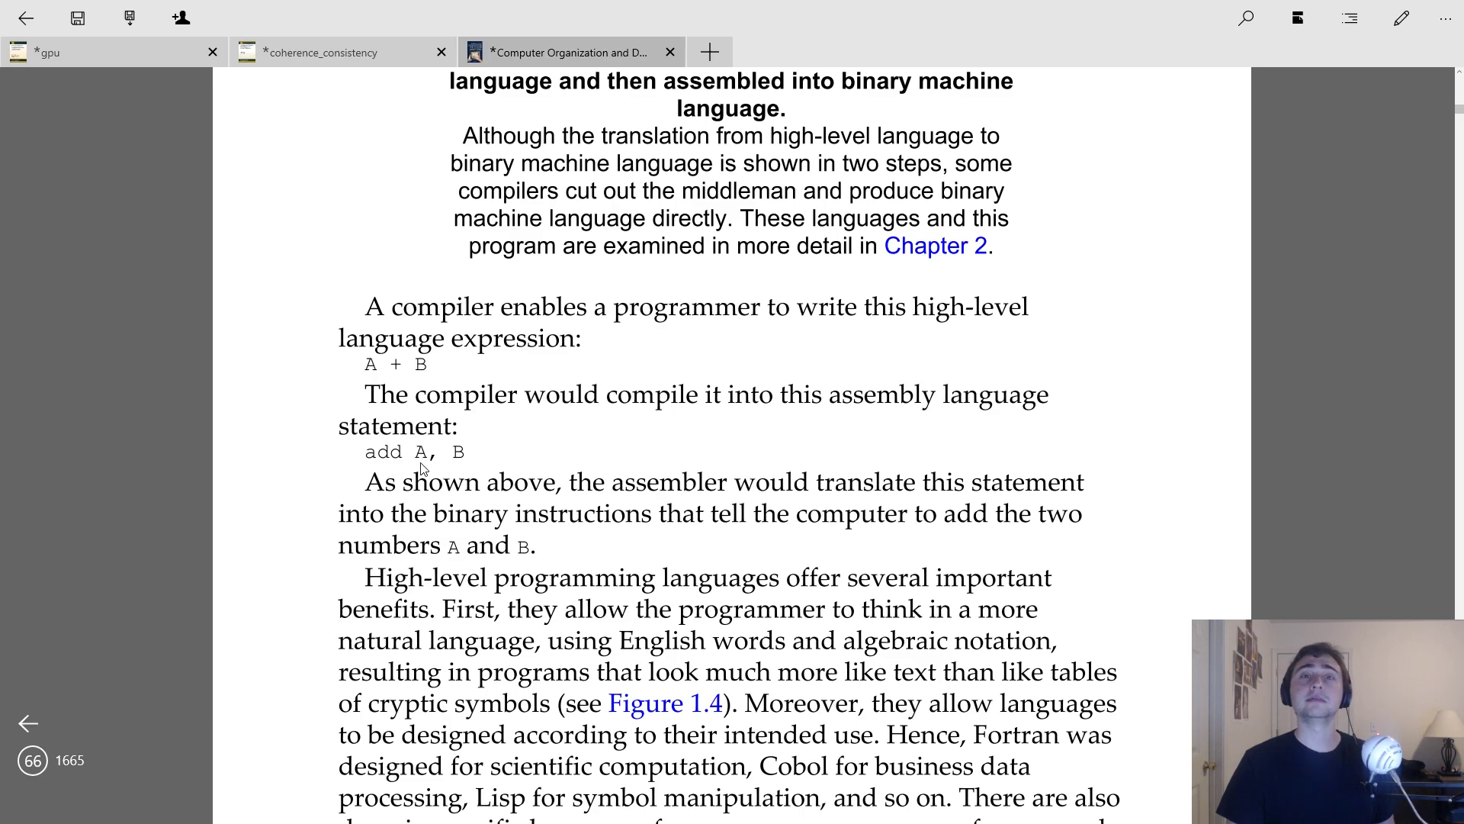
{"action": "mouse_move", "coordinate": [408, 450]}
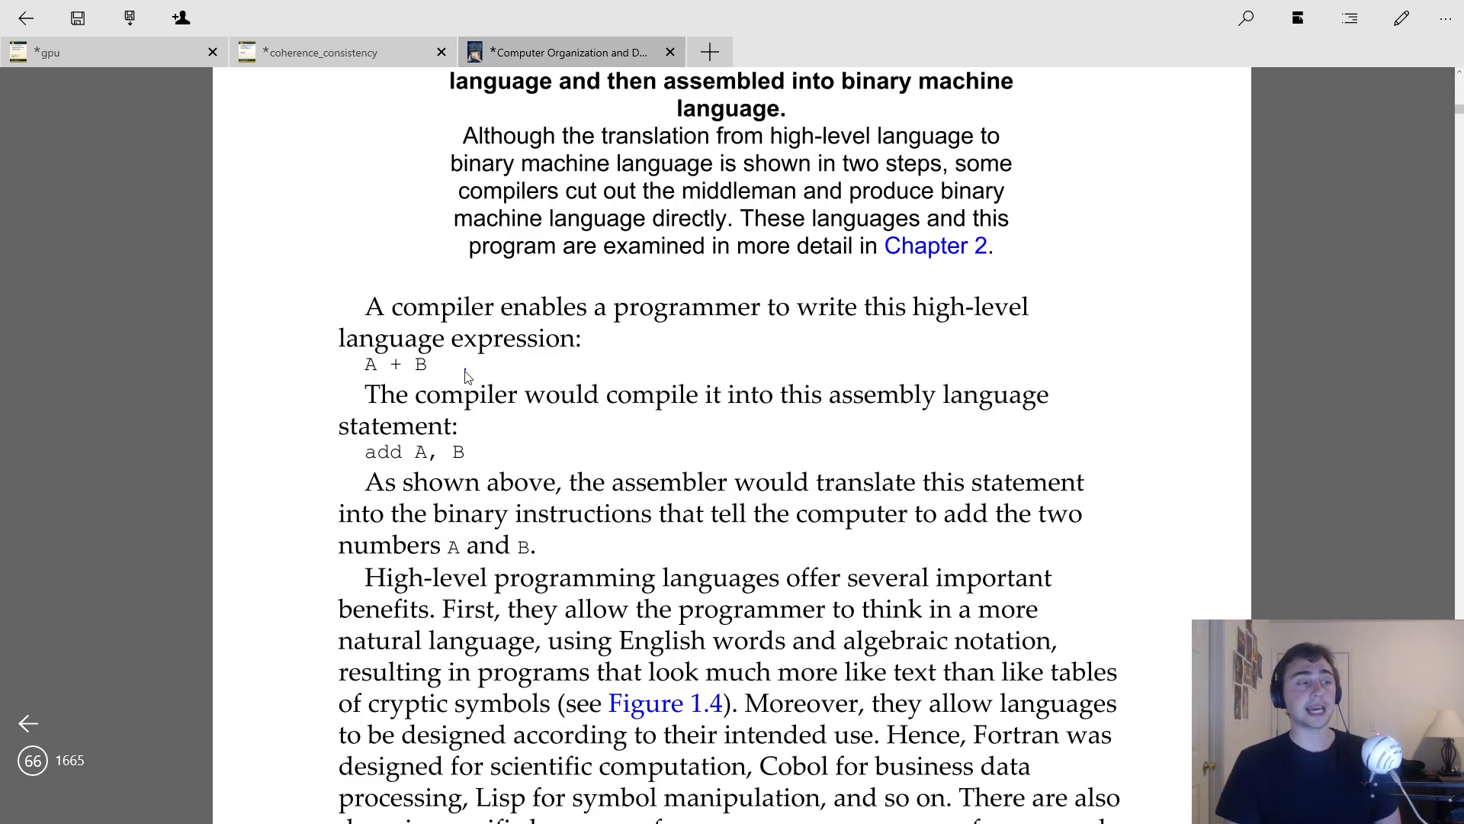
Step: Draw an ink arrow after A + B and handwrite '(a + b / 7 x 9)' beside it
{"action": "left_click_drag", "start_coordinate": [467, 369], "coordinate": [616, 364]}
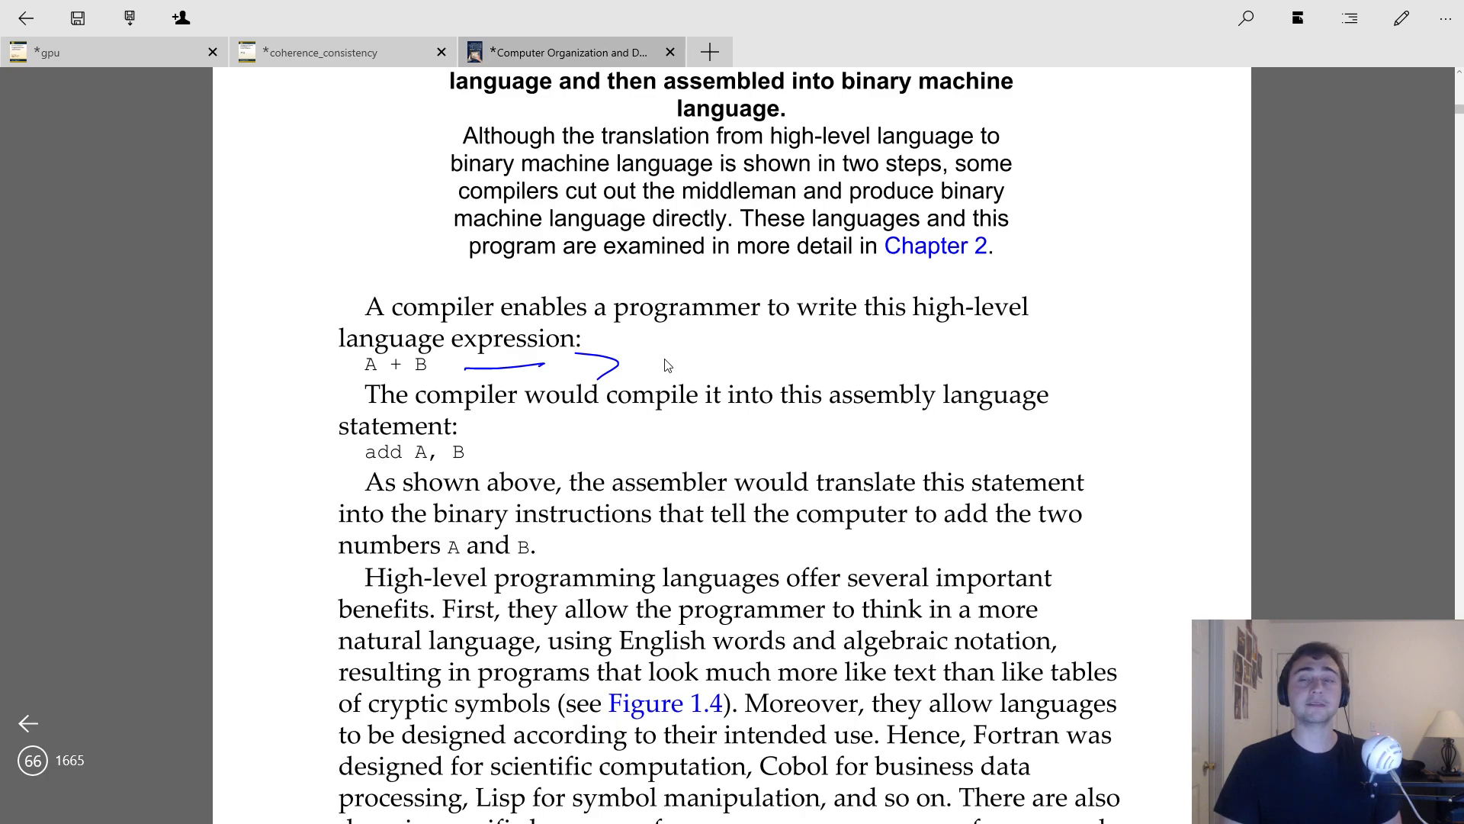
{"action": "left_click_drag", "start_coordinate": [668, 360], "coordinate": [709, 360]}
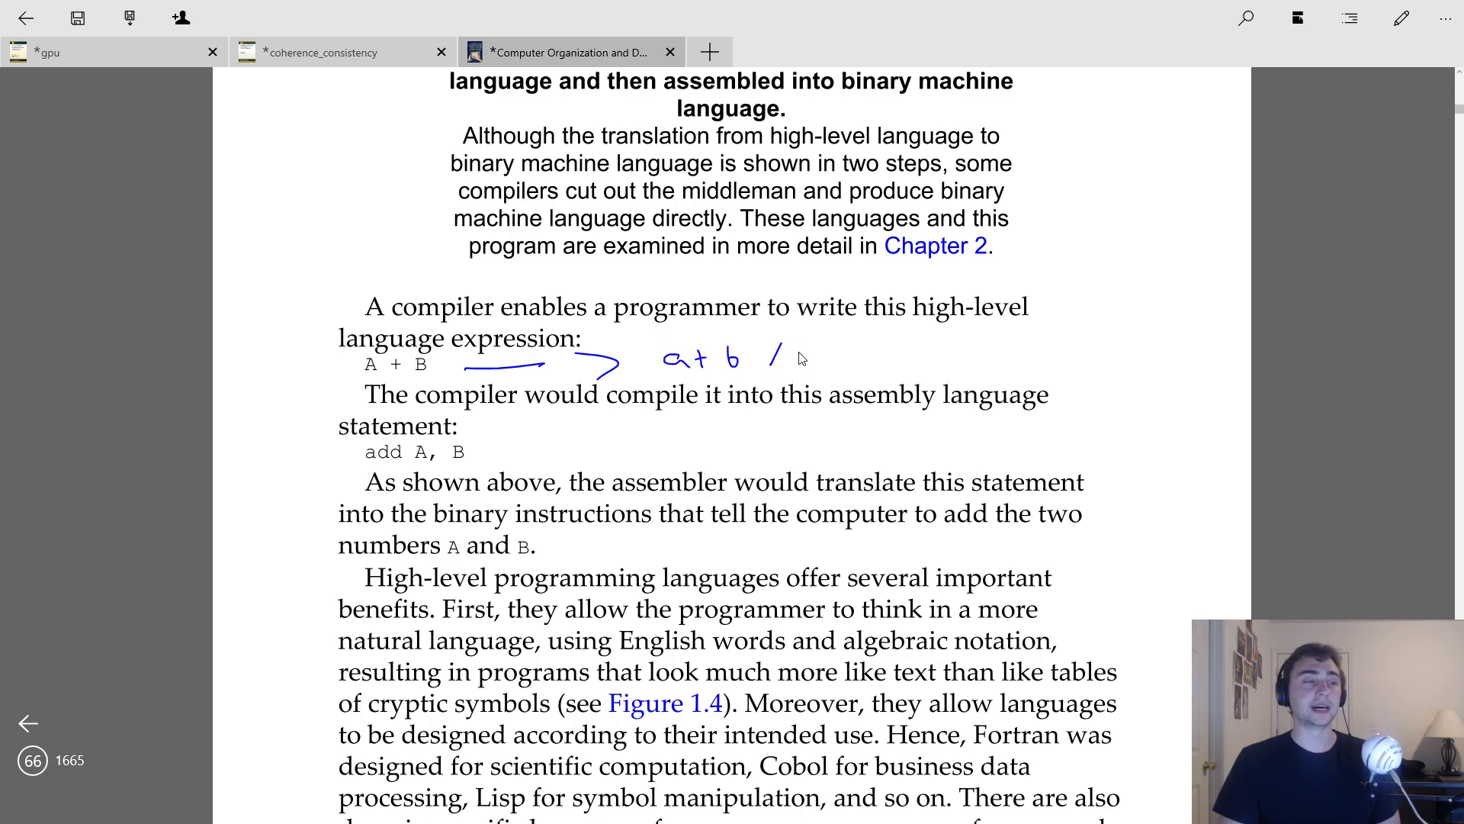
{"action": "left_click_drag", "start_coordinate": [784, 351], "coordinate": [818, 374]}
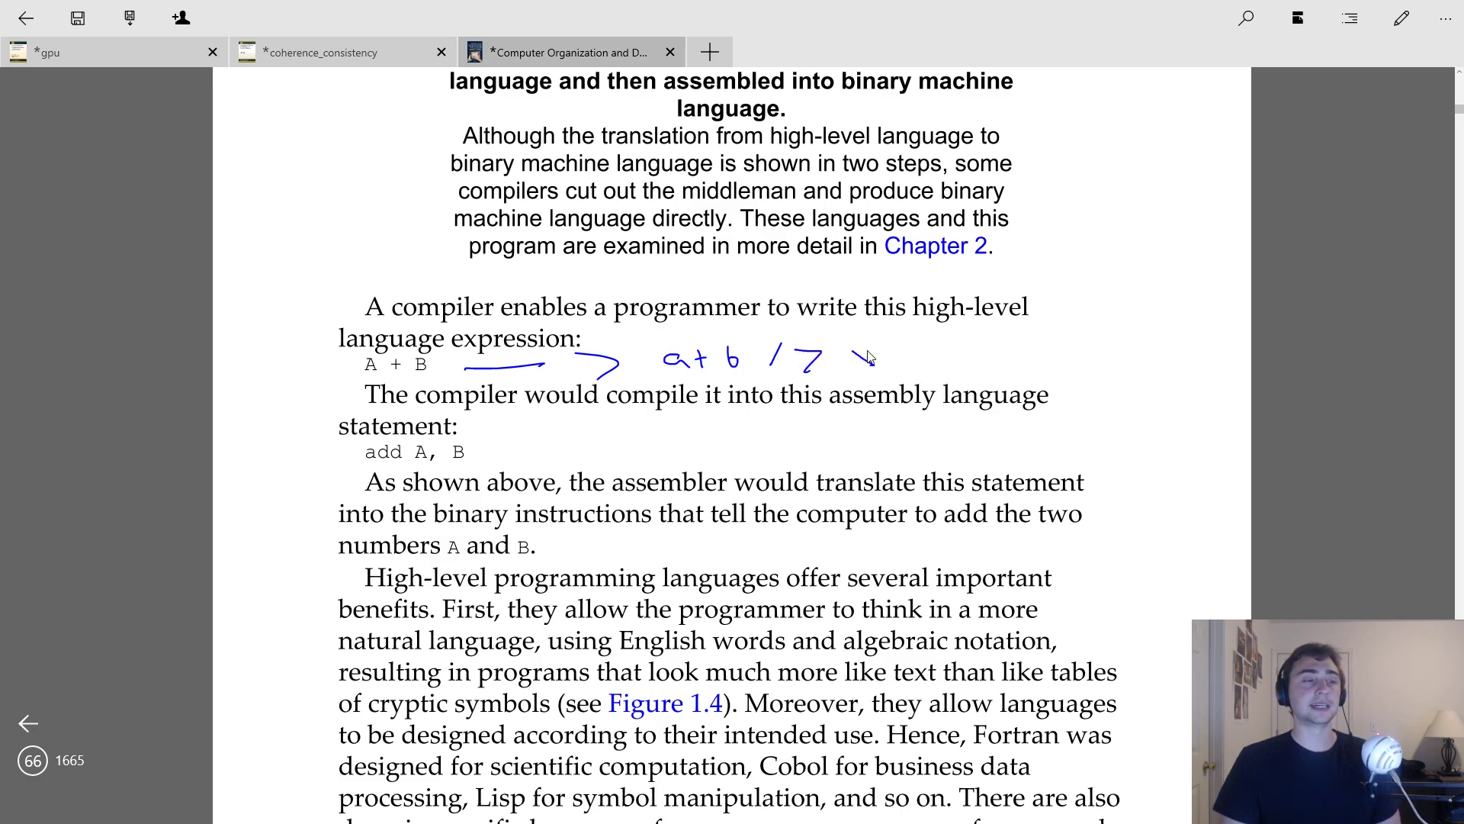
{"action": "left_click_drag", "start_coordinate": [849, 365], "coordinate": [920, 351]}
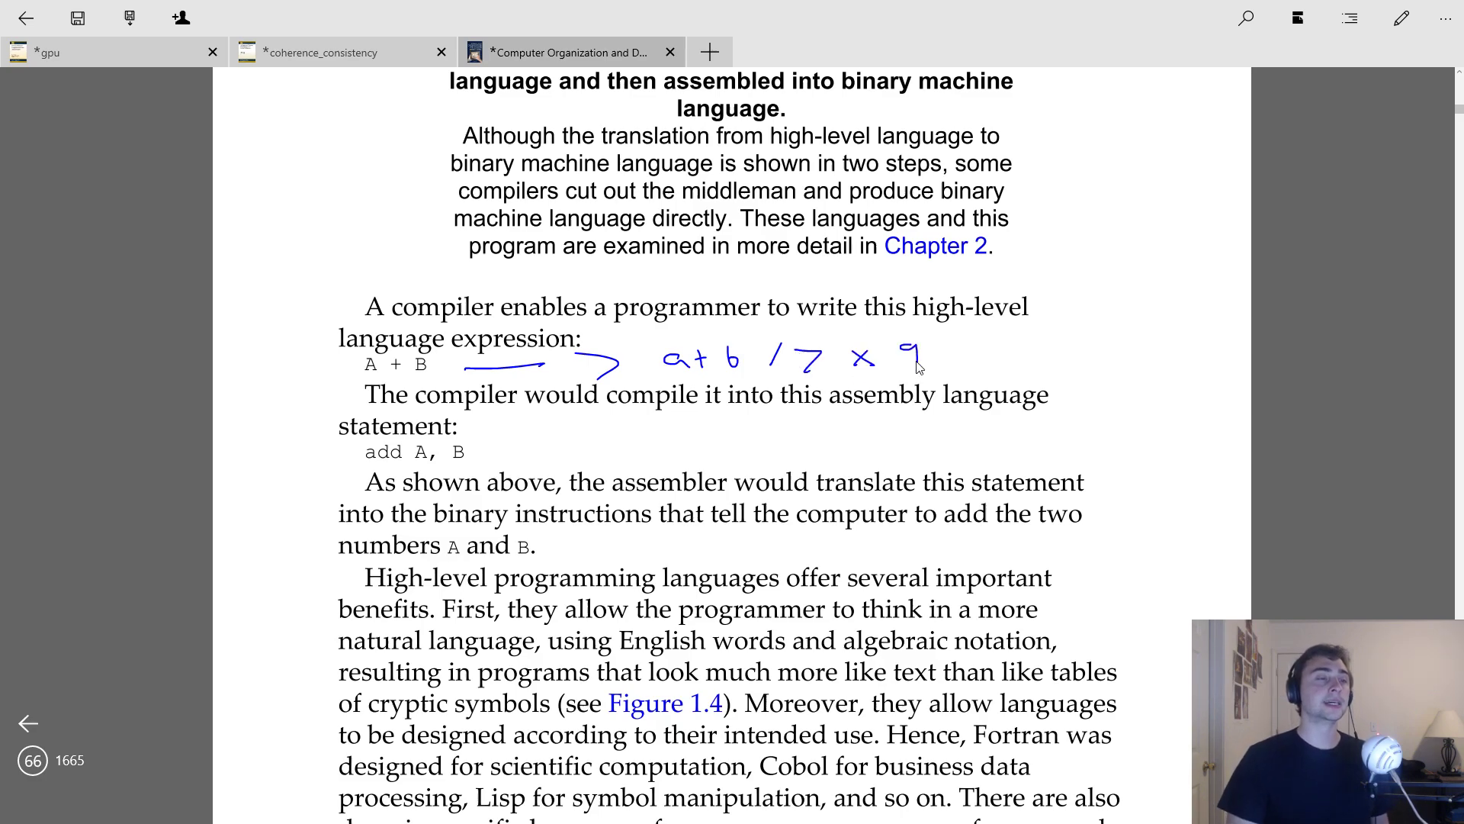
{"action": "mouse_move", "coordinate": [476, 472]}
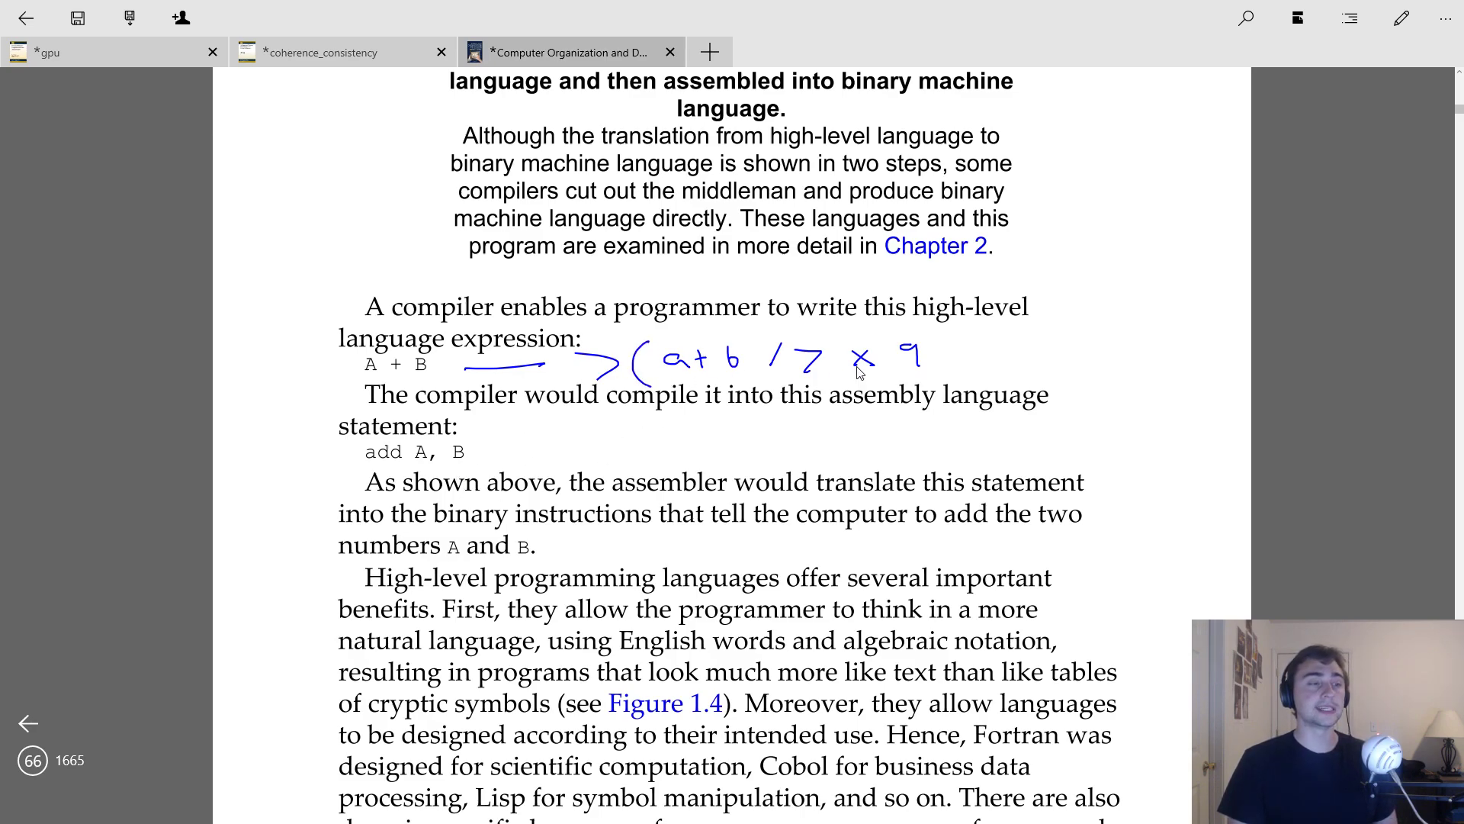
{"action": "left_click_drag", "start_coordinate": [925, 335], "coordinate": [945, 378]}
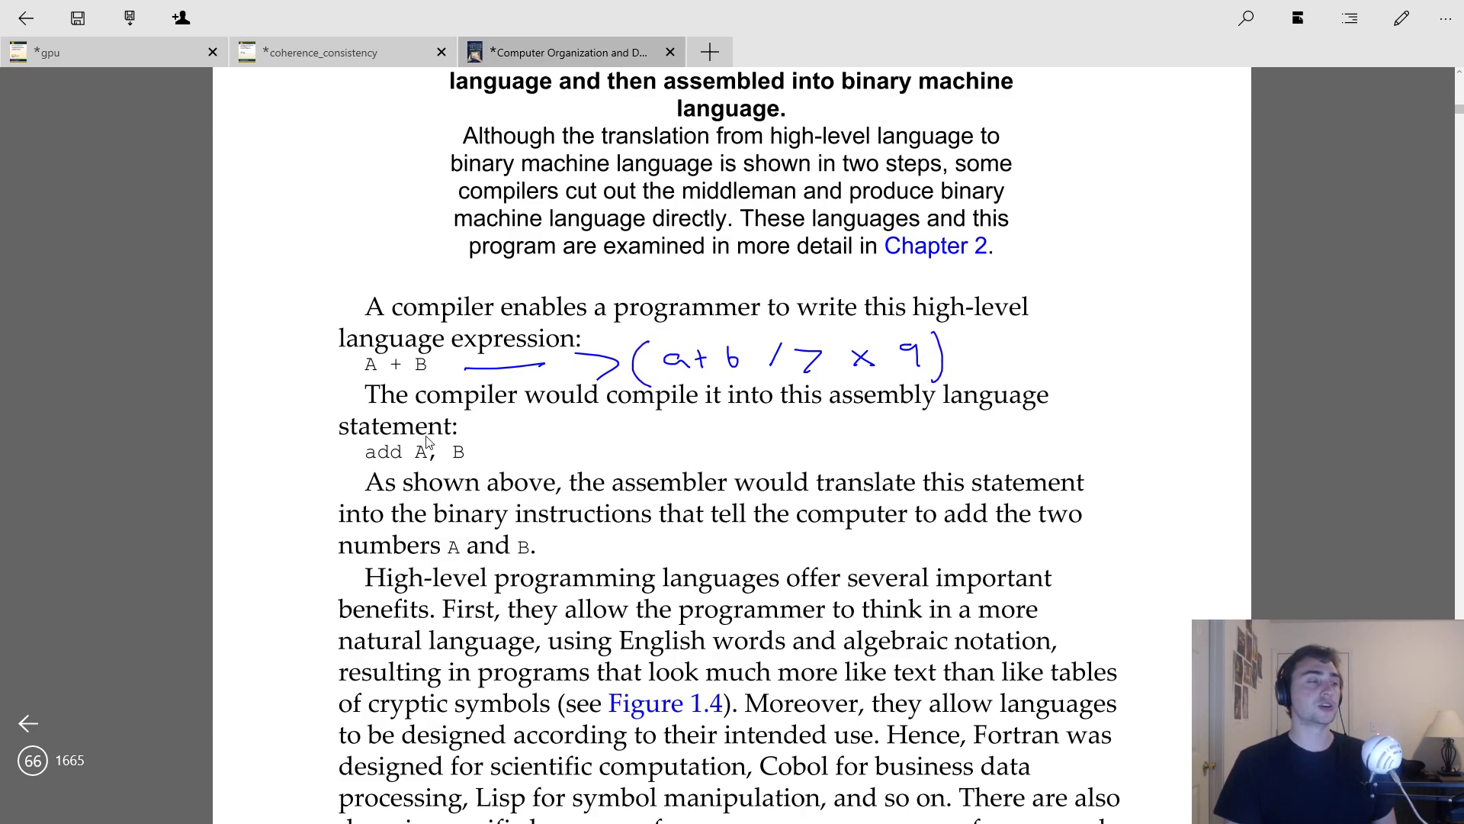
{"action": "mouse_move", "coordinate": [505, 435]}
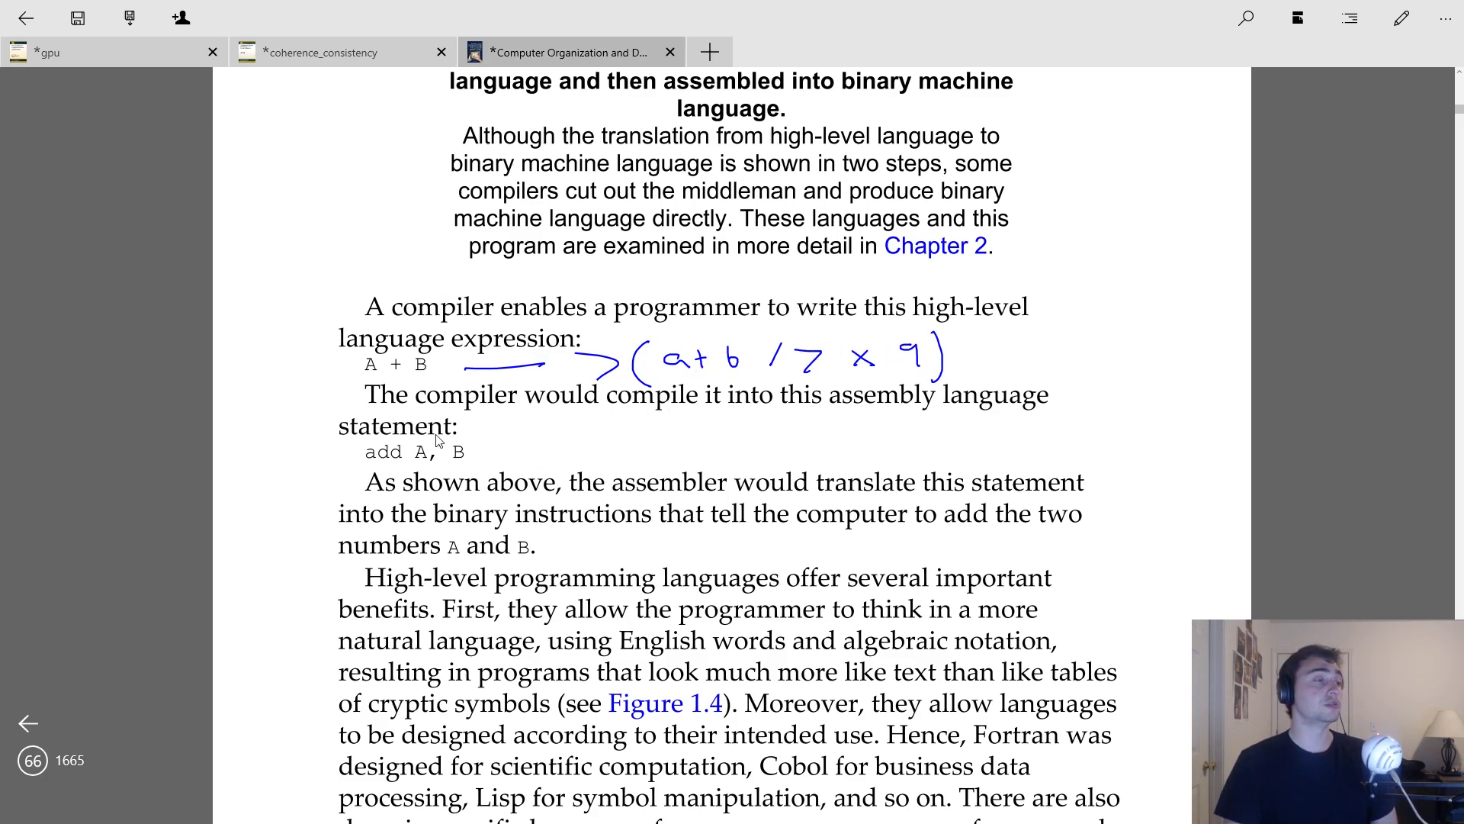
{"action": "mouse_move", "coordinate": [728, 384]}
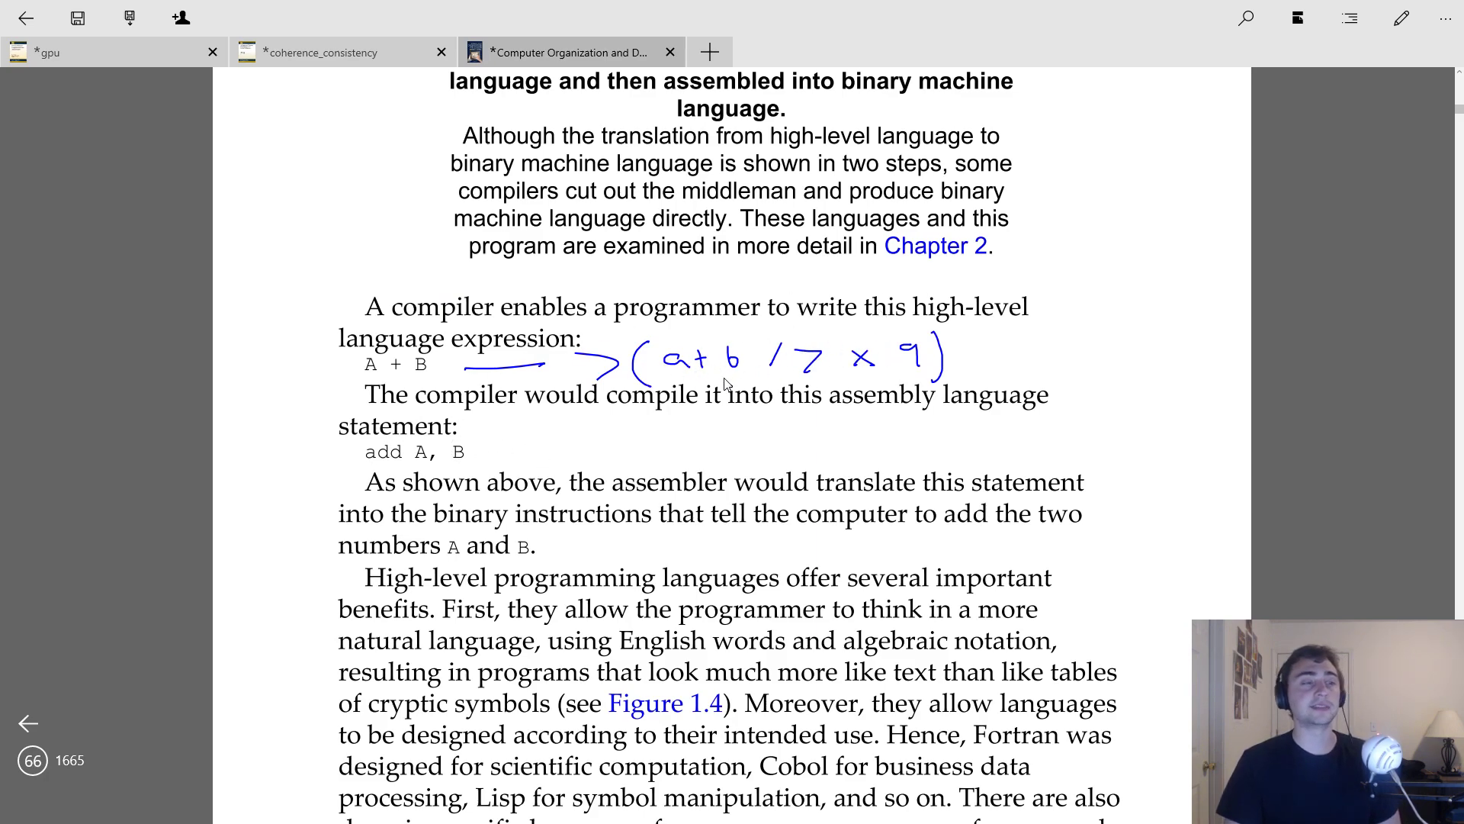
{"action": "mouse_move", "coordinate": [759, 361]}
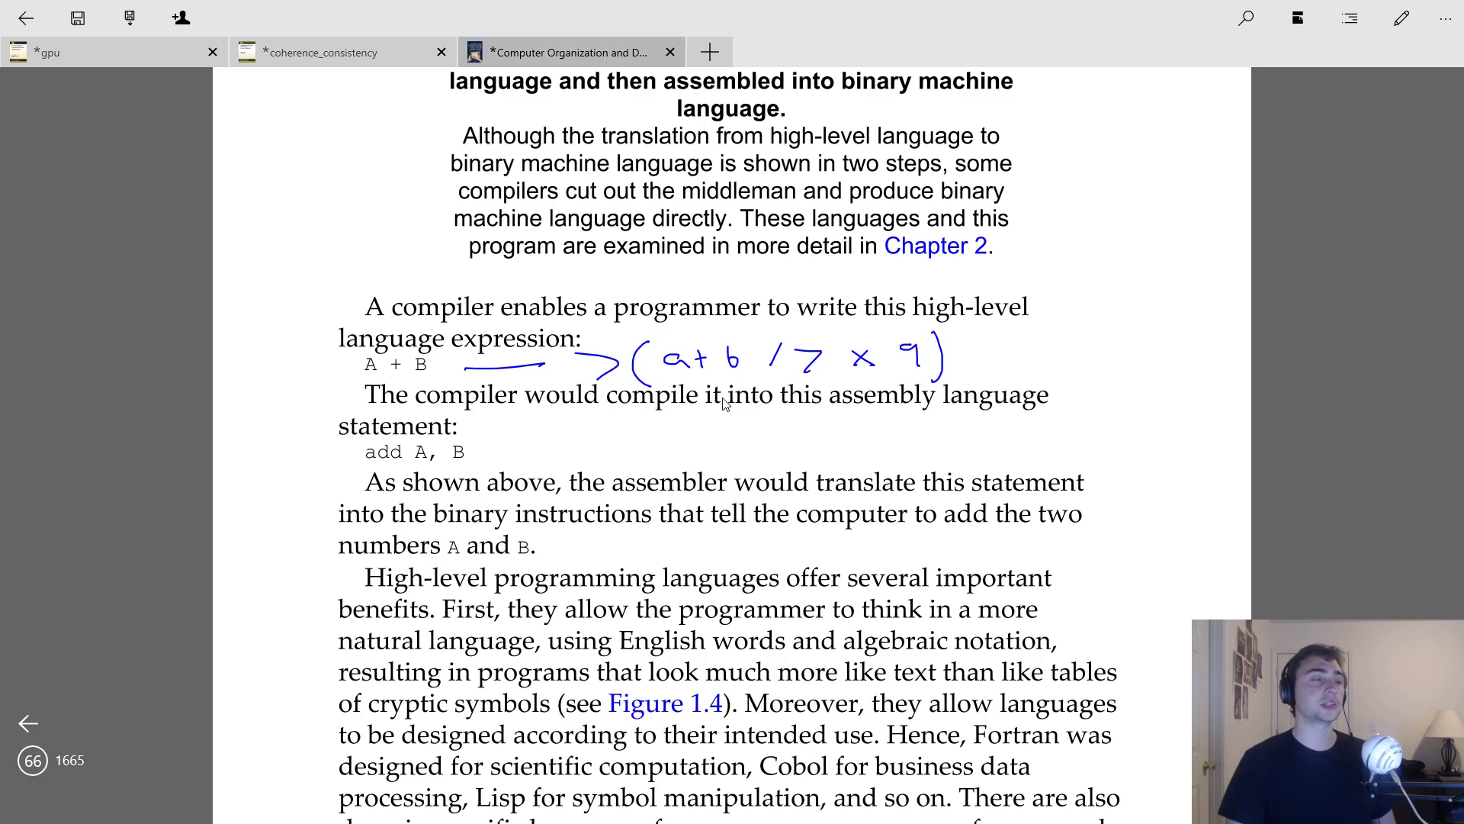
{"action": "mouse_move", "coordinate": [896, 290]}
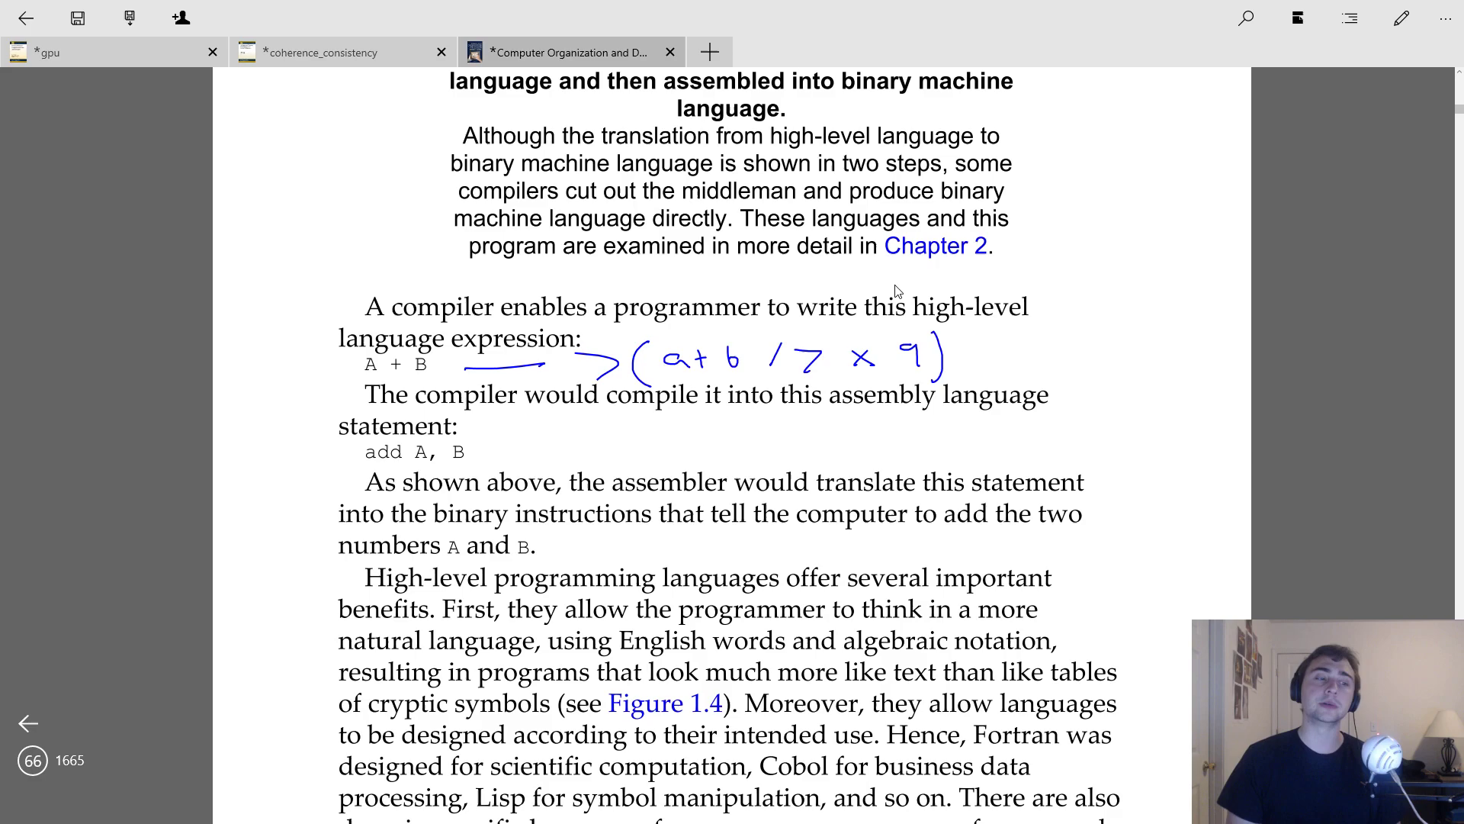
Step: Read through the rest of page 66 down to section 1.4 Under the Covers on page 67
{"action": "scroll", "scroll_direction": "down", "scroll_amount": 3}
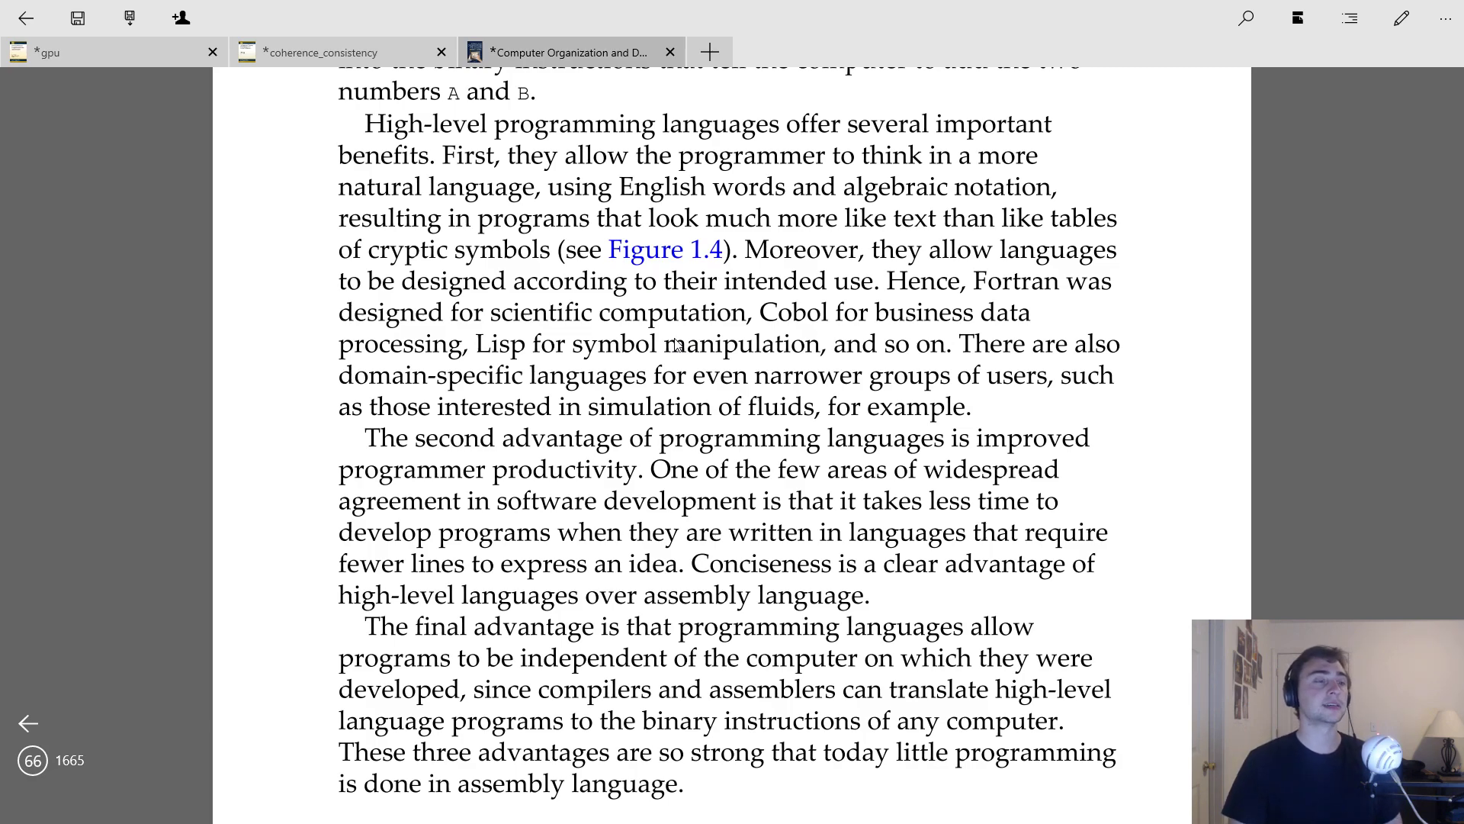
{"action": "mouse_move", "coordinate": [753, 381]}
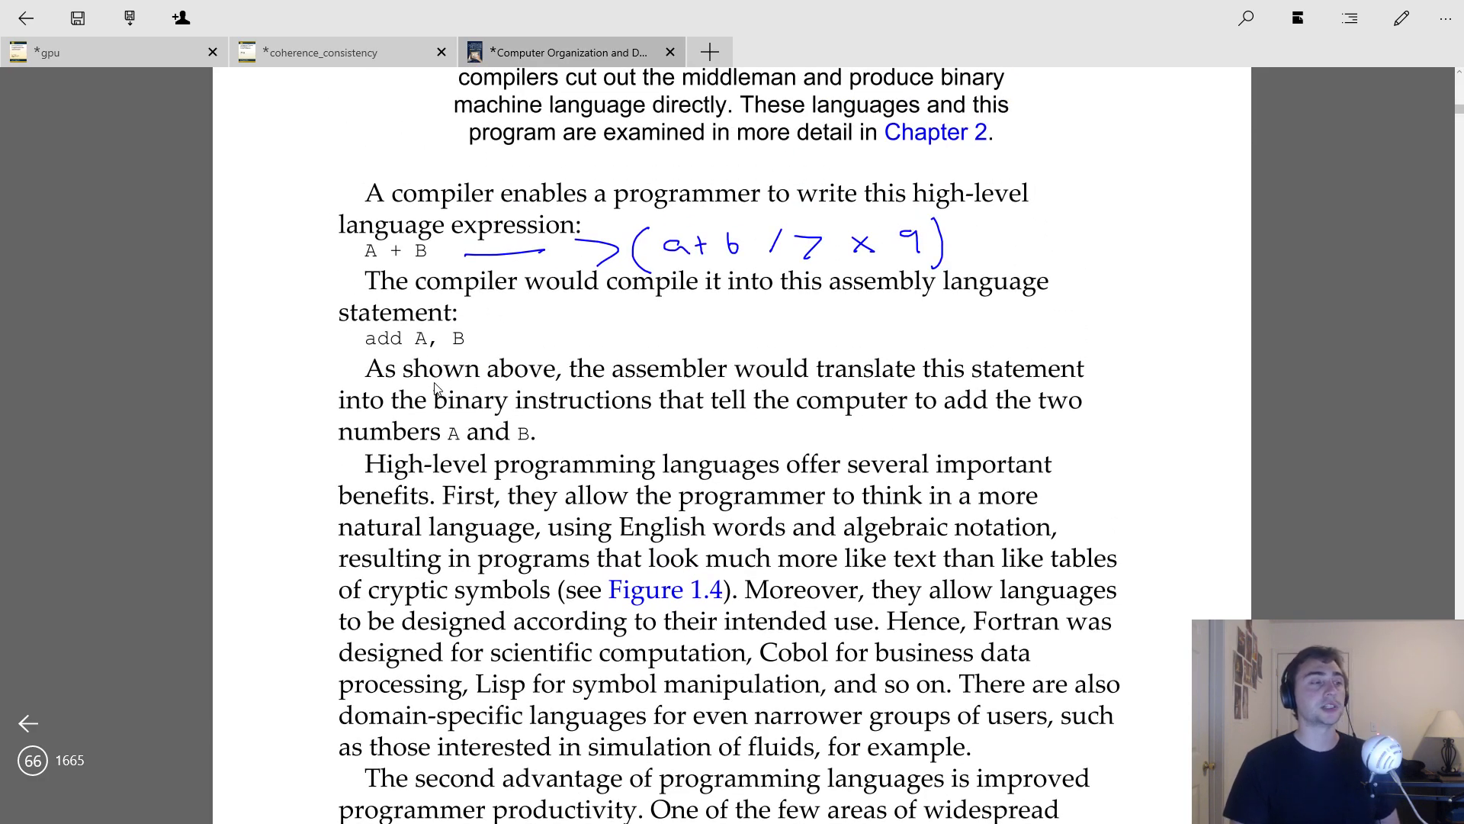
{"action": "mouse_move", "coordinate": [529, 303]}
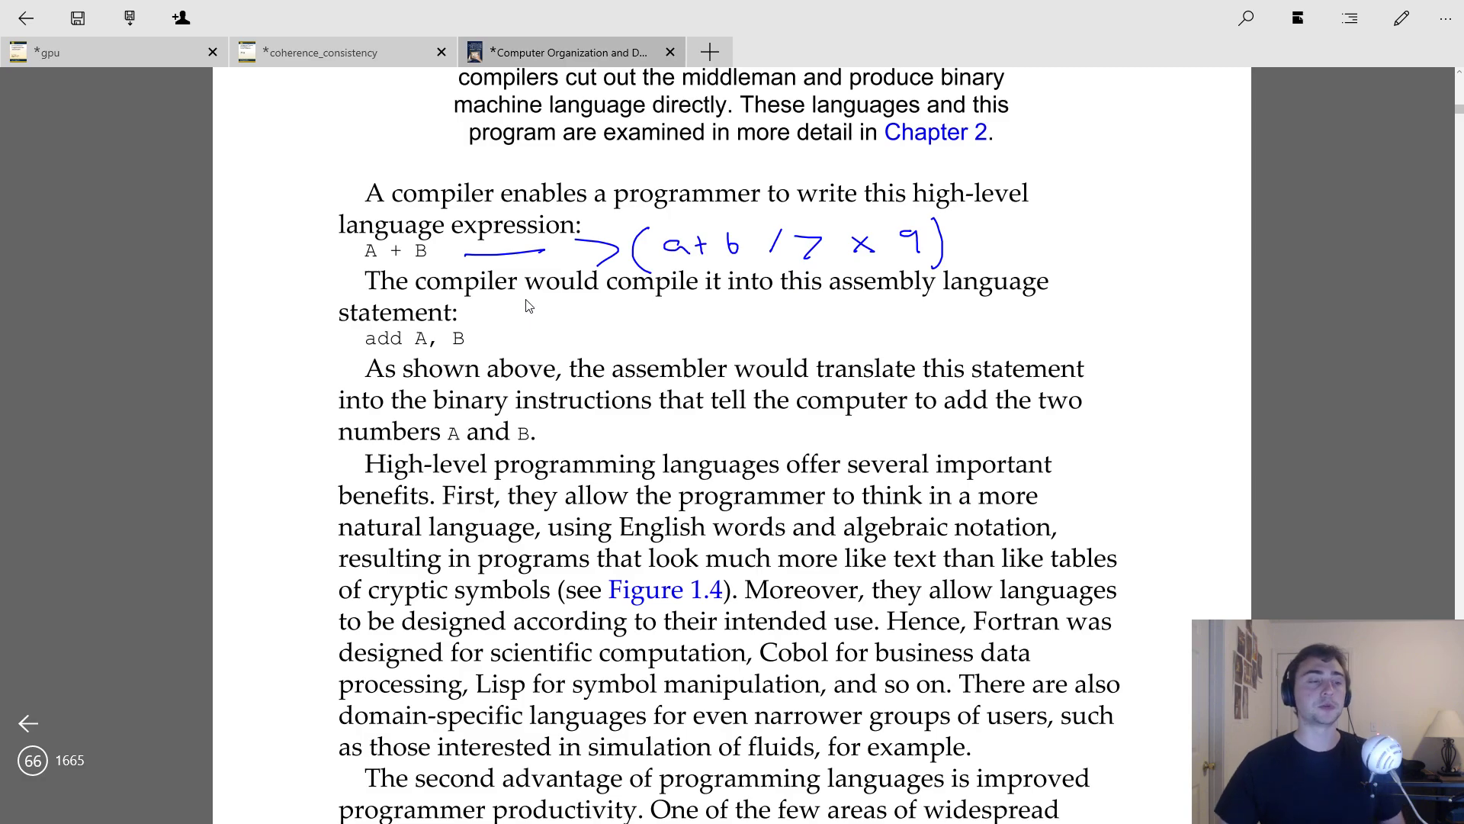
{"action": "scroll", "scroll_direction": "down", "scroll_amount": 3}
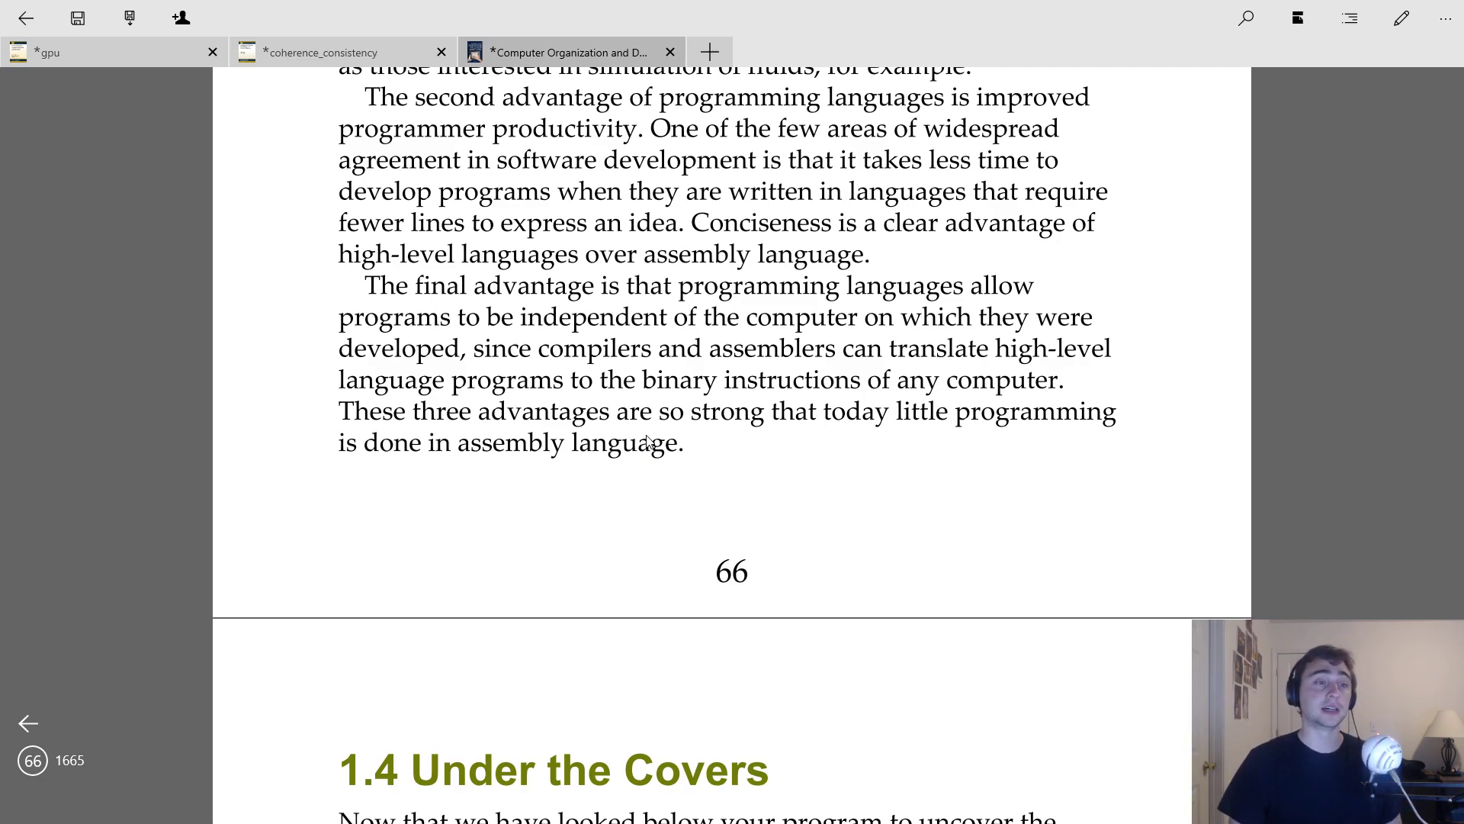
{"action": "mouse_move", "coordinate": [563, 235]}
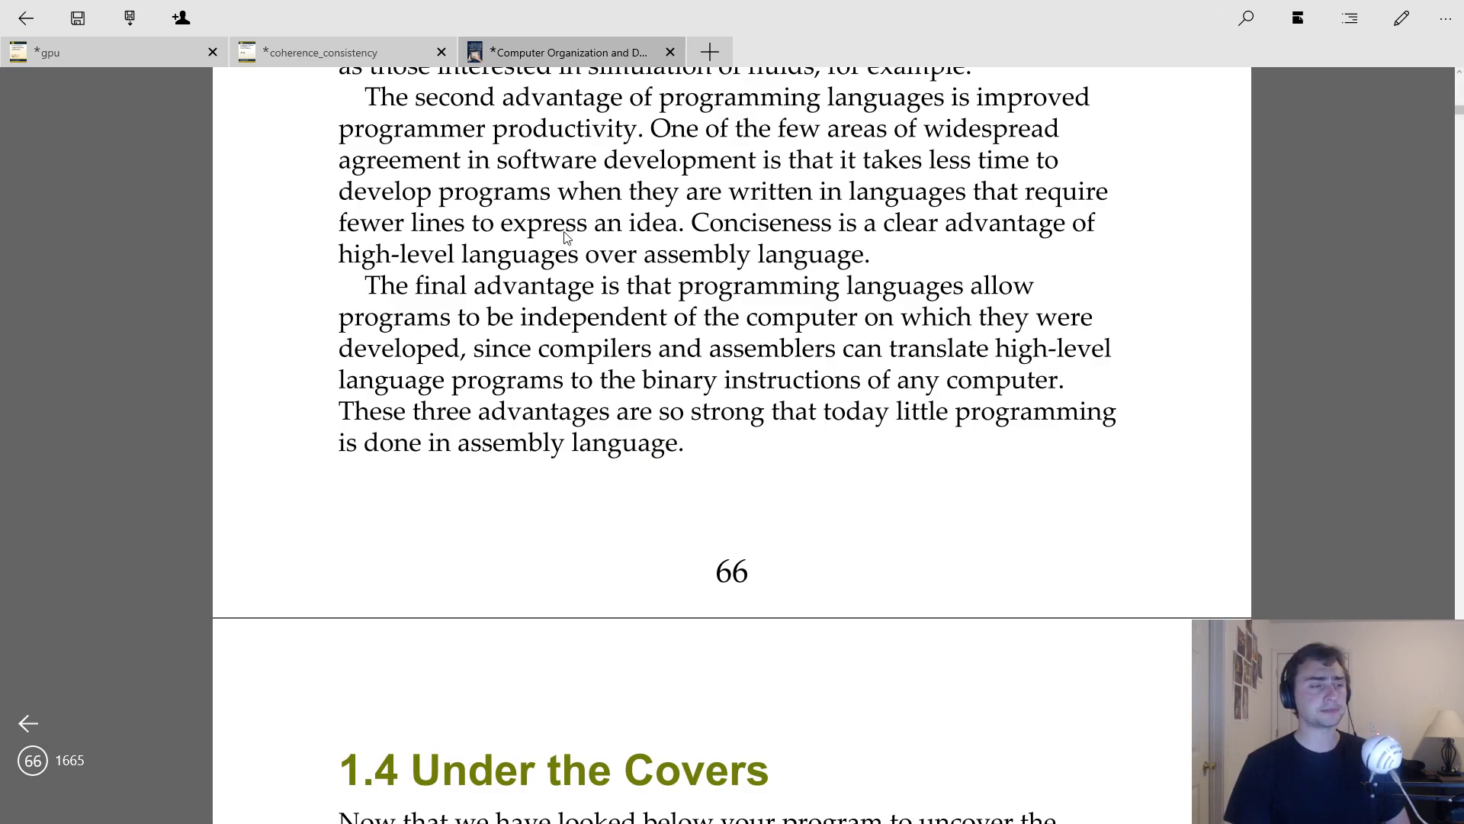
{"action": "left_click_drag", "start_coordinate": [584, 243], "coordinate": [752, 304]}
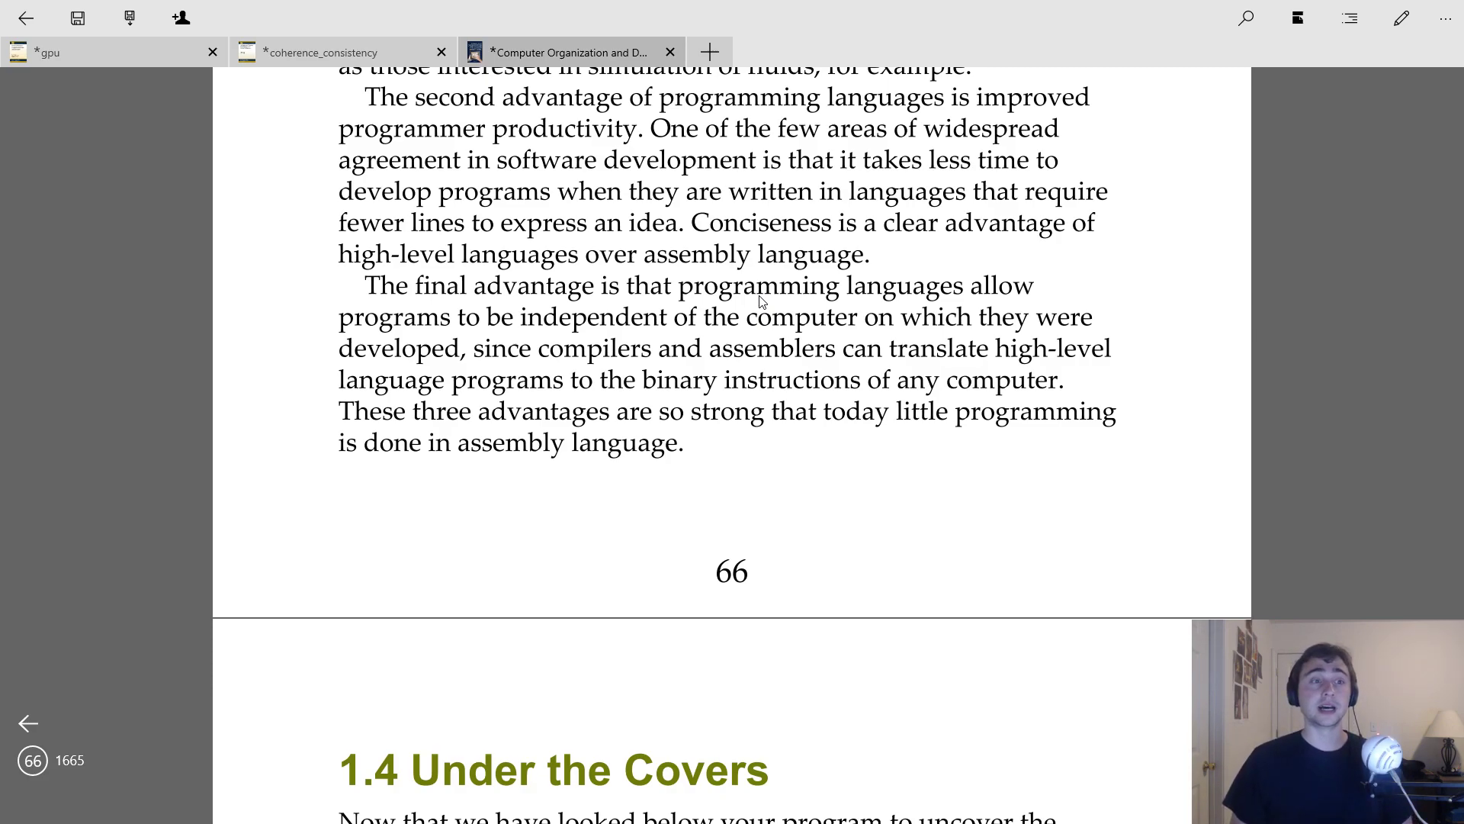
{"action": "mouse_move", "coordinate": [818, 357]}
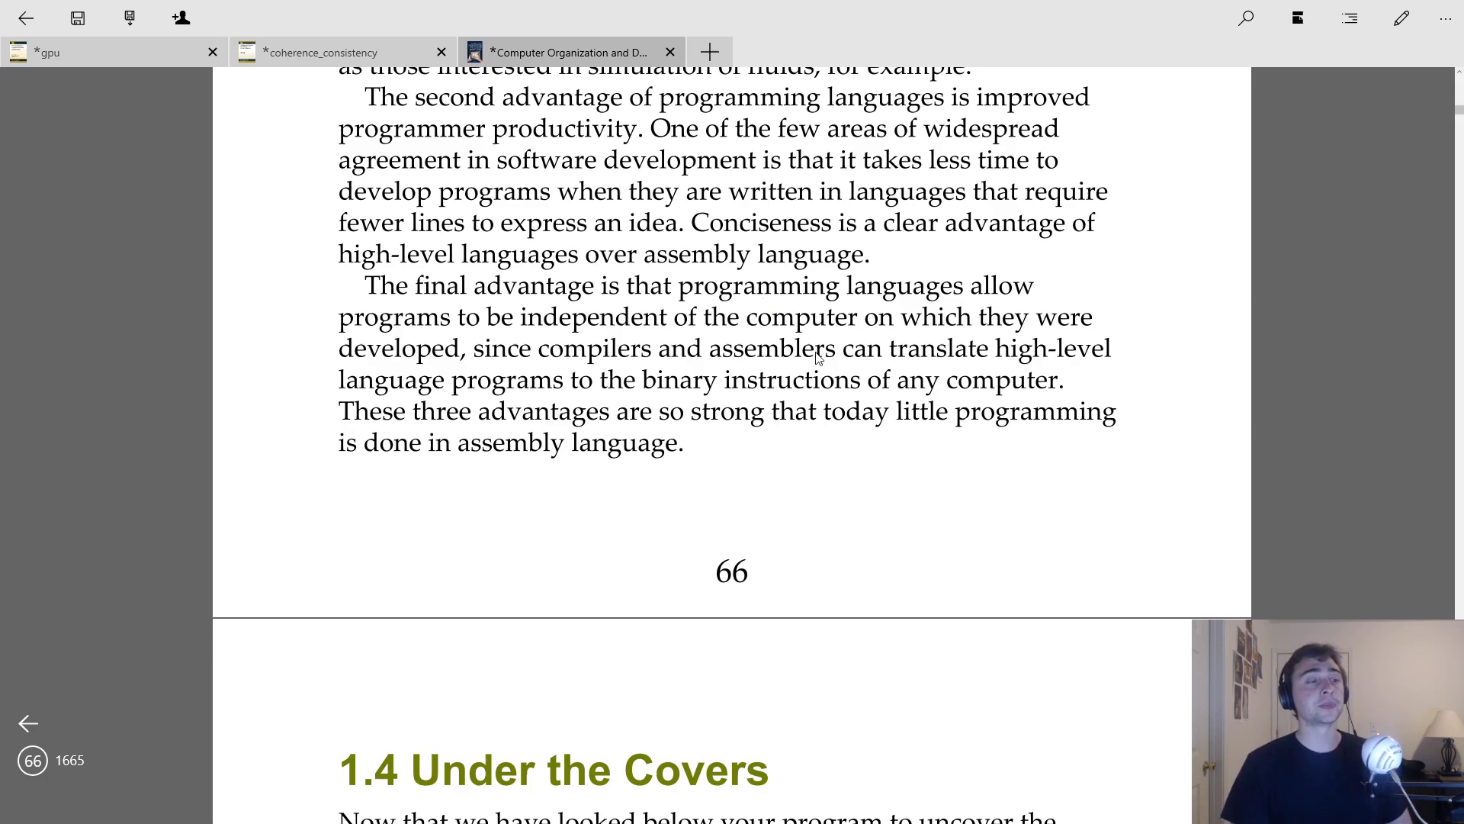
{"action": "mouse_move", "coordinate": [654, 401]}
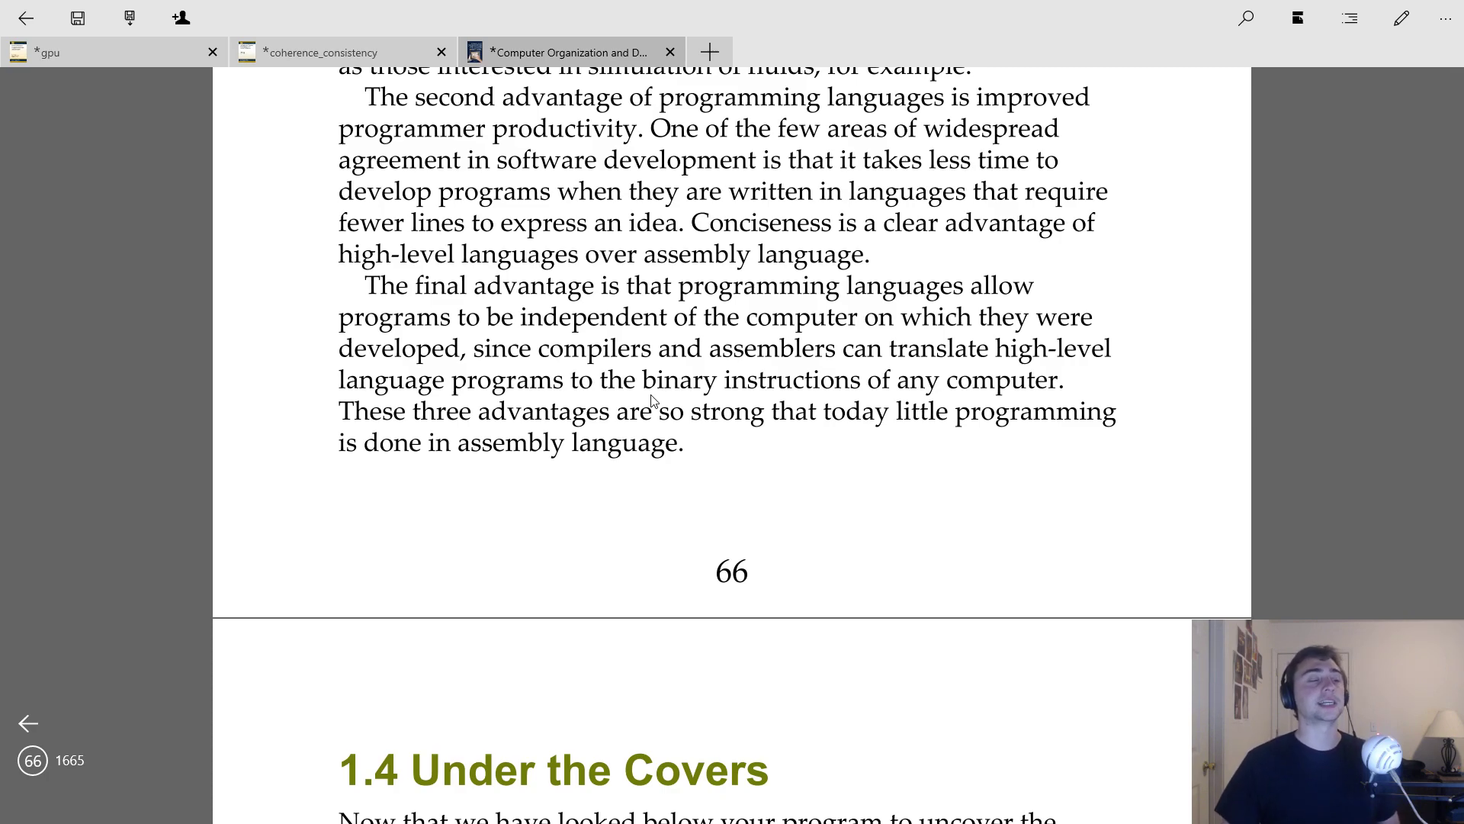
{"action": "scroll", "scroll_direction": "down", "scroll_amount": 3}
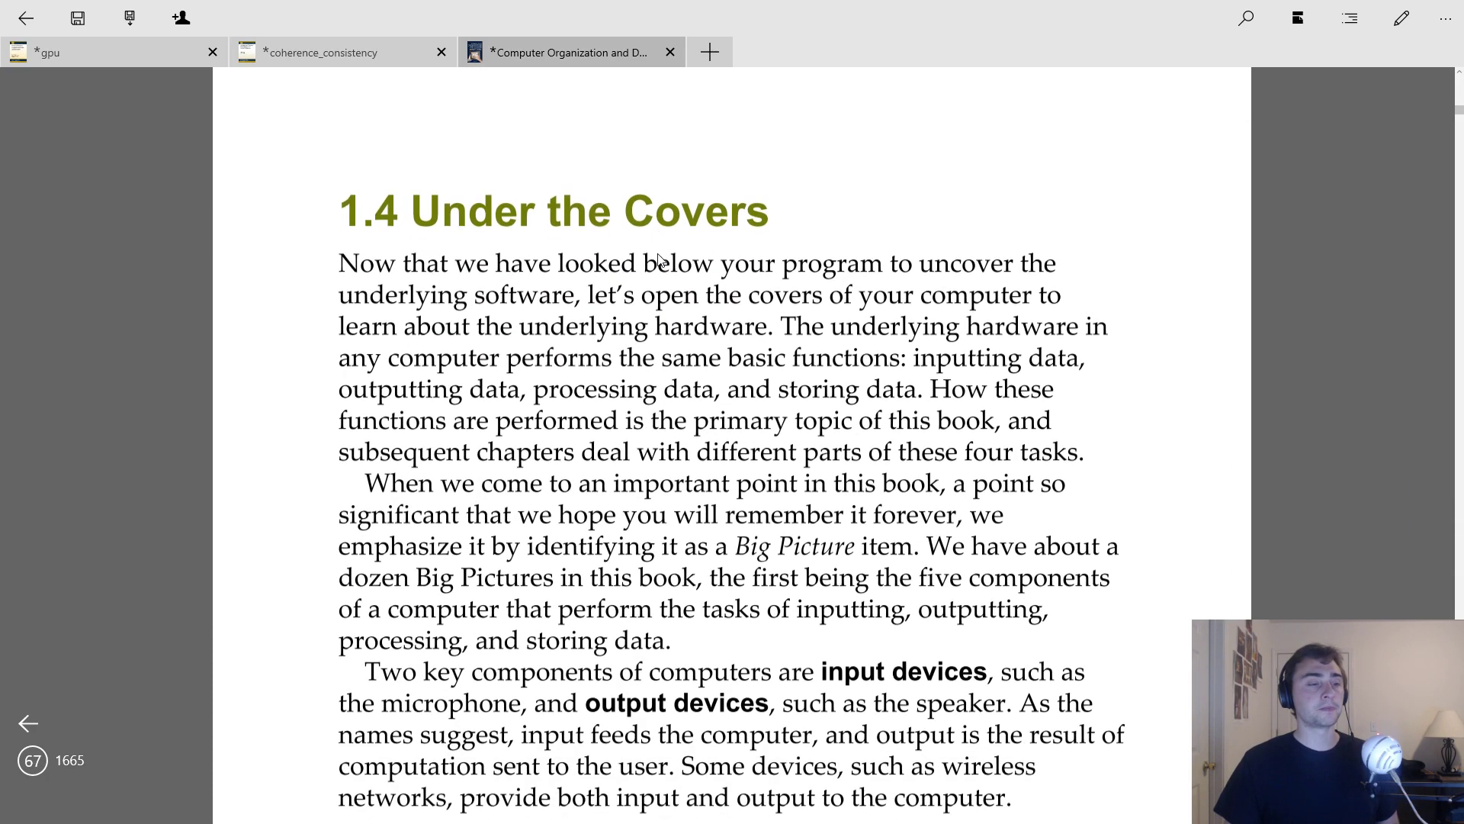
Step: Scroll past the section 1.4 text to Figure 1.5's five classic computer components on page 69
{"action": "scroll", "scroll_direction": "down", "scroll_amount": 3}
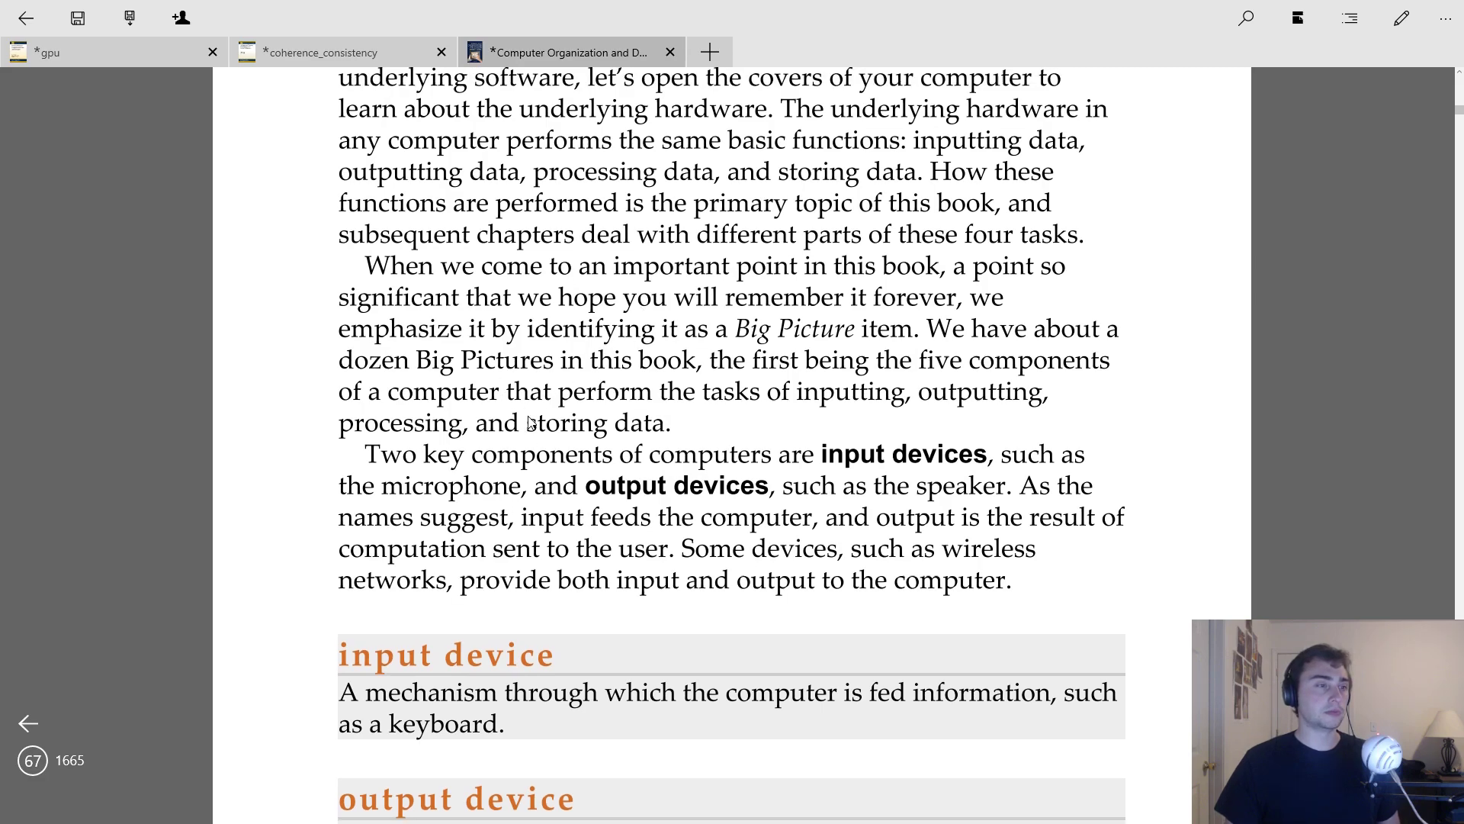
{"action": "scroll", "scroll_direction": "up", "scroll_amount": 3}
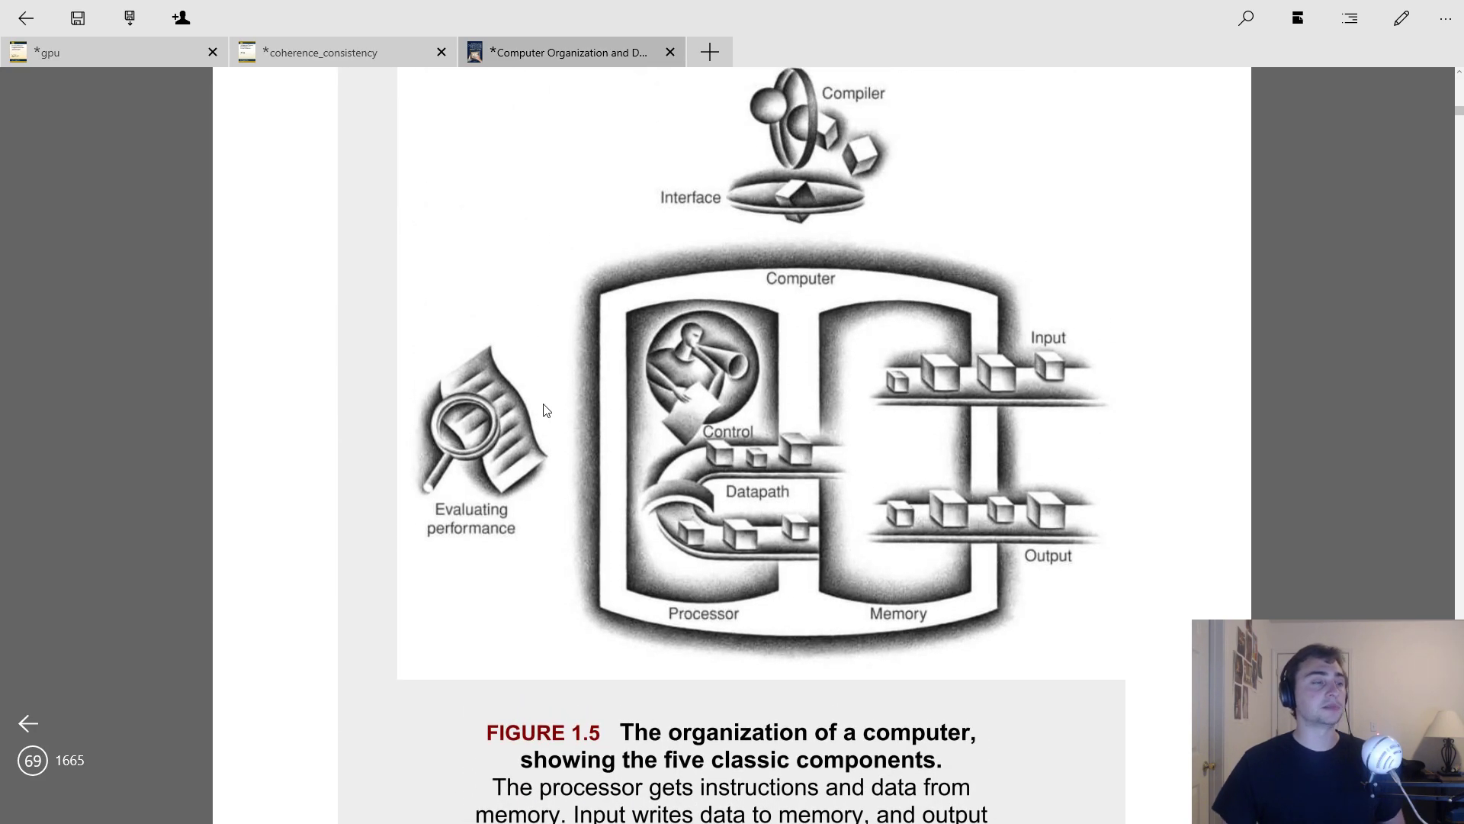
{"action": "mouse_move", "coordinate": [511, 506]}
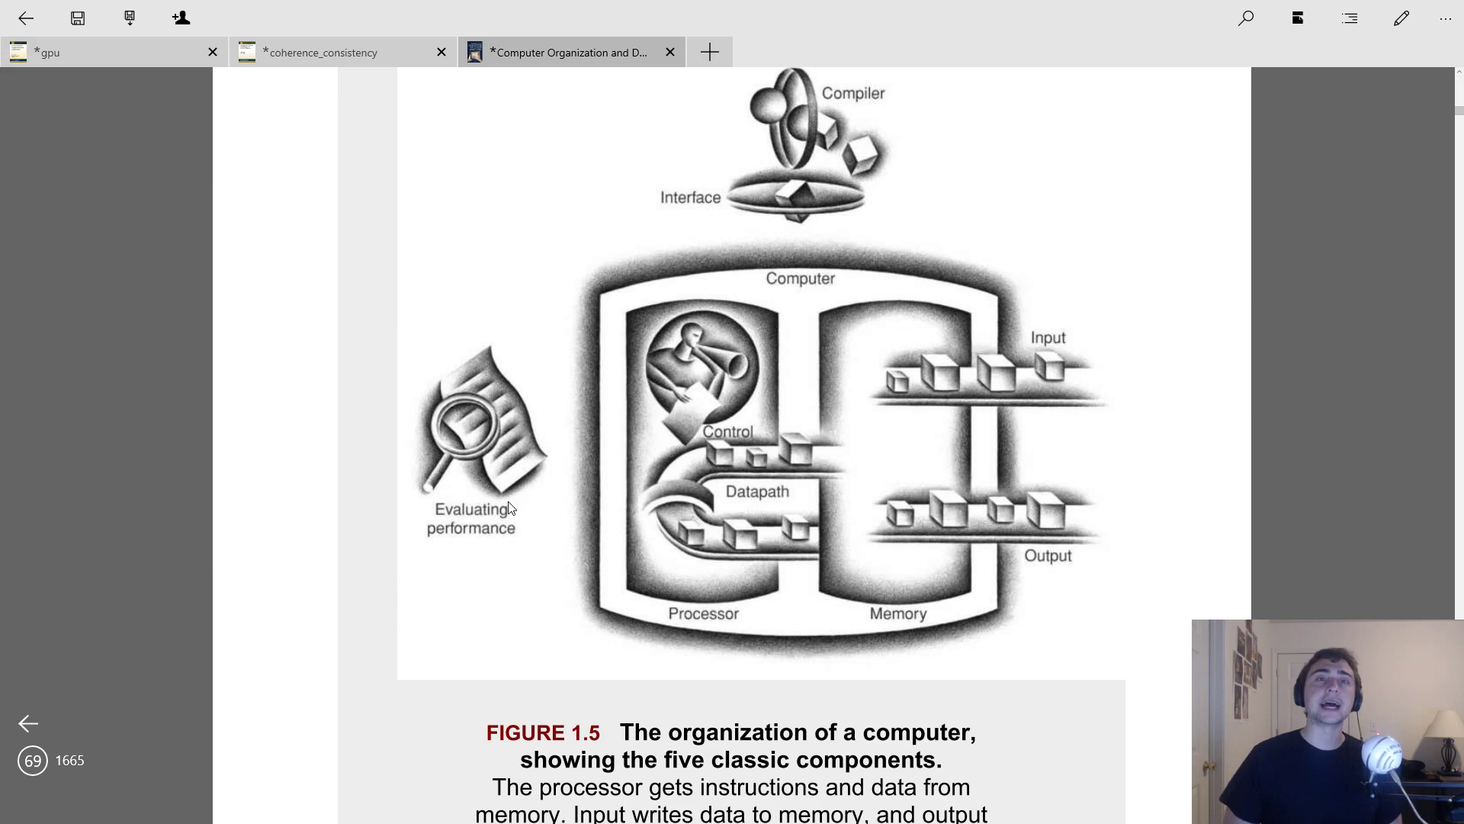
{"action": "mouse_move", "coordinate": [505, 377]}
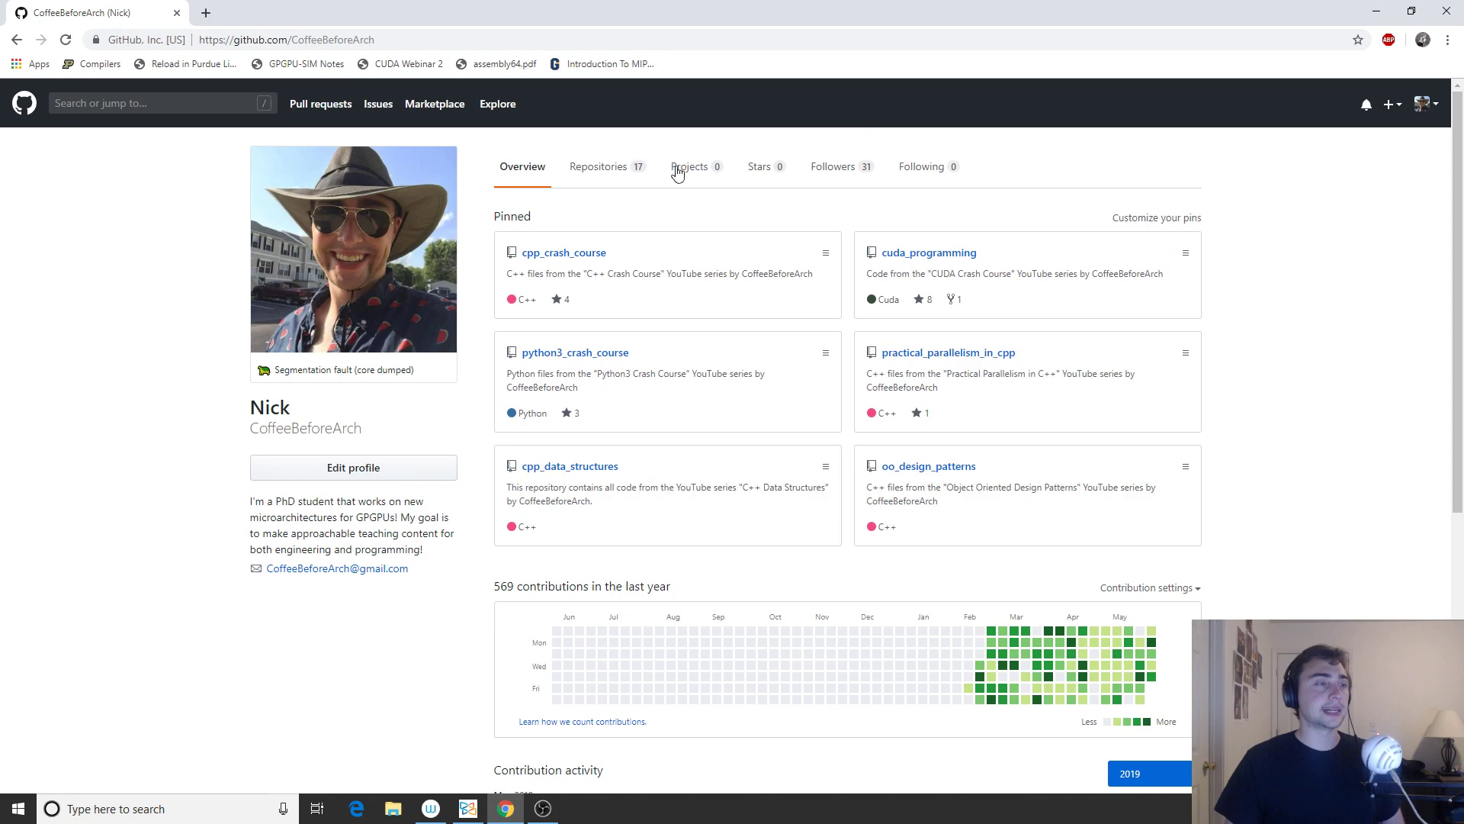
{"action": "mouse_move", "coordinate": [755, 374]}
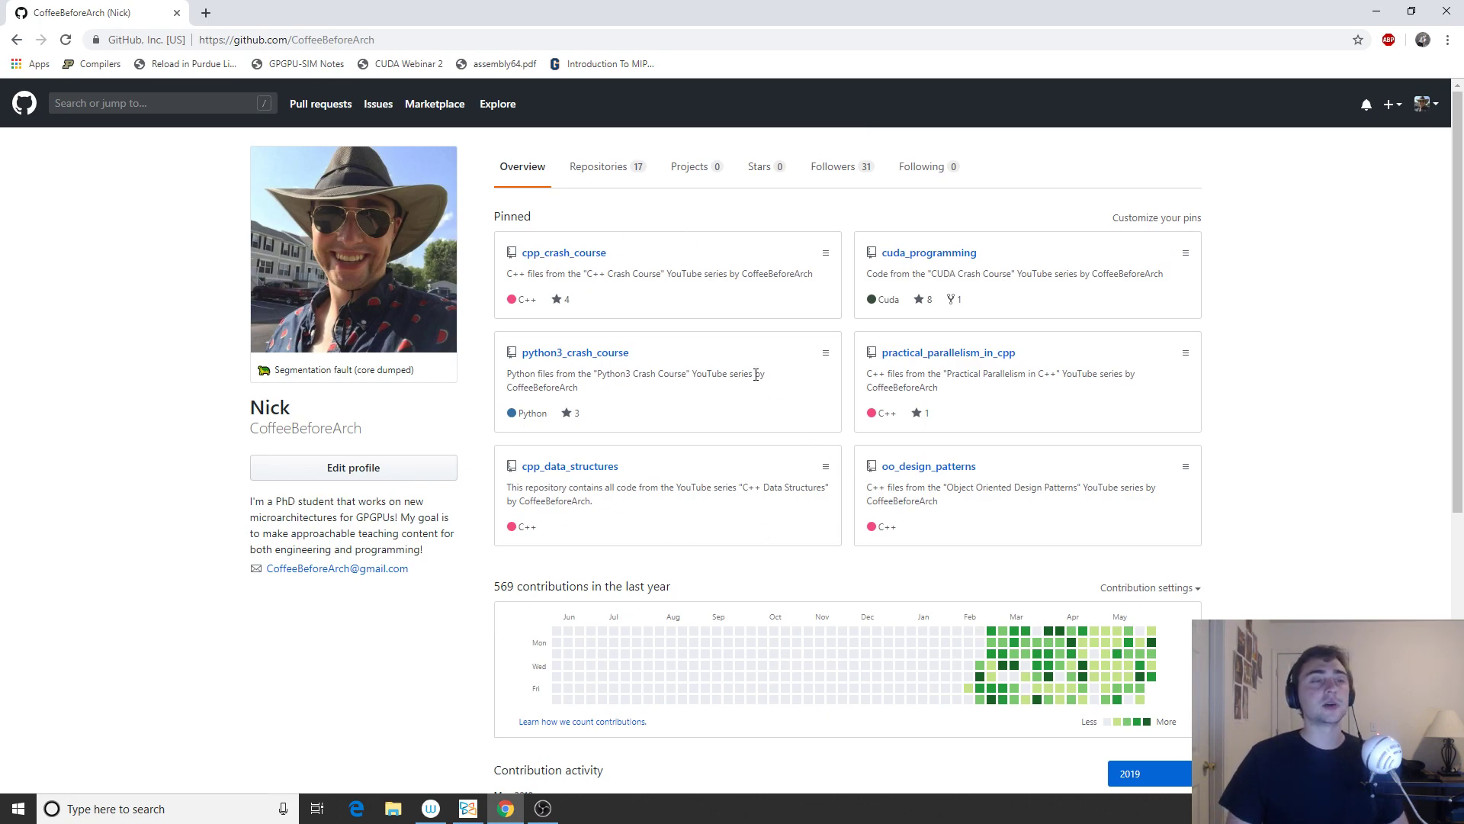
Step: From the CoffeeBeforeArch Repositories list, locate and select the systems_programming repository
{"action": "left_click", "coordinate": [598, 166]}
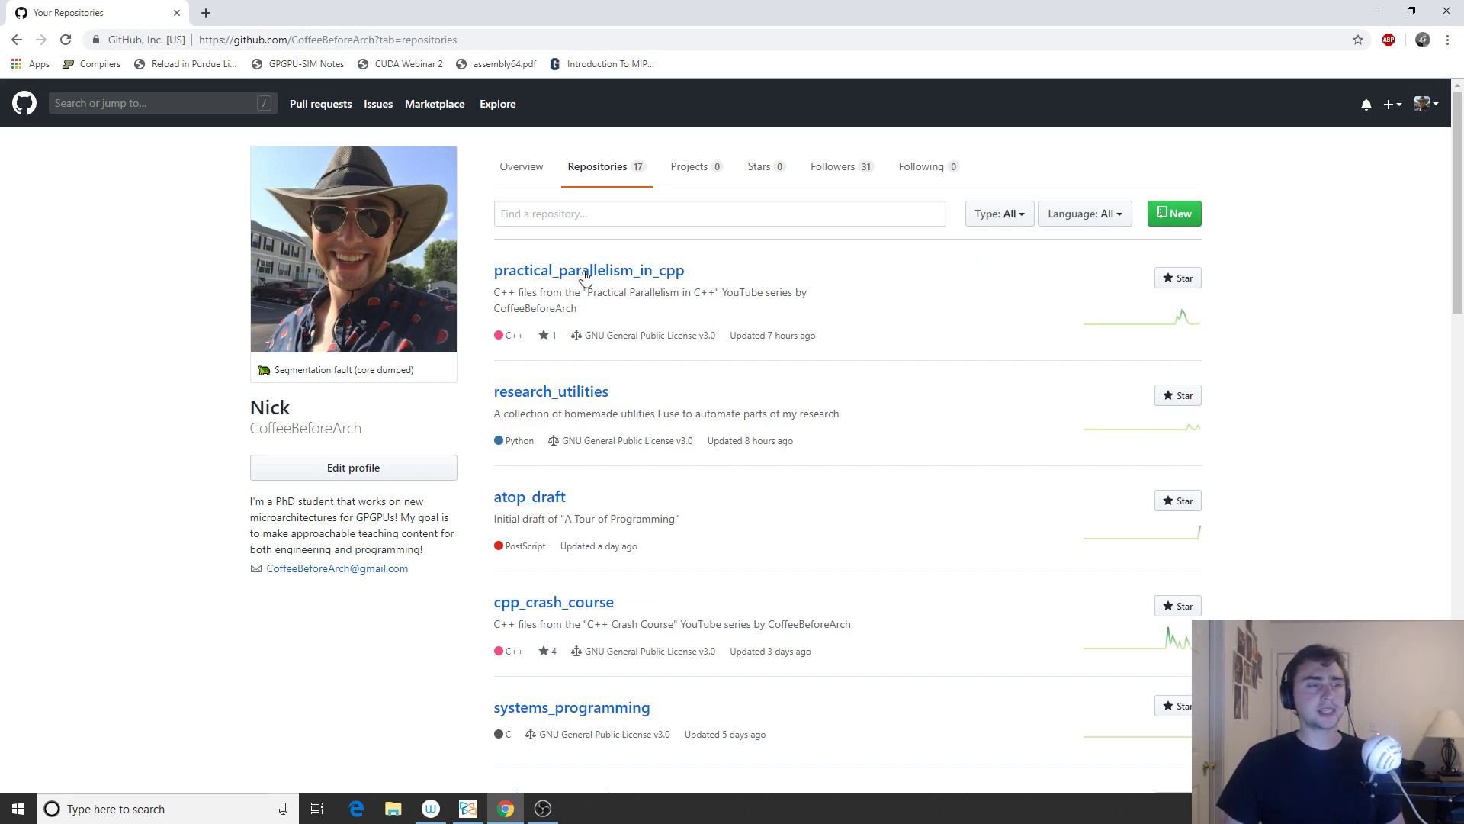
{"action": "scroll", "scroll_direction": "down", "scroll_amount": 3}
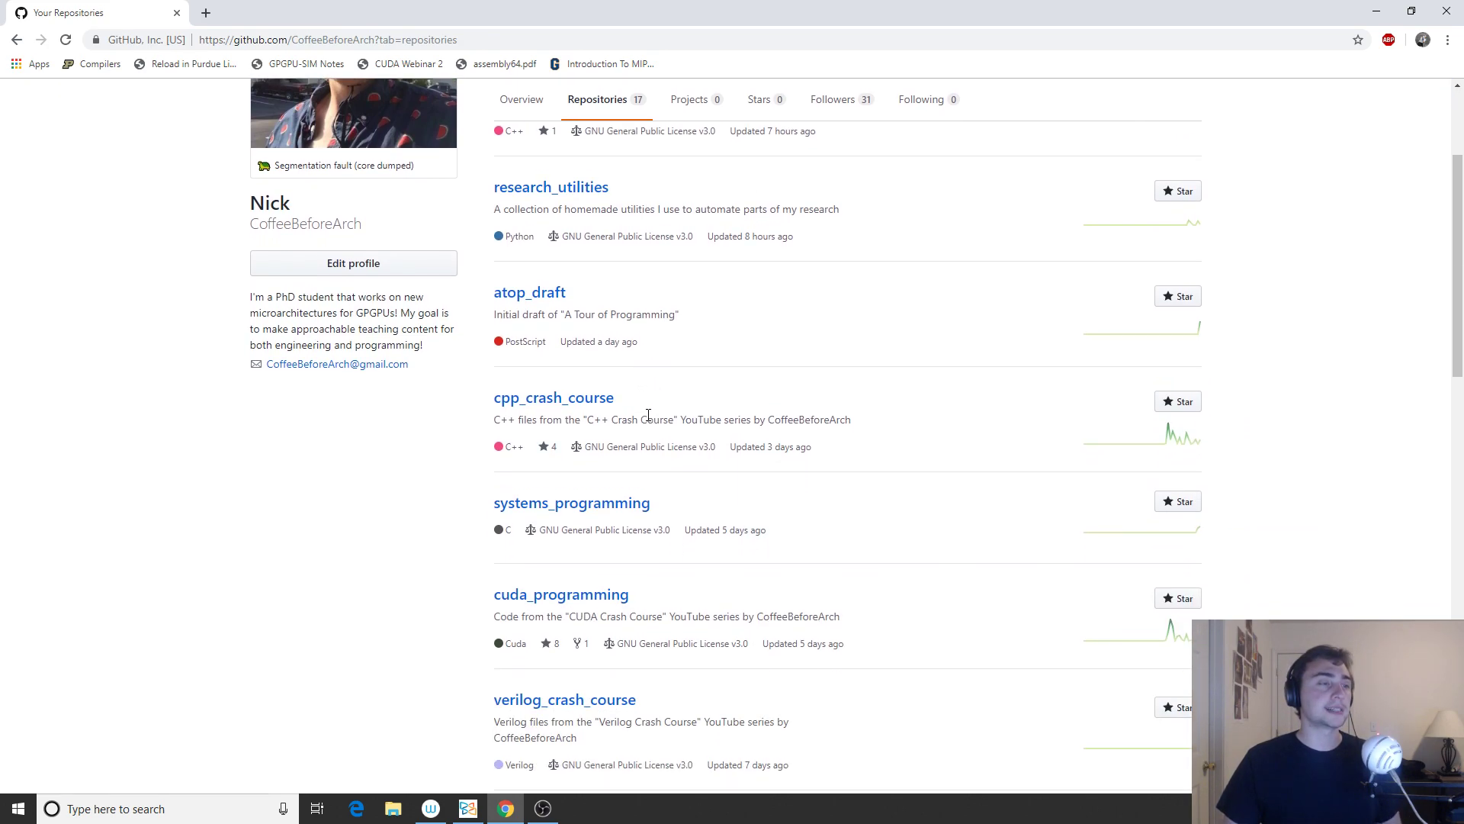
{"action": "scroll", "scroll_direction": "down", "scroll_amount": 3}
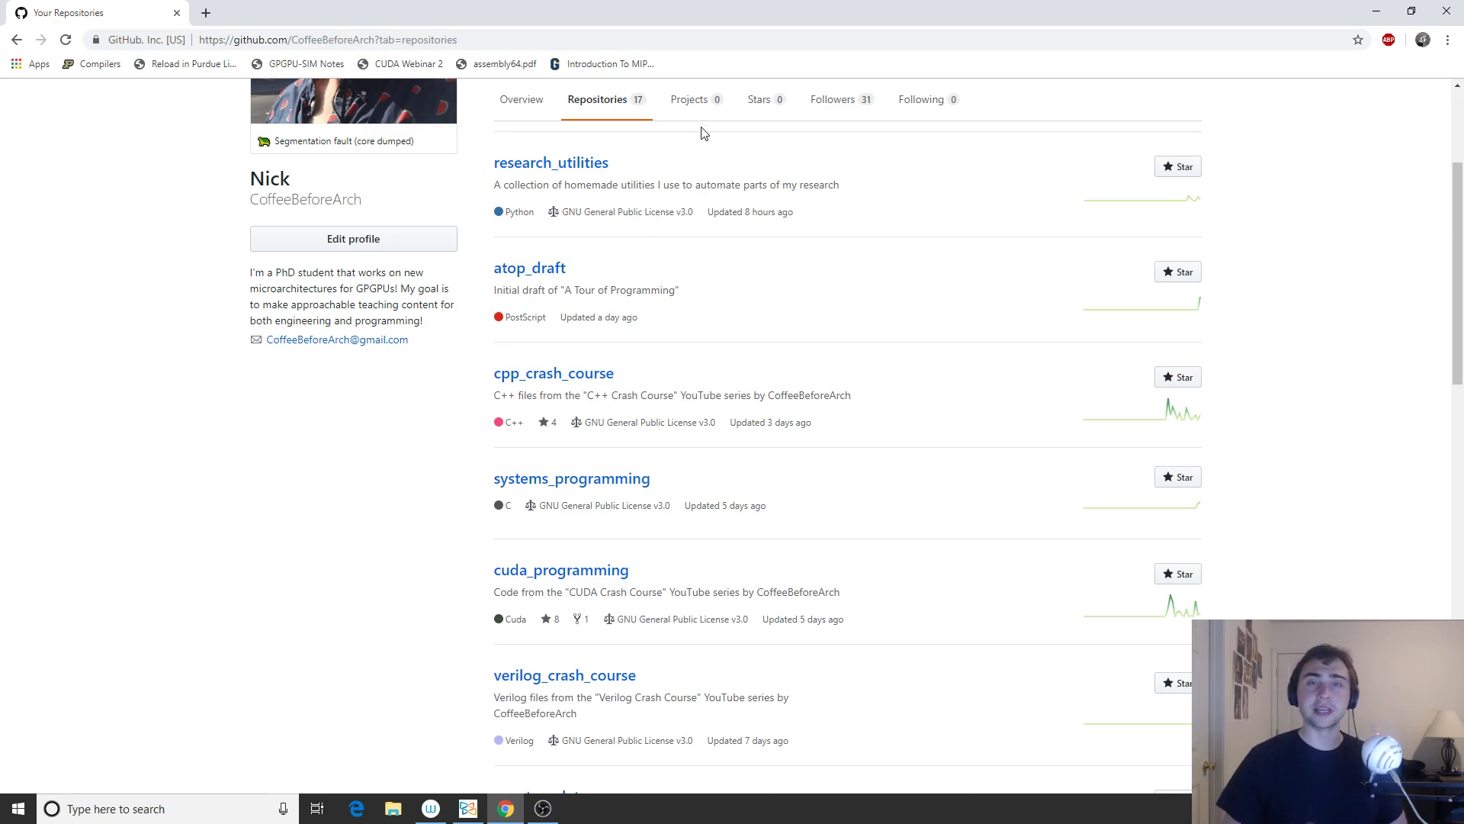
{"action": "scroll", "scroll_direction": "down", "scroll_amount": 3}
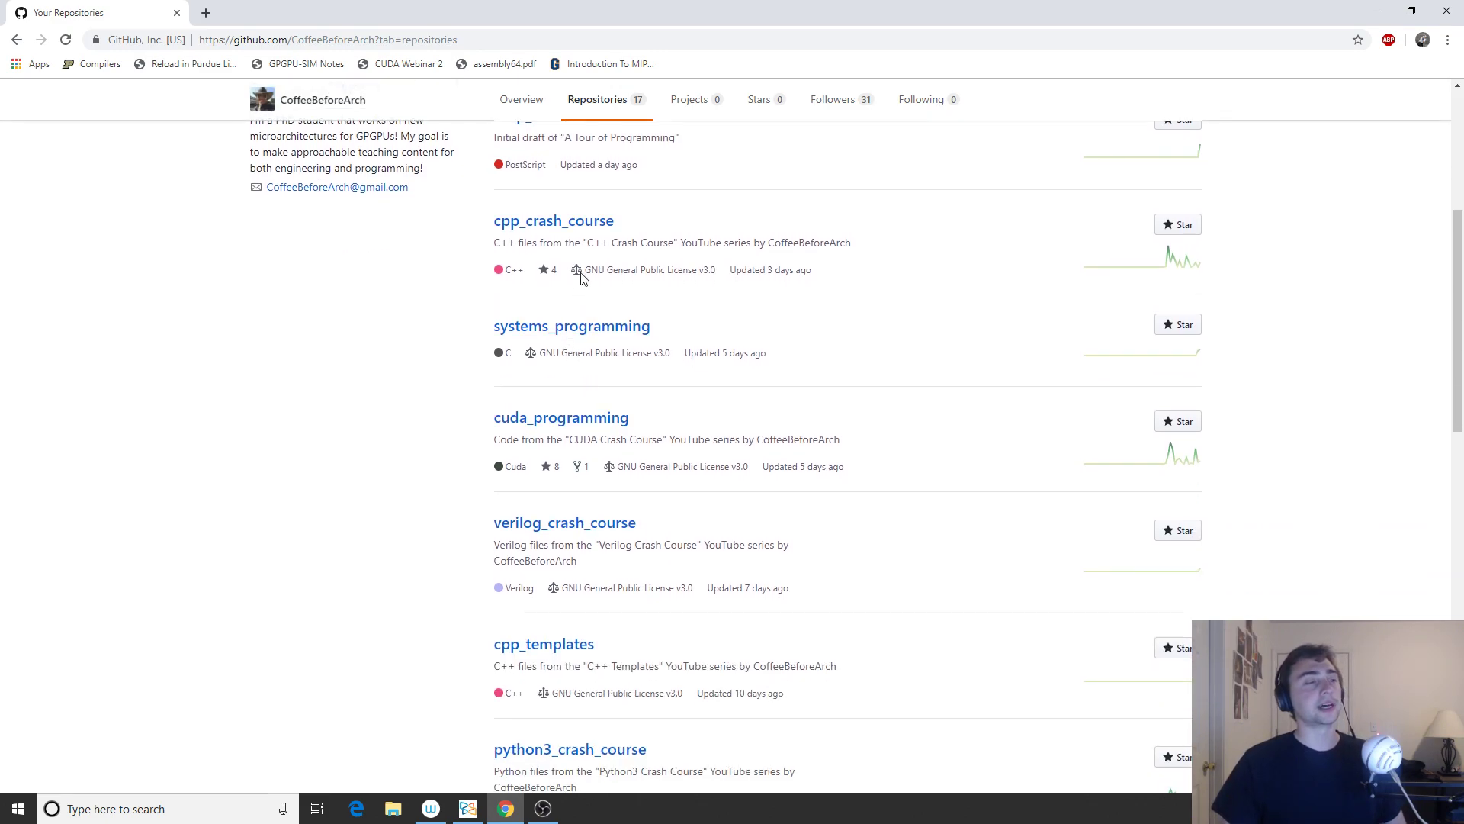
{"action": "mouse_move", "coordinate": [600, 316]}
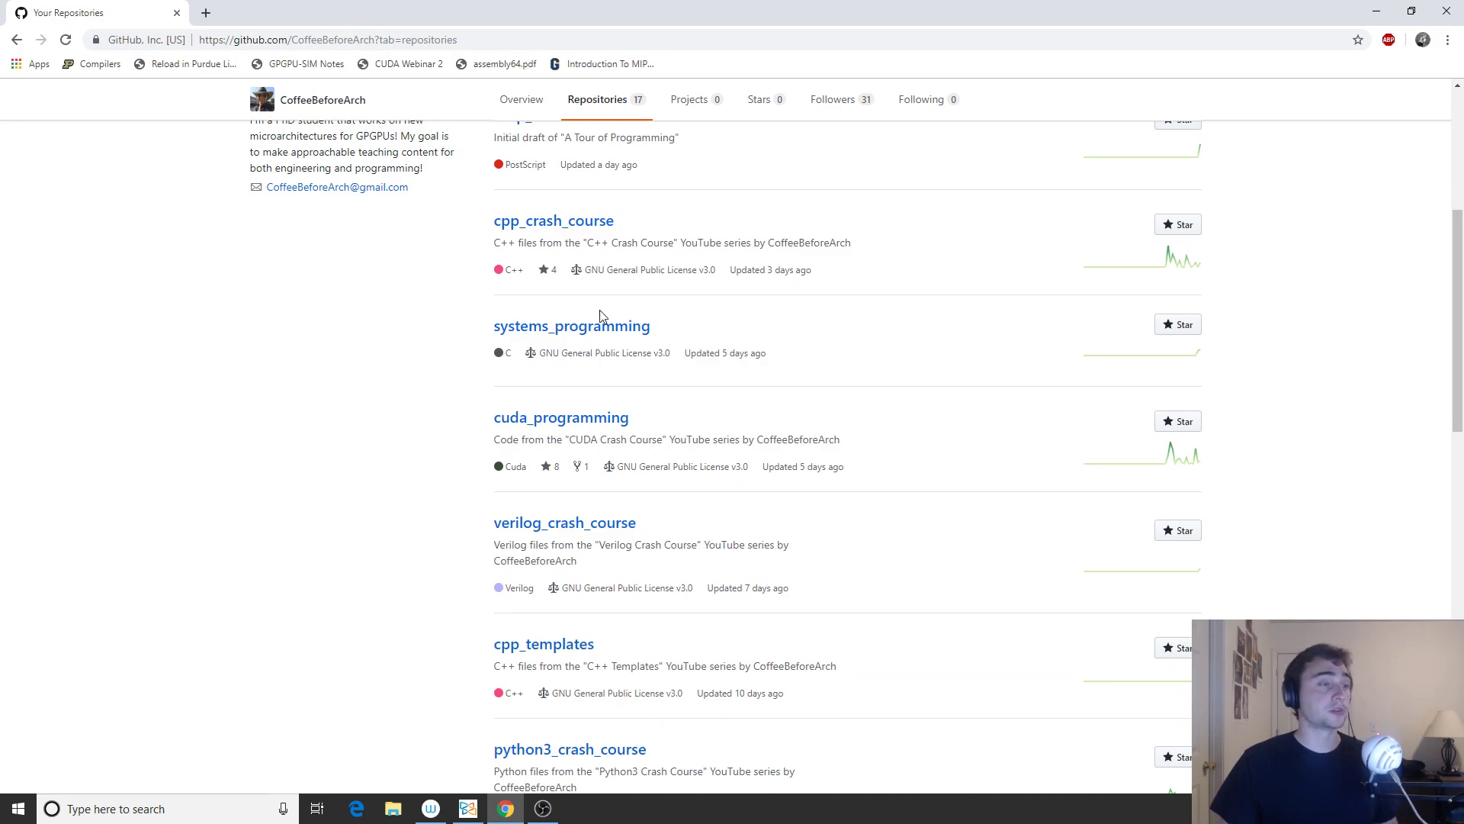
{"action": "mouse_move", "coordinate": [667, 340]}
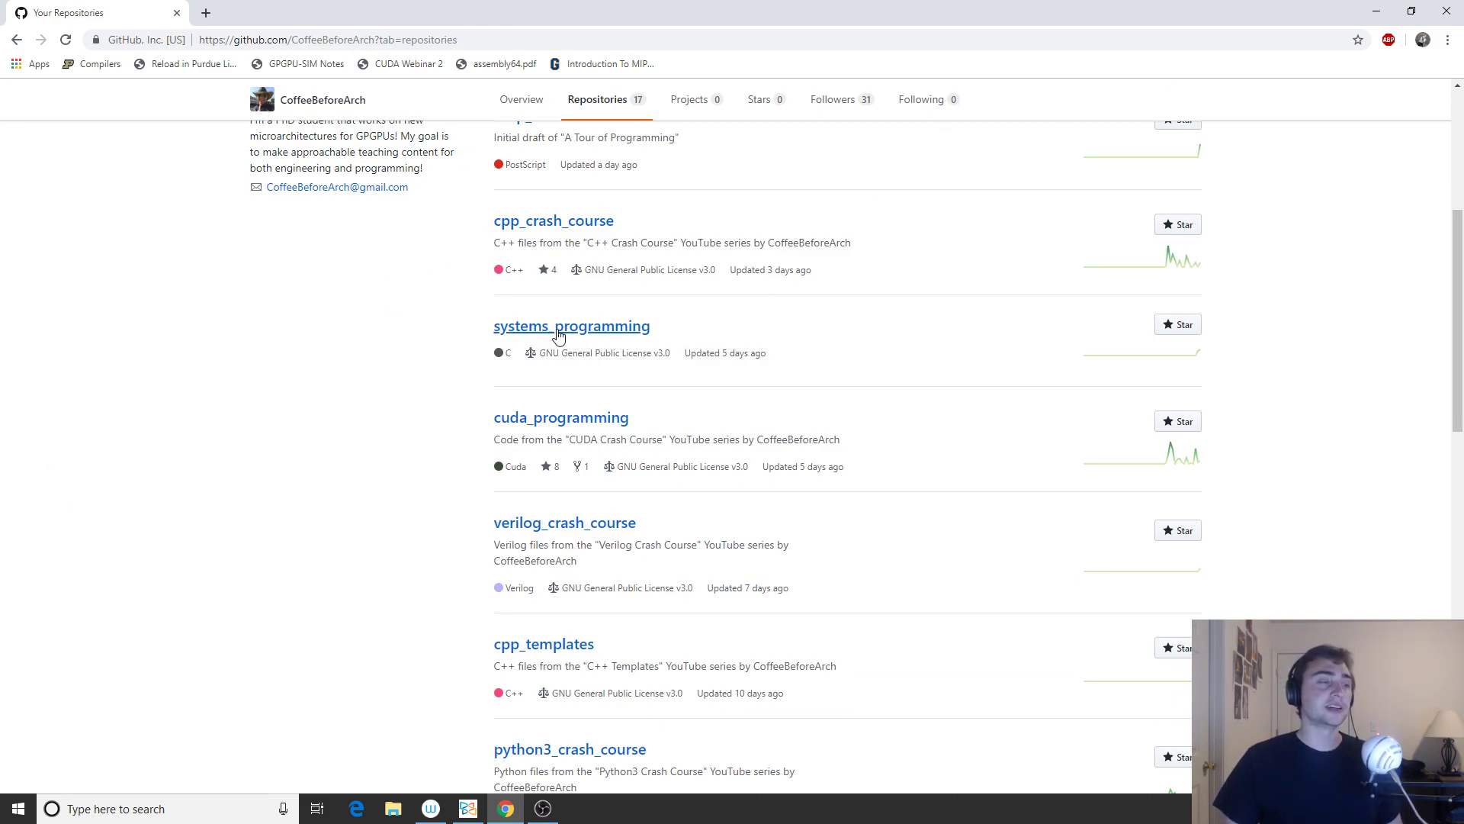
{"action": "mouse_move", "coordinate": [440, 409]}
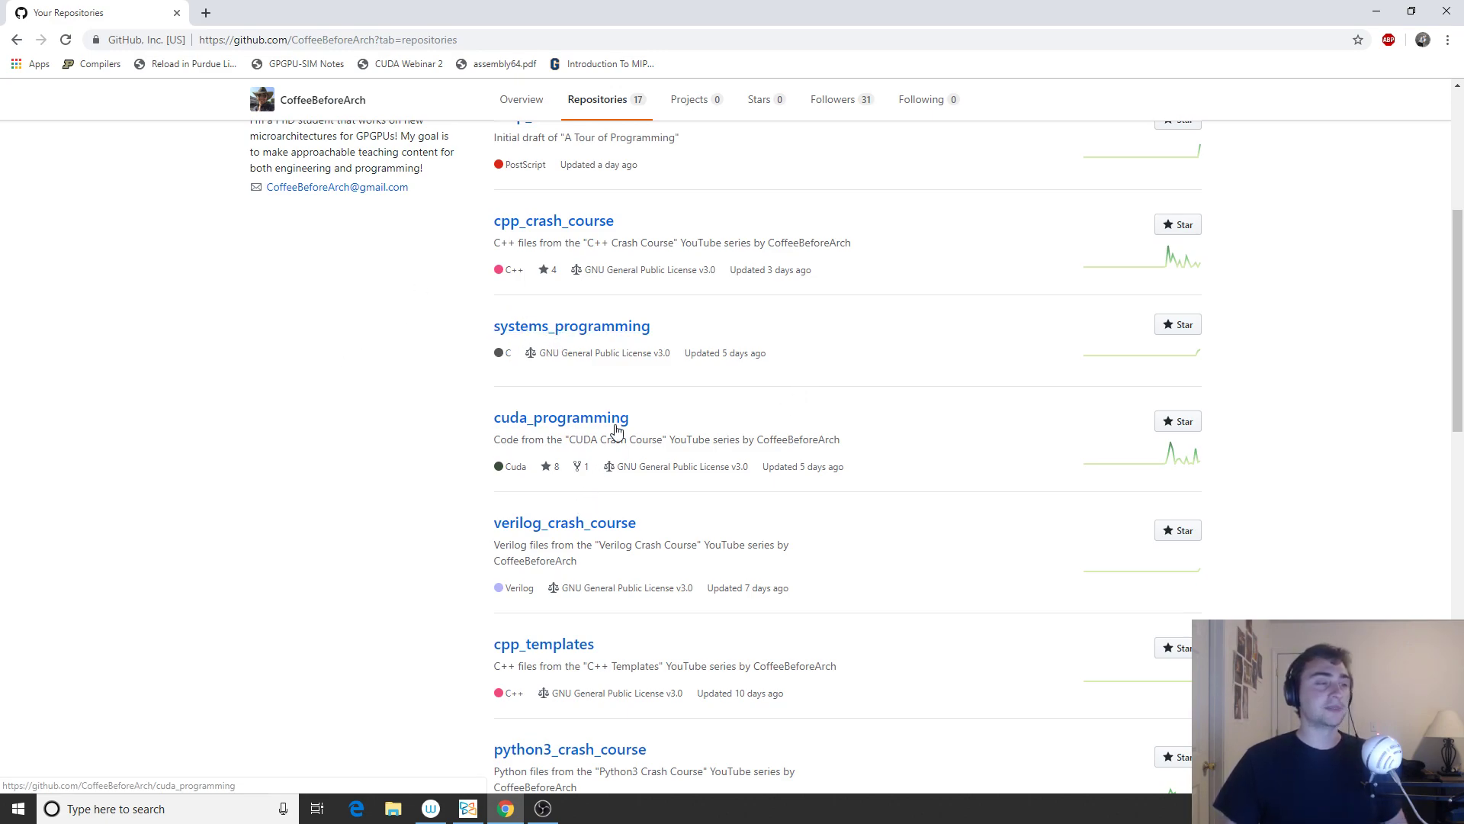
{"action": "left_click", "coordinate": [572, 325]}
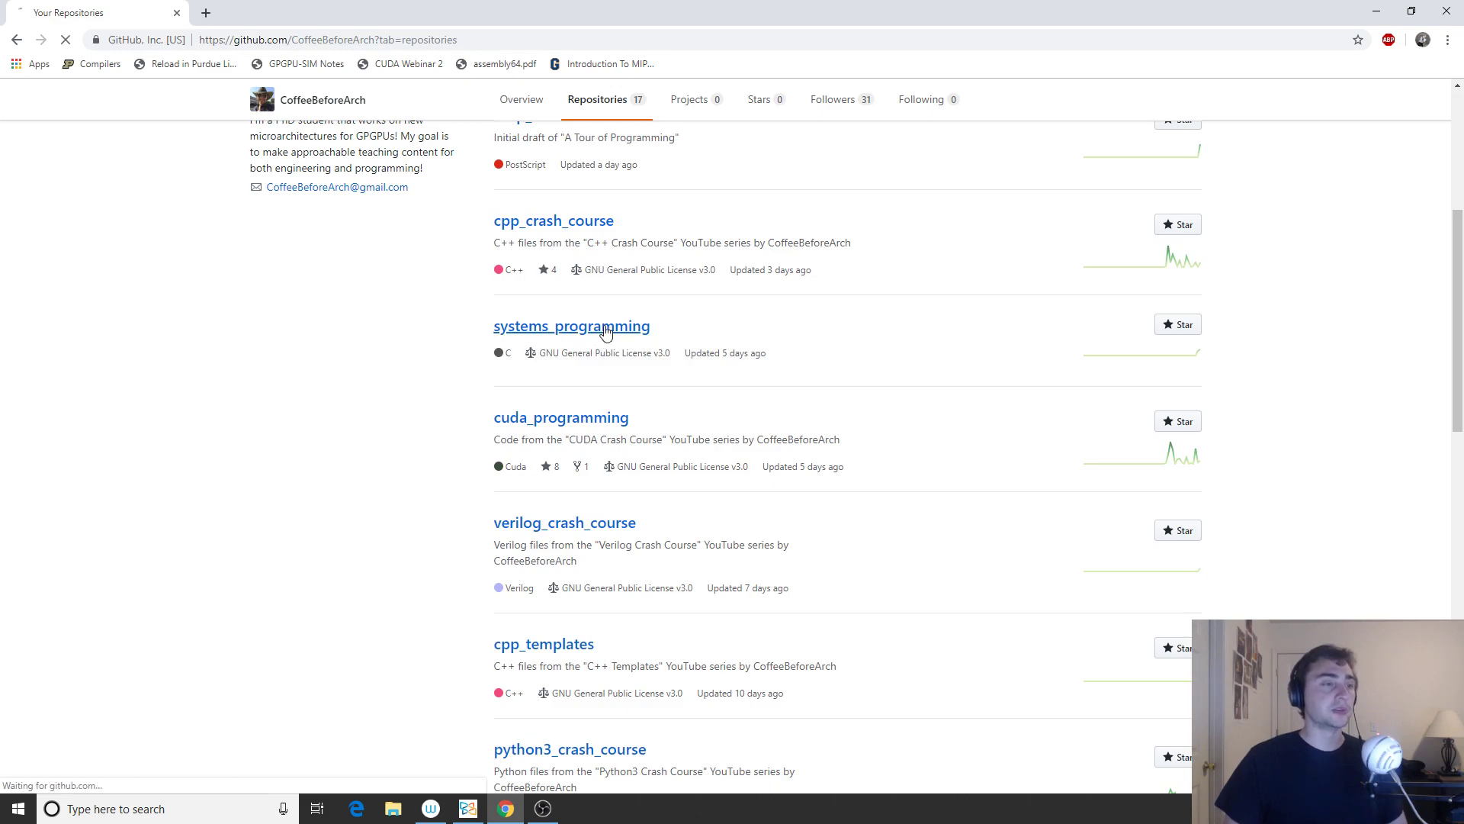
Step: From the README's File I/O section, start and pause the File Creation video
{"action": "left_click", "coordinate": [572, 327]}
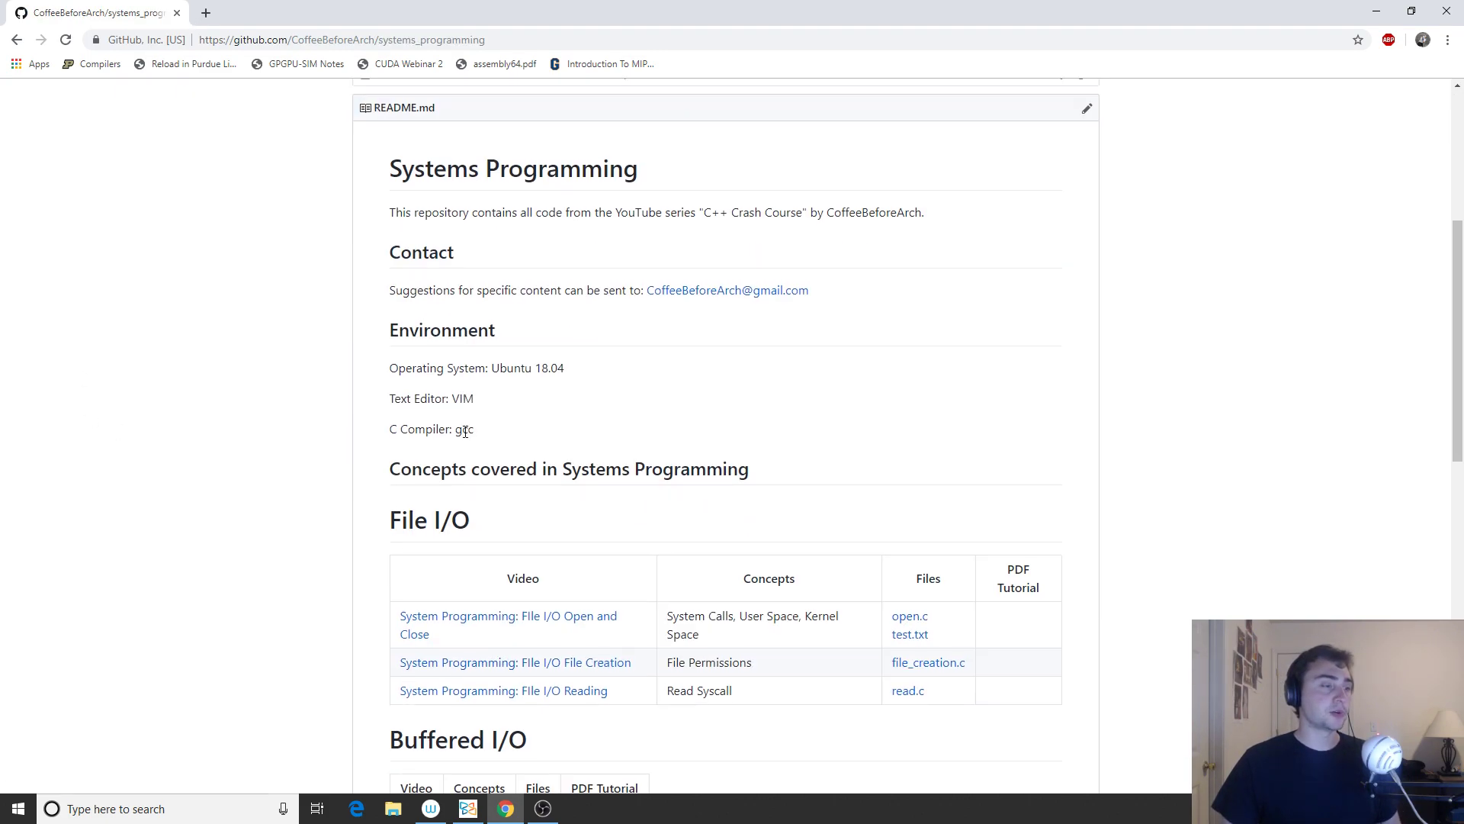
{"action": "scroll", "scroll_direction": "down", "scroll_amount": 3}
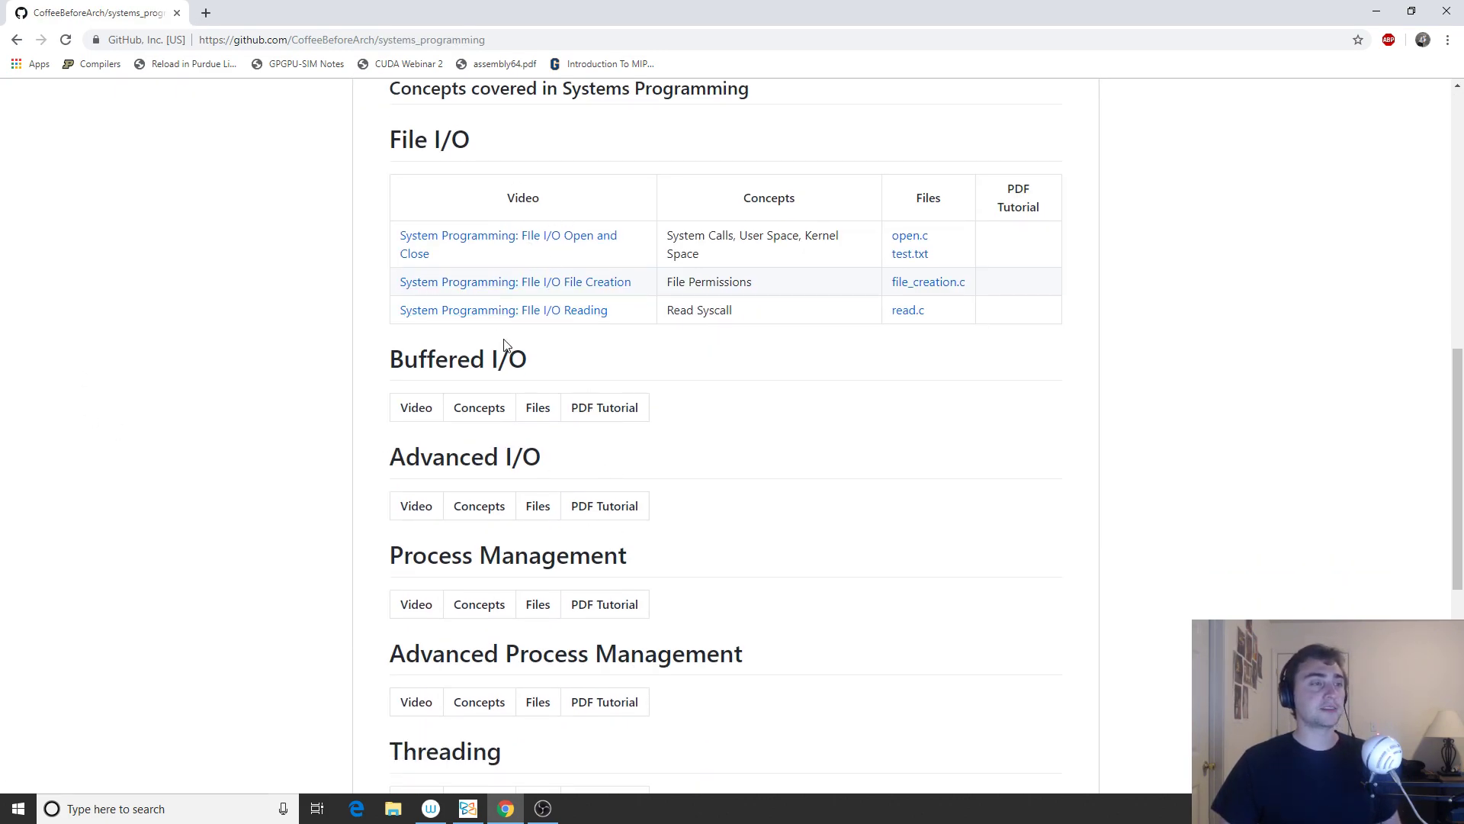
{"action": "mouse_move", "coordinate": [508, 244]}
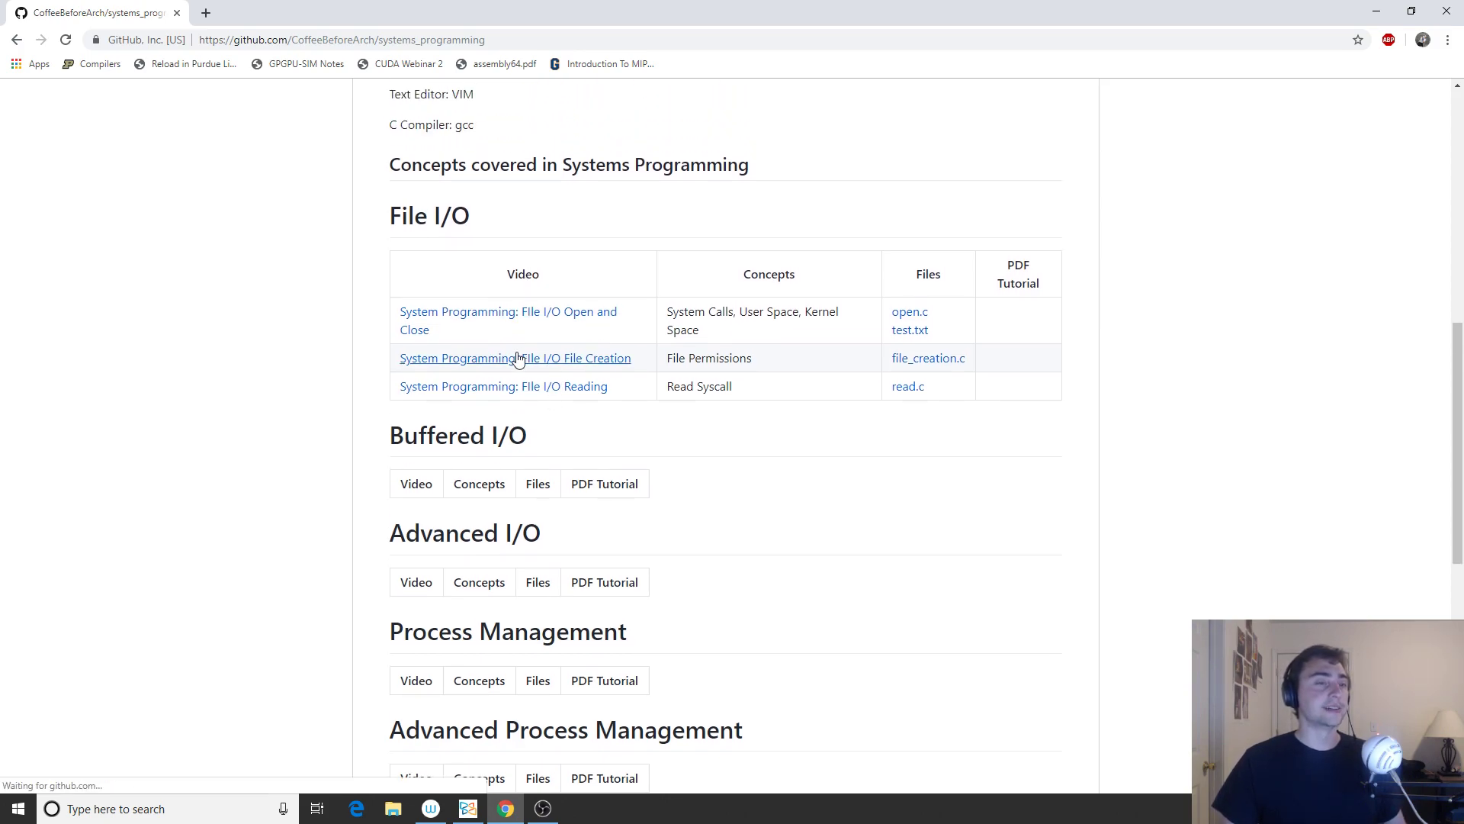
{"action": "left_click", "coordinate": [514, 357]}
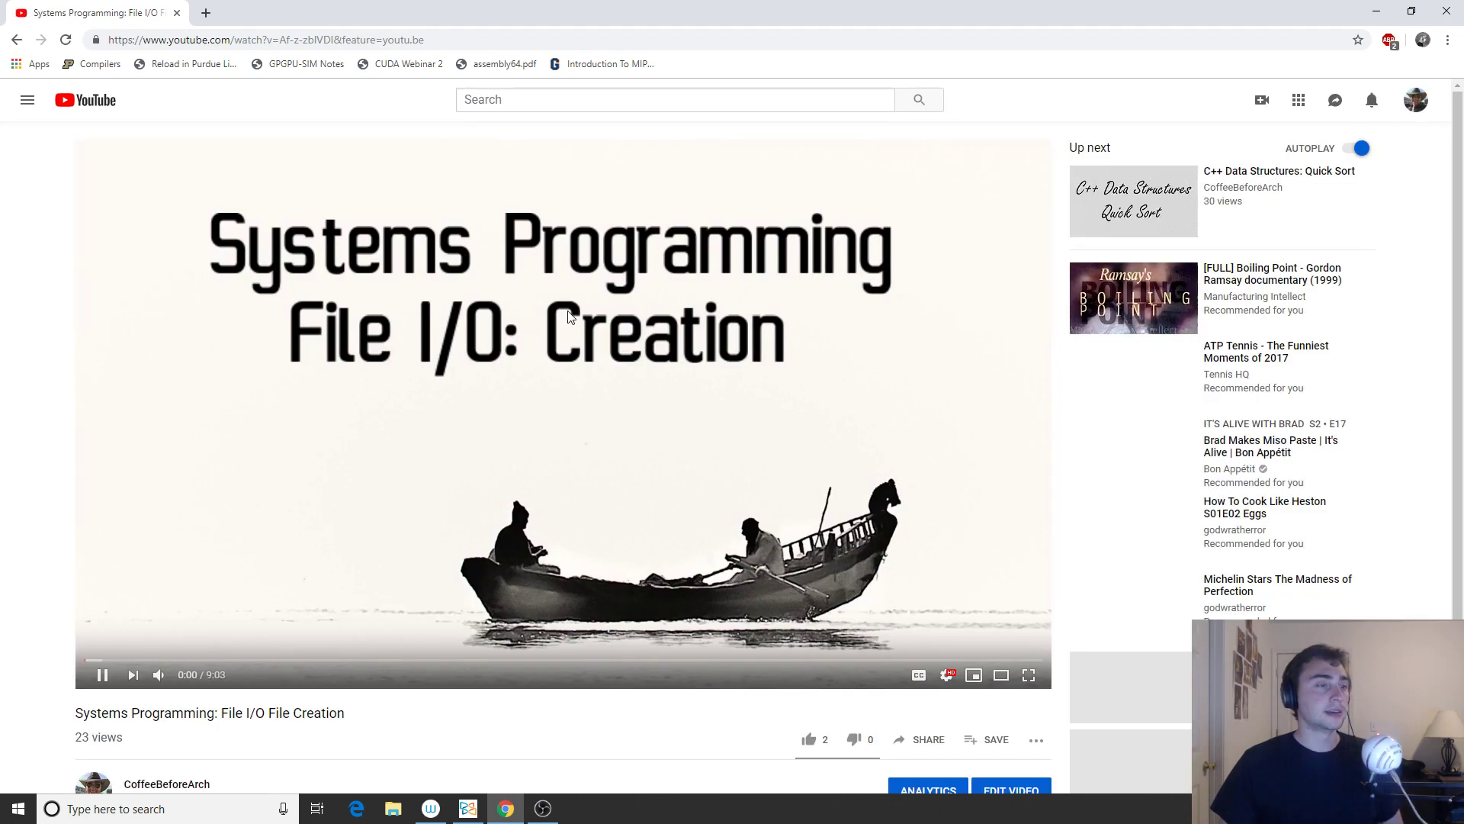
{"action": "left_click", "coordinate": [64, 39]}
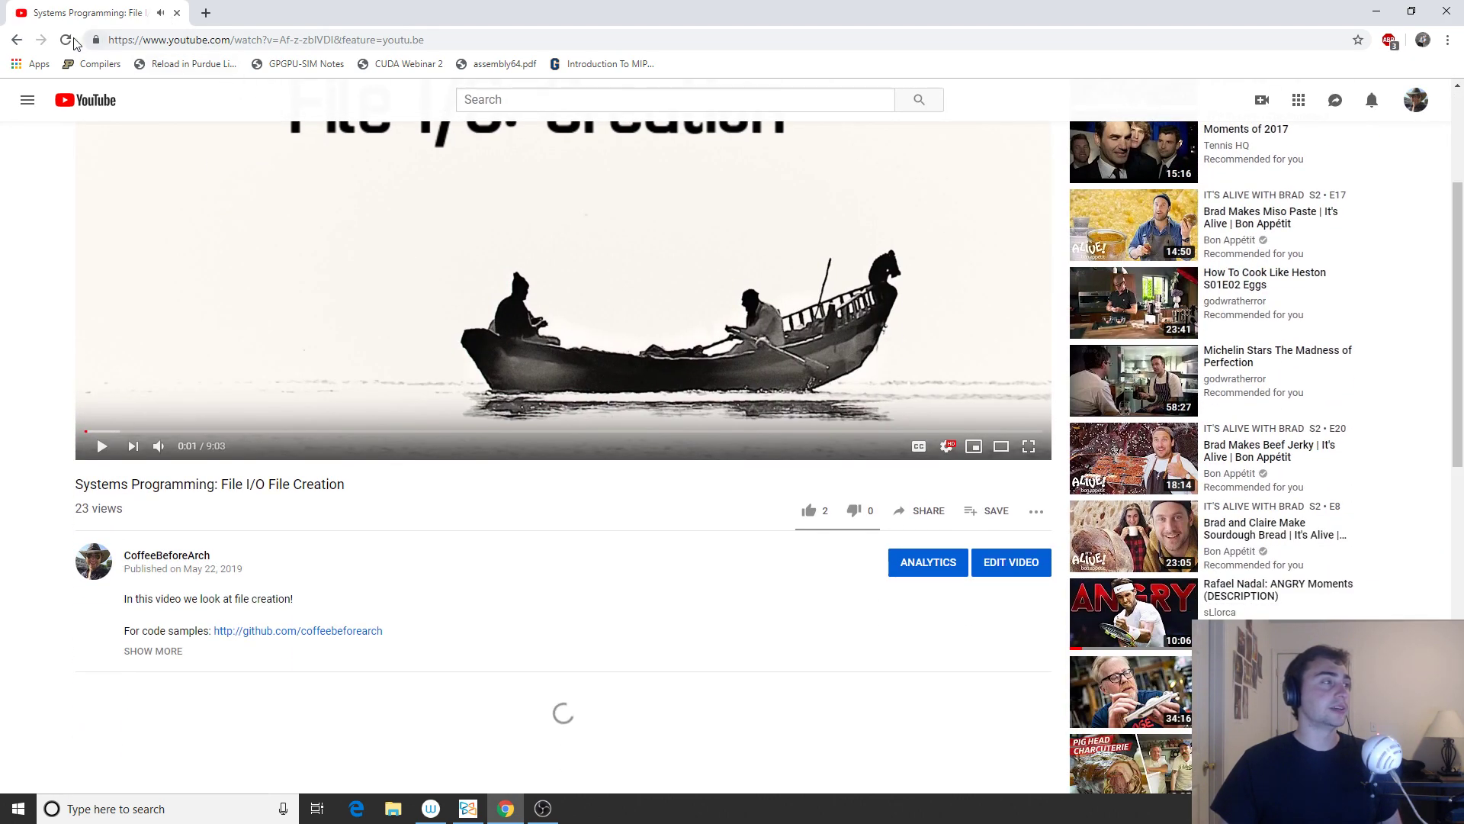
Step: Return to the README and view the file_creation.c source with its creat call
{"action": "left_click", "coordinate": [298, 630]}
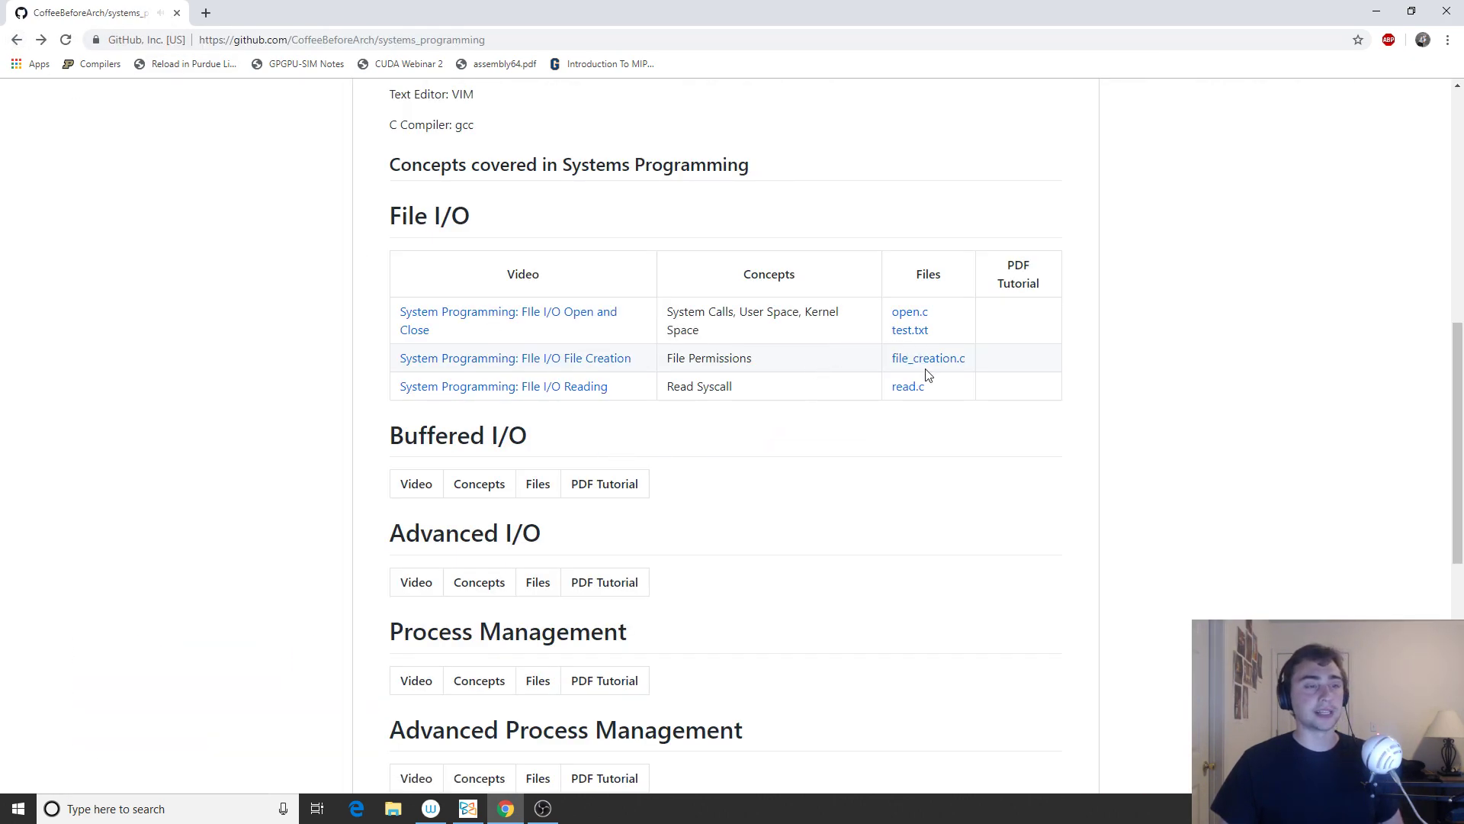
{"action": "left_click", "coordinate": [929, 357]}
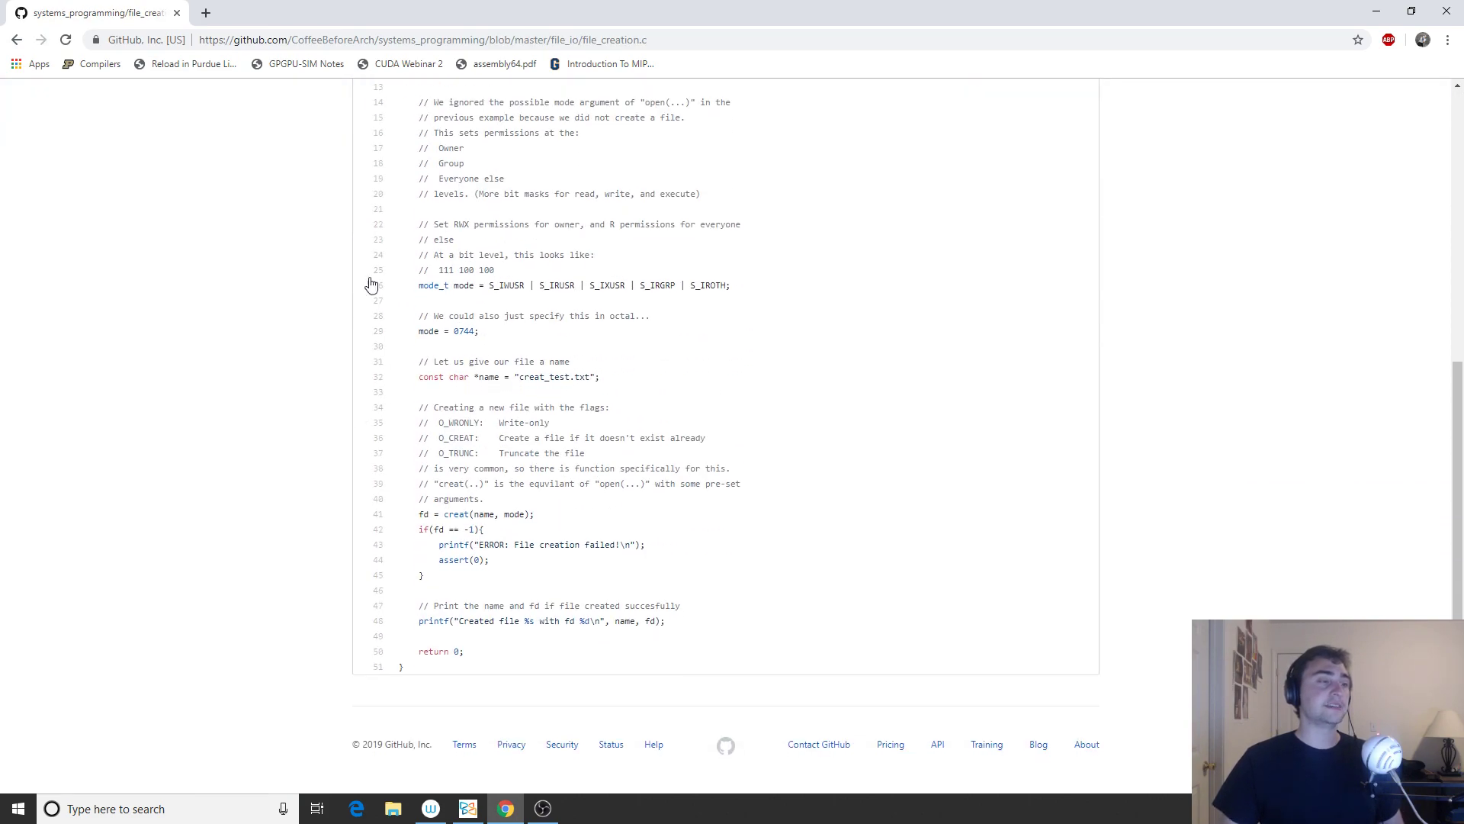